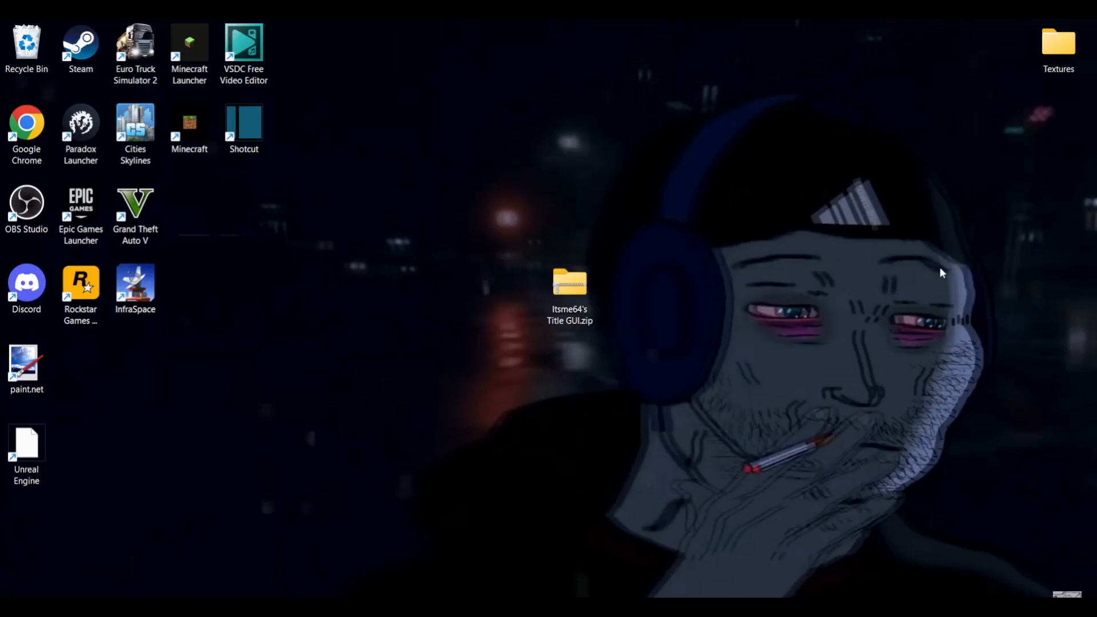
mouse_move(915, 273)
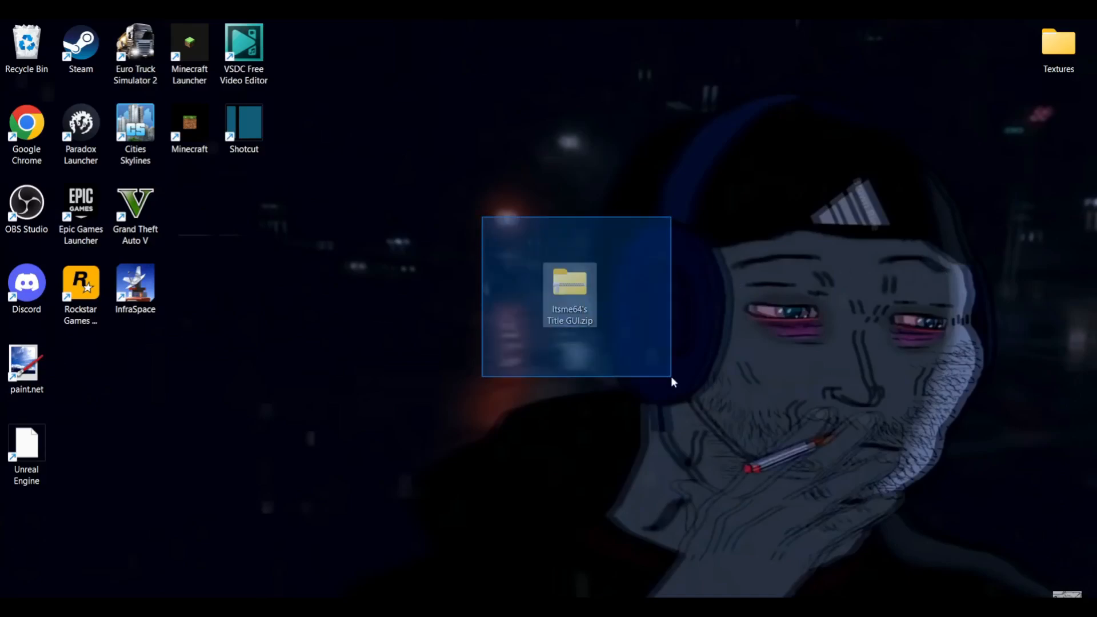
Step: Select the Title GUI zip file on the desktop
left_click(685, 348)
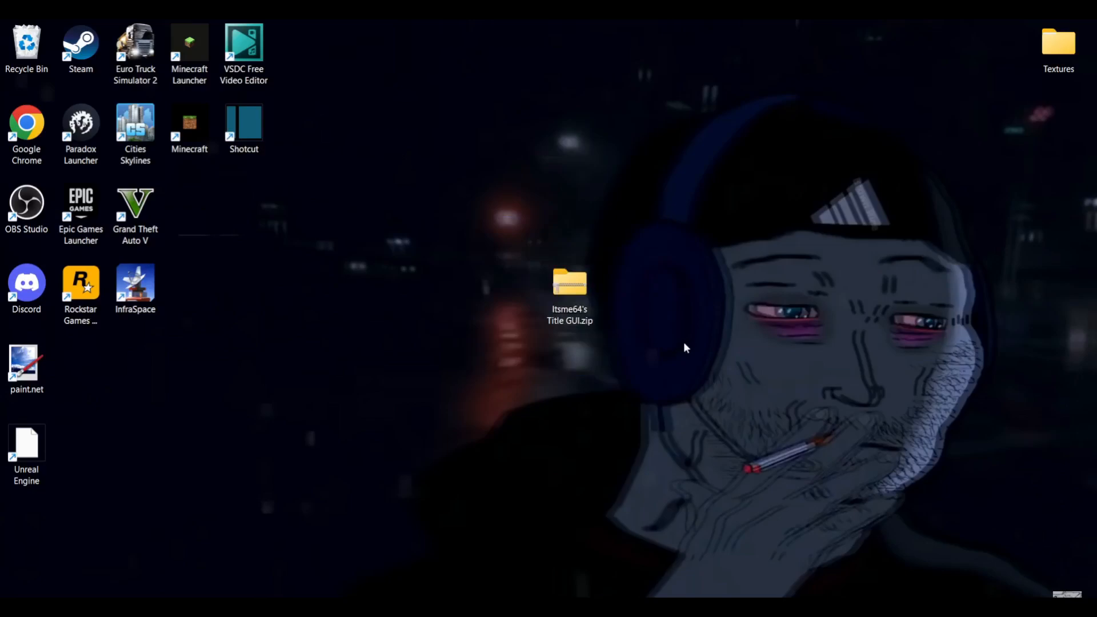
mouse_move(651, 301)
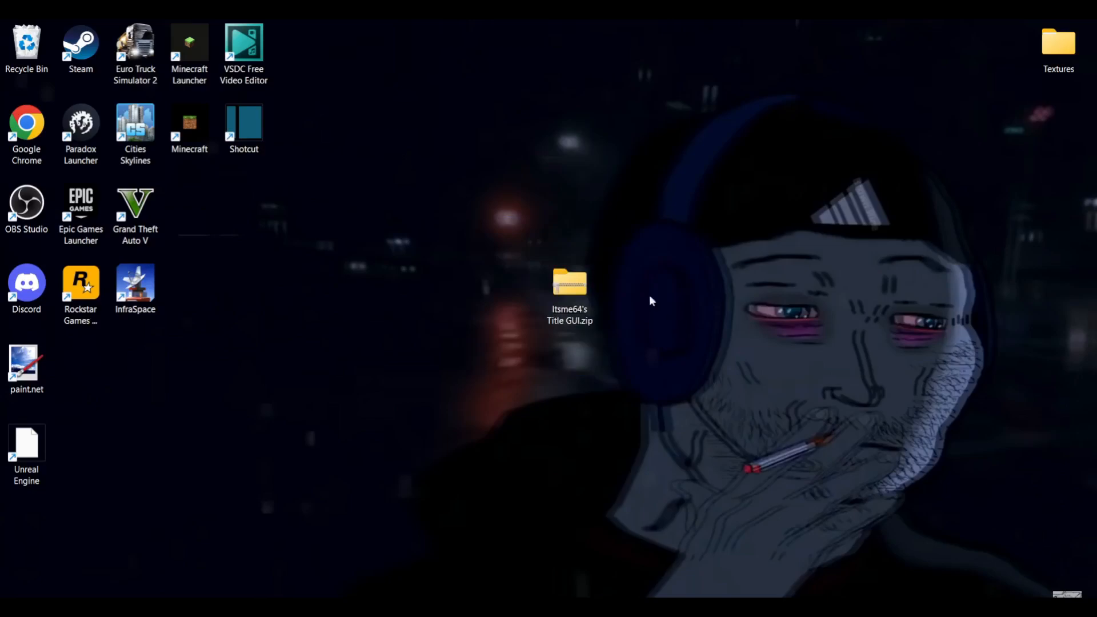
left_click_drag(651, 301, 805, 465)
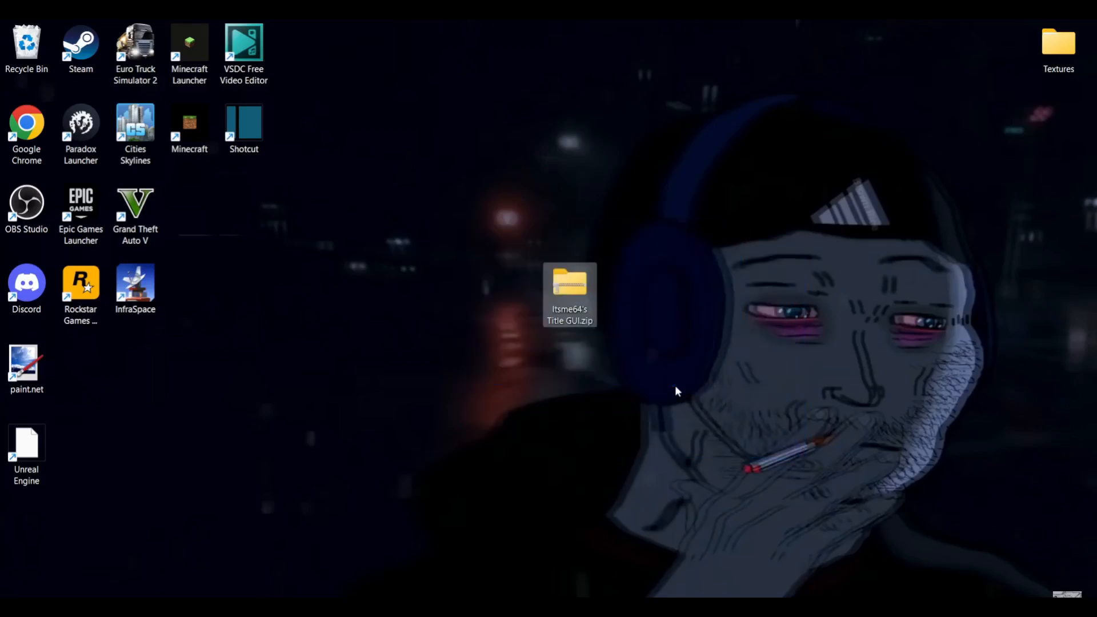
right_click(676, 390)
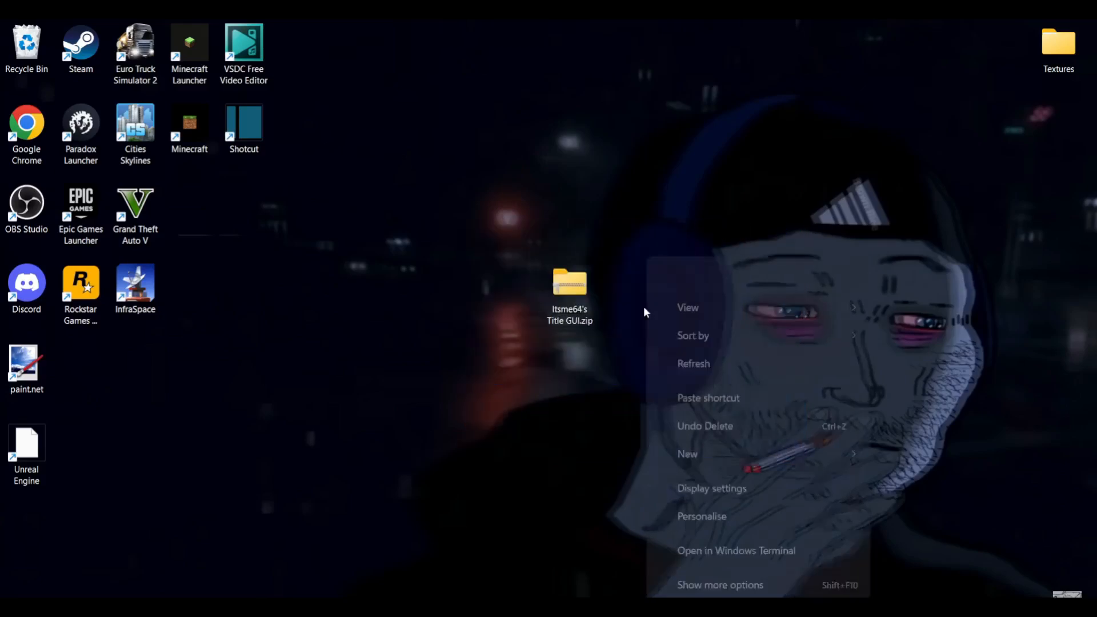
left_click(528, 255)
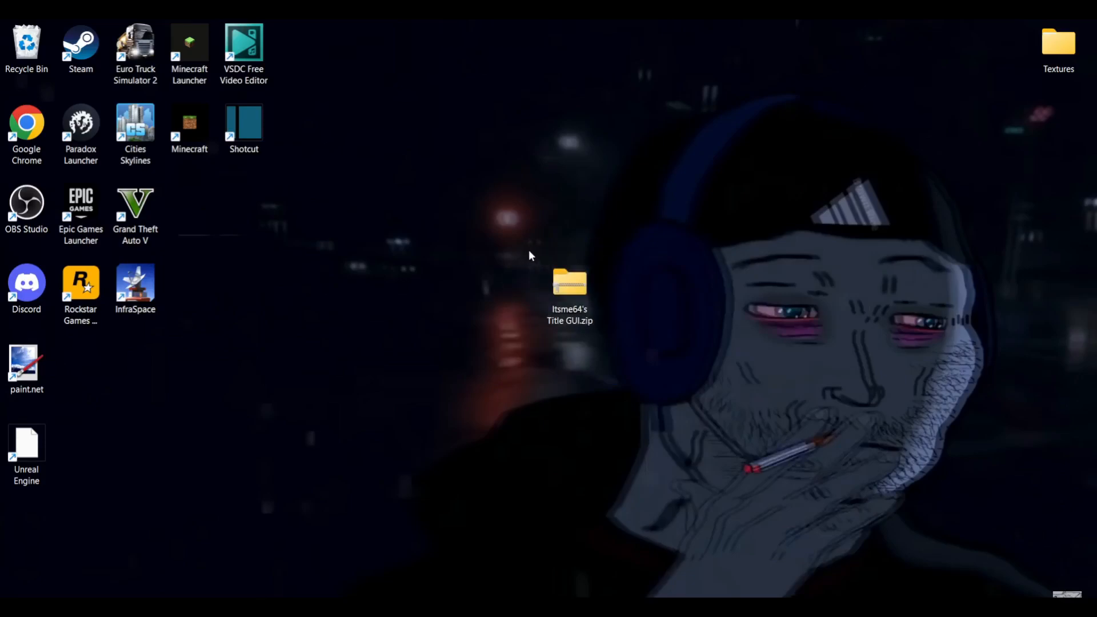
left_click(569, 284)
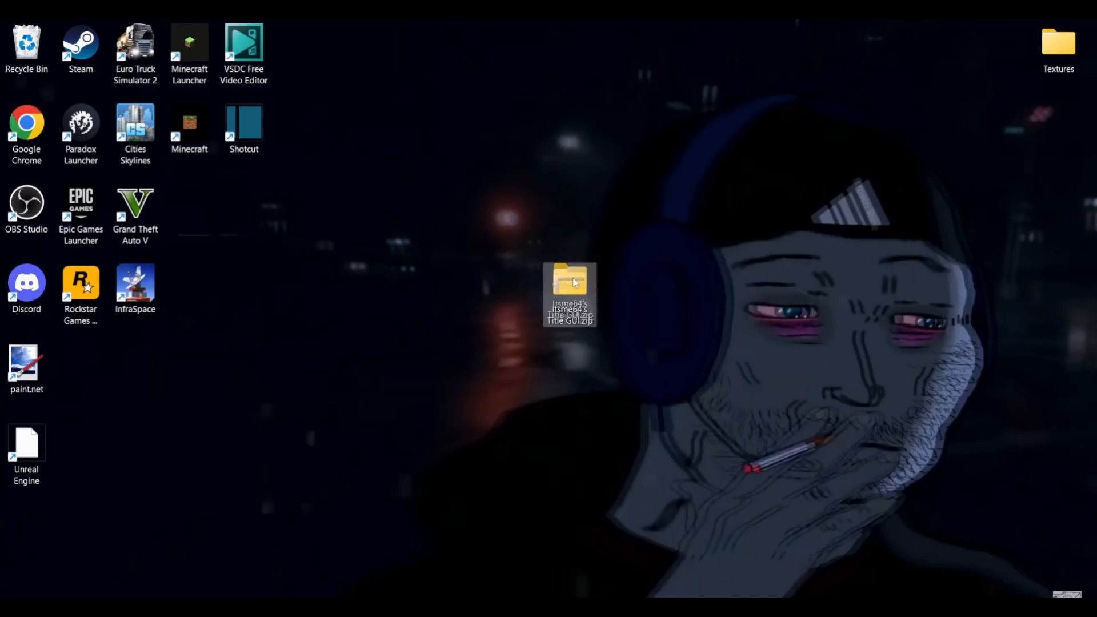
left_click(440, 349)
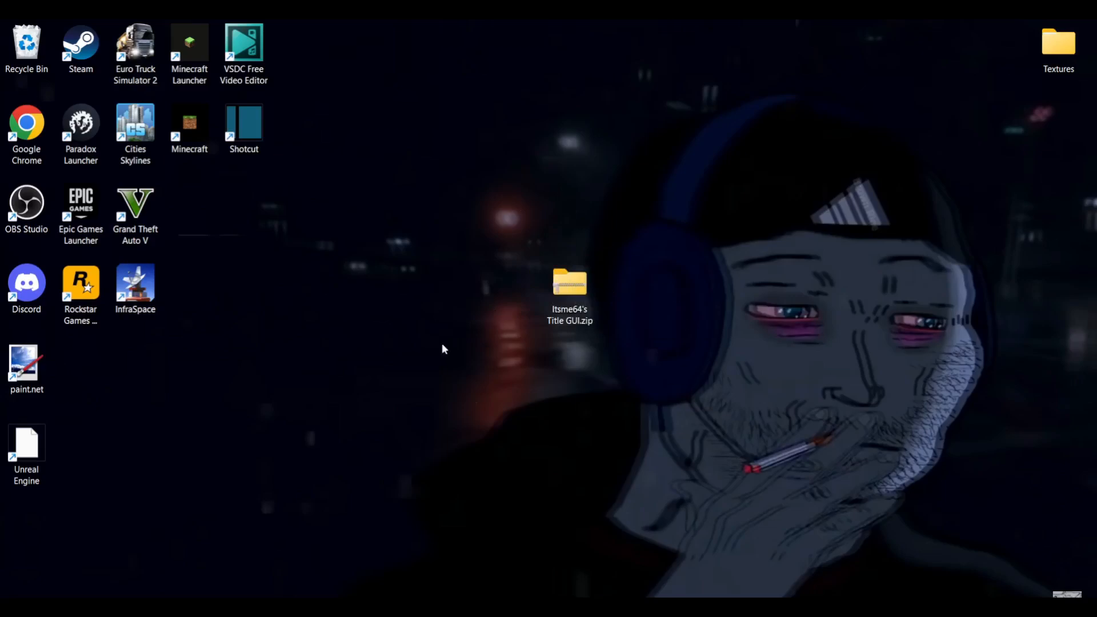
mouse_move(584, 214)
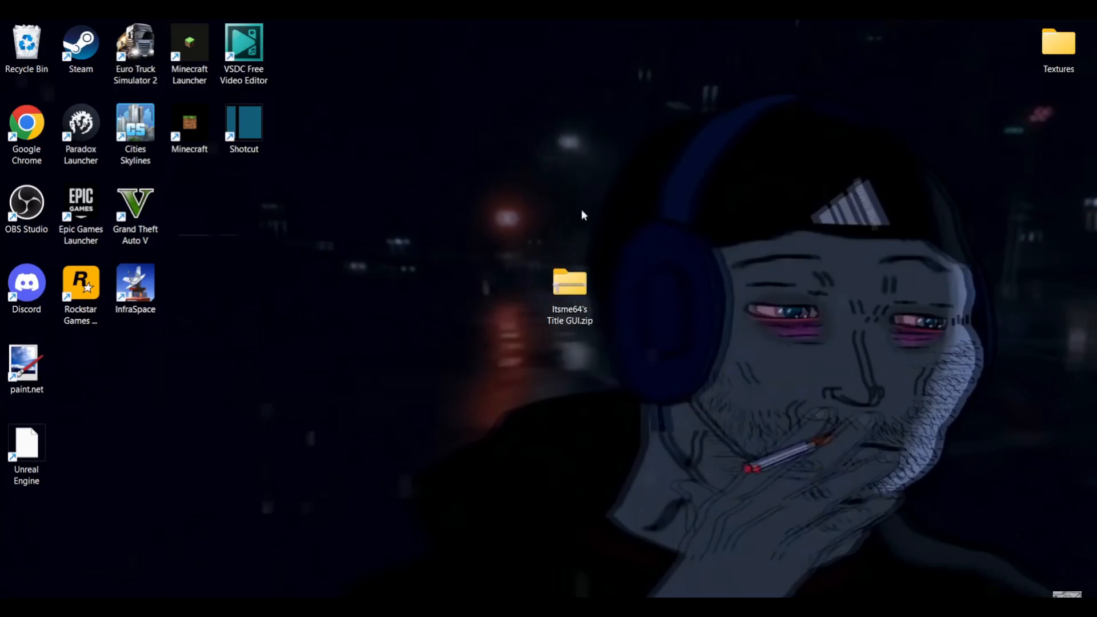
Step: Launch Extract All for the Title GUI zip, cancel once, then relaunch it
left_click_drag(584, 215, 693, 397)
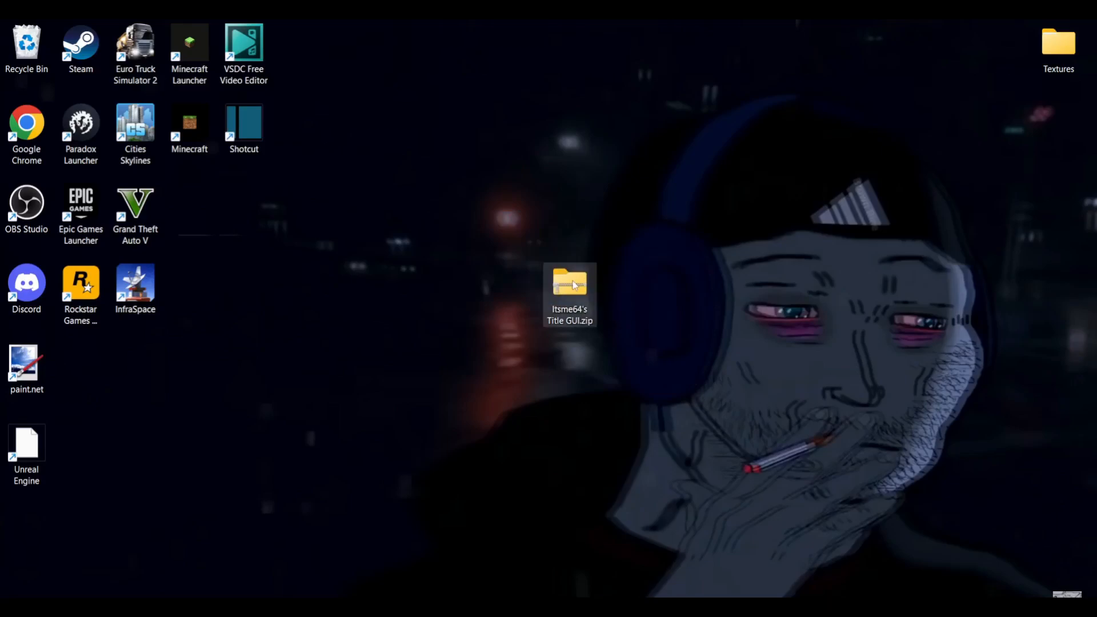
right_click(569, 283)
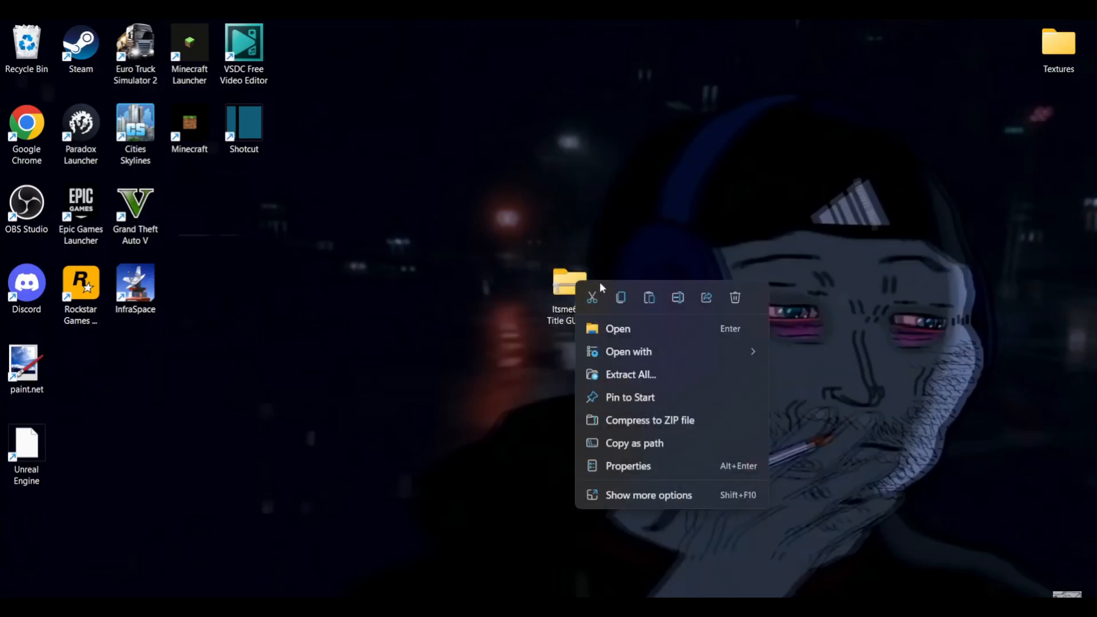
mouse_move(640, 382)
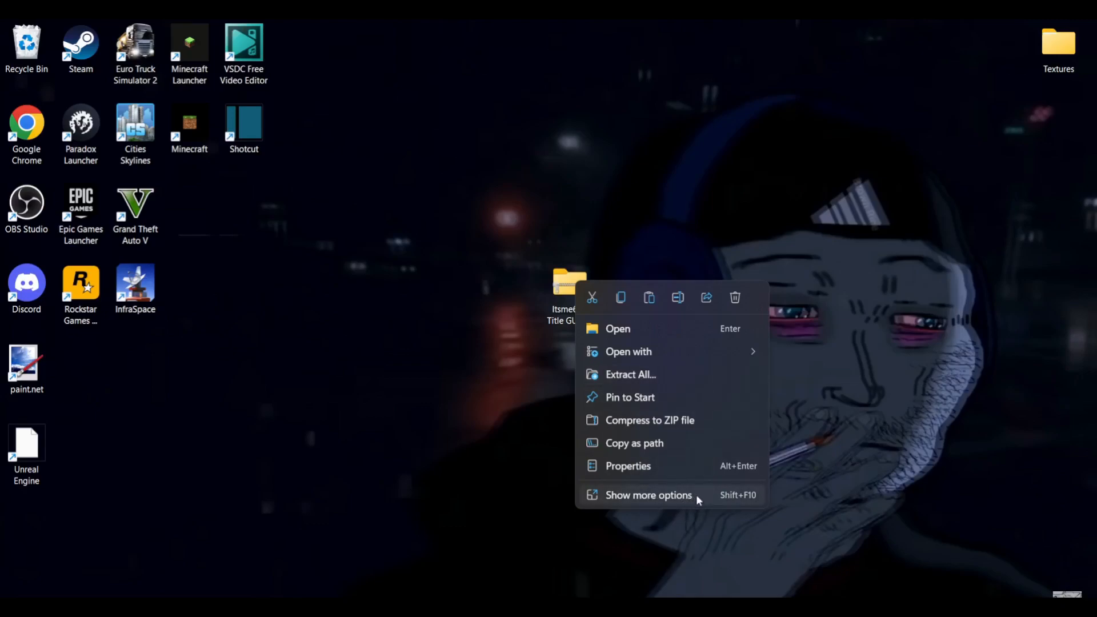
left_click(648, 495)
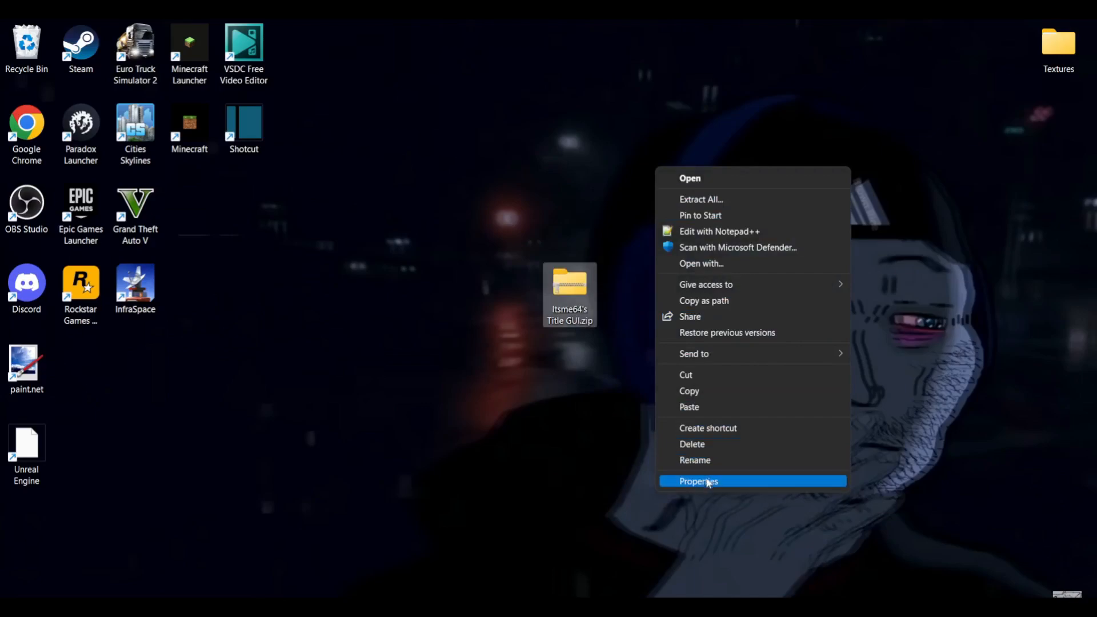
mouse_move(701, 199)
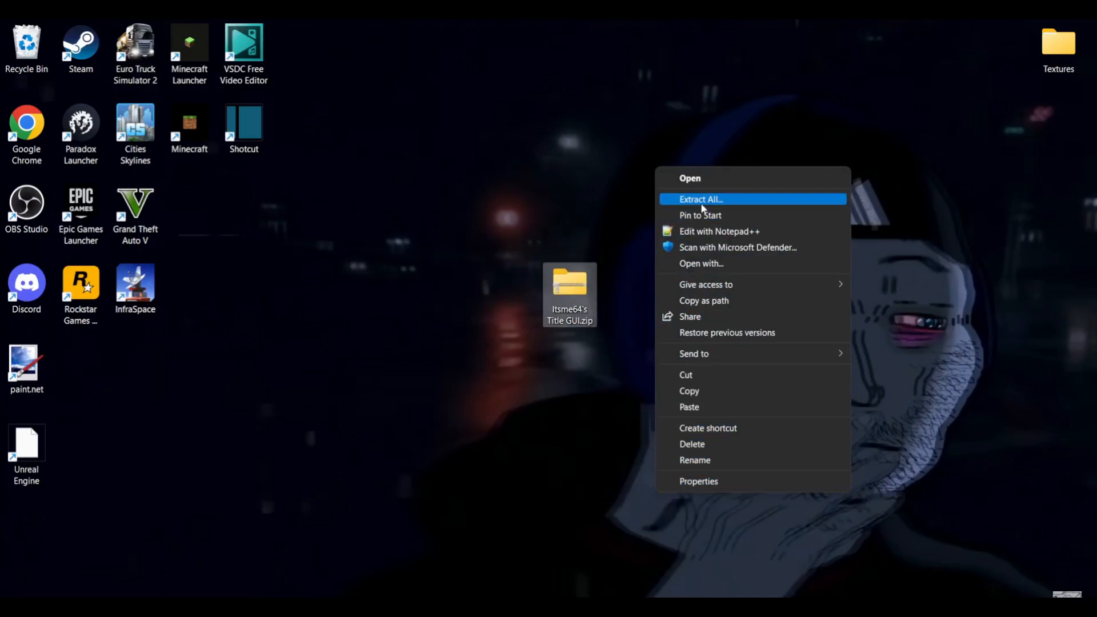
left_click(701, 199)
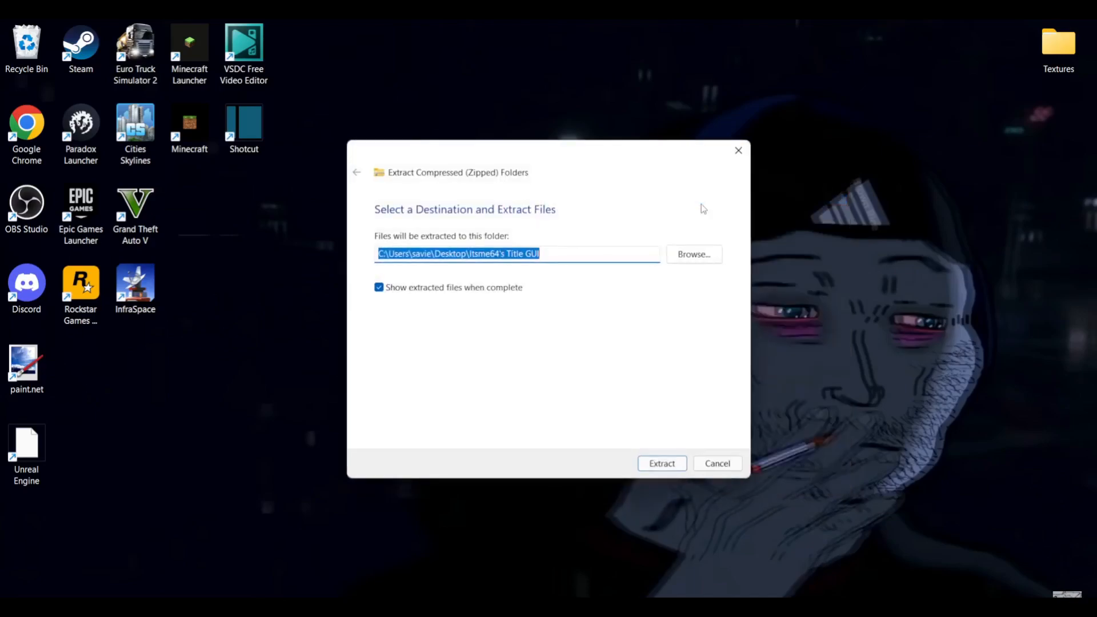
left_click(661, 463)
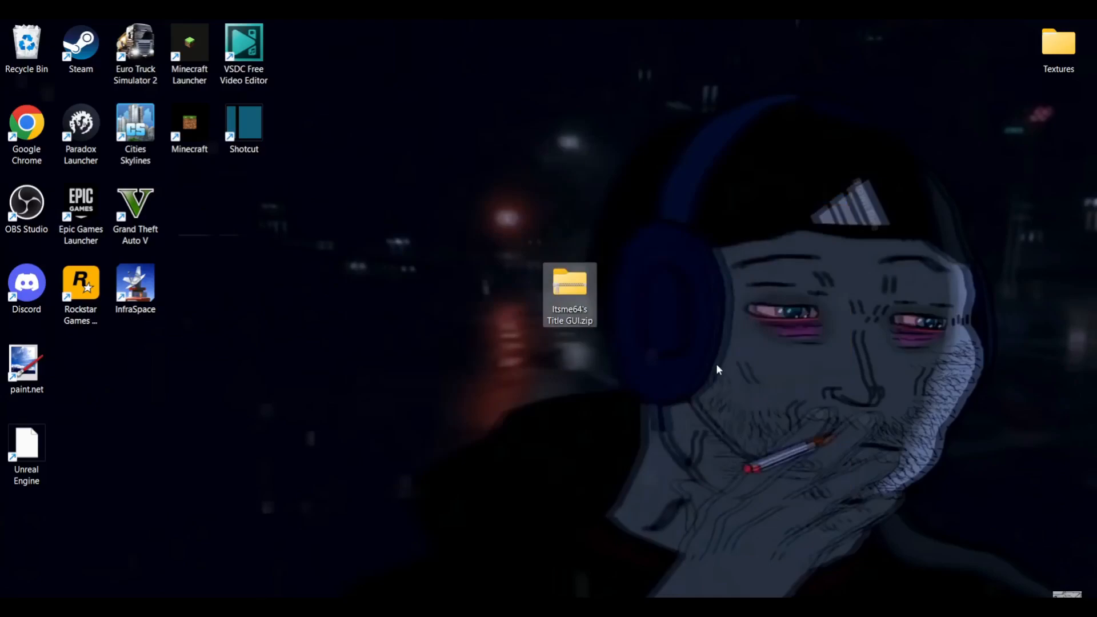
right_click(717, 370)
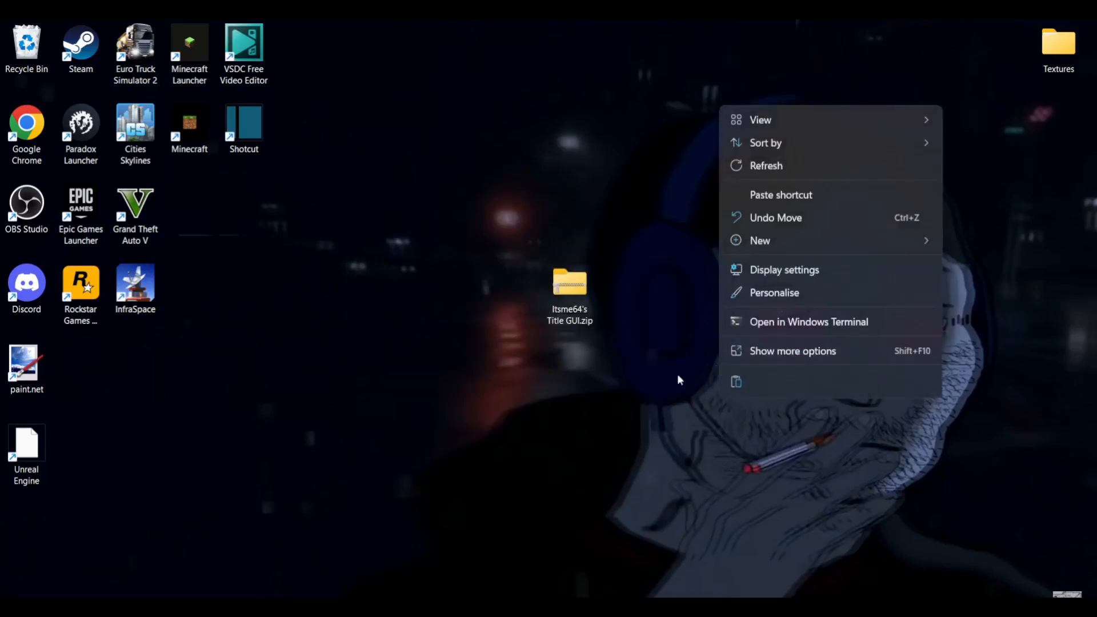
right_click(569, 284)
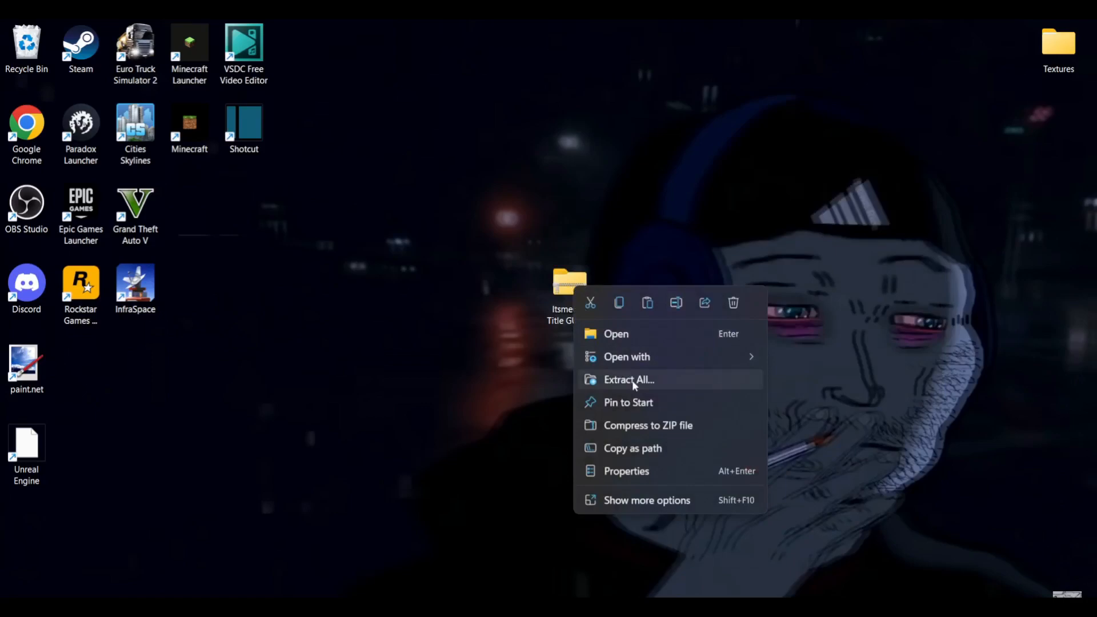
left_click(627, 380)
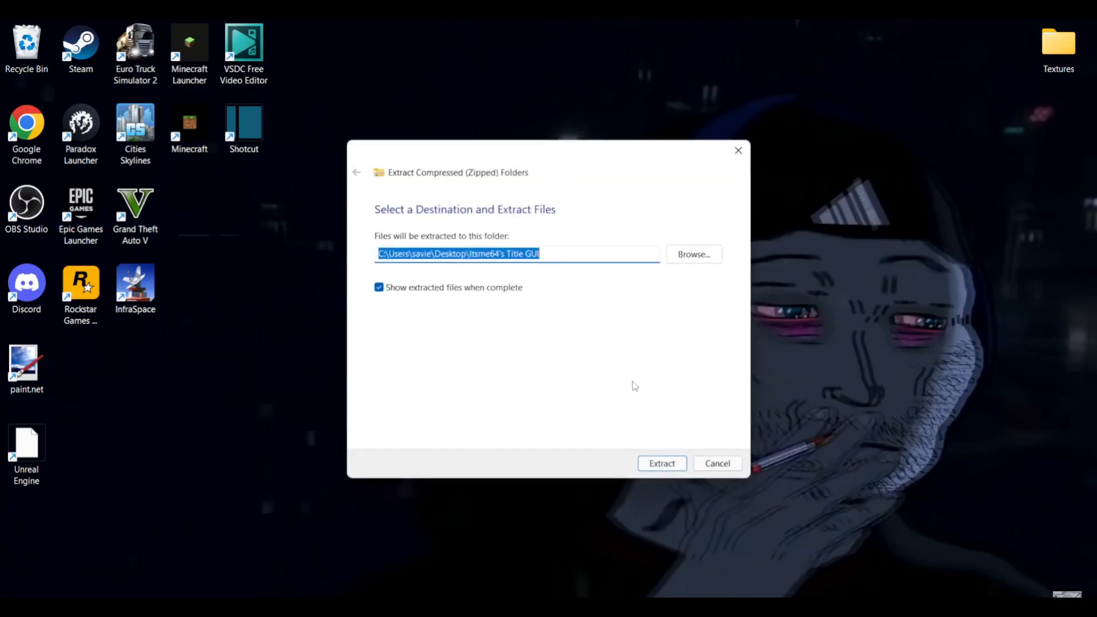
mouse_move(661, 464)
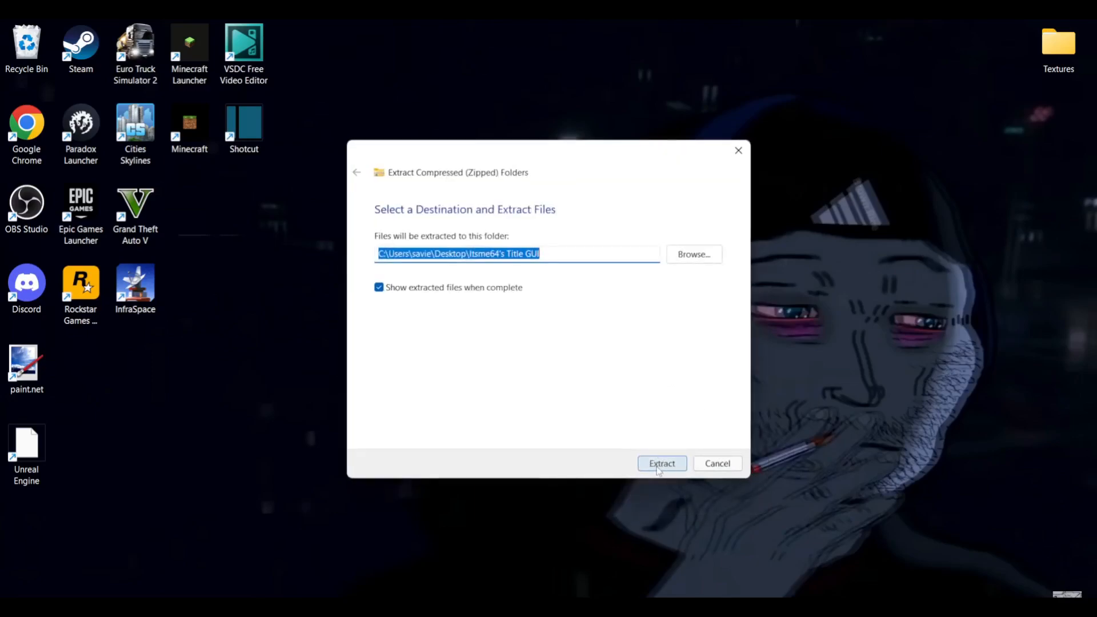
Step: Extract the zip onto the Desktop and move the new Title GUI folder toward centre
left_click(661, 464)
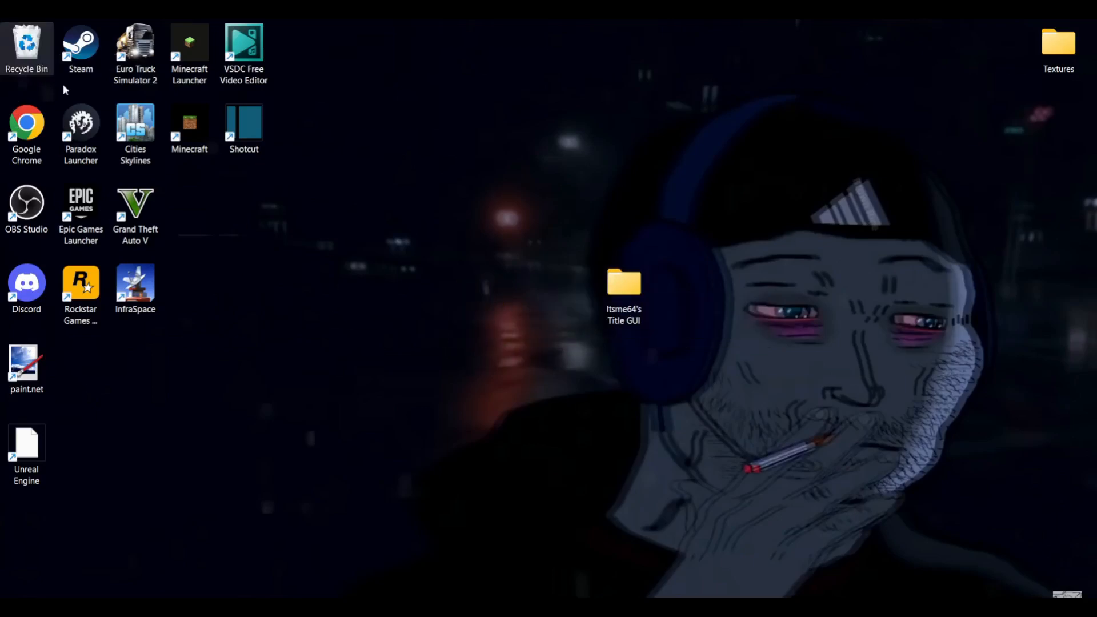
left_click_drag(623, 287, 571, 290)
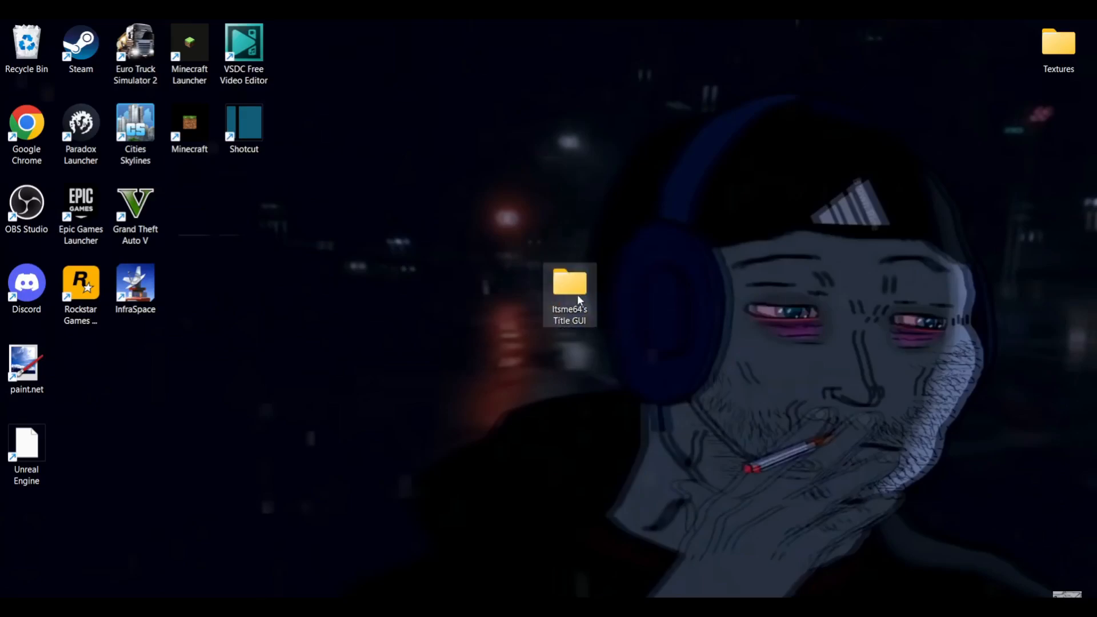
mouse_move(624, 314)
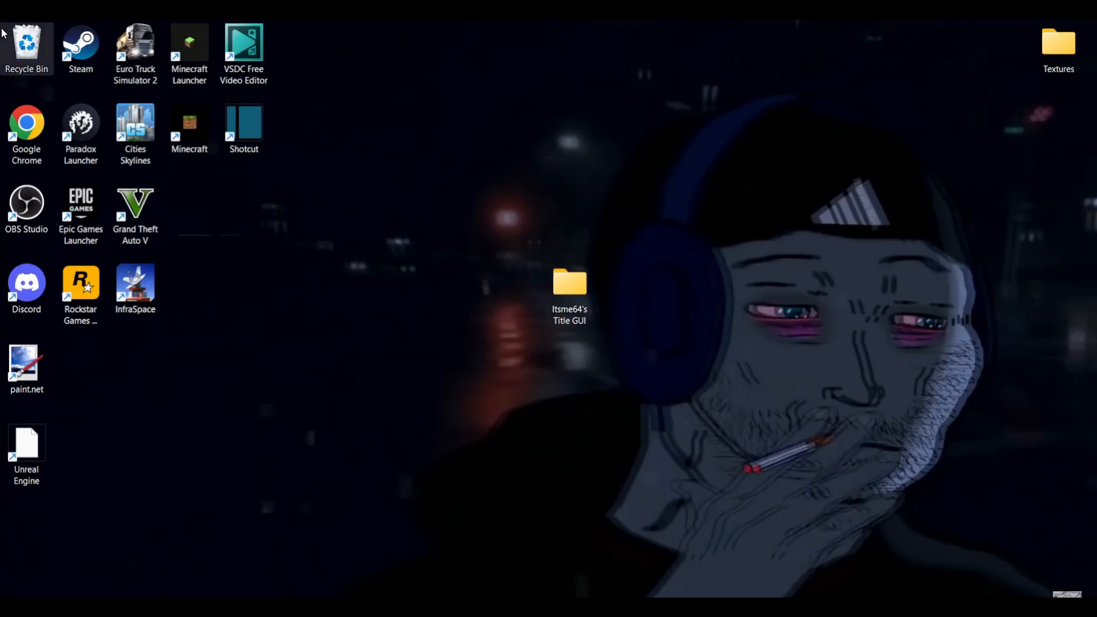
mouse_move(521, 224)
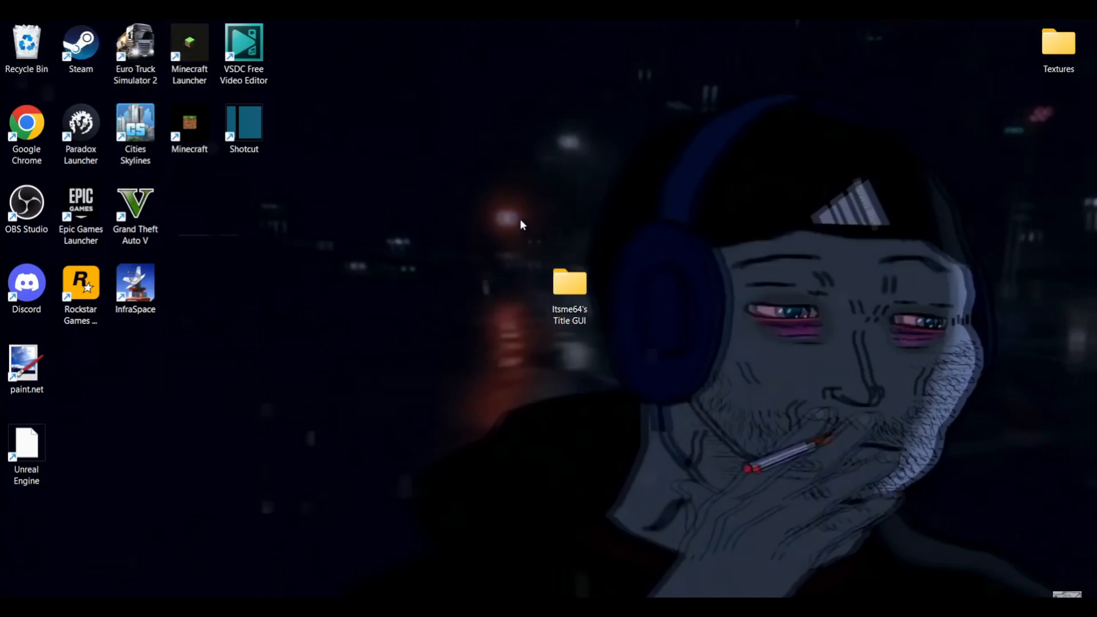
mouse_move(656, 315)
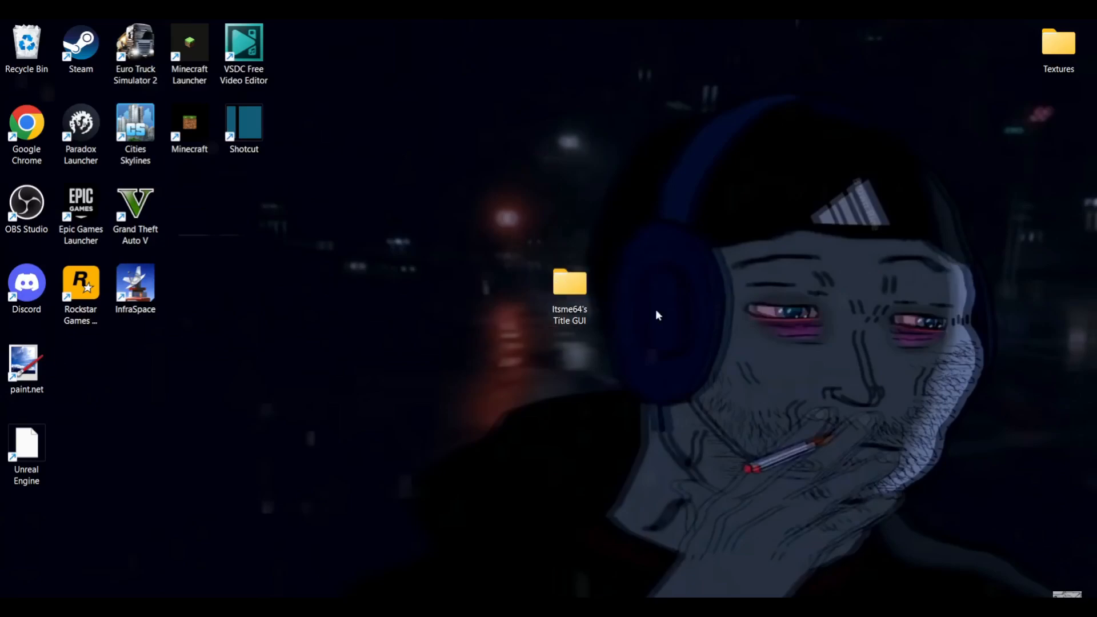
mouse_move(706, 326)
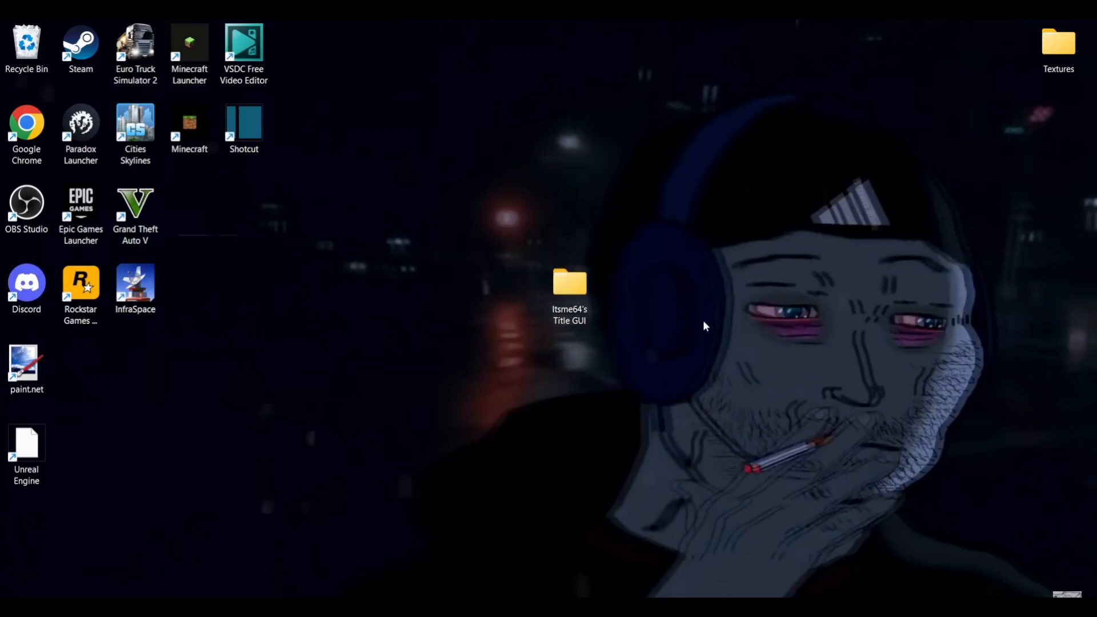
Step: Open the Title GUI folder, browse assets down to textures/gui/title, and select mojangstudios.png
double_click(570, 284)
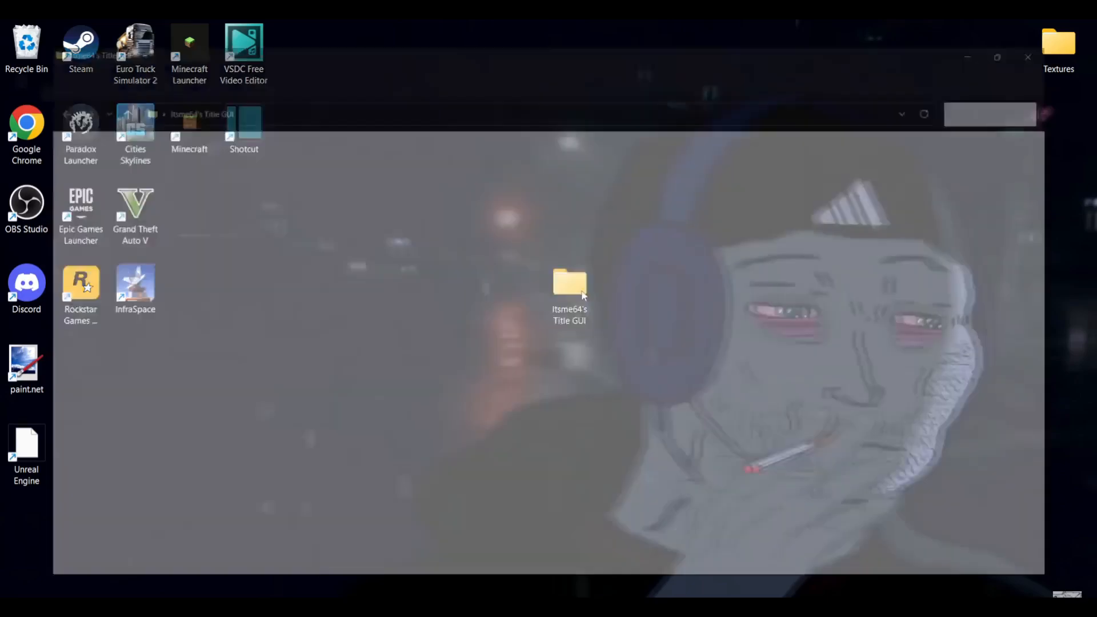
double_click(570, 283)
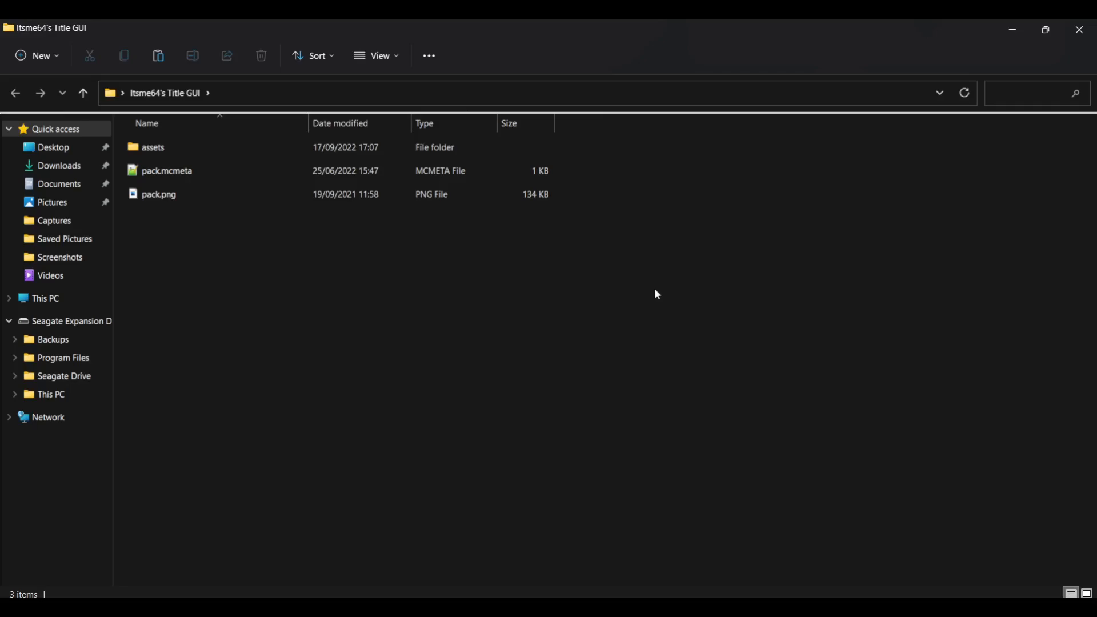
mouse_move(540, 293)
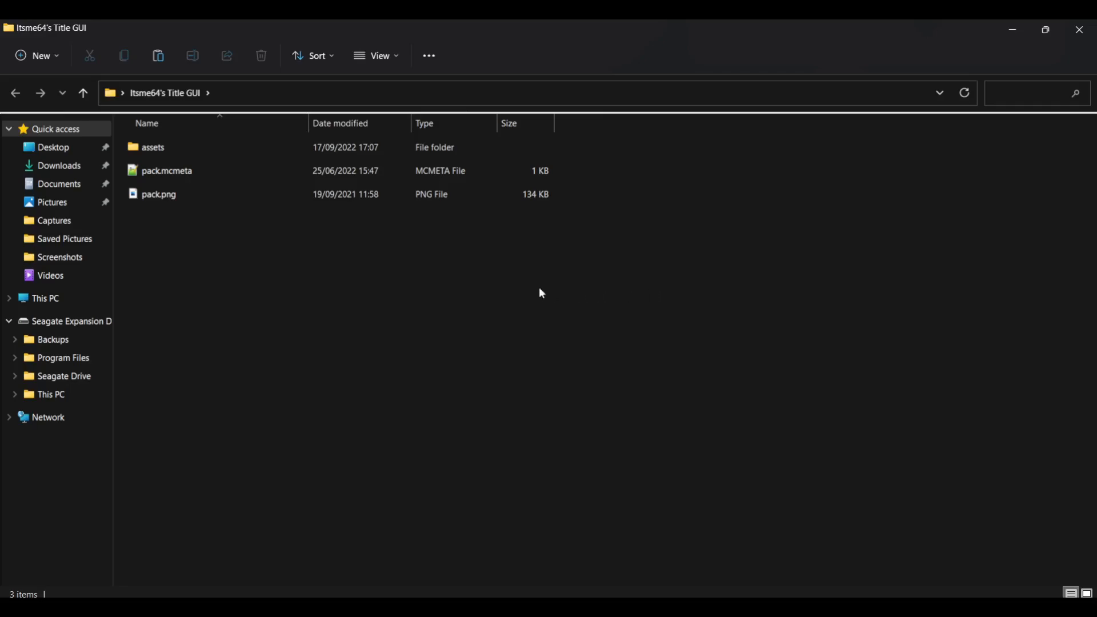
mouse_move(683, 305)
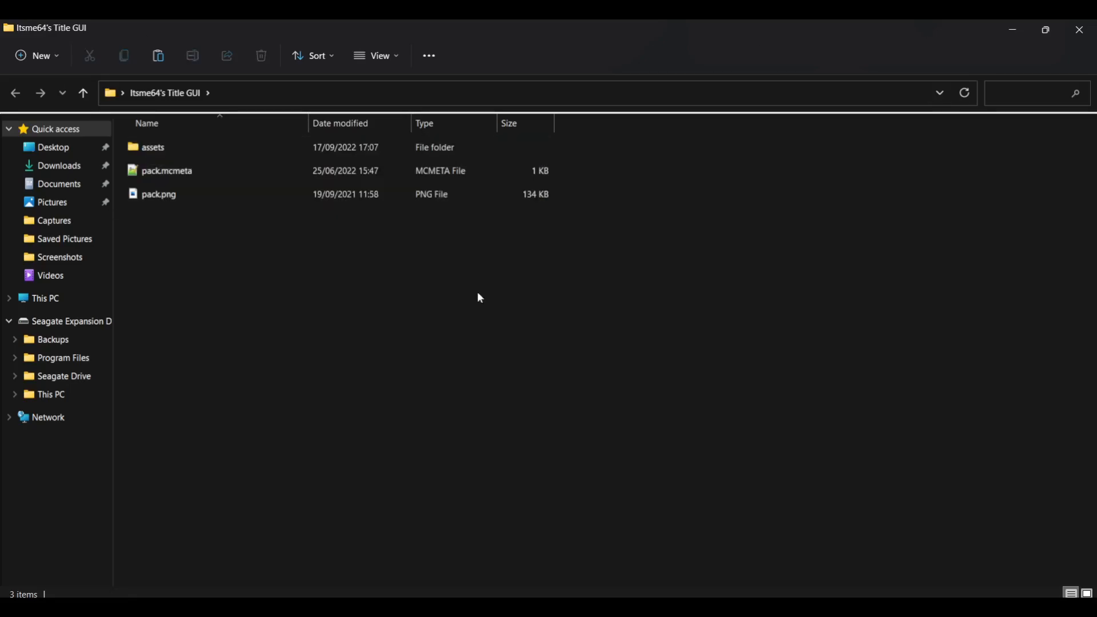
mouse_move(150, 147)
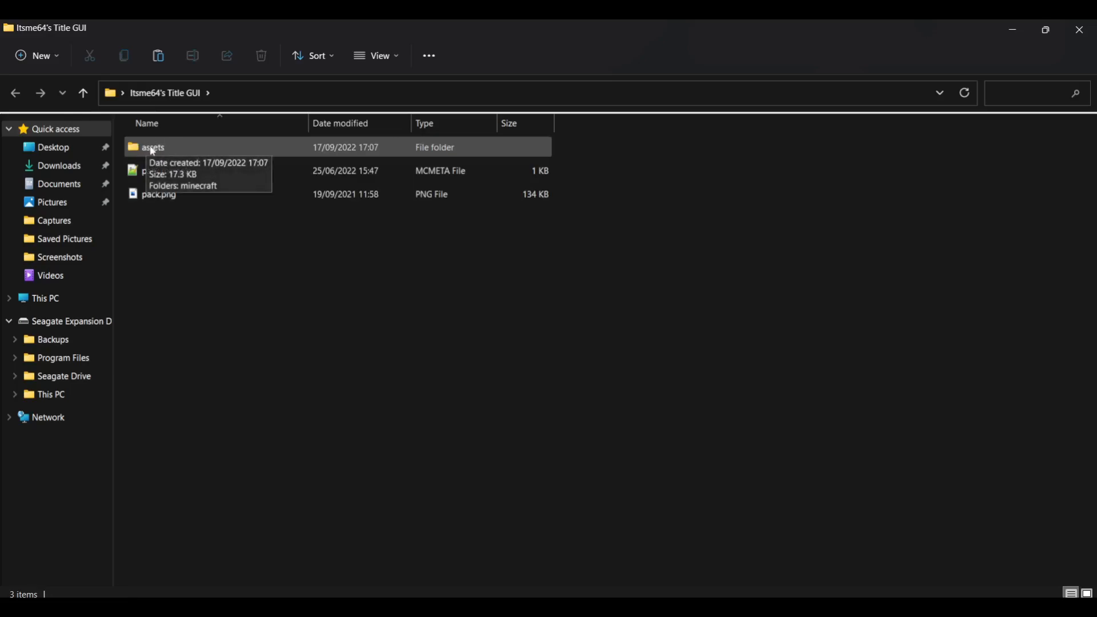
left_click(166, 171)
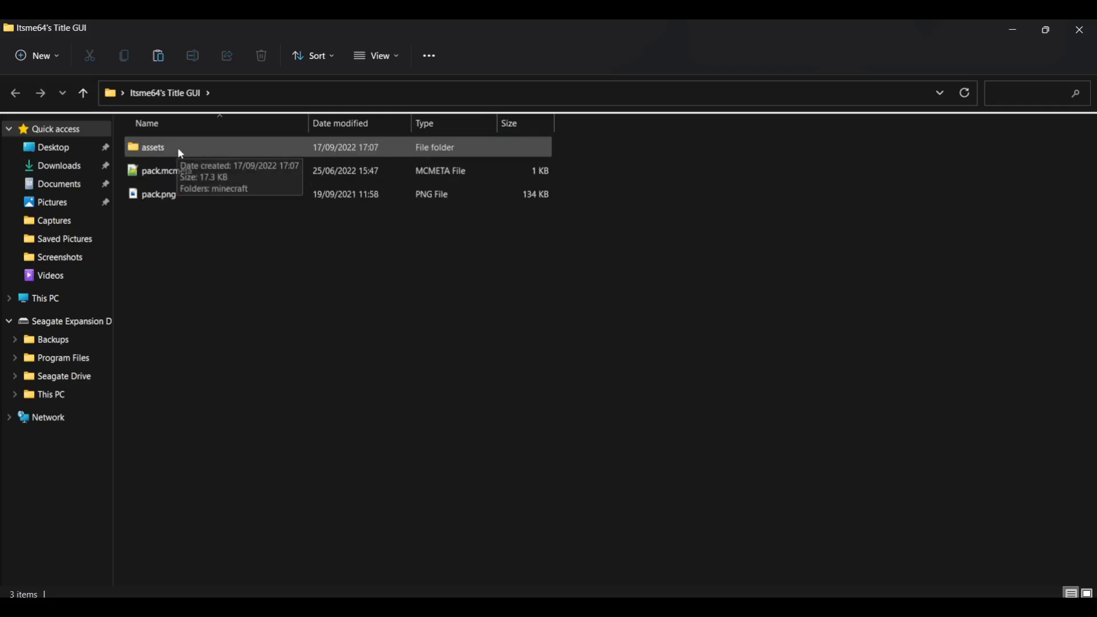
mouse_move(194, 155)
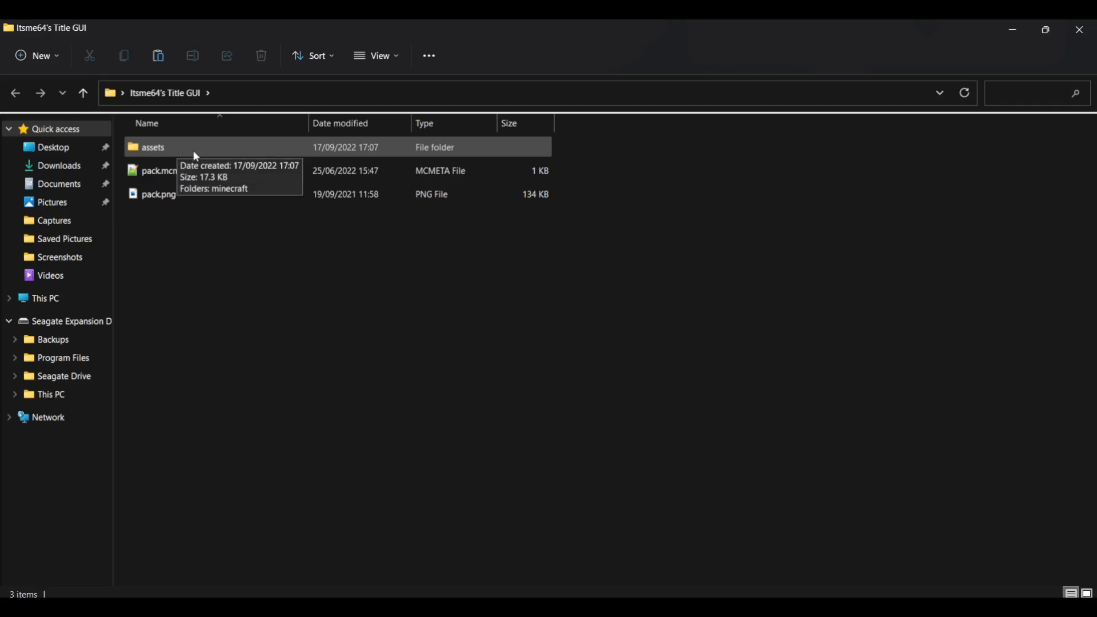
double_click(152, 147)
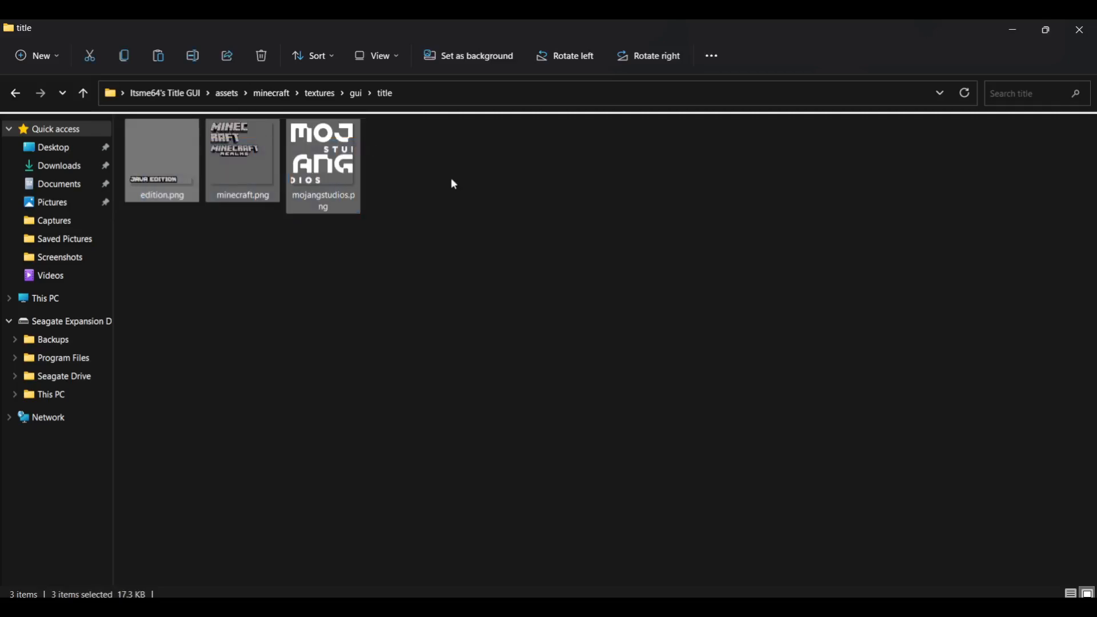
left_click(460, 214)
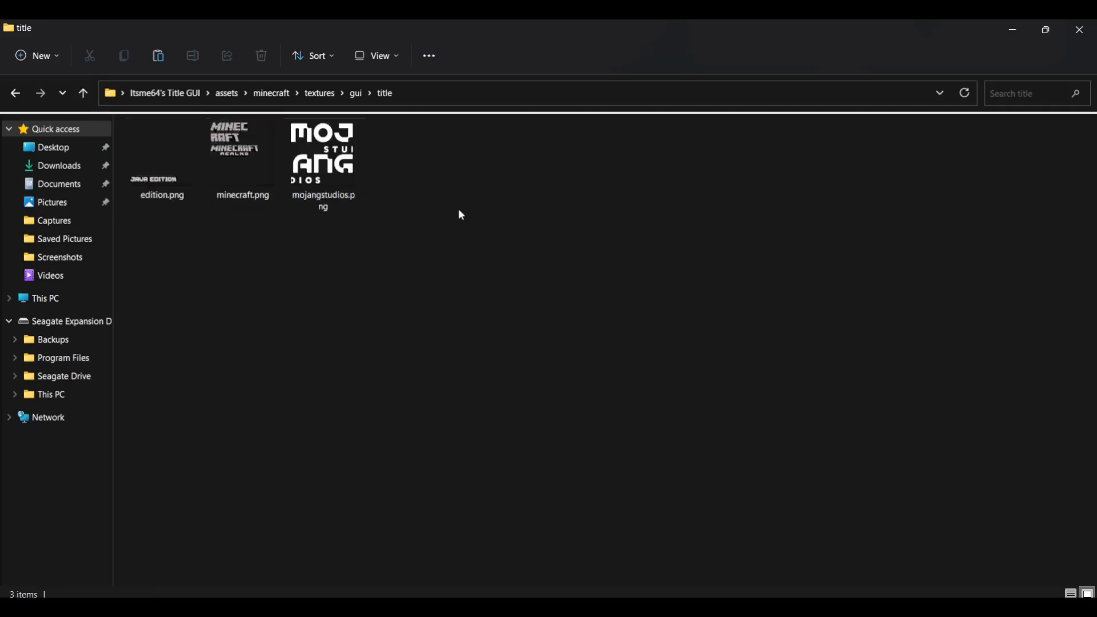
mouse_move(498, 348)
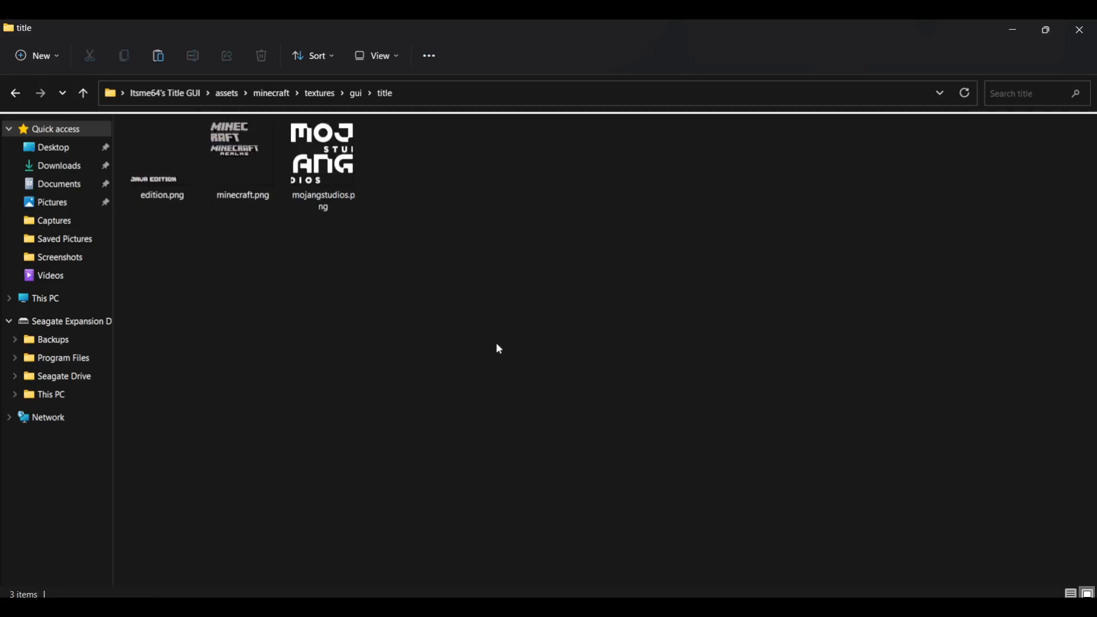
mouse_move(376, 238)
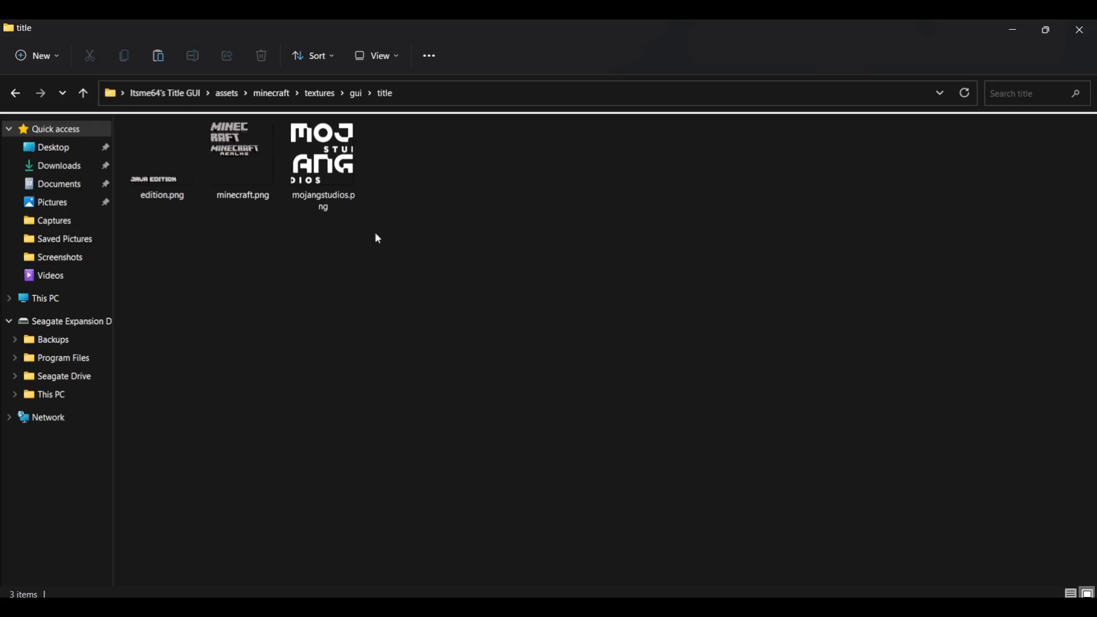
left_click(322, 152)
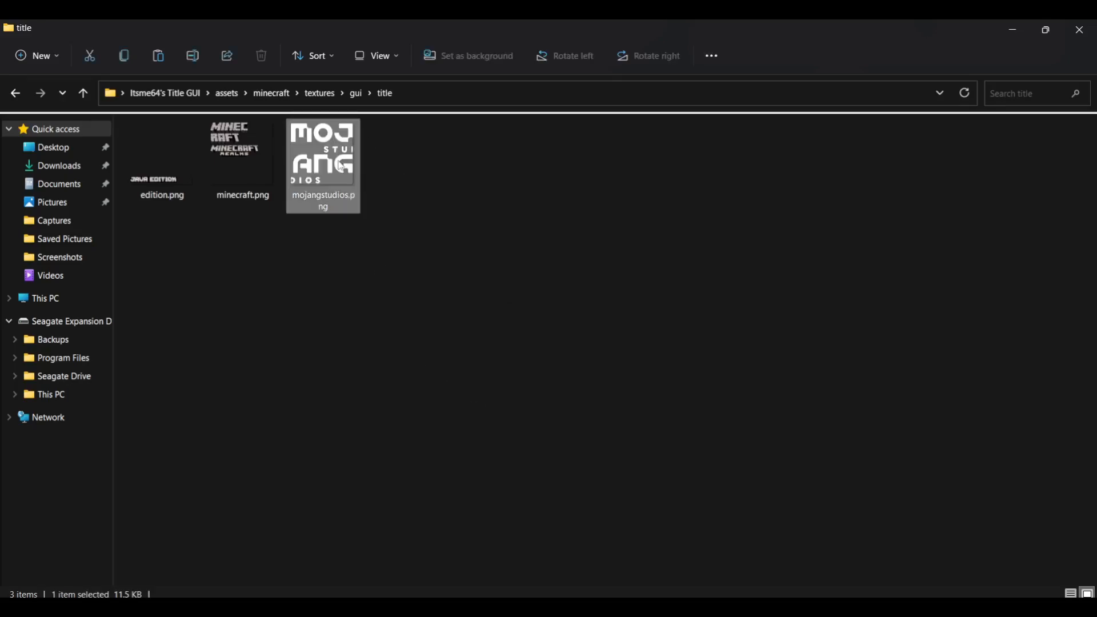
Step: View mojangstudios.png in Photos
double_click(323, 164)
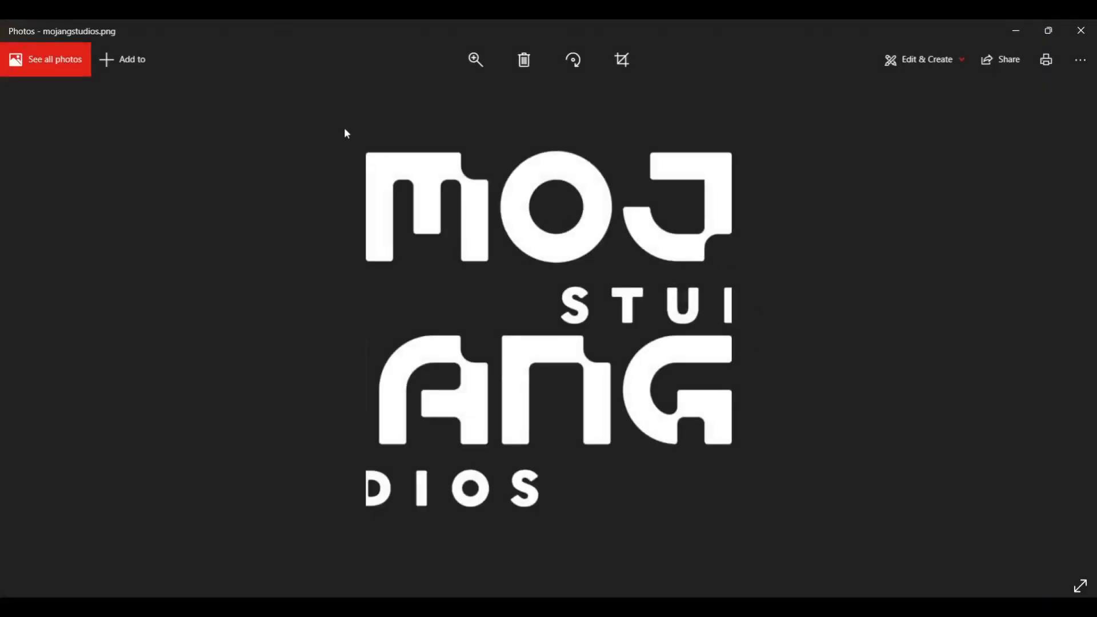
mouse_move(874, 399)
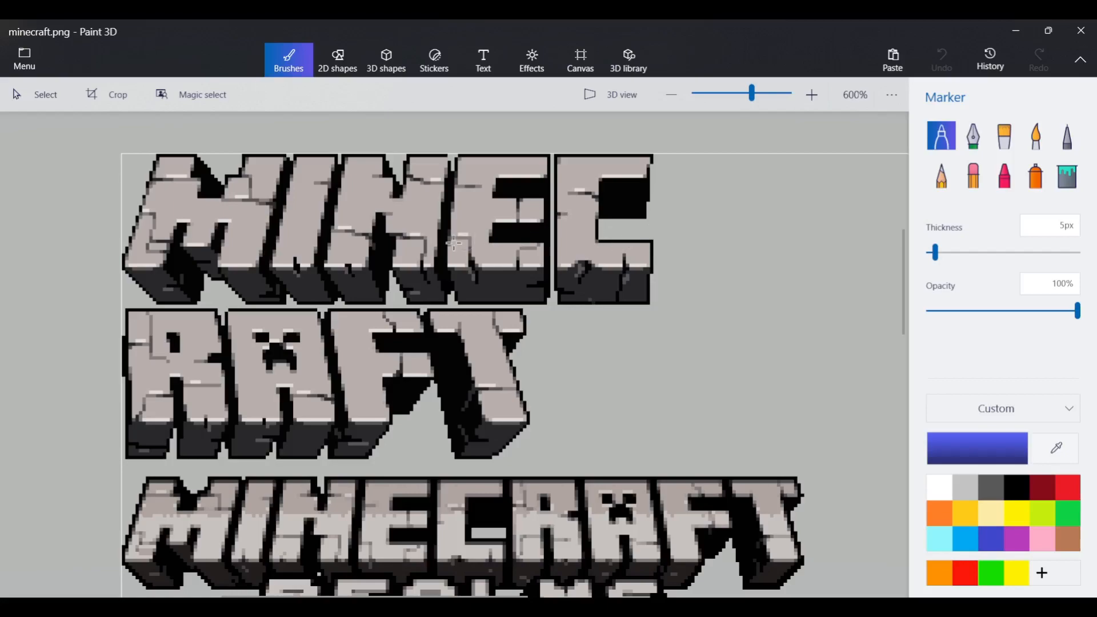
mouse_move(553, 237)
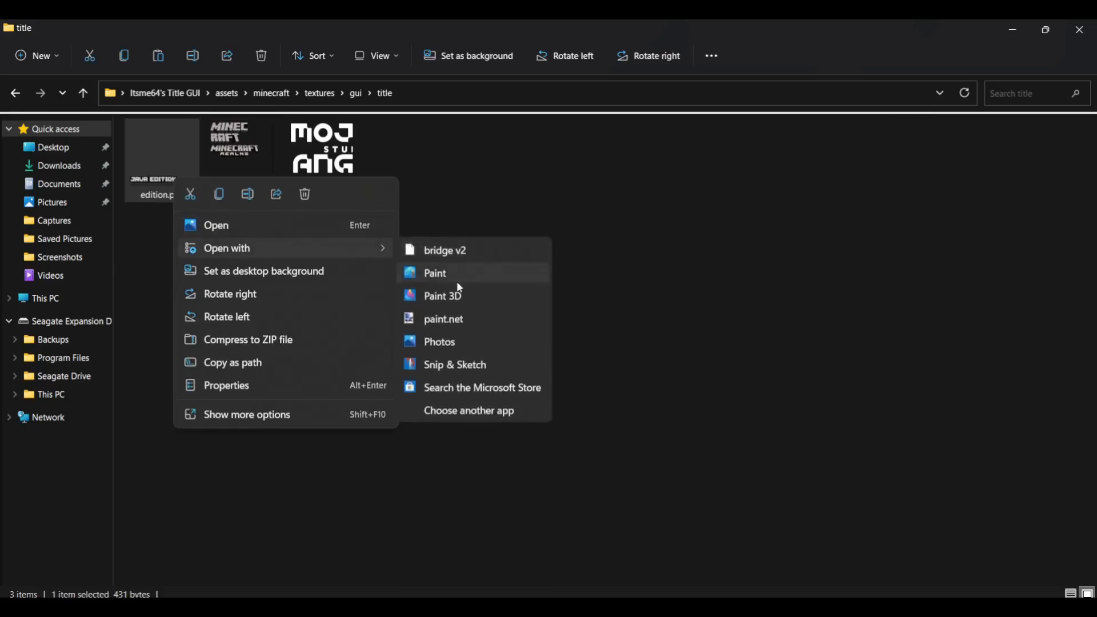
Step: Open edition.png with Paint 3D
left_click(442, 295)
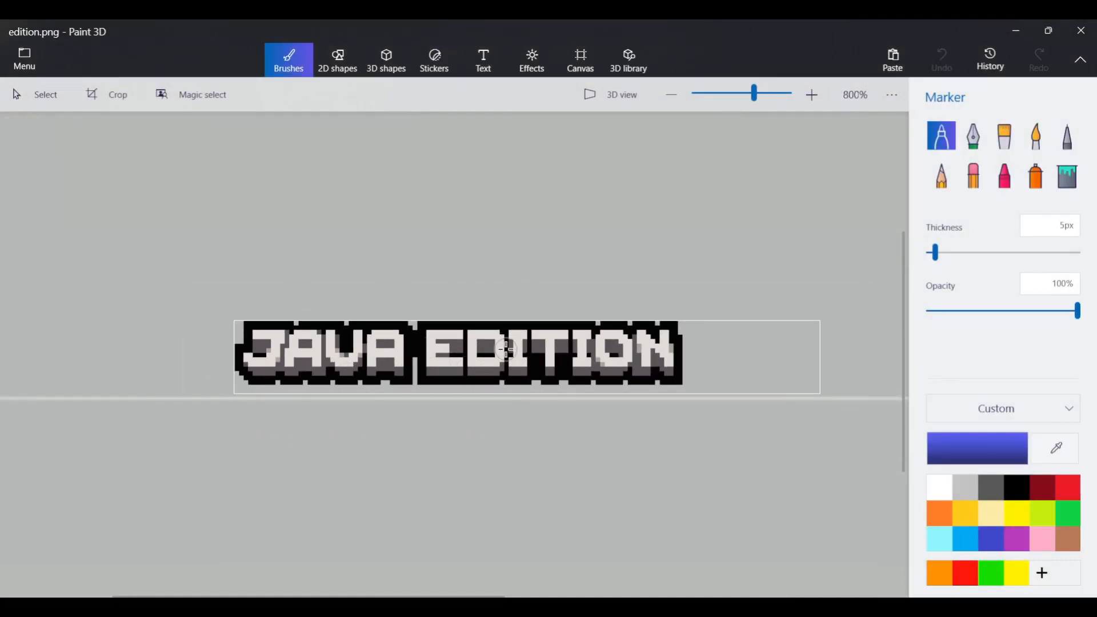
mouse_move(643, 290)
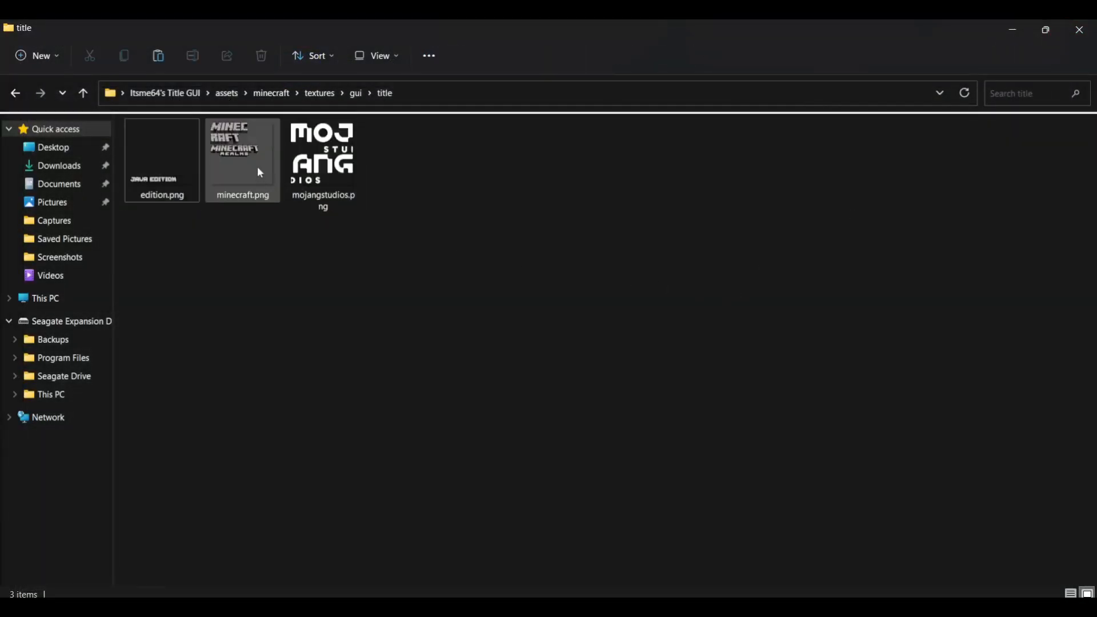
Step: Open minecraft.png with Paint 3D from its context menu
right_click(243, 159)
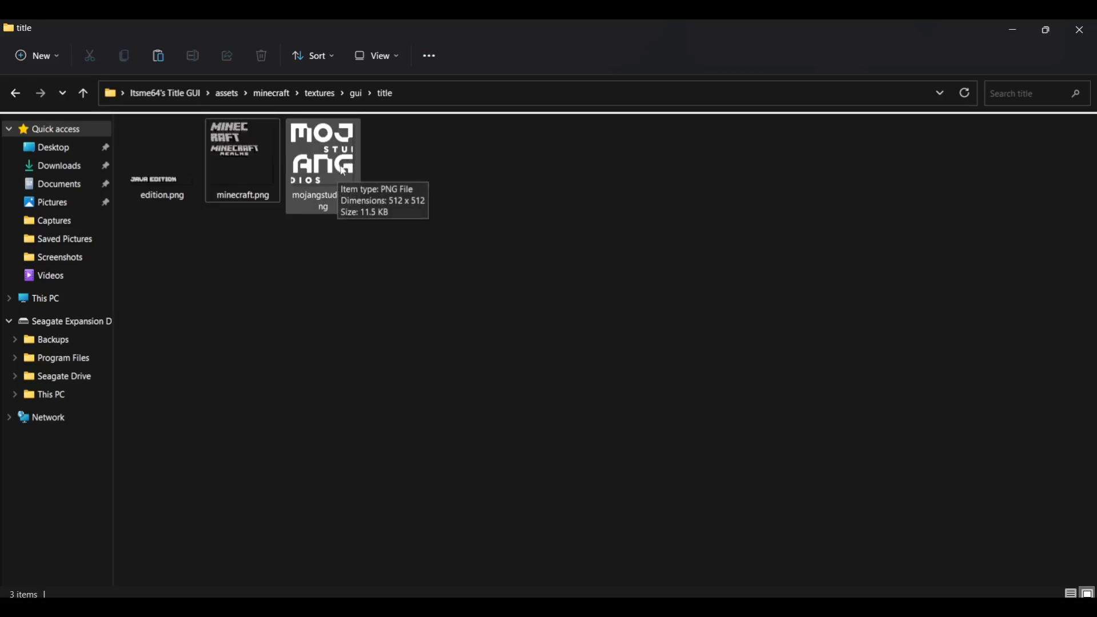
mouse_move(680, 330)
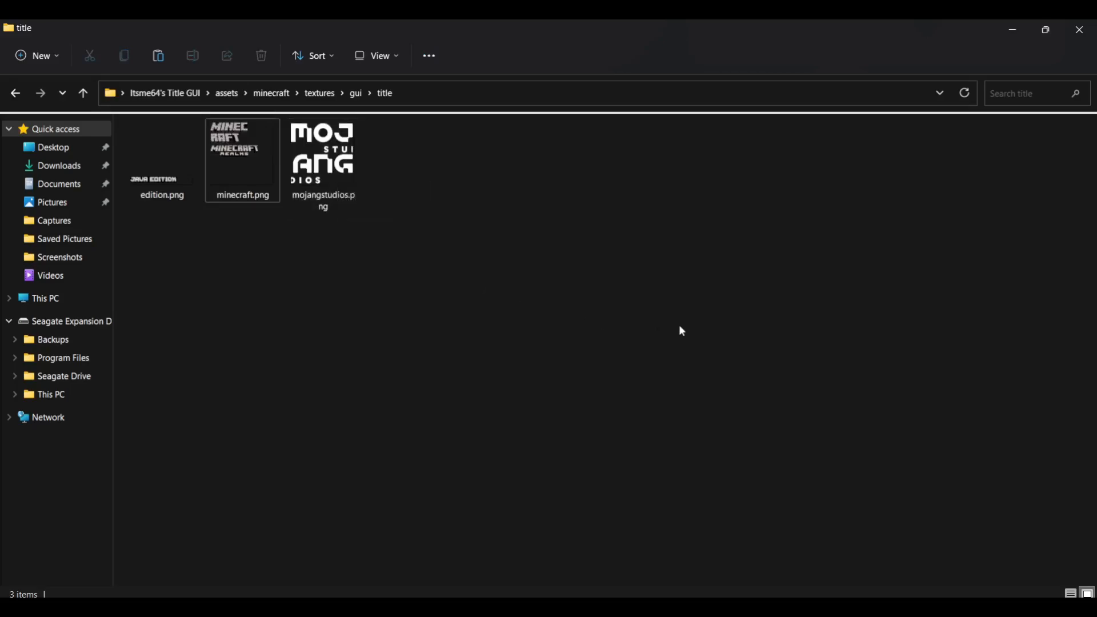
mouse_move(349, 168)
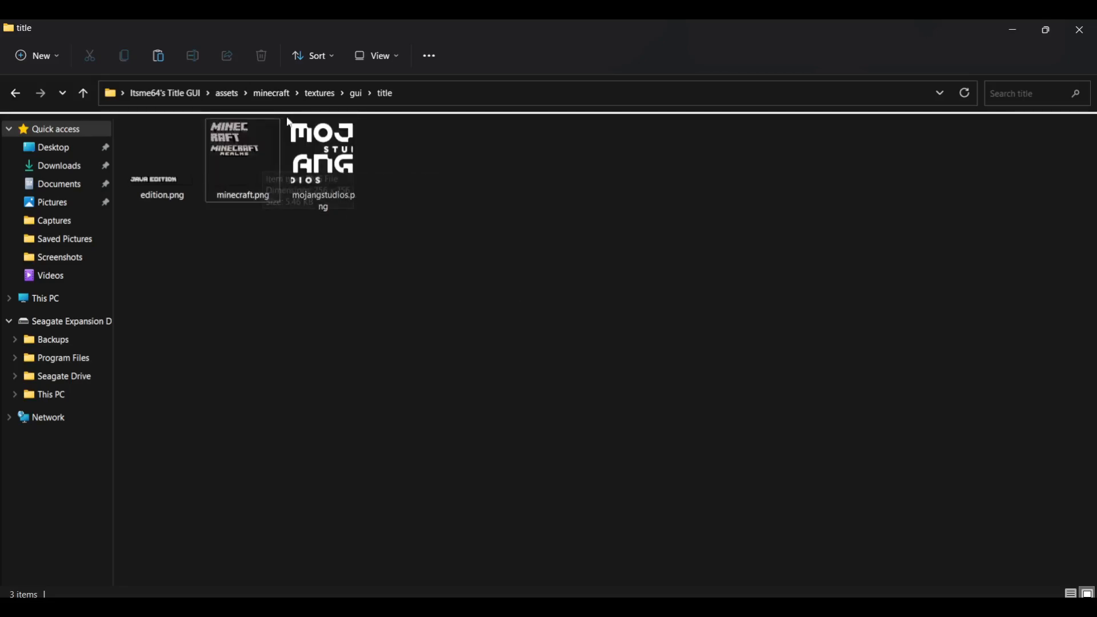
right_click(242, 158)
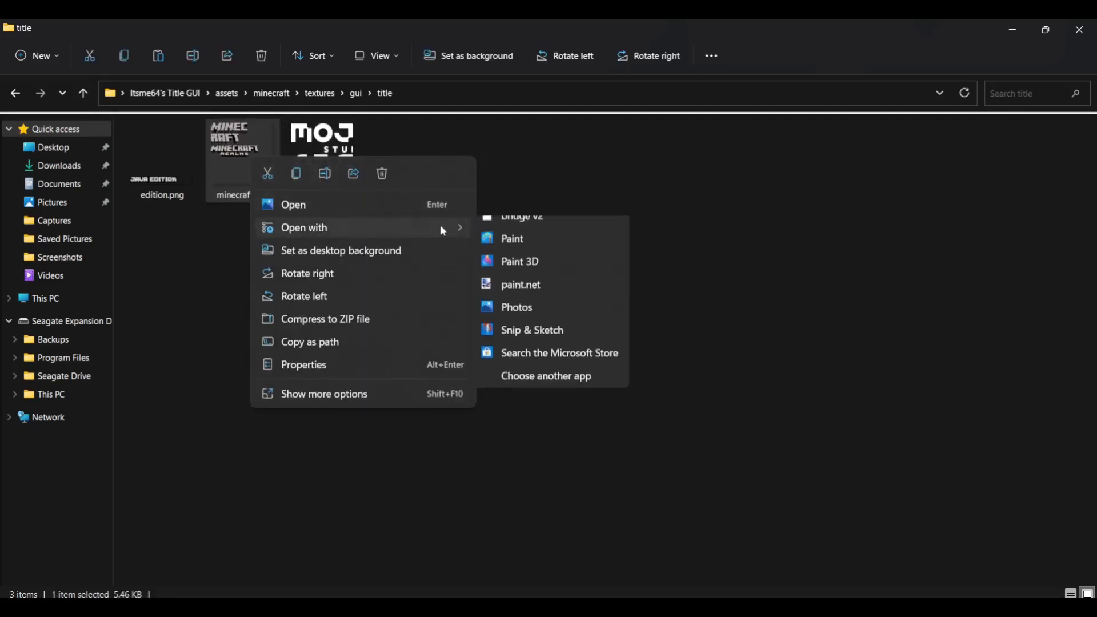
left_click(519, 261)
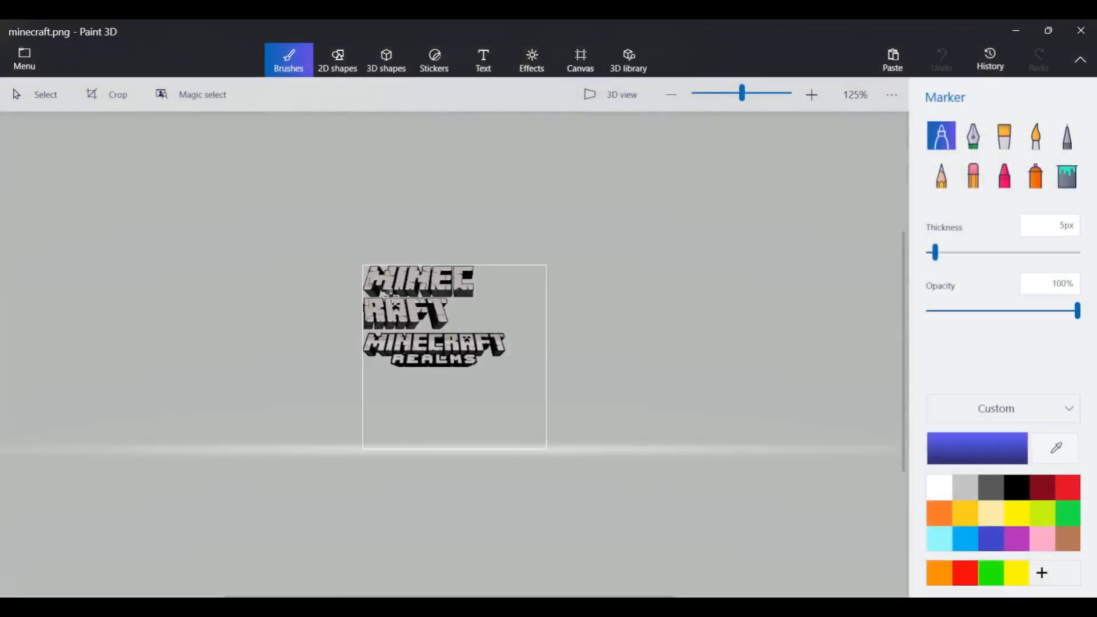
Step: Zoom in on the logo and pick the 1px Pixel pen
left_click(811, 94)
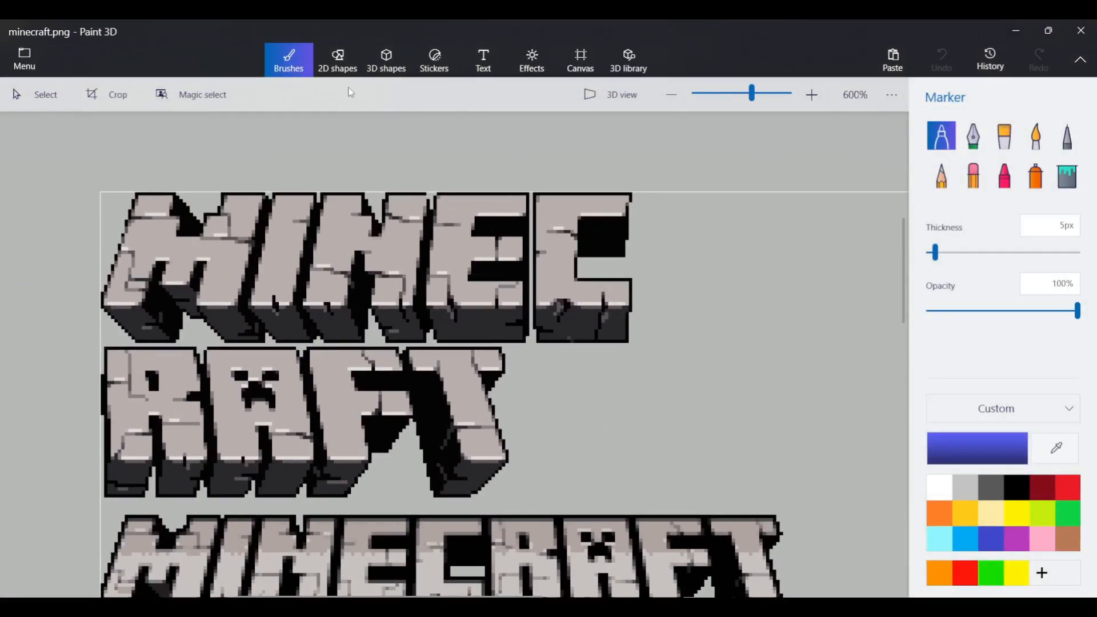
mouse_move(607, 246)
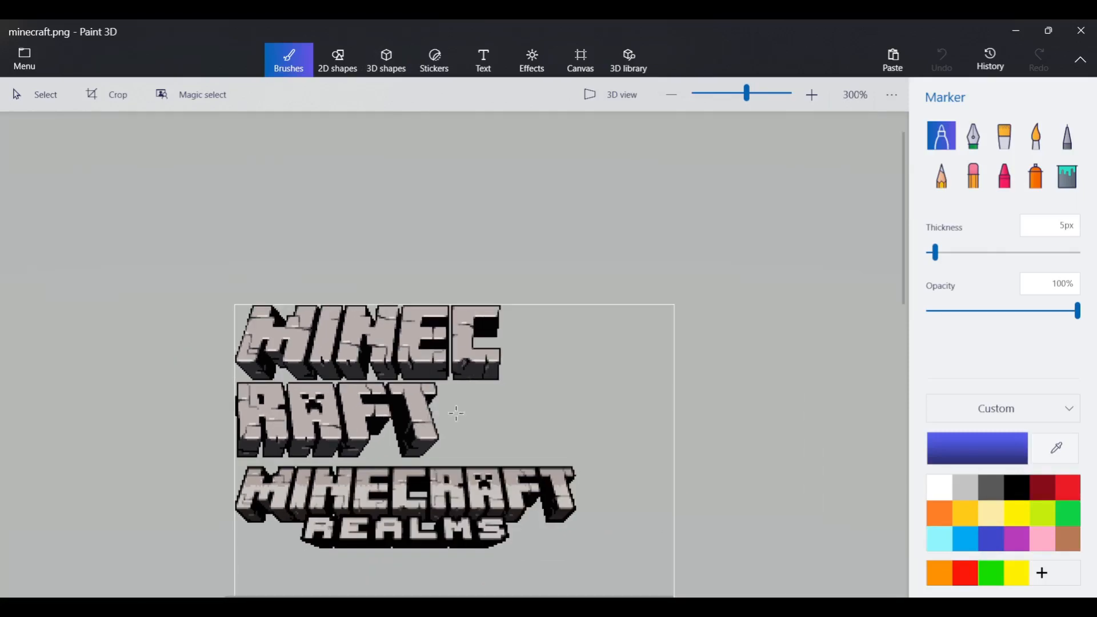
left_click(811, 95)
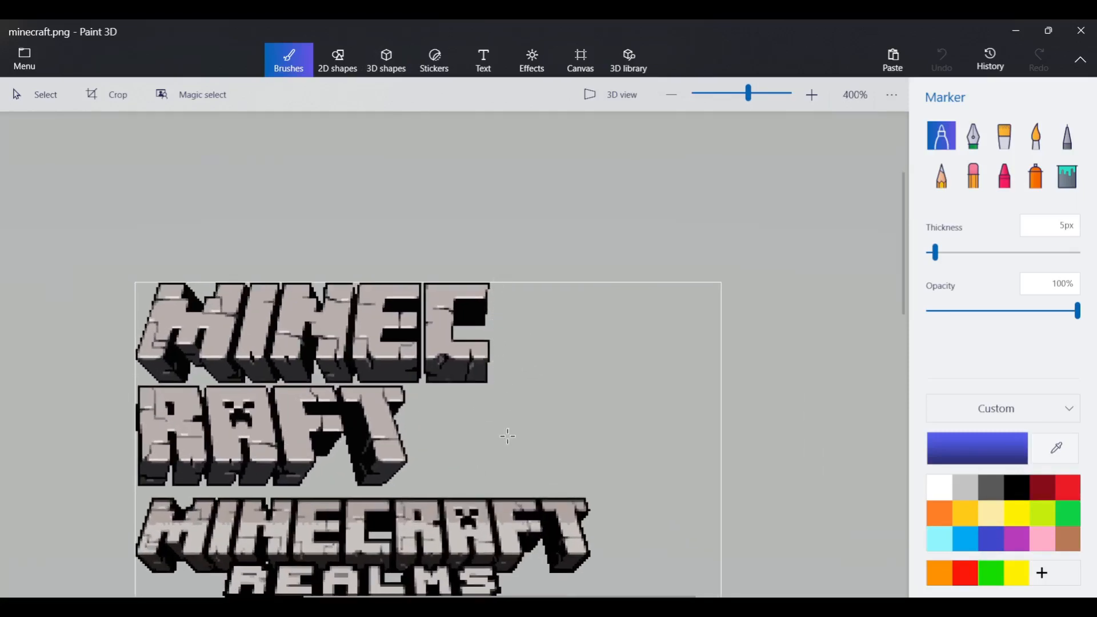
mouse_move(495, 152)
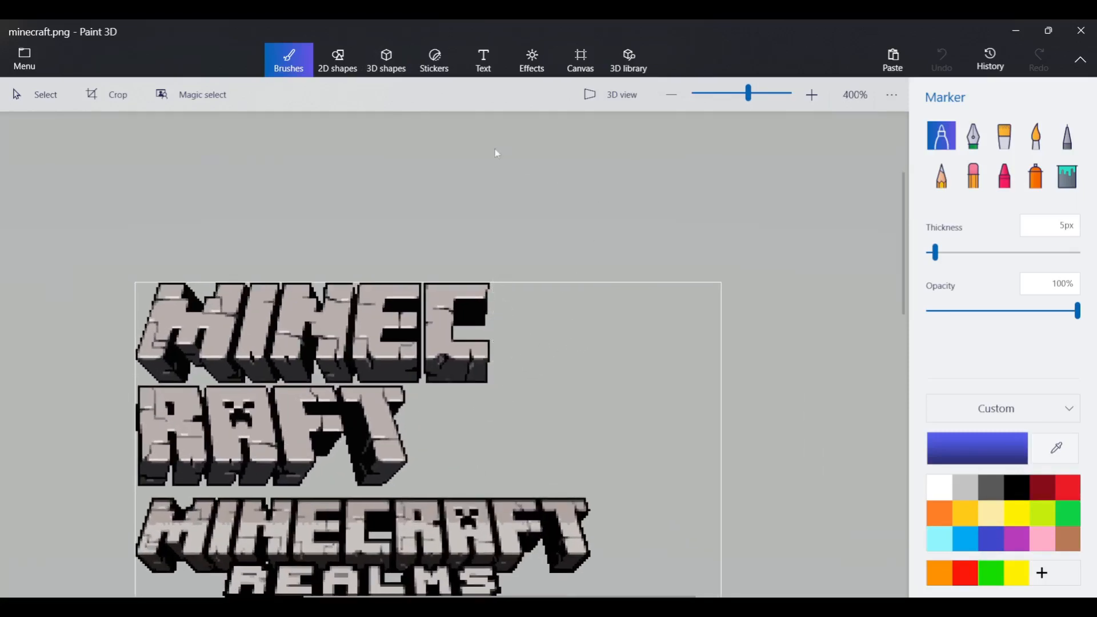
left_click(1066, 136)
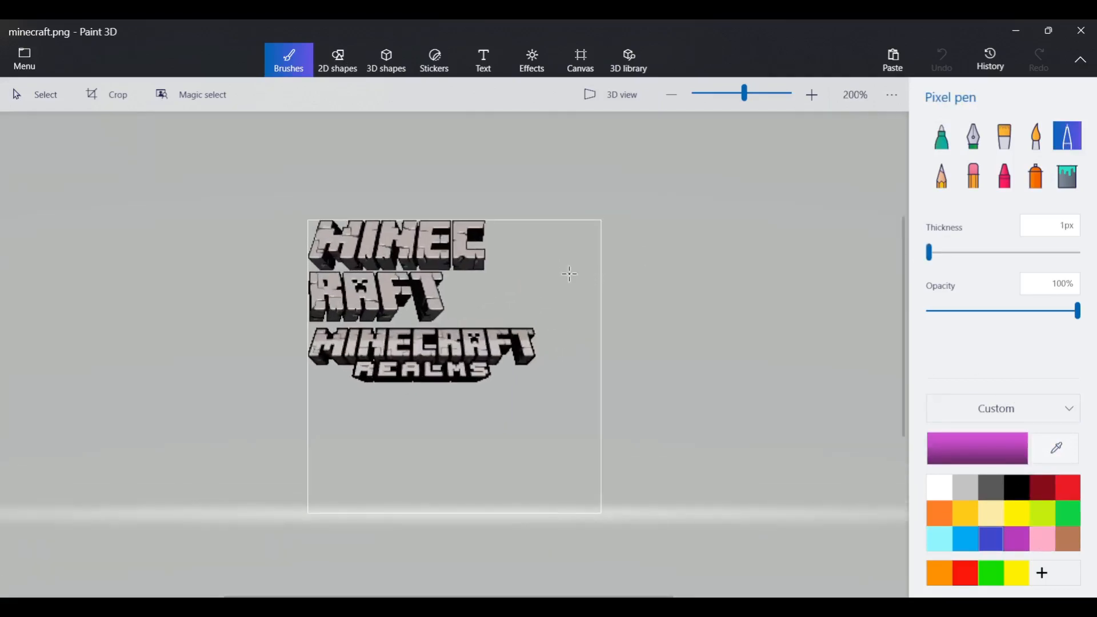
Step: Draw 1px purple guide lines down the C's right edge and across beside RAFT
left_click(811, 94)
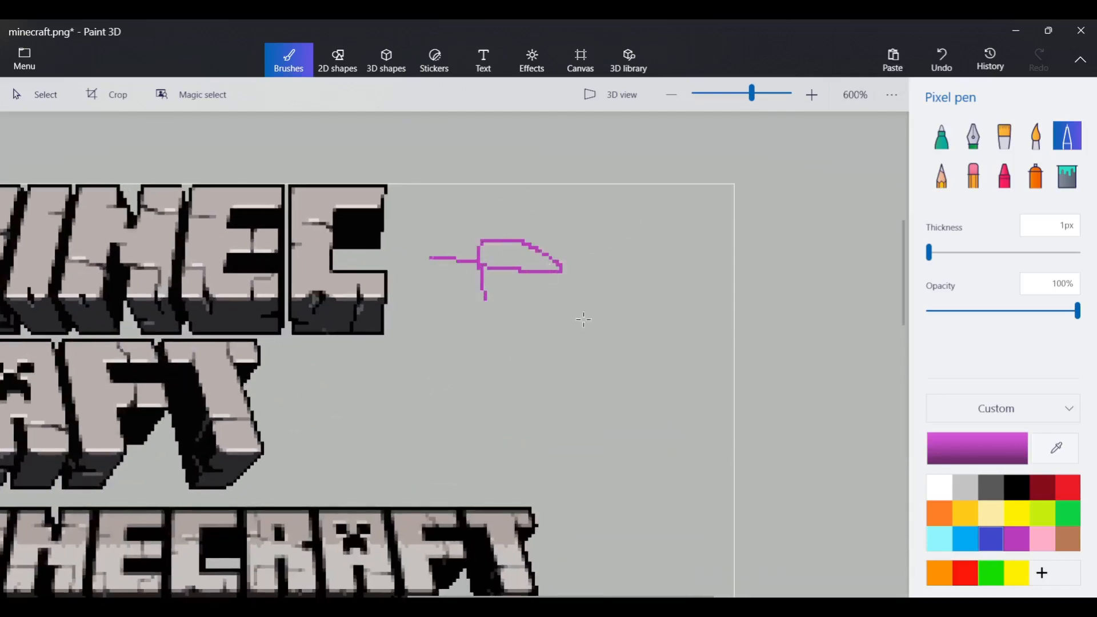
mouse_move(607, 328)
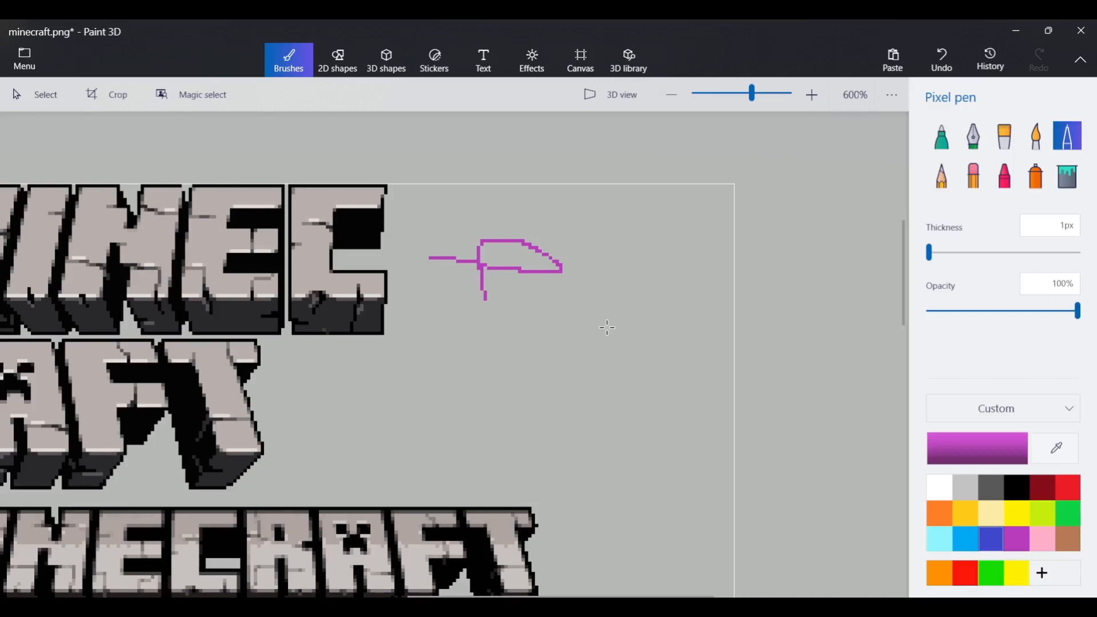
mouse_move(657, 319)
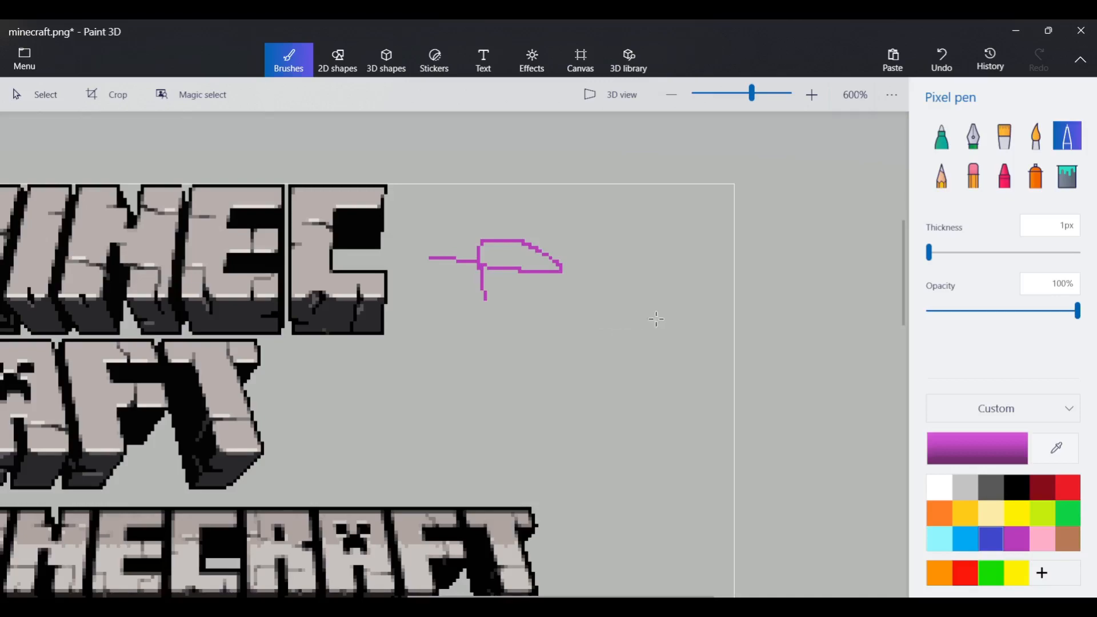
mouse_move(623, 275)
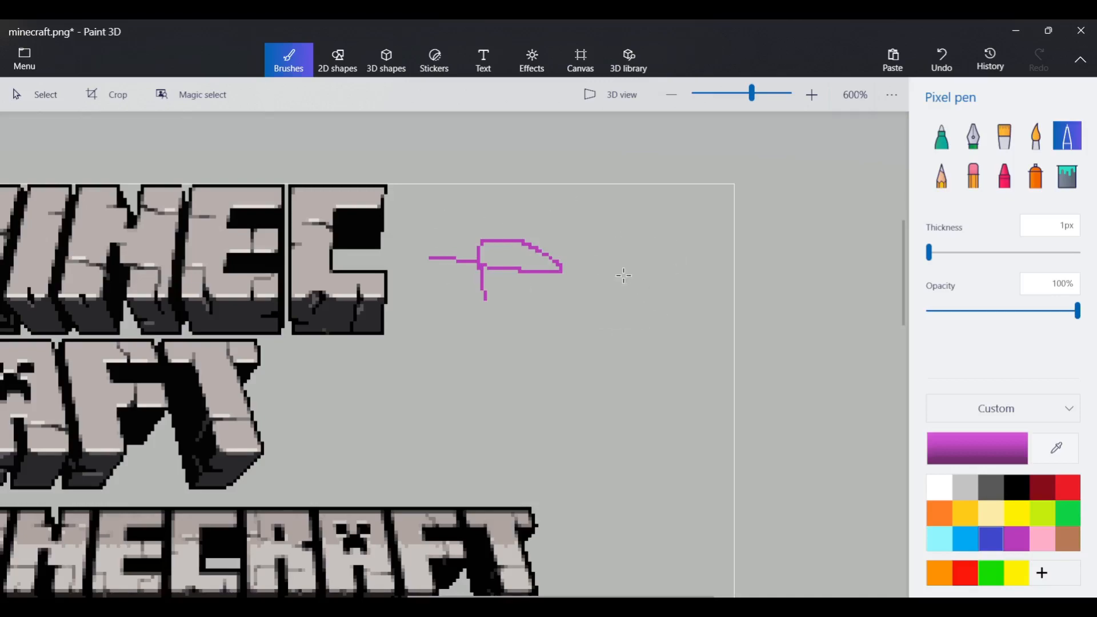
mouse_move(389, 227)
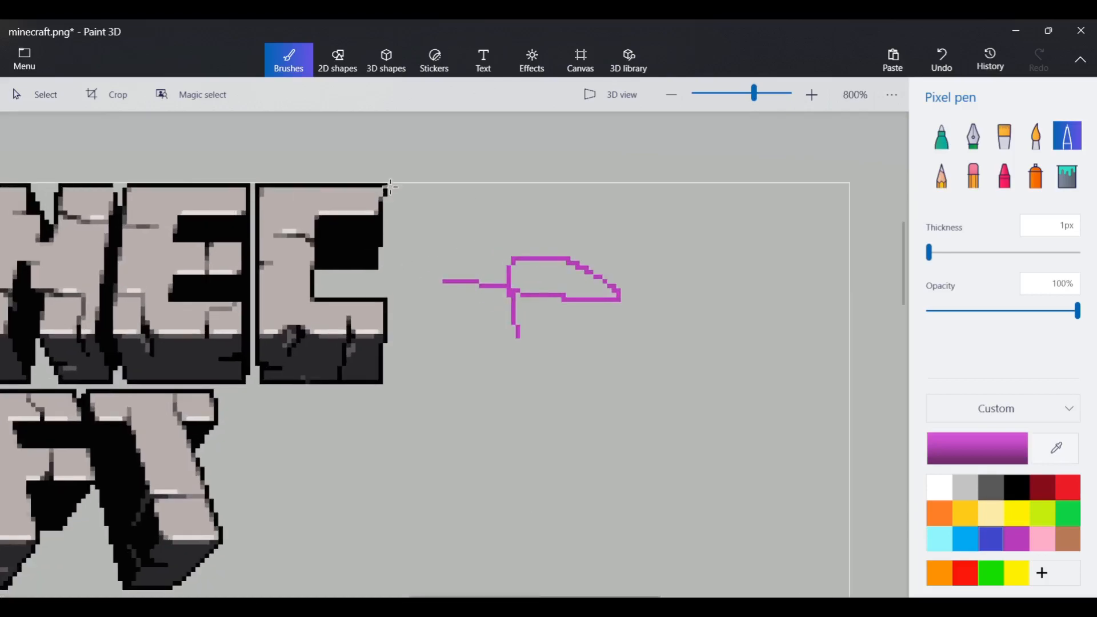
left_click_drag(390, 188, 389, 250)
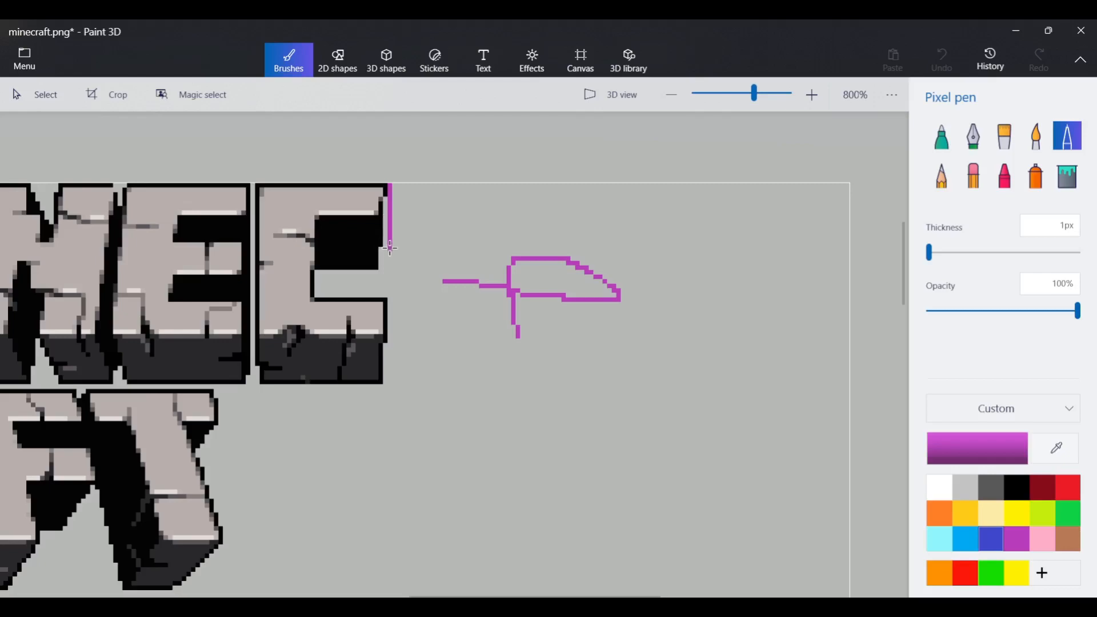
left_click_drag(391, 245, 390, 348)
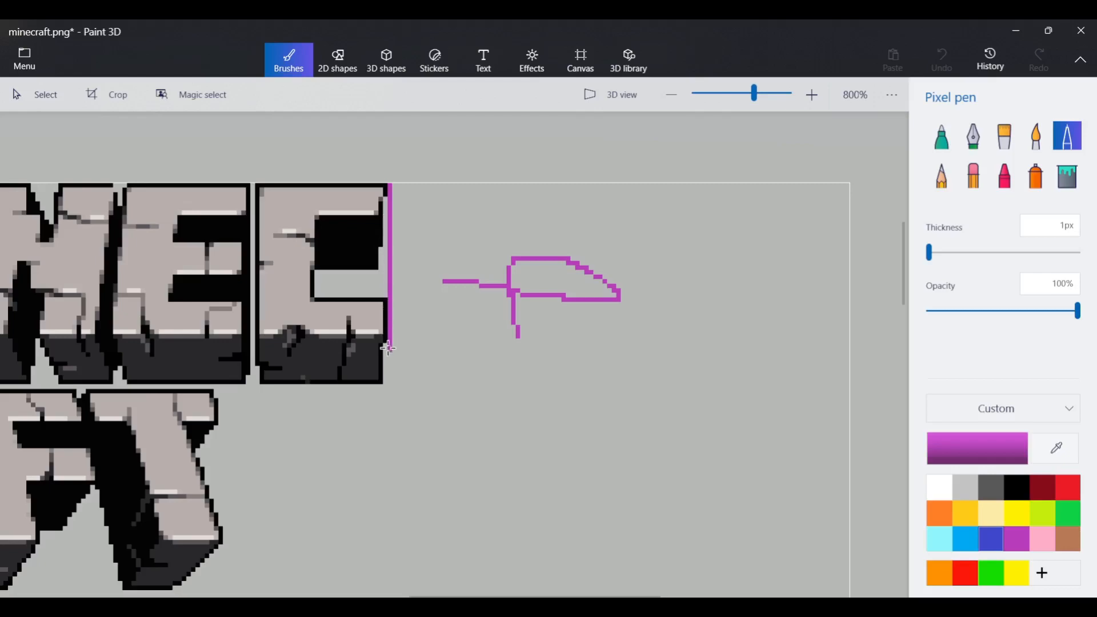
left_click_drag(389, 348, 390, 434)
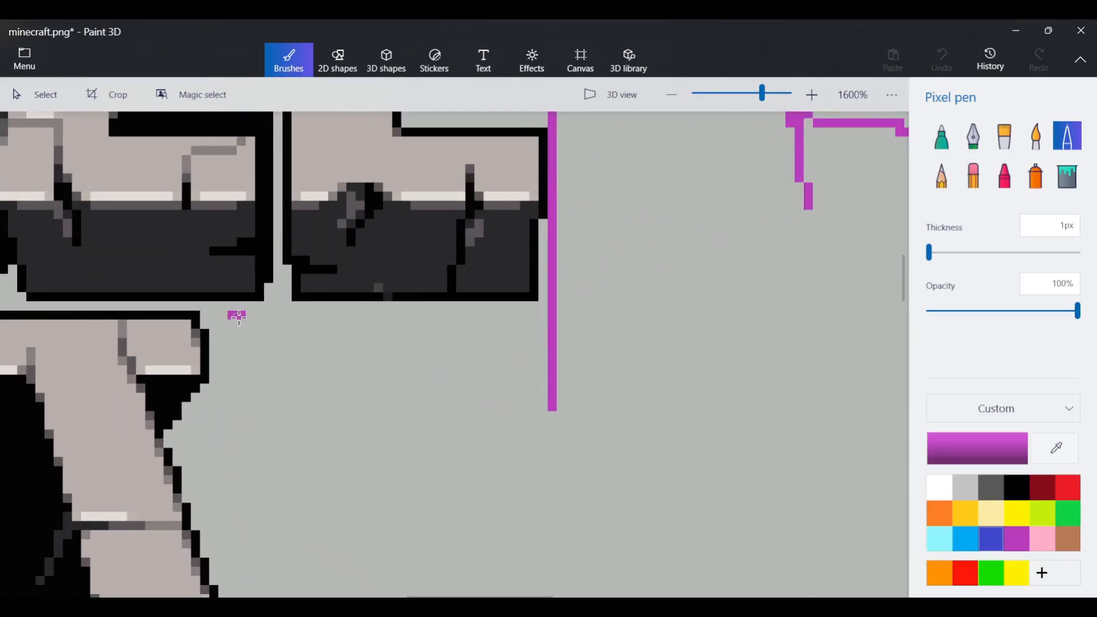
left_click_drag(236, 316, 527, 314)
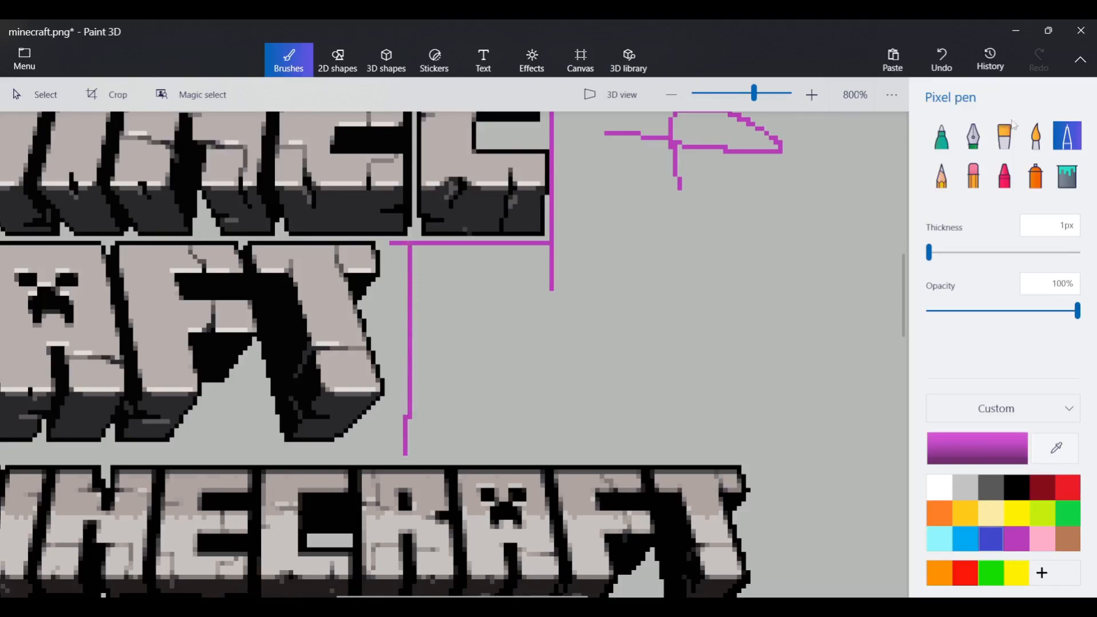
left_click(973, 175)
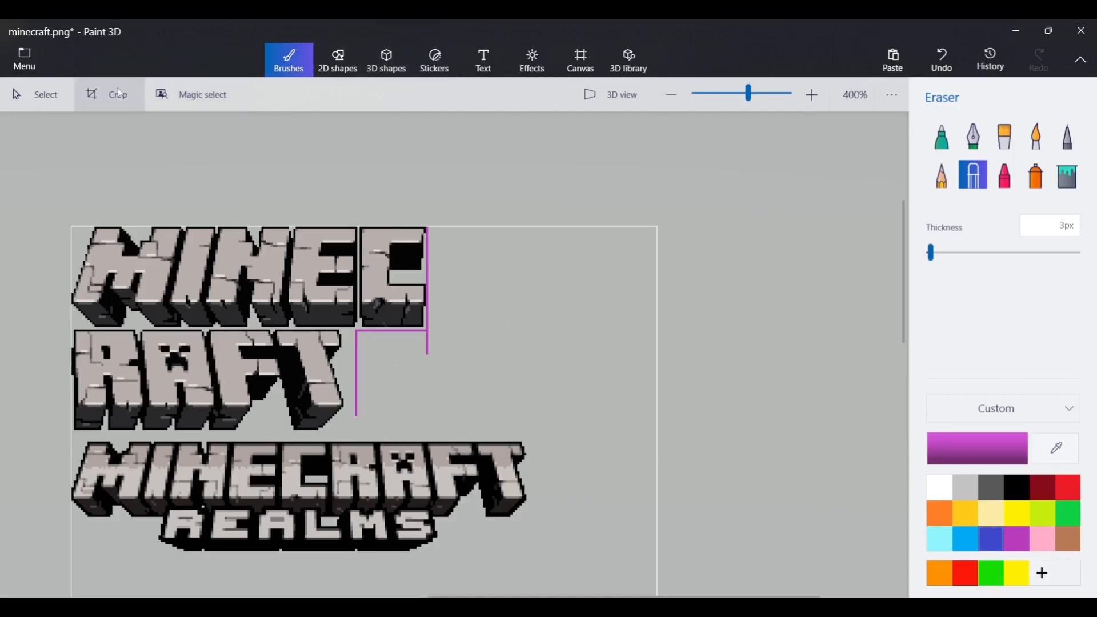
left_click(117, 94)
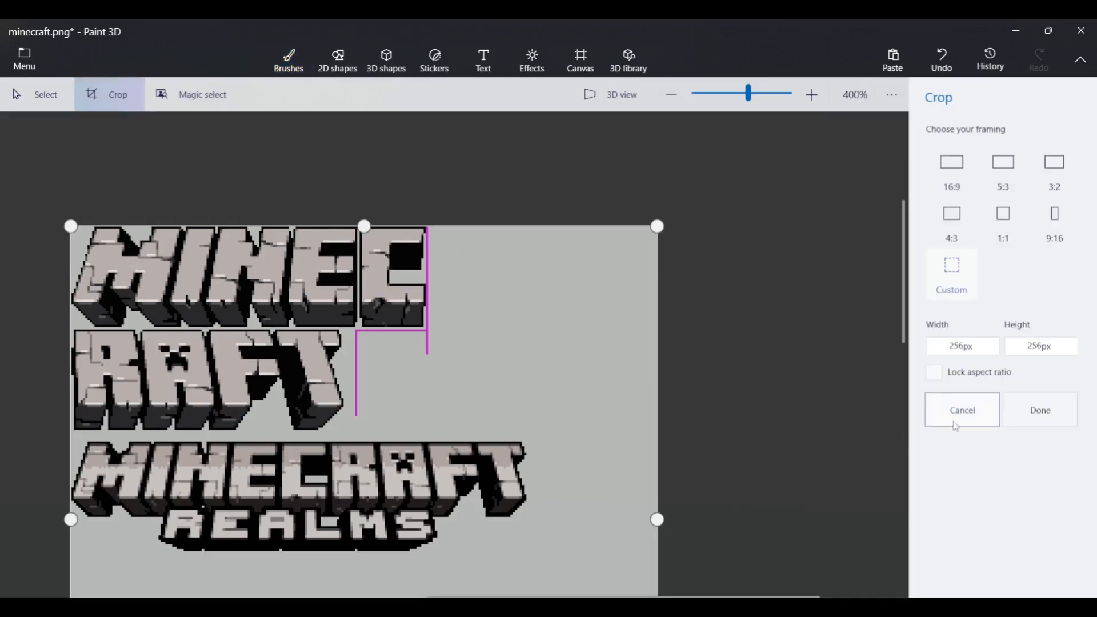
left_click(288, 60)
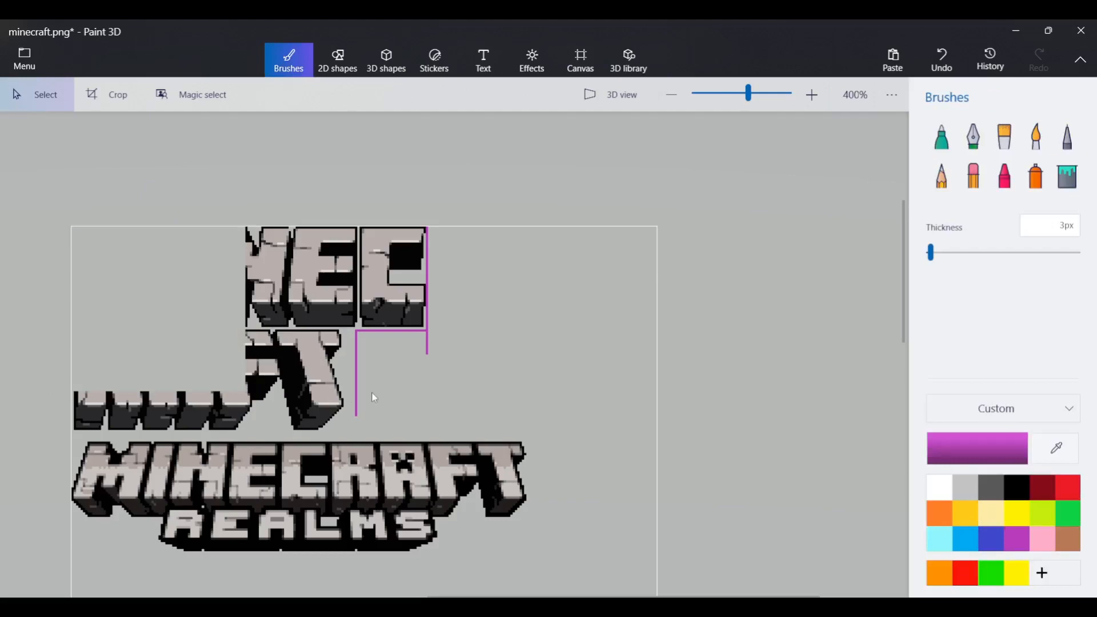
mouse_move(199, 296)
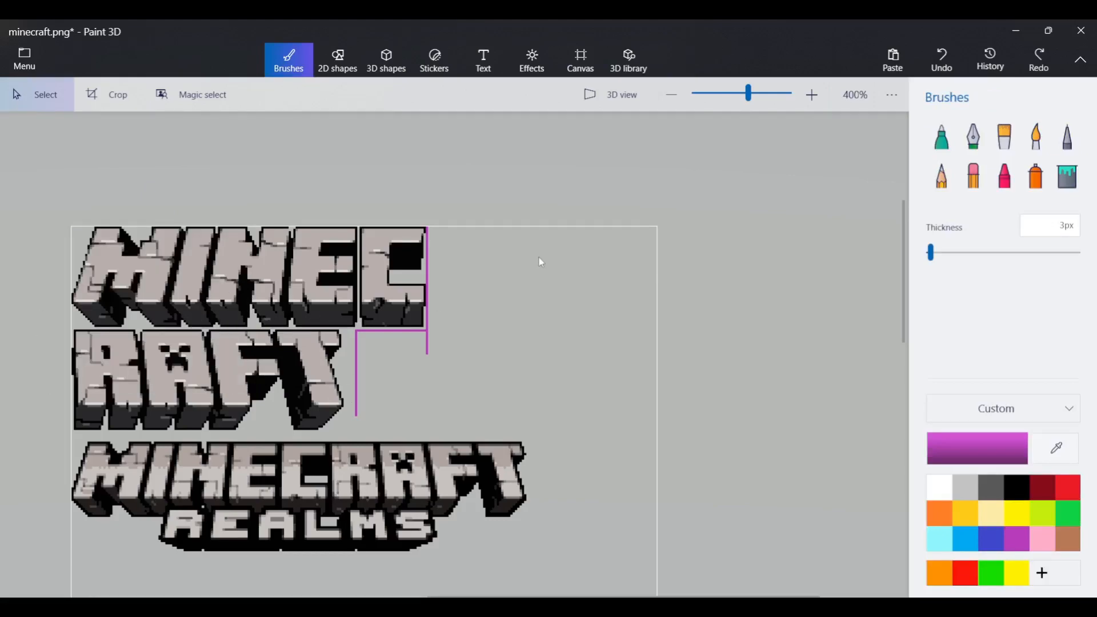
mouse_move(787, 232)
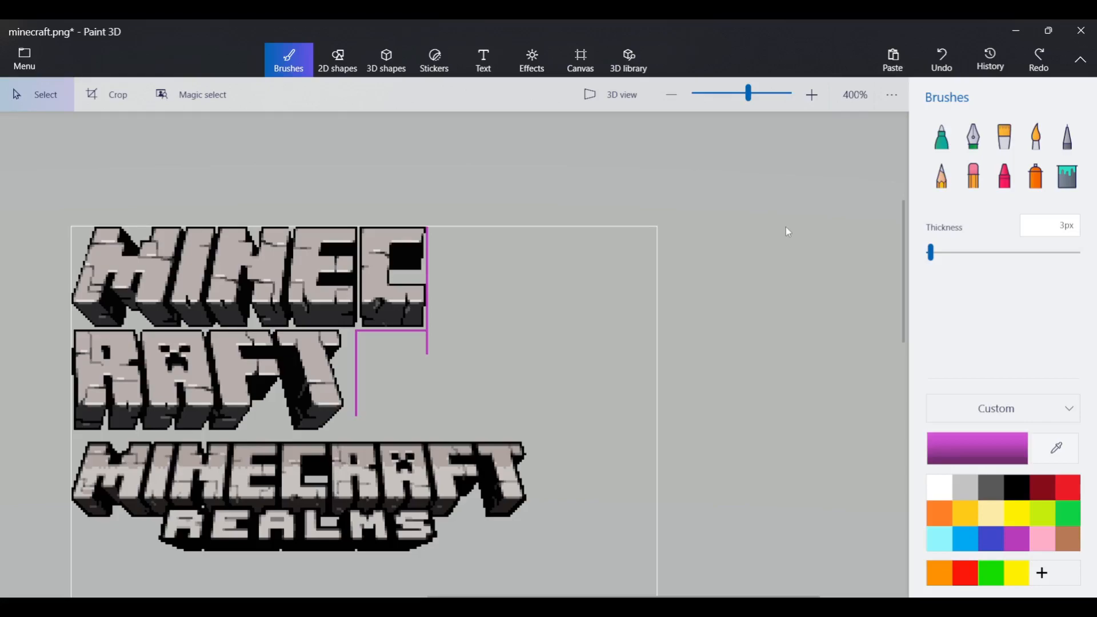
mouse_move(783, 301)
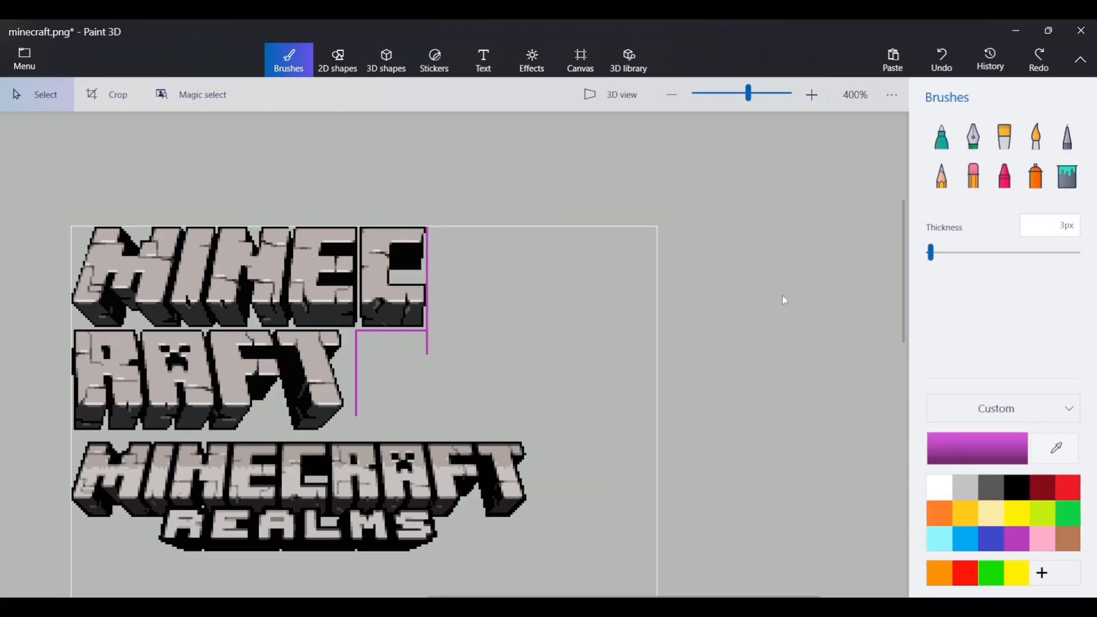
mouse_move(614, 284)
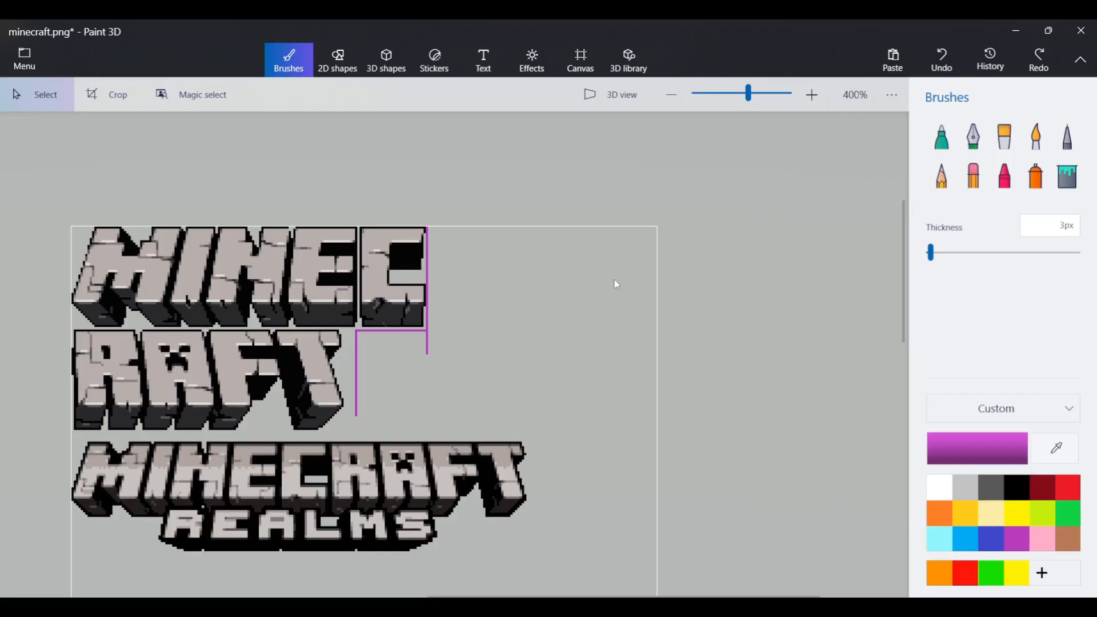
mouse_move(119, 37)
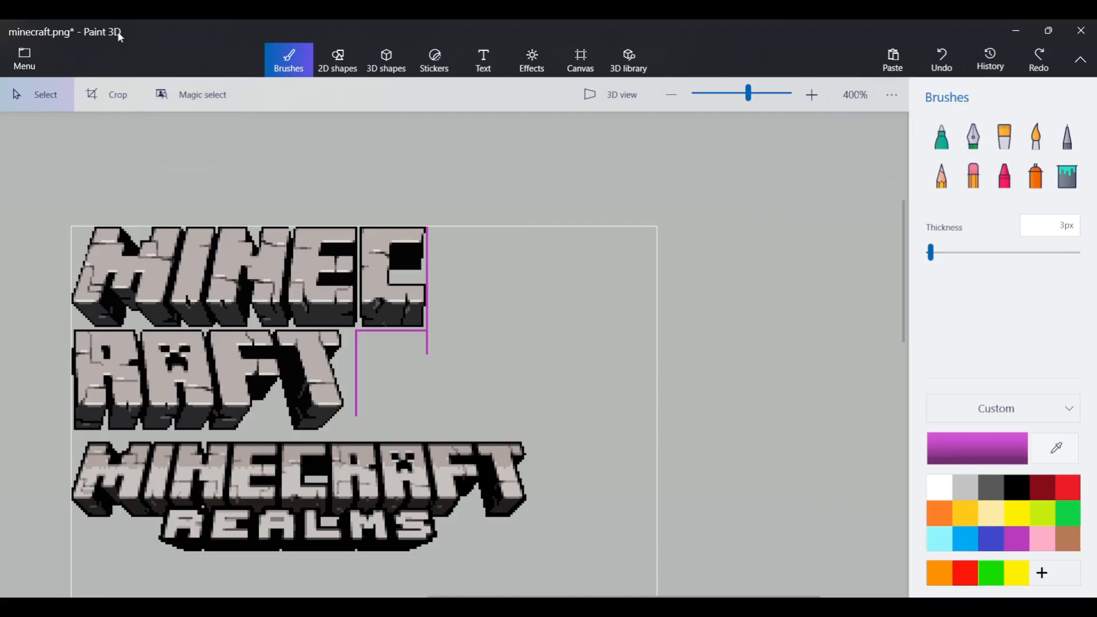
mouse_move(481, 217)
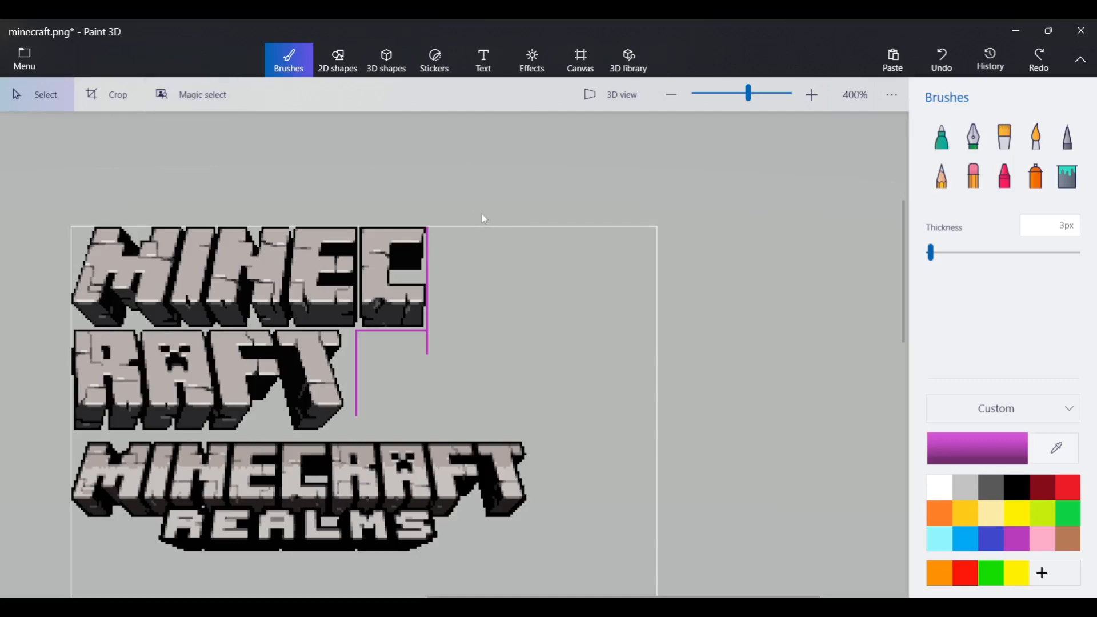
mouse_move(452, 327)
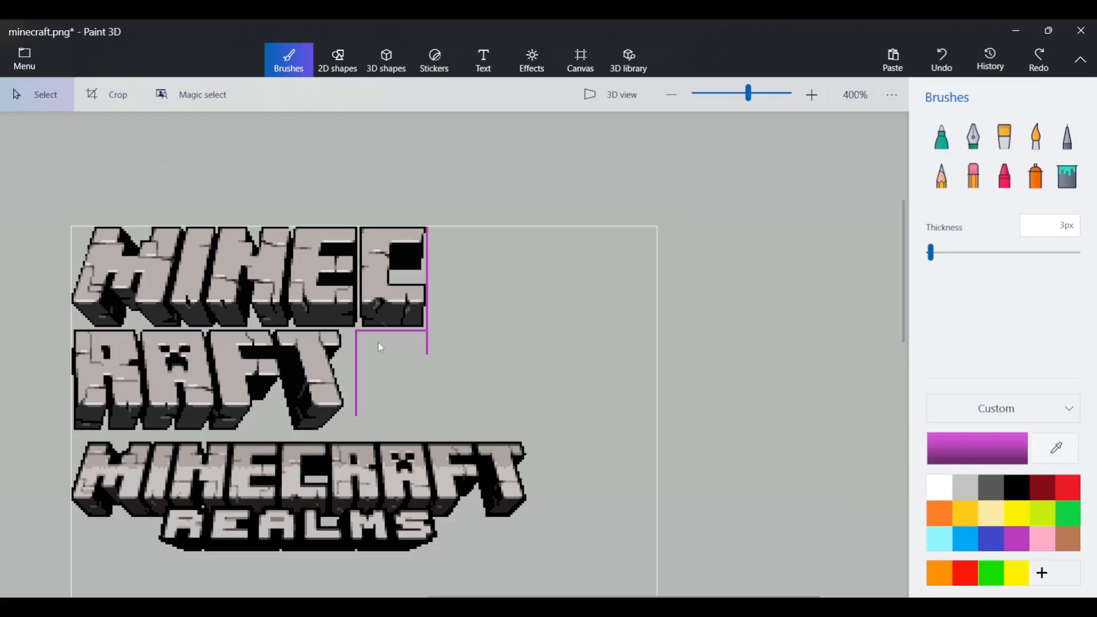
mouse_move(374, 346)
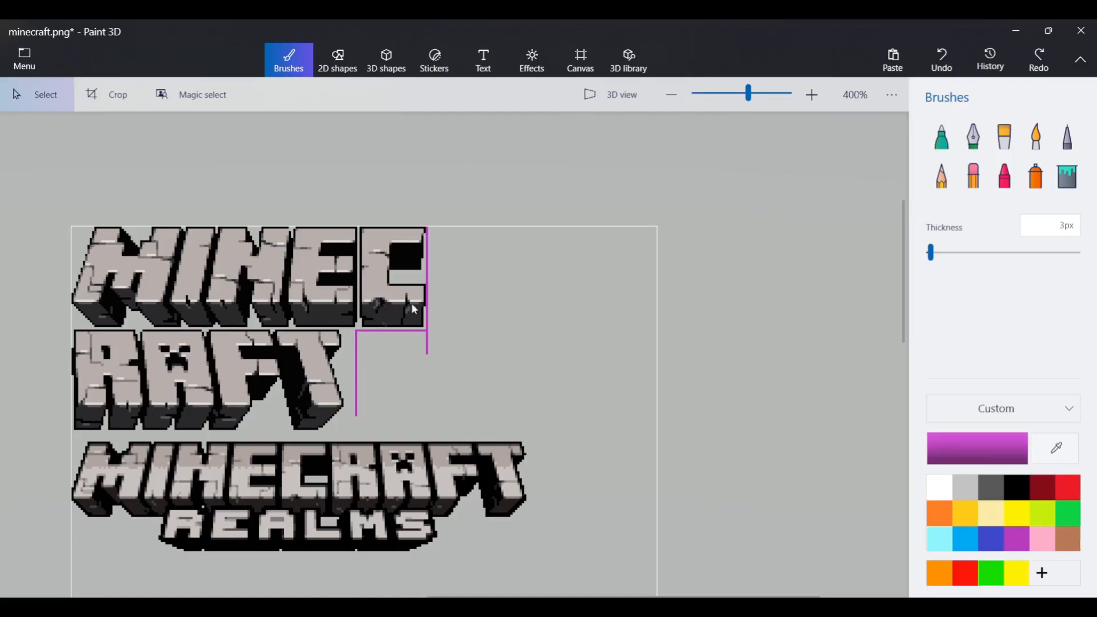
mouse_move(781, 321)
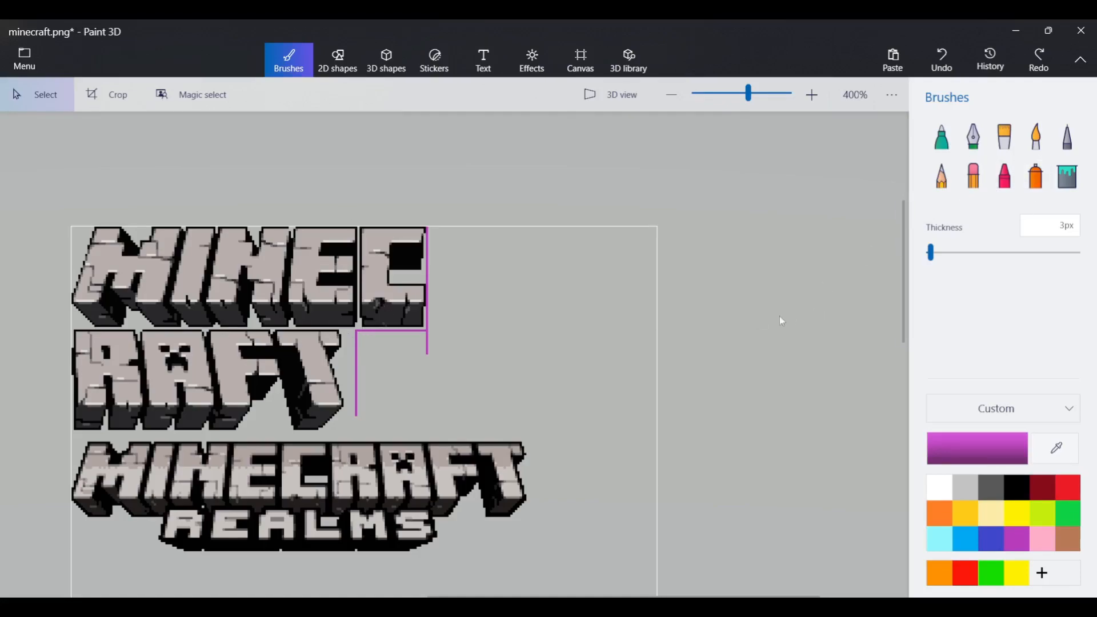
mouse_move(851, 150)
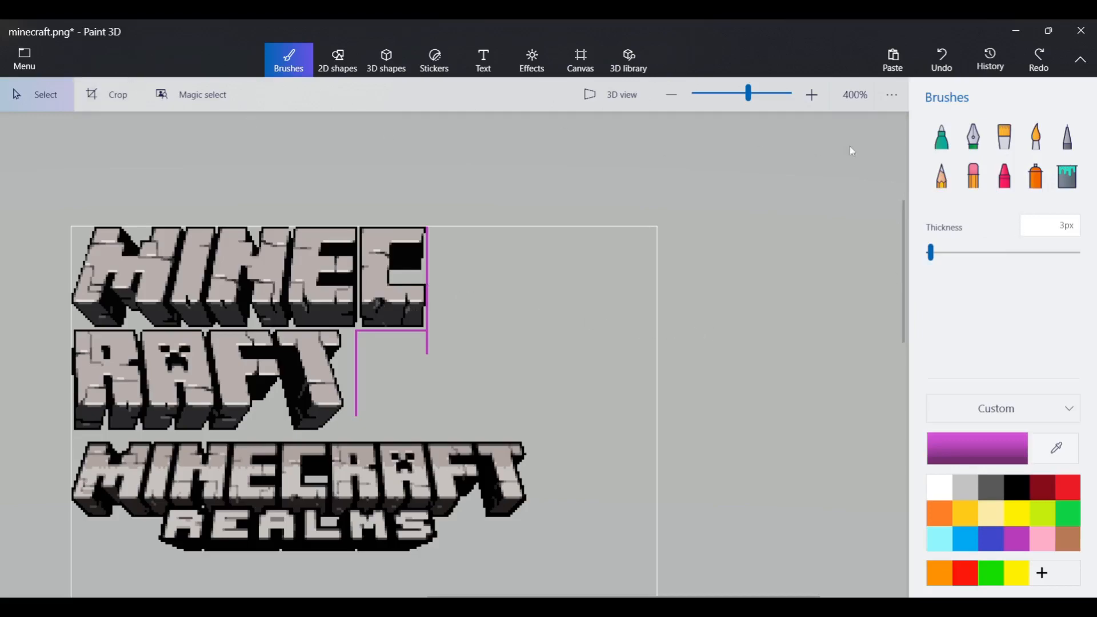
left_click(1066, 137)
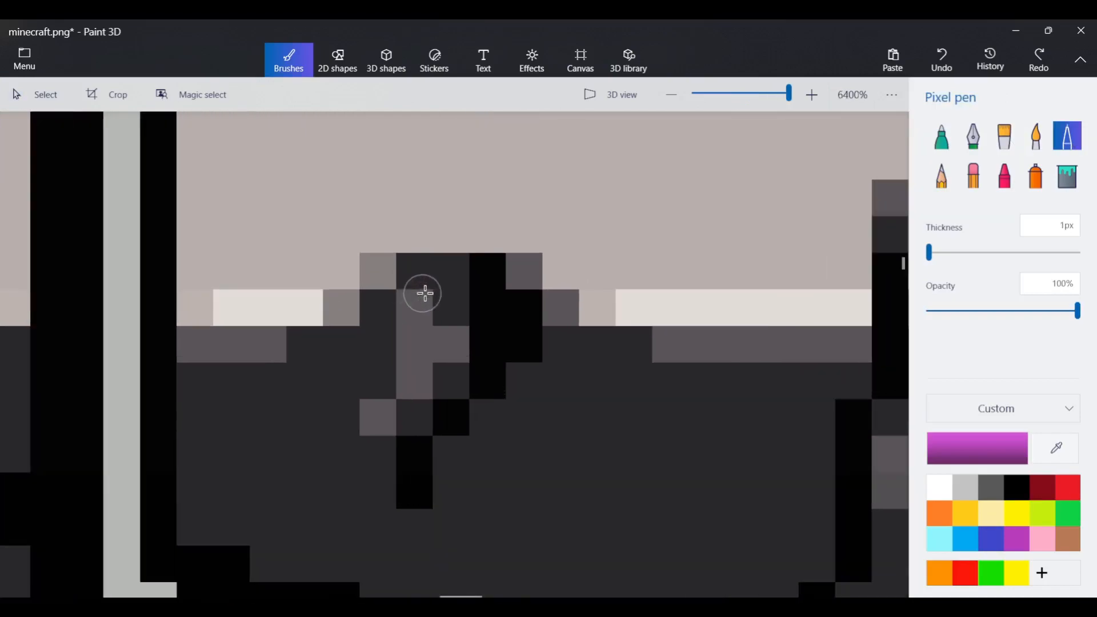
left_click(670, 272)
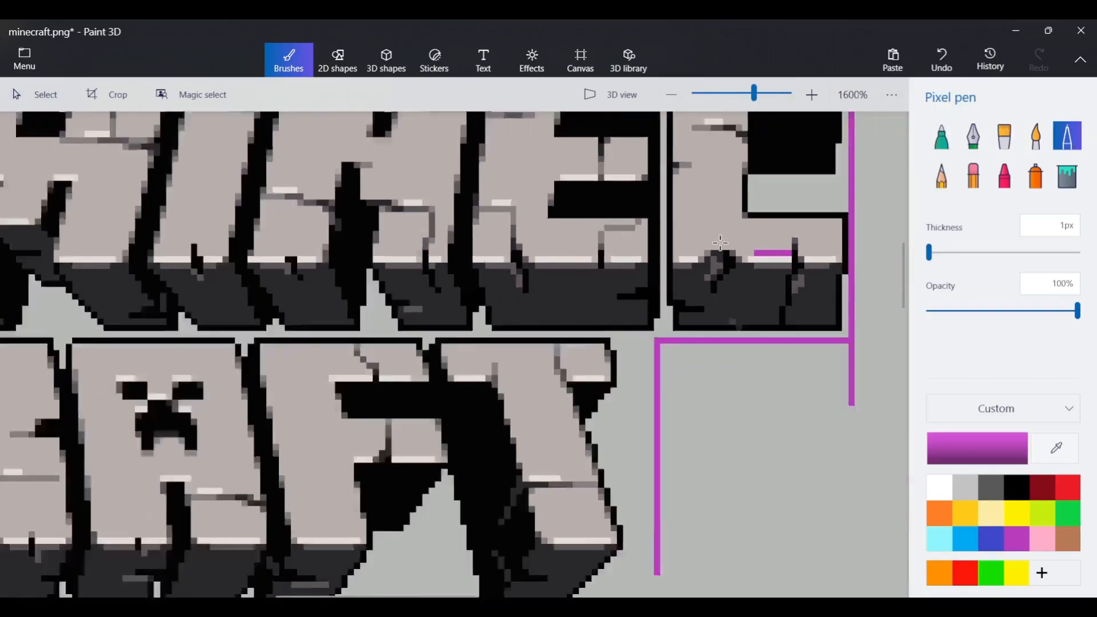
left_click(1066, 176)
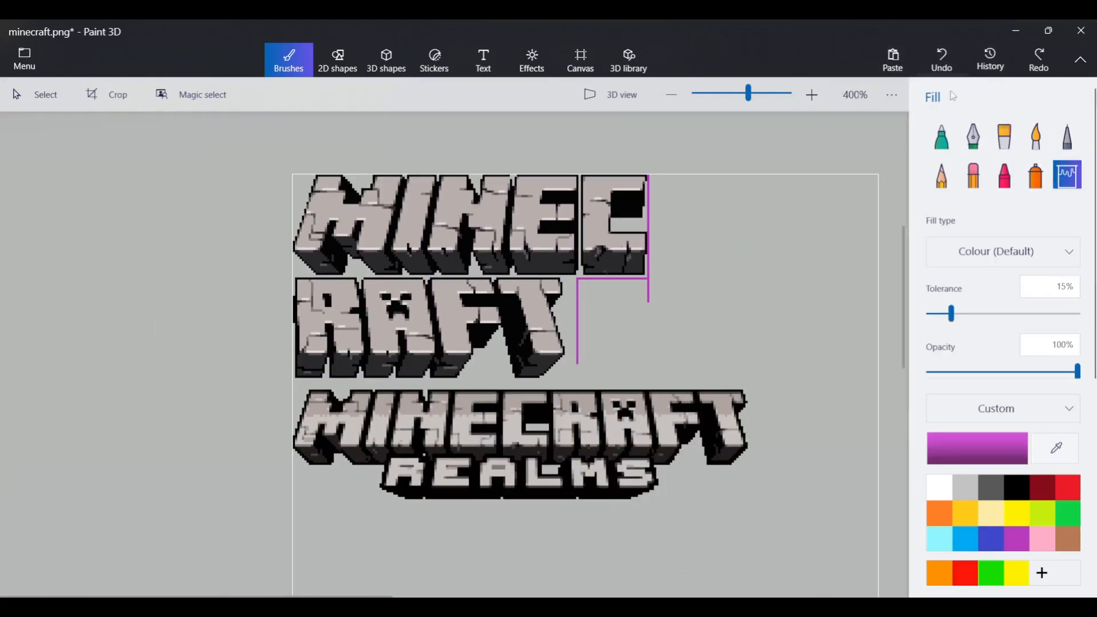
Step: Set Fill tolerance to 4% and fill the N, T, A, F, R, M and I faces purple
left_click_drag(951, 314, 941, 313)
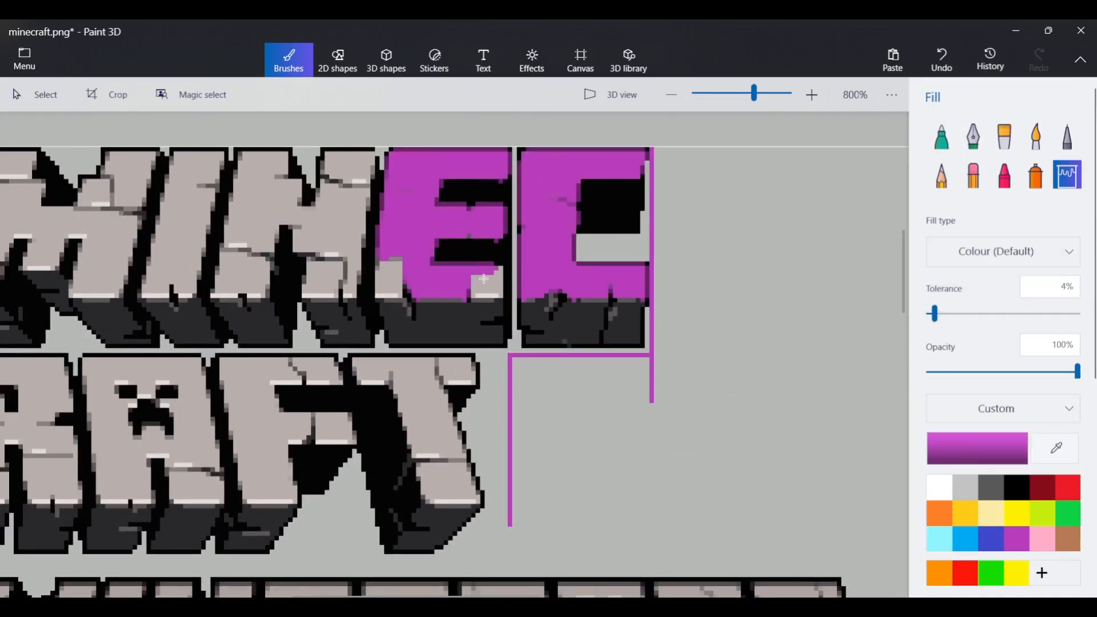
left_click(238, 265)
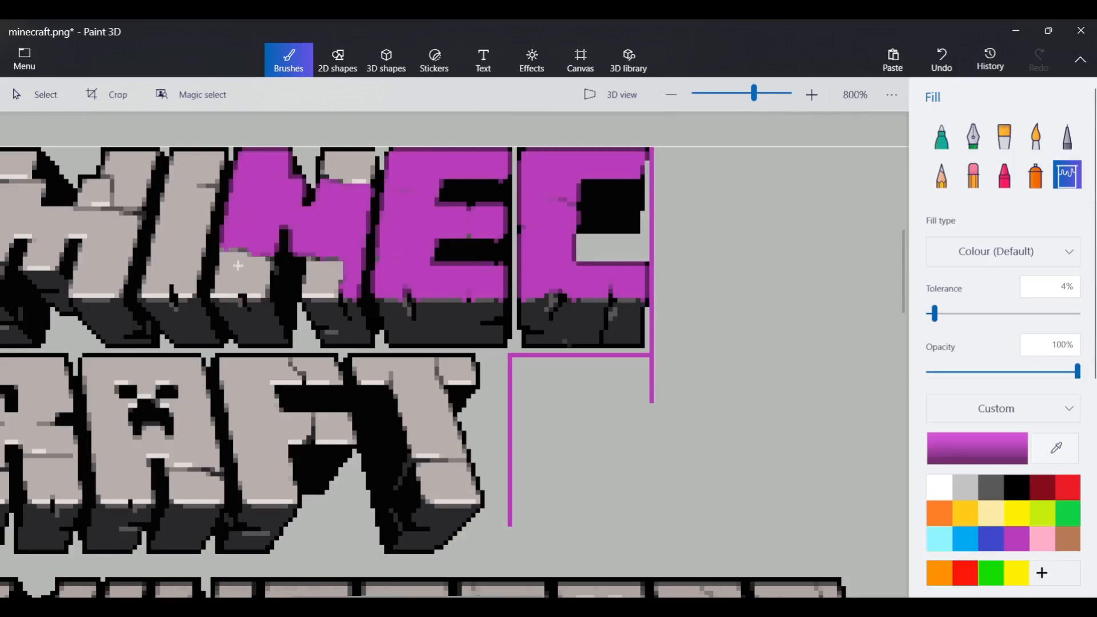
left_click(428, 414)
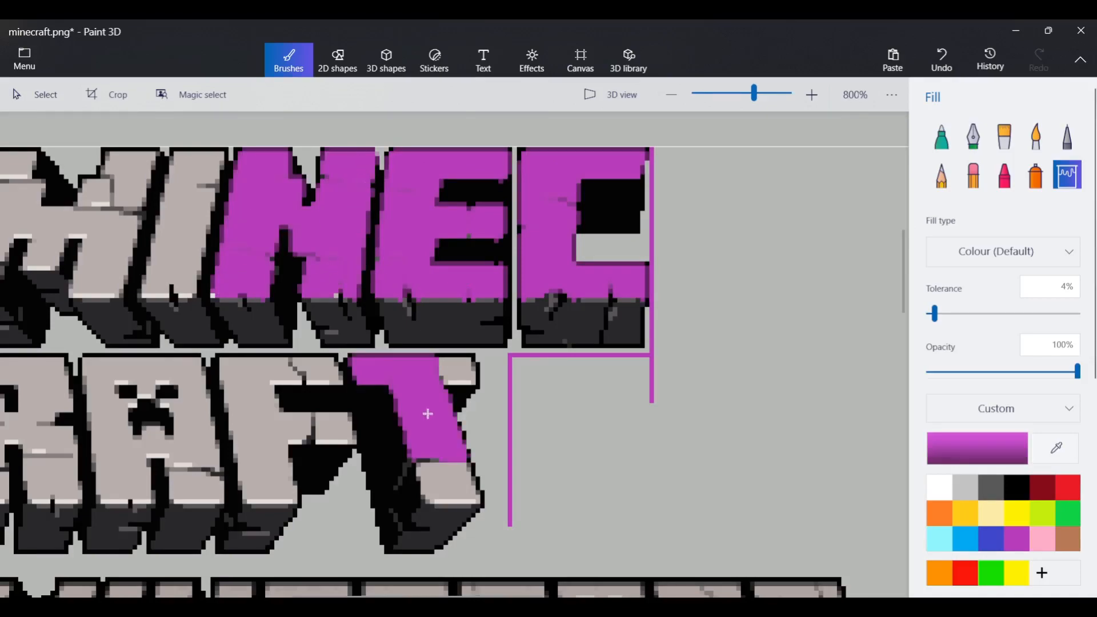
left_click(288, 439)
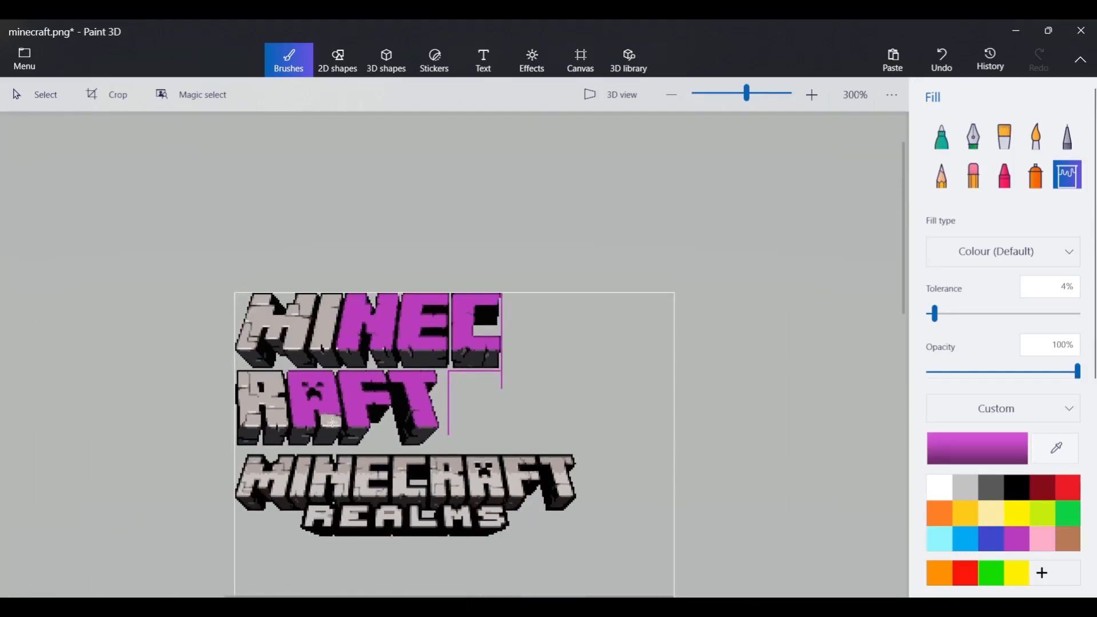
left_click(248, 410)
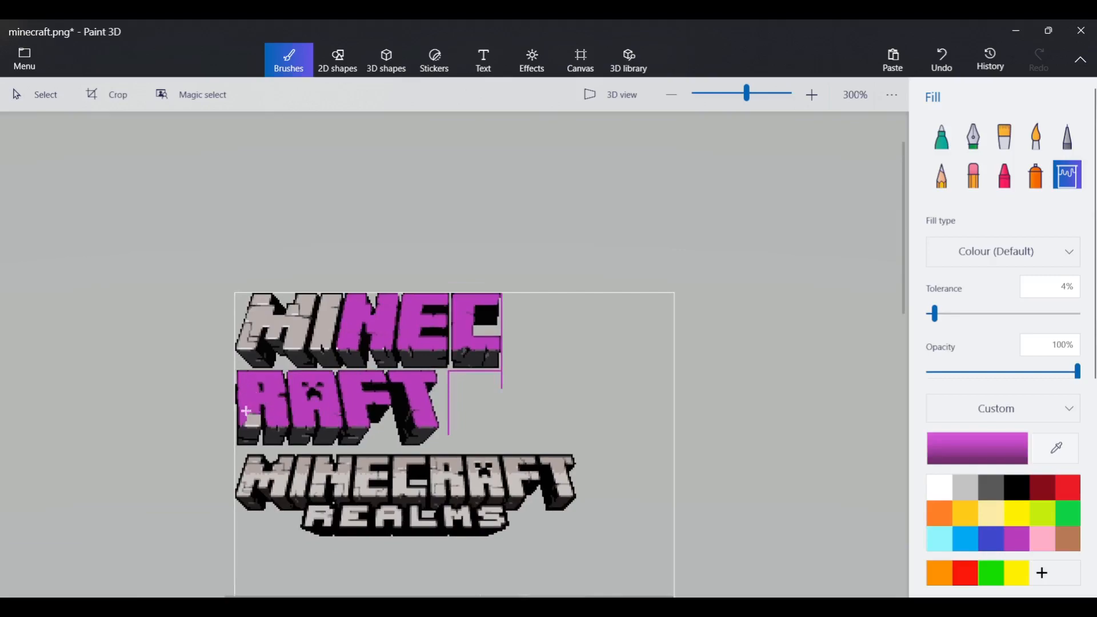
left_click(273, 333)
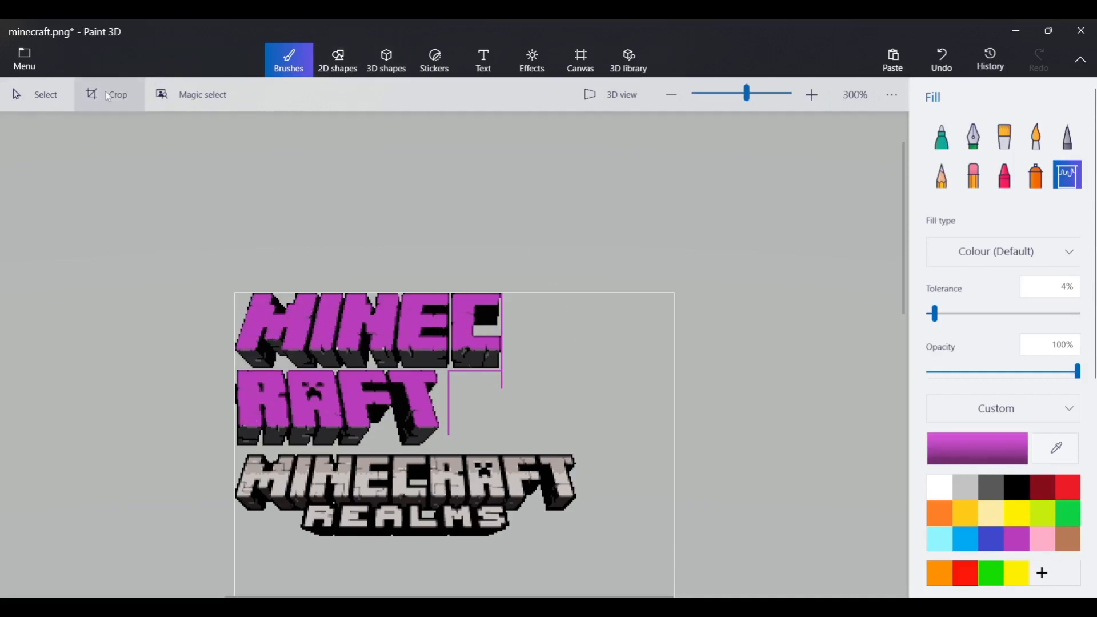
Step: Delete the purple guide lines beside C and RAFT, then fill letter undersides dark purple
left_click(580, 59)
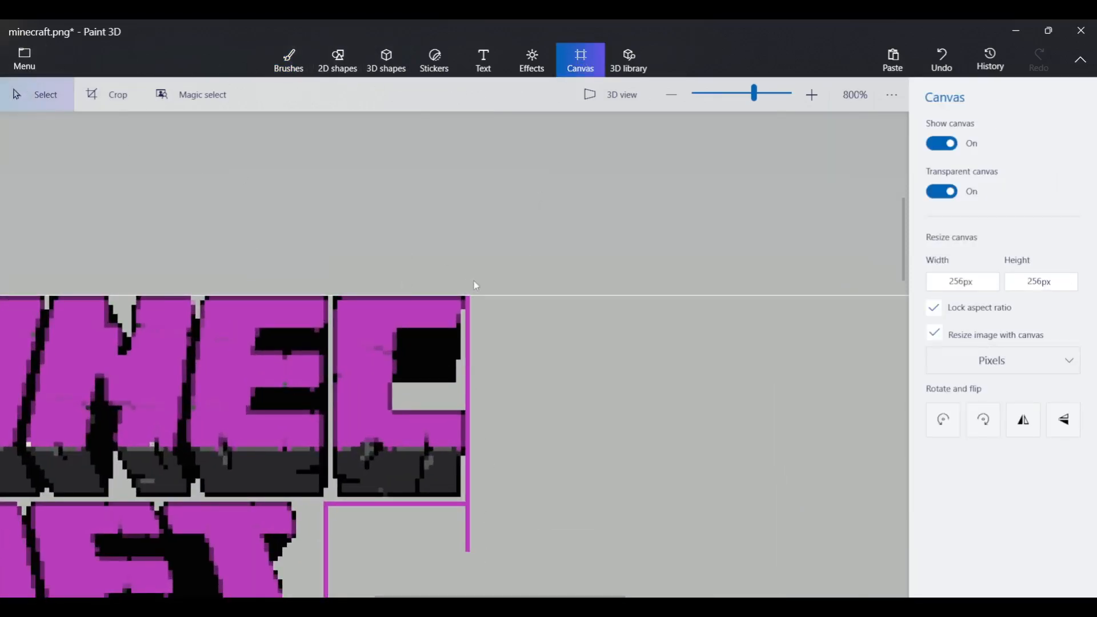
left_click_drag(468, 283, 468, 565)
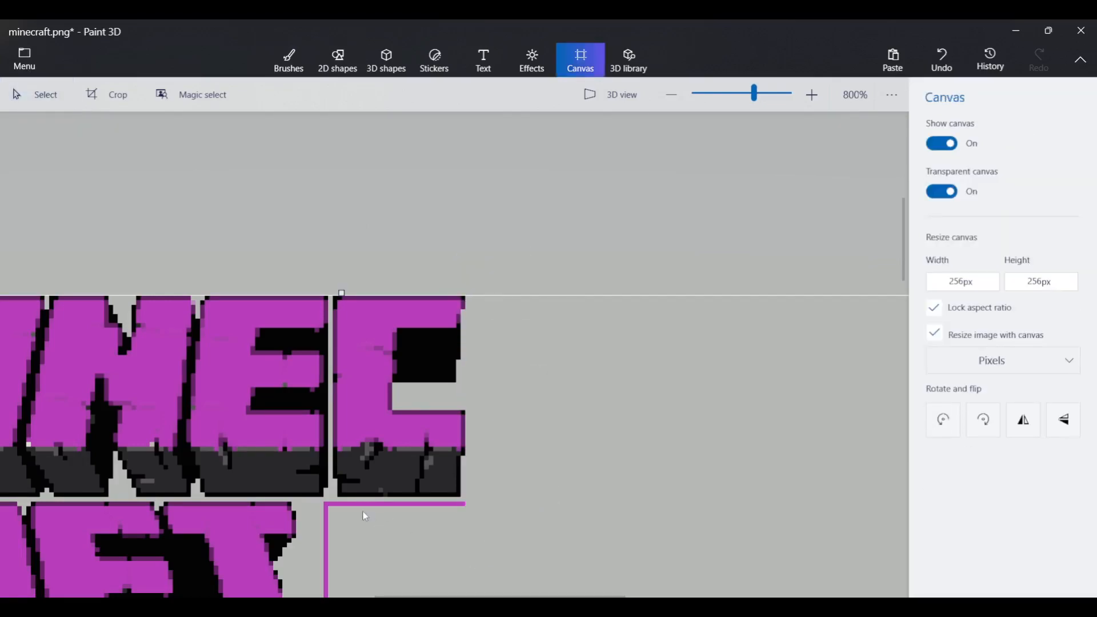
left_click(669, 95)
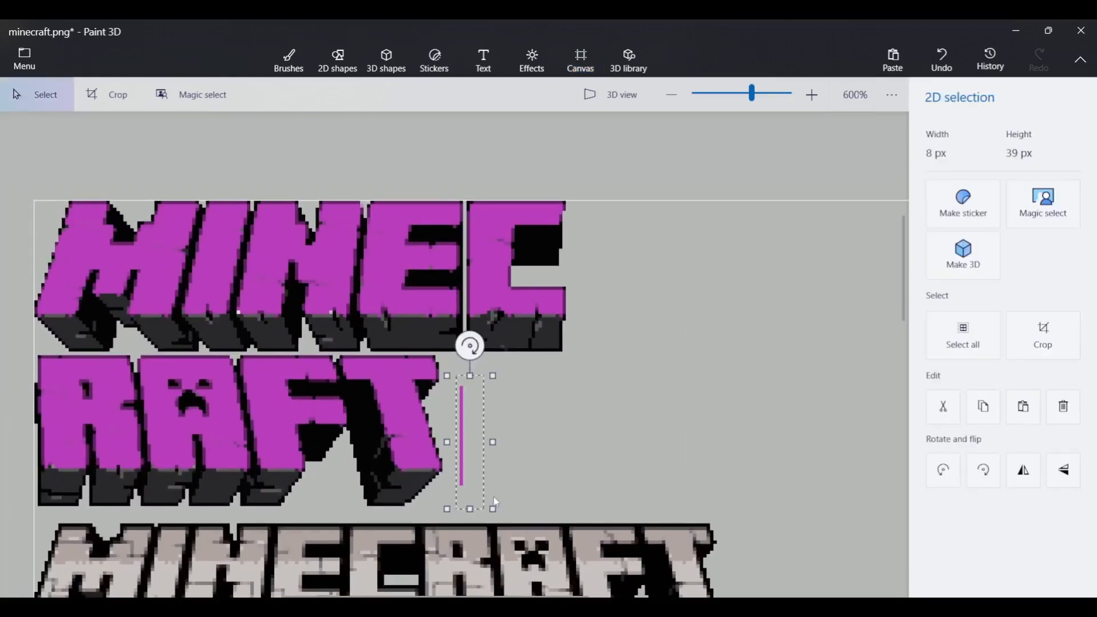
left_click(579, 59)
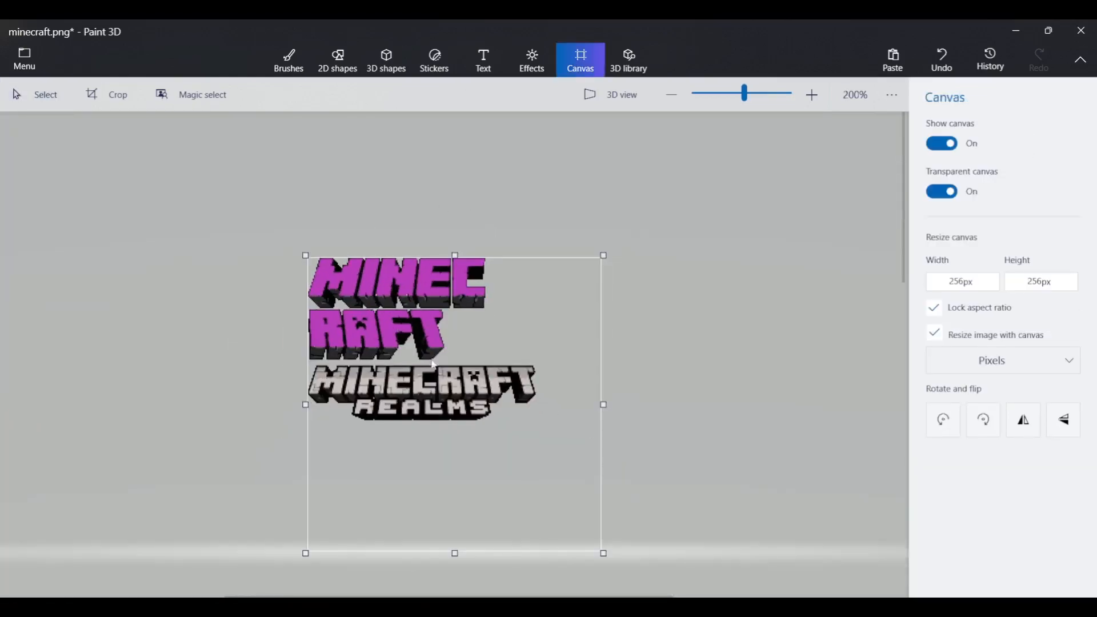
mouse_move(526, 271)
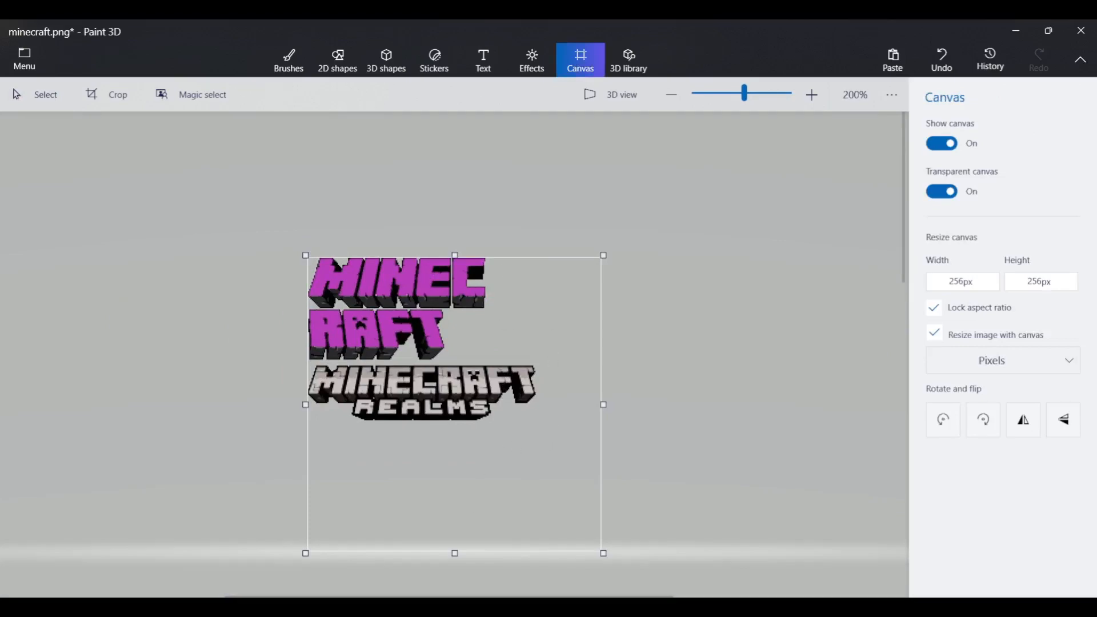
left_click(288, 60)
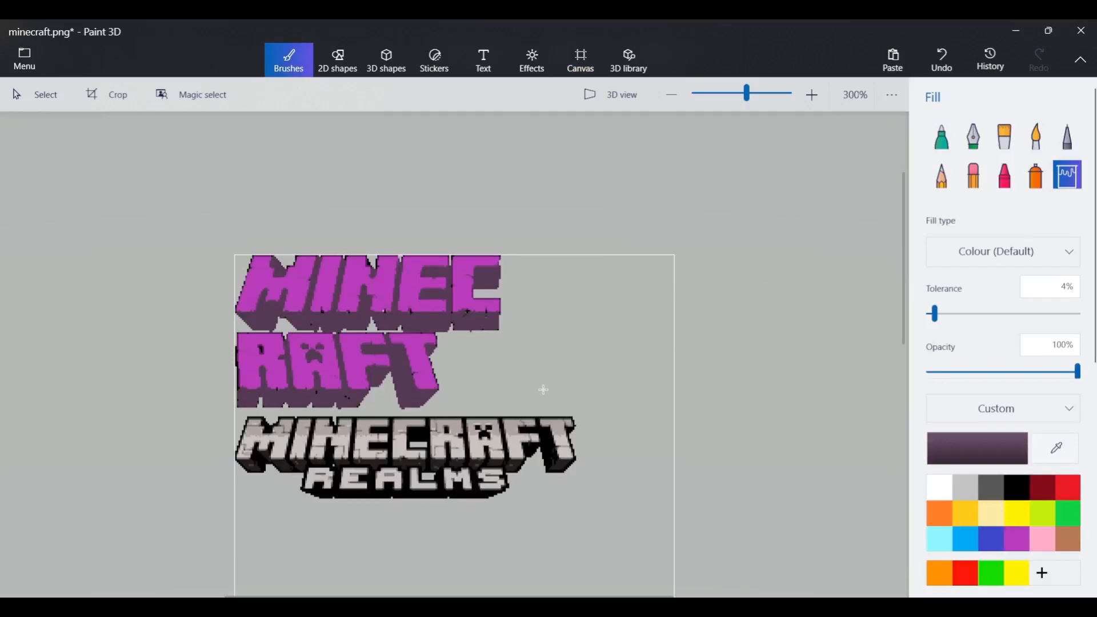
mouse_move(565, 378)
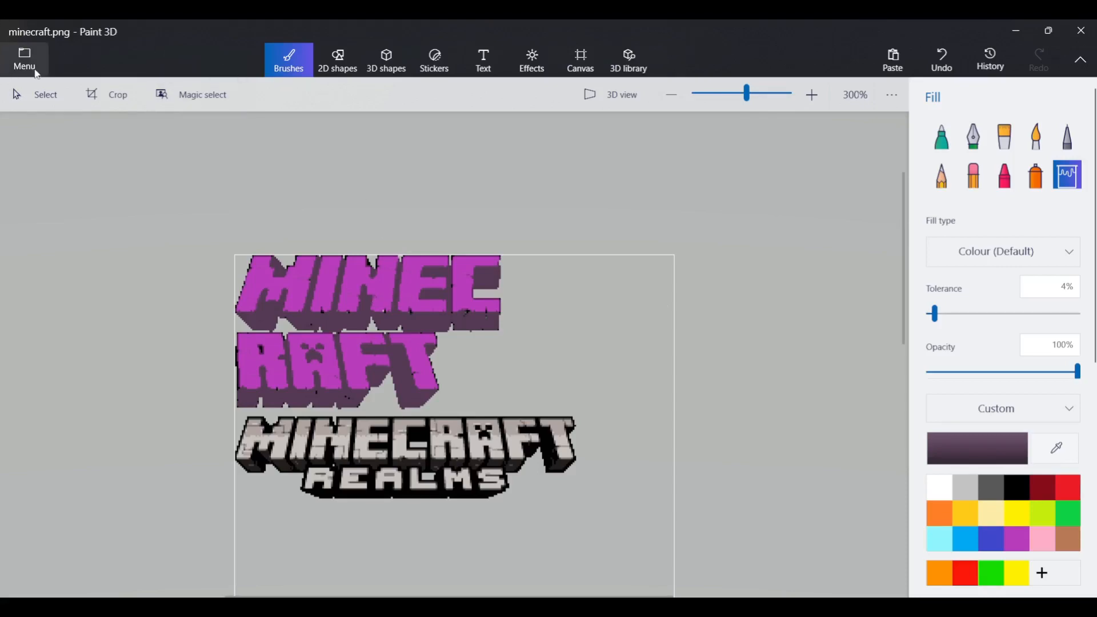
left_click(24, 59)
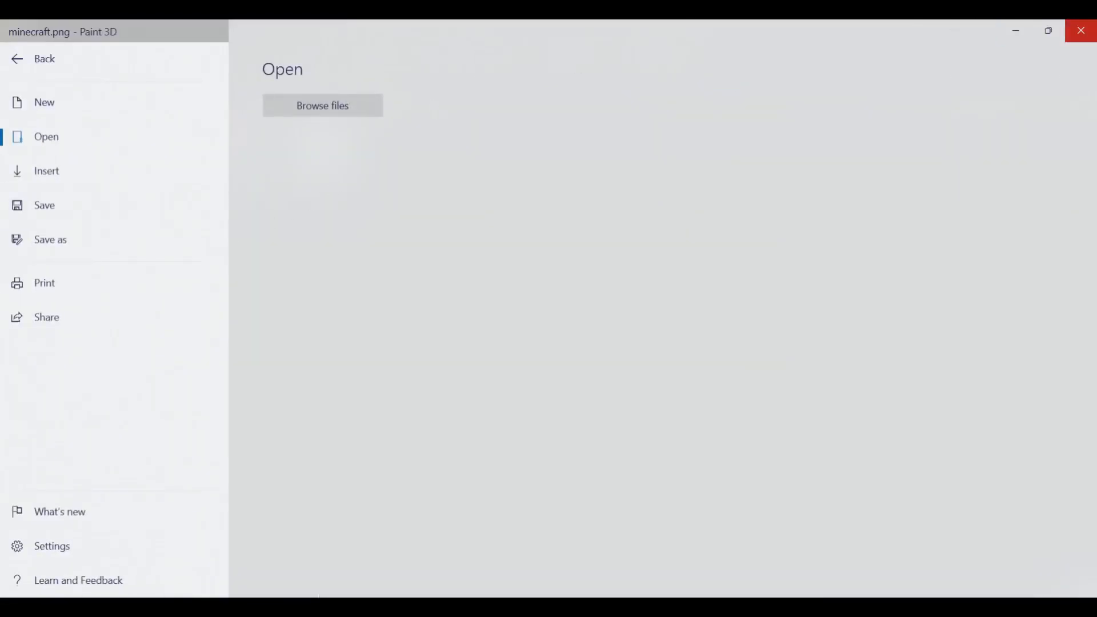
left_click(322, 105)
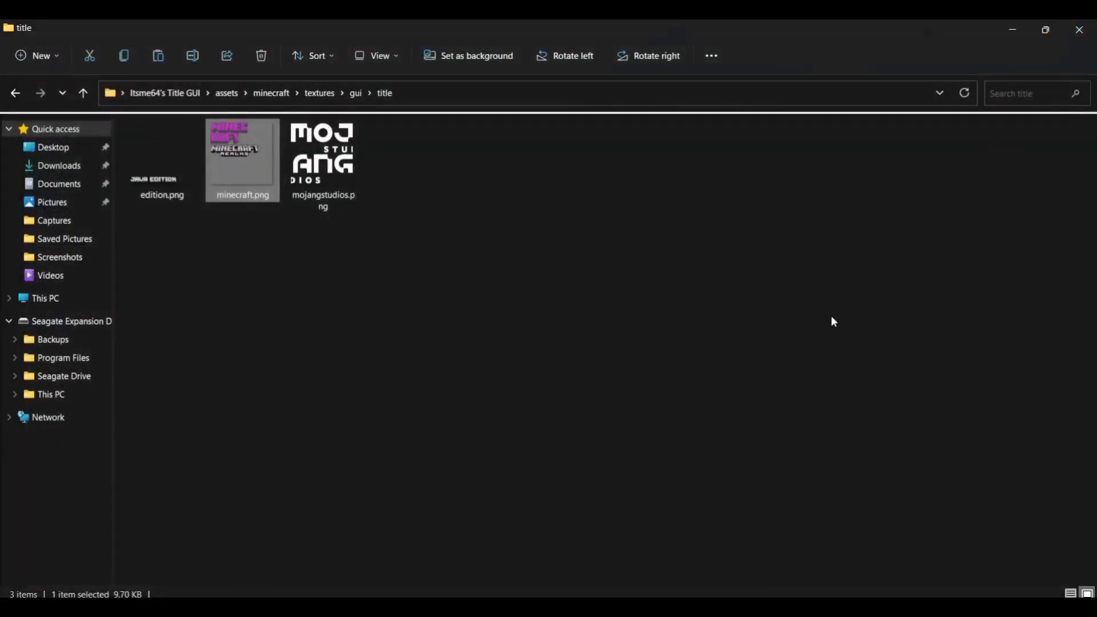
mouse_move(231, 134)
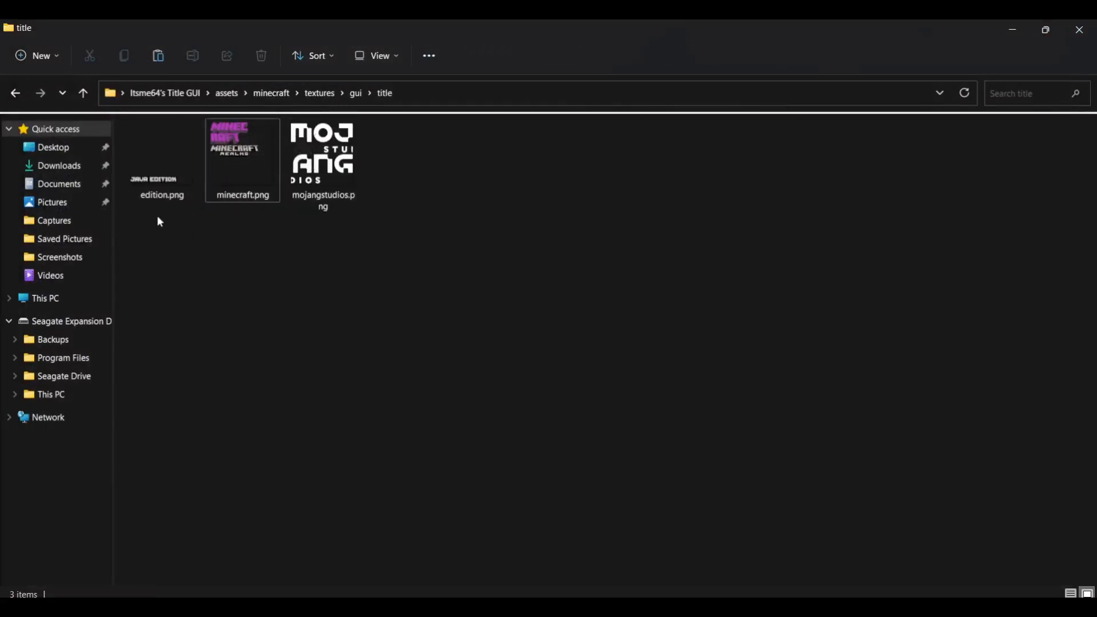
right_click(376, 278)
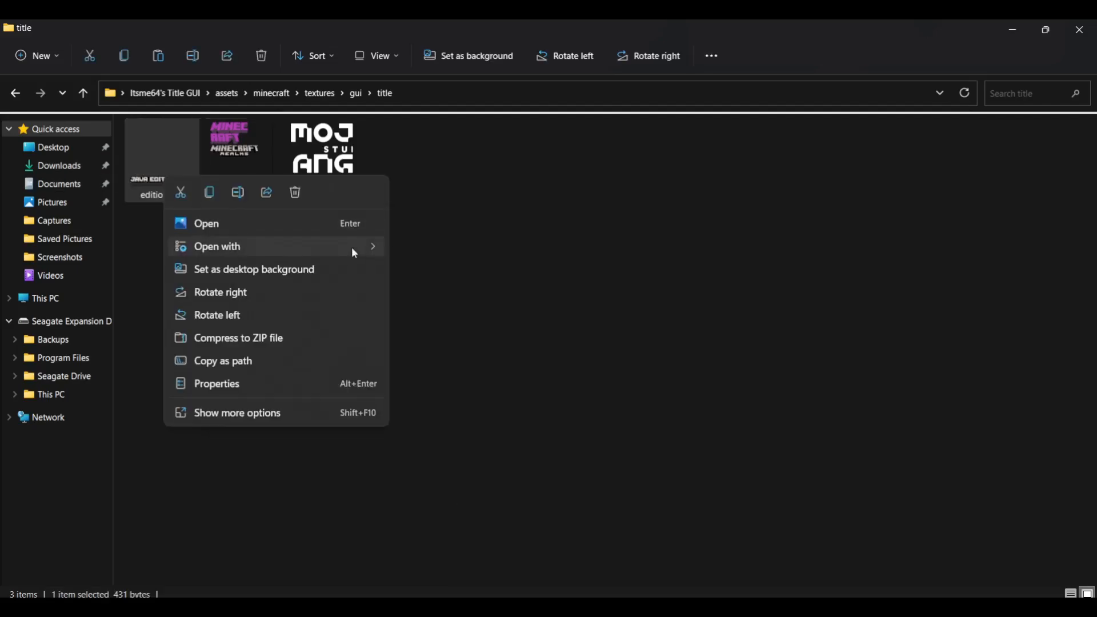
left_click(443, 295)
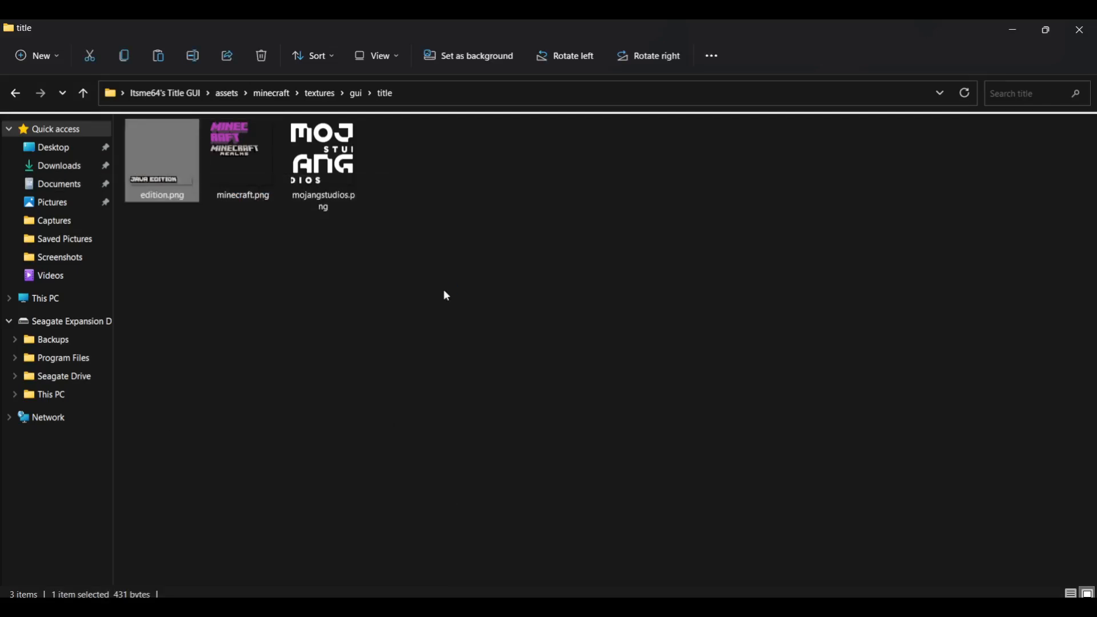
Step: Open edition.png in Paint 3D, check its canvas size, and delete the word JAVA
double_click(162, 149)
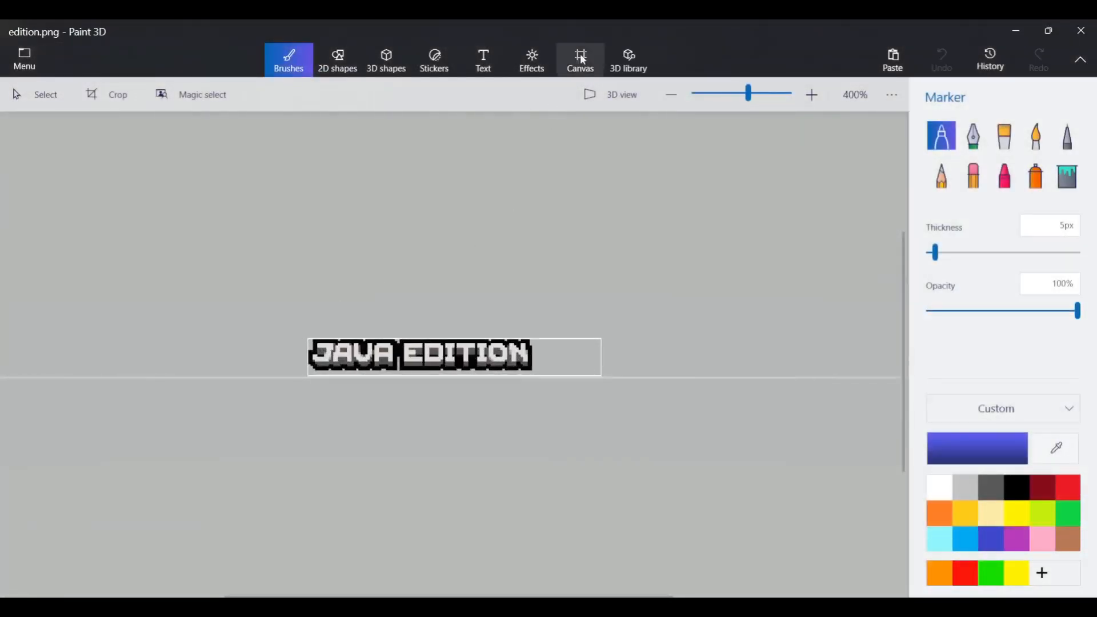
left_click(580, 60)
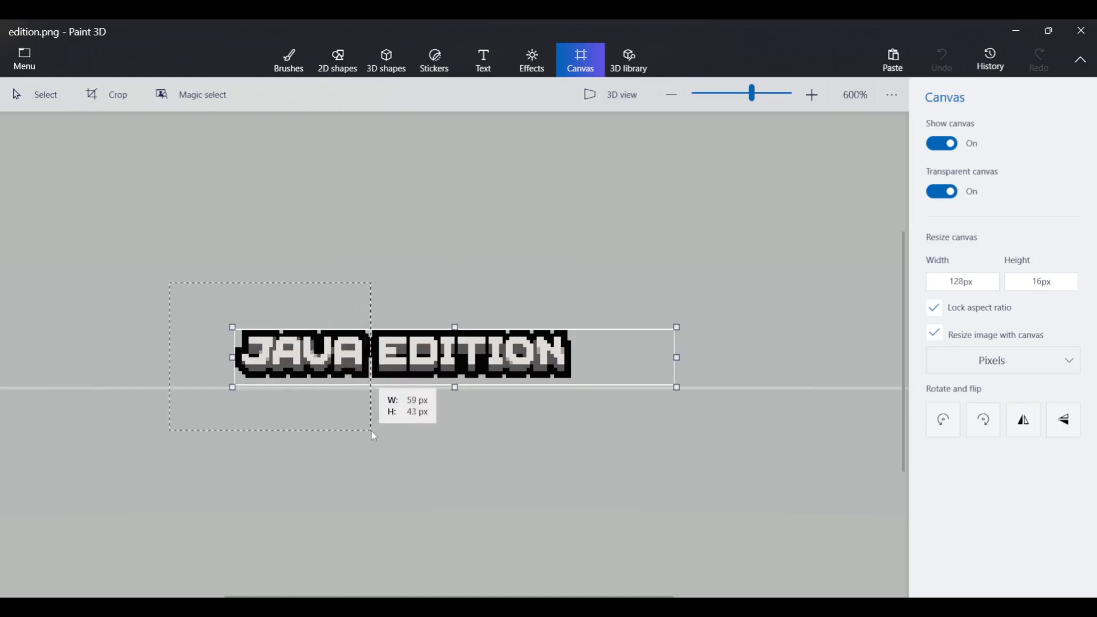
key("Delete")
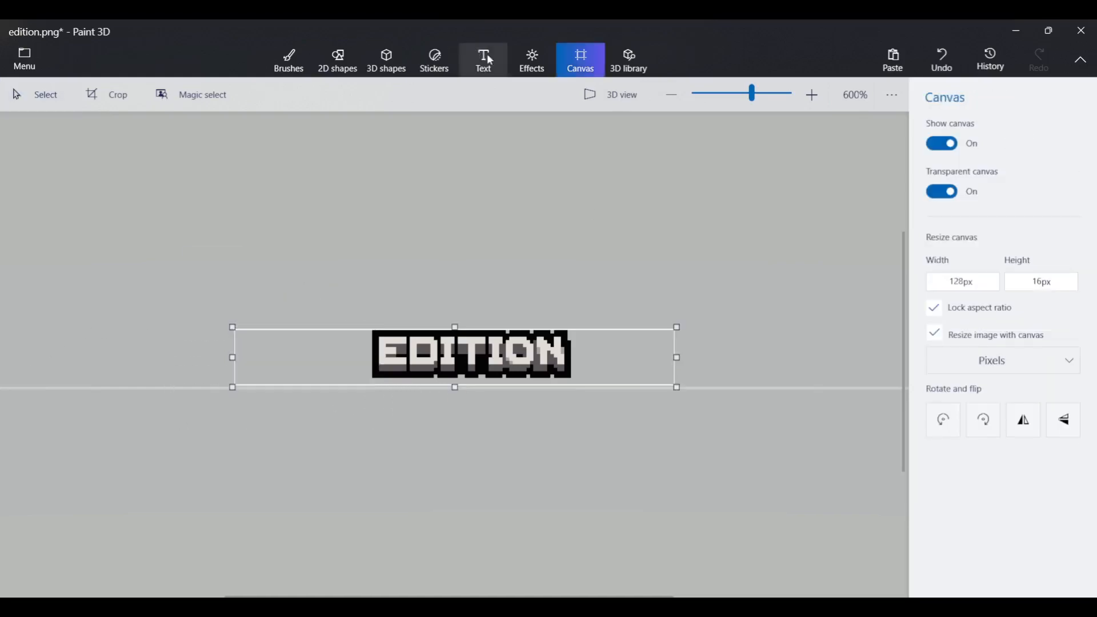
Step: Add the text 'Bedrock' at font size 12 in place of JAVA
left_click(483, 59)
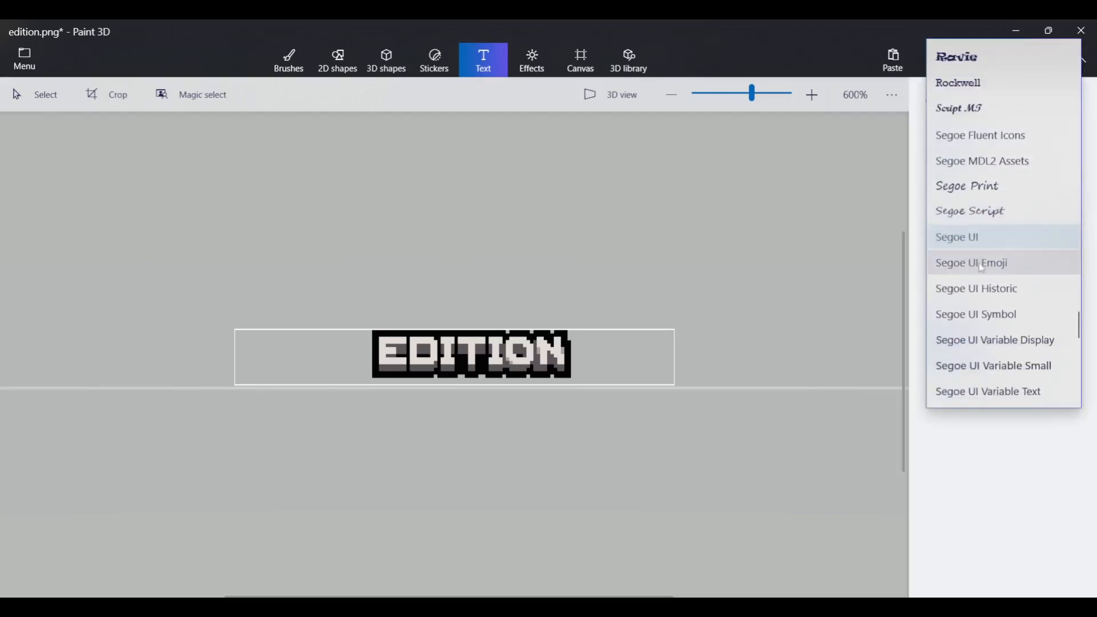
left_click(982, 135)
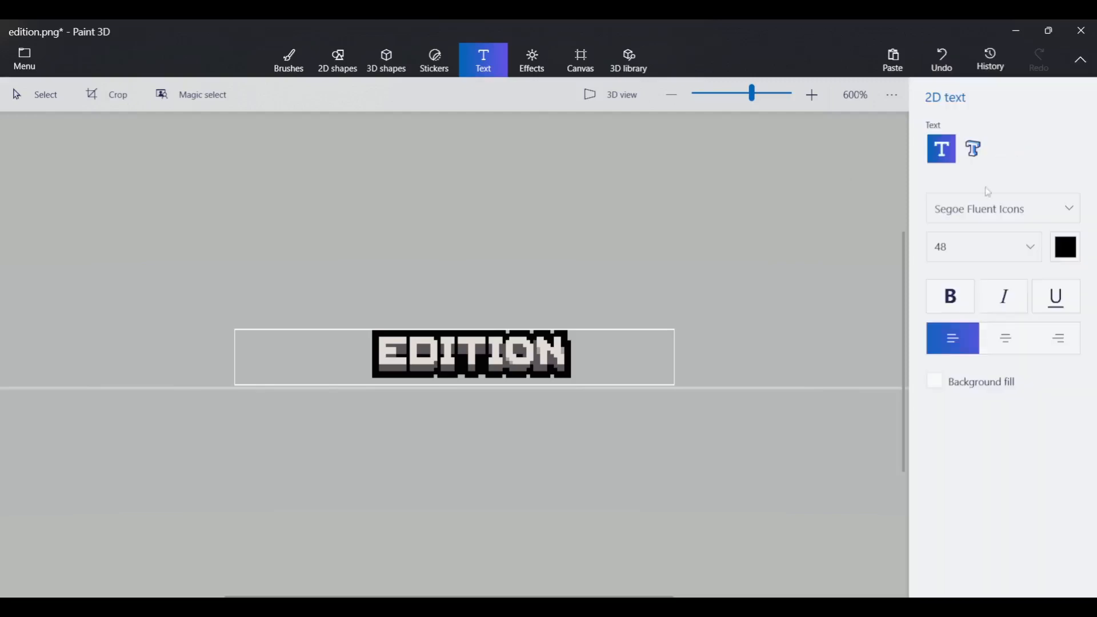
left_click(983, 247)
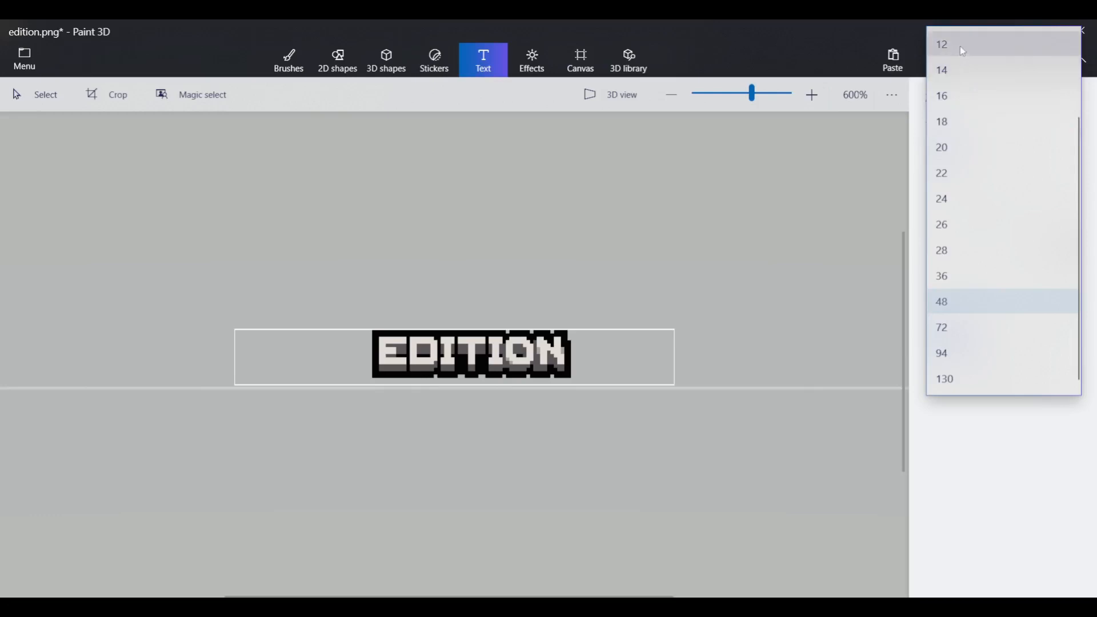
left_click(942, 44)
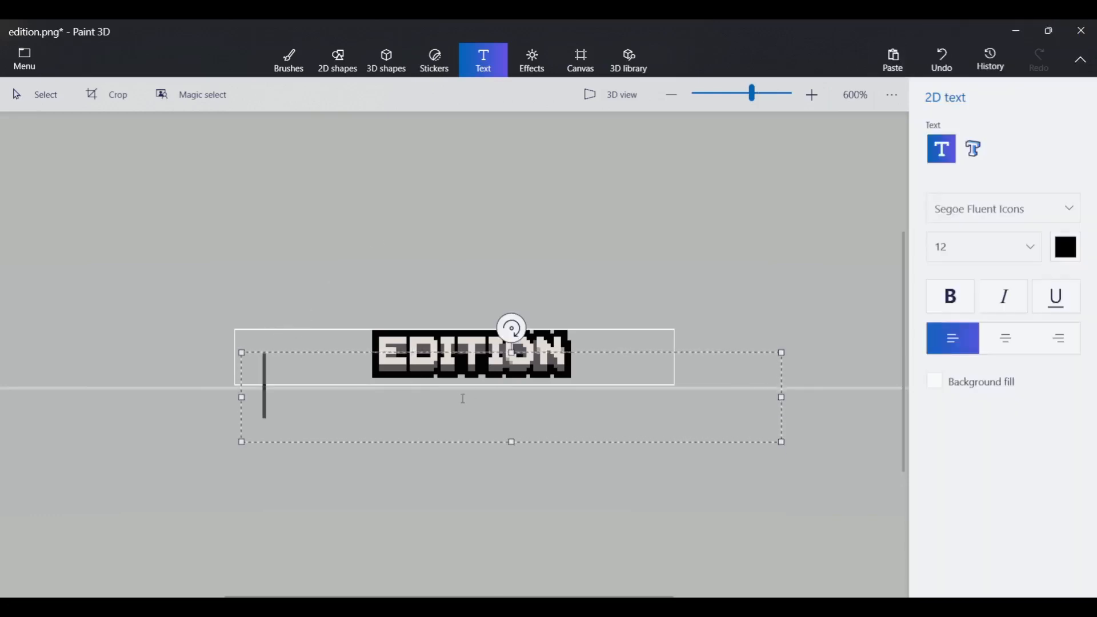
type("b")
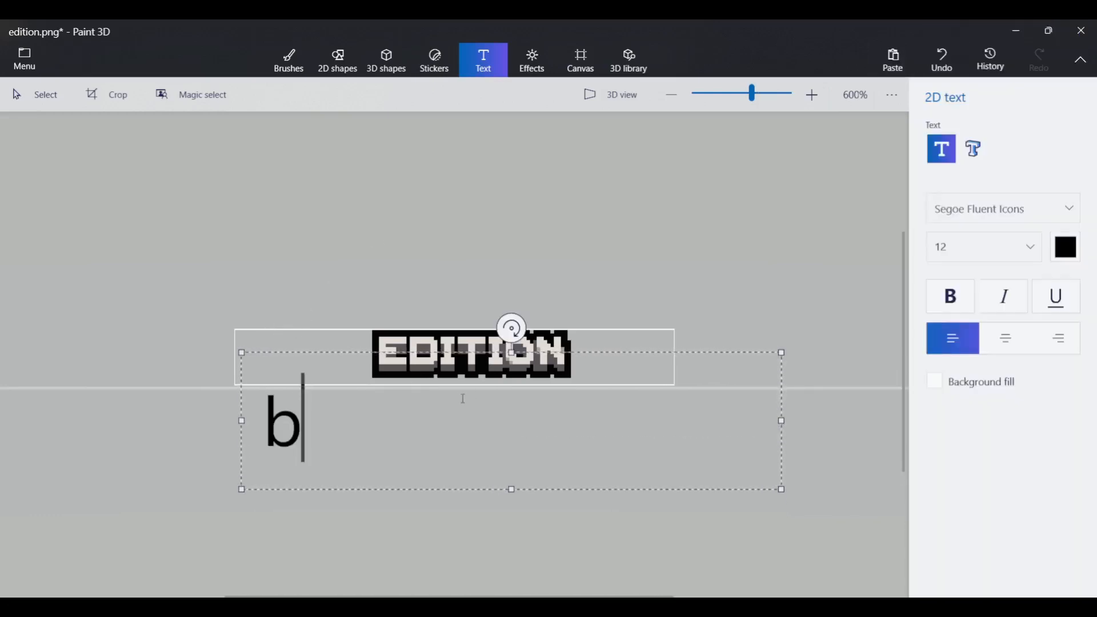
type("edrock")
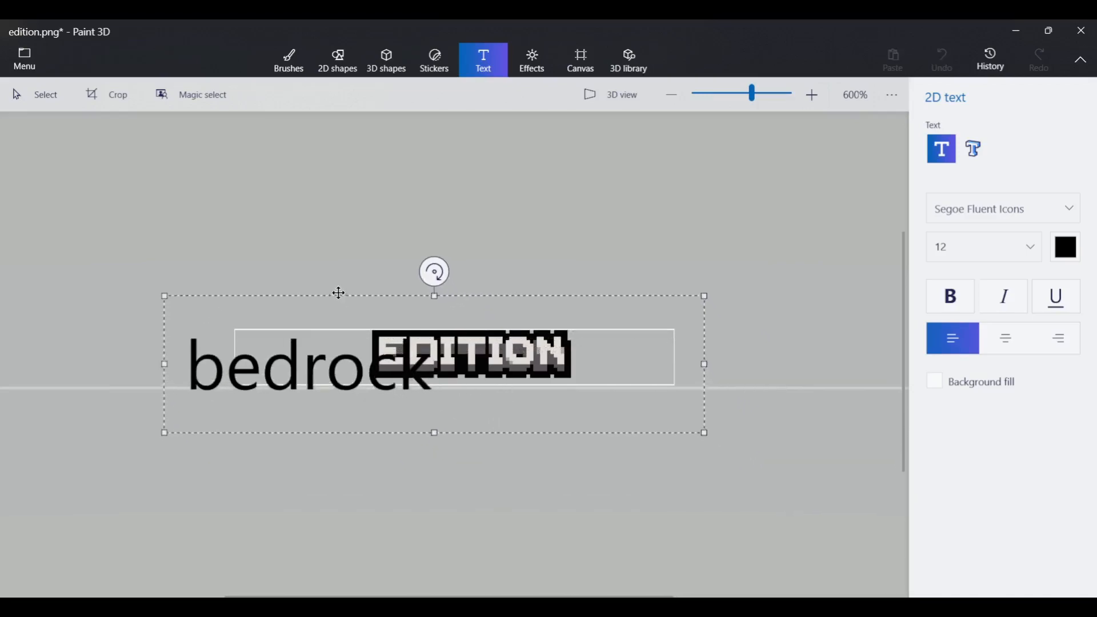
left_click(288, 60)
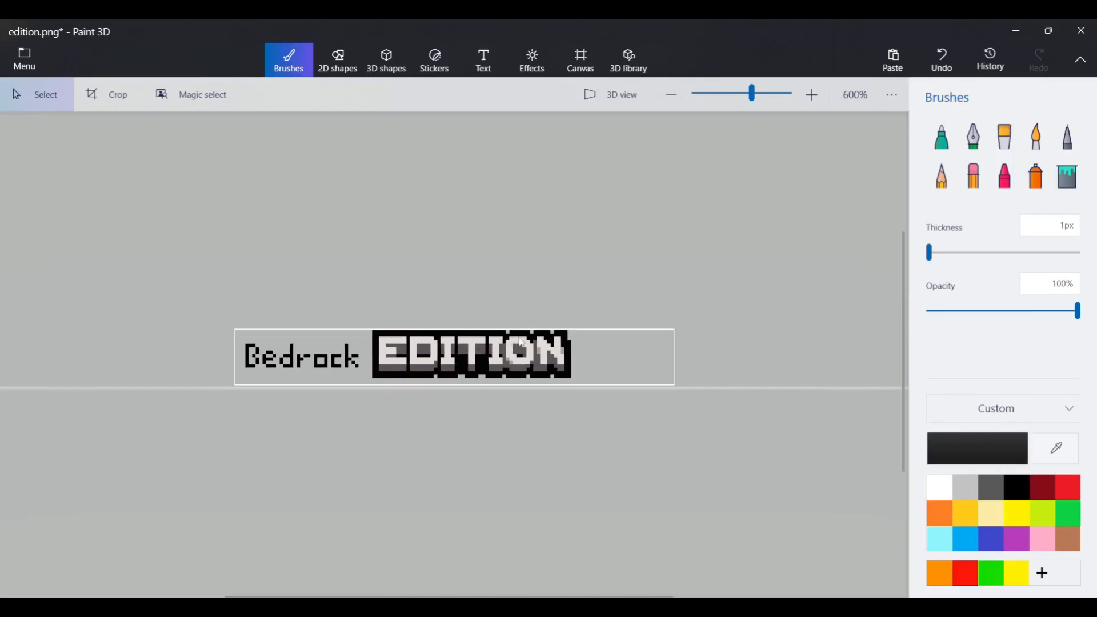
mouse_move(586, 336)
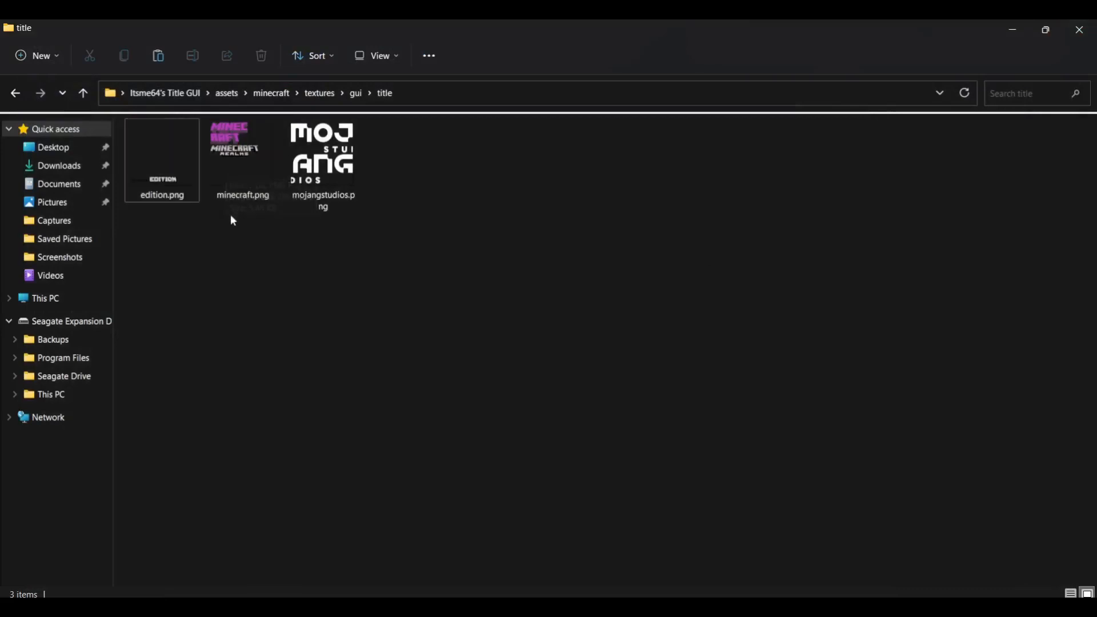
mouse_move(506, 284)
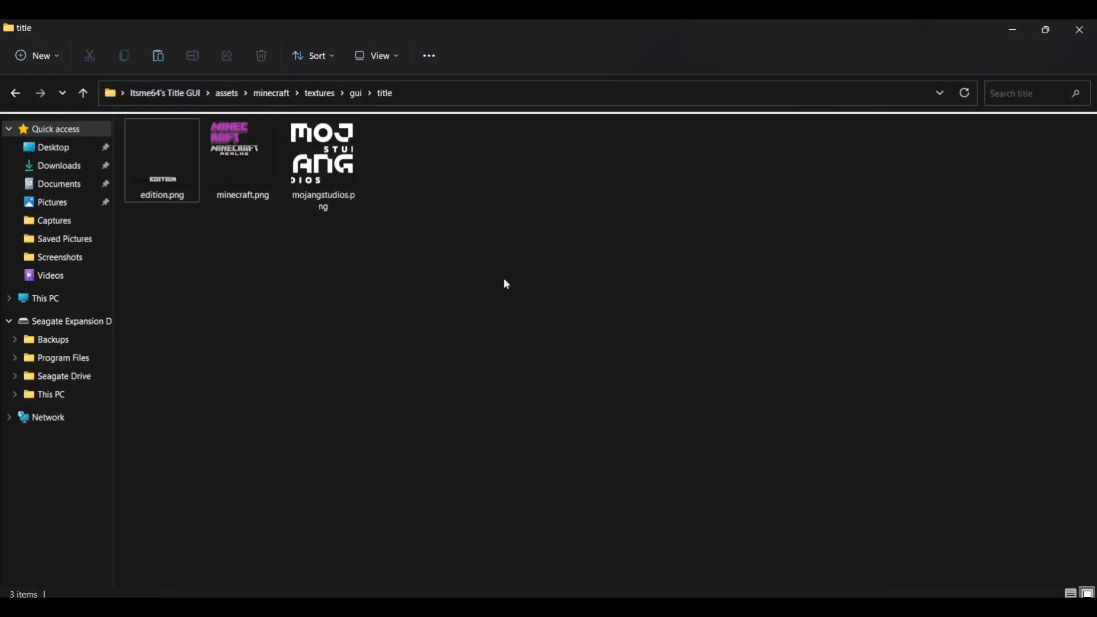
mouse_move(480, 212)
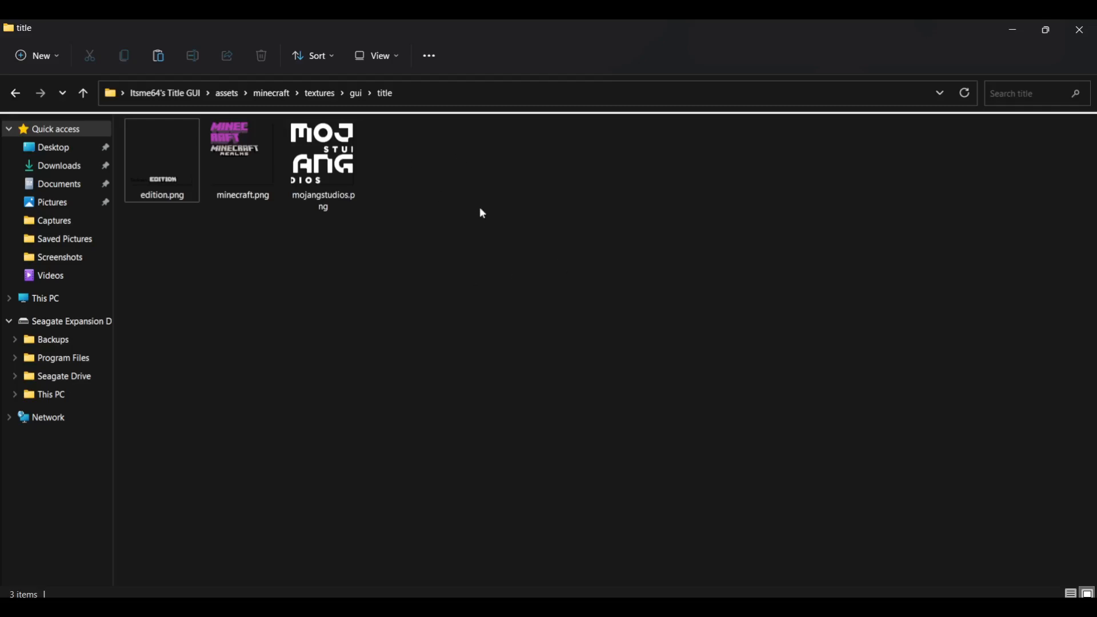
Step: Return to the Itsme64's Title GUI pack root folder and deselect the assets folder
left_click(165, 93)
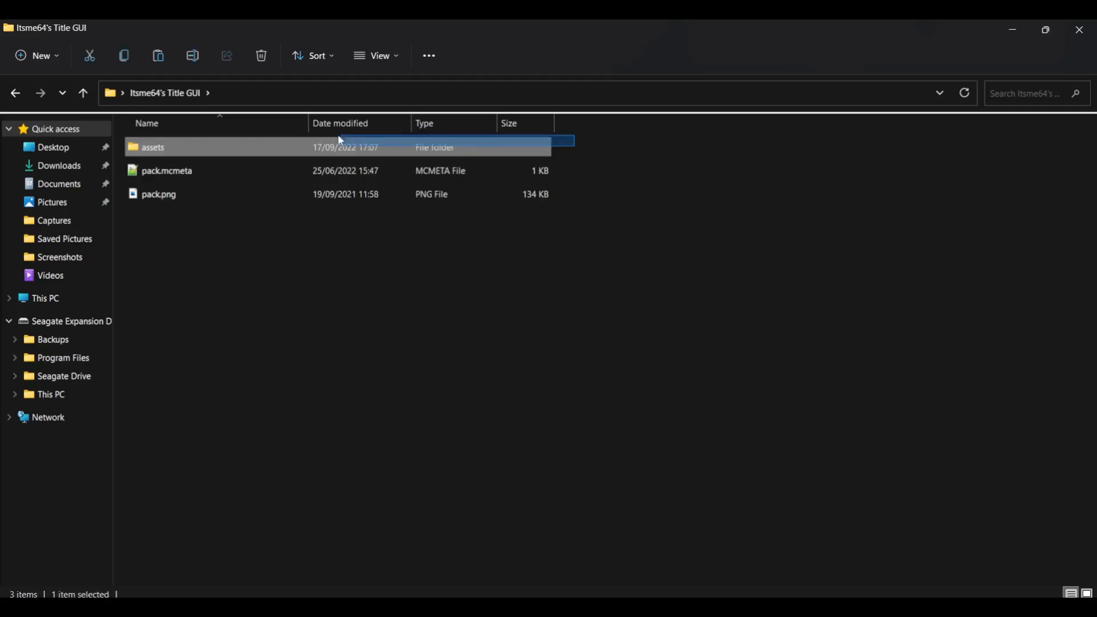
left_click(667, 223)
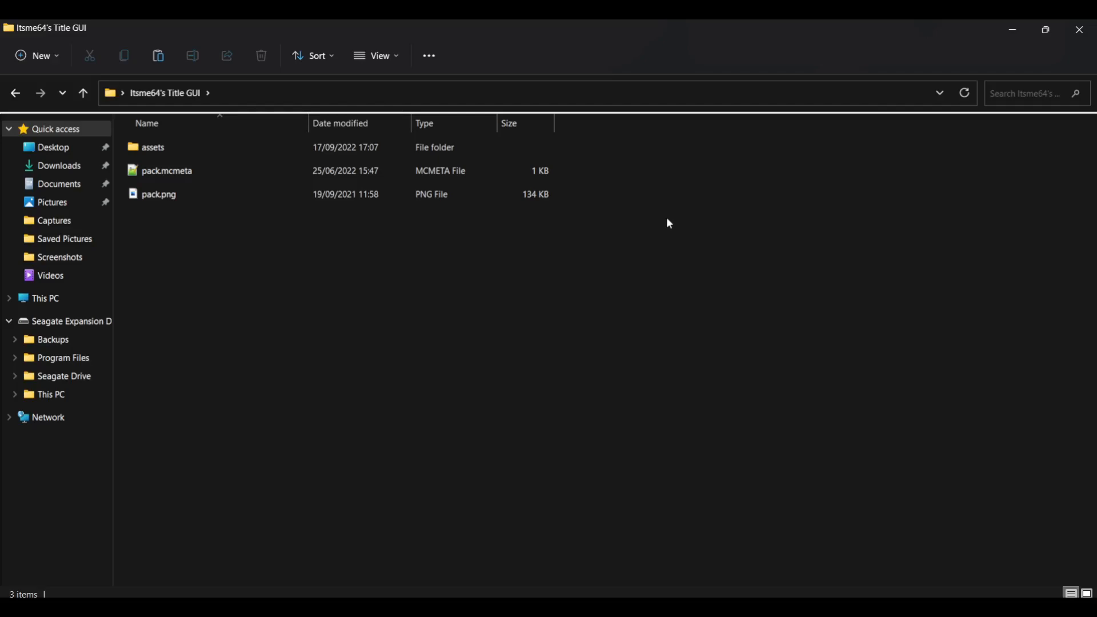
mouse_move(674, 244)
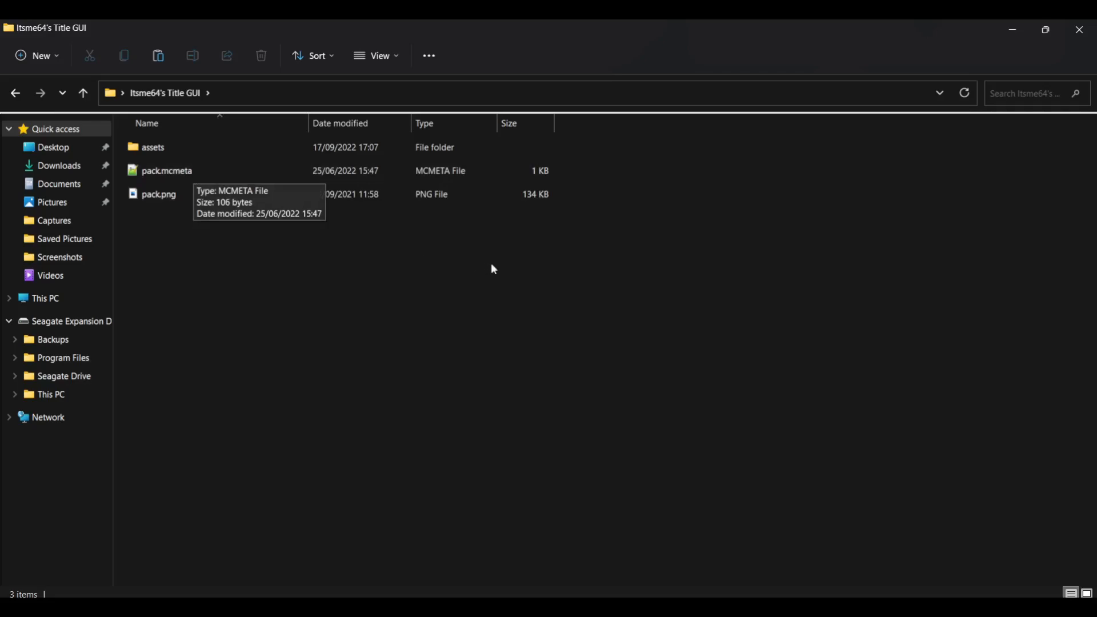
mouse_move(606, 305)
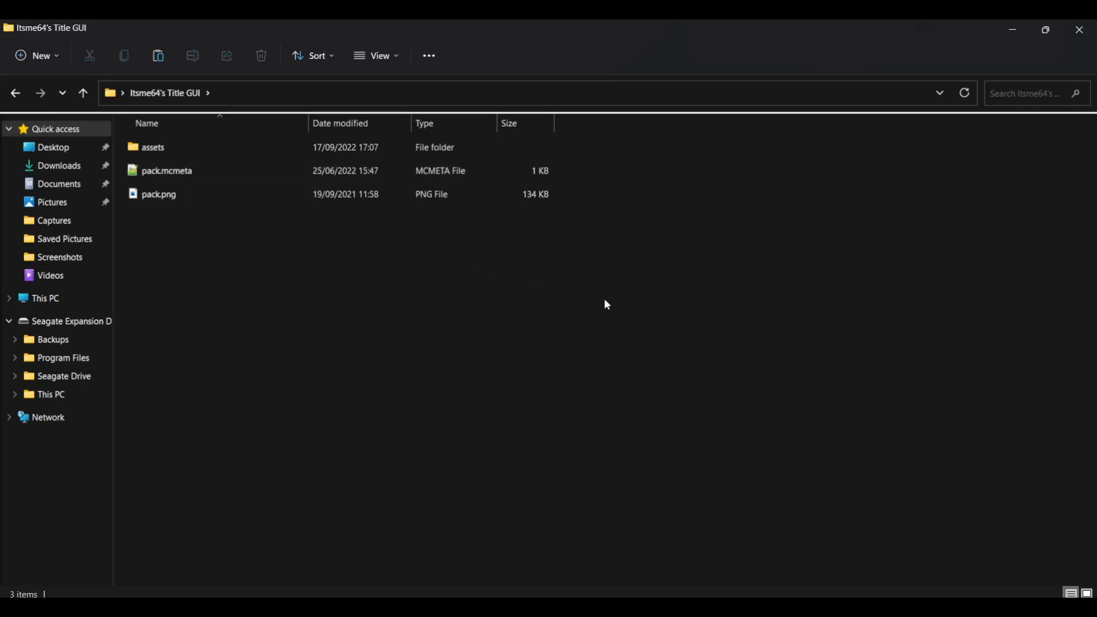
mouse_move(596, 460)
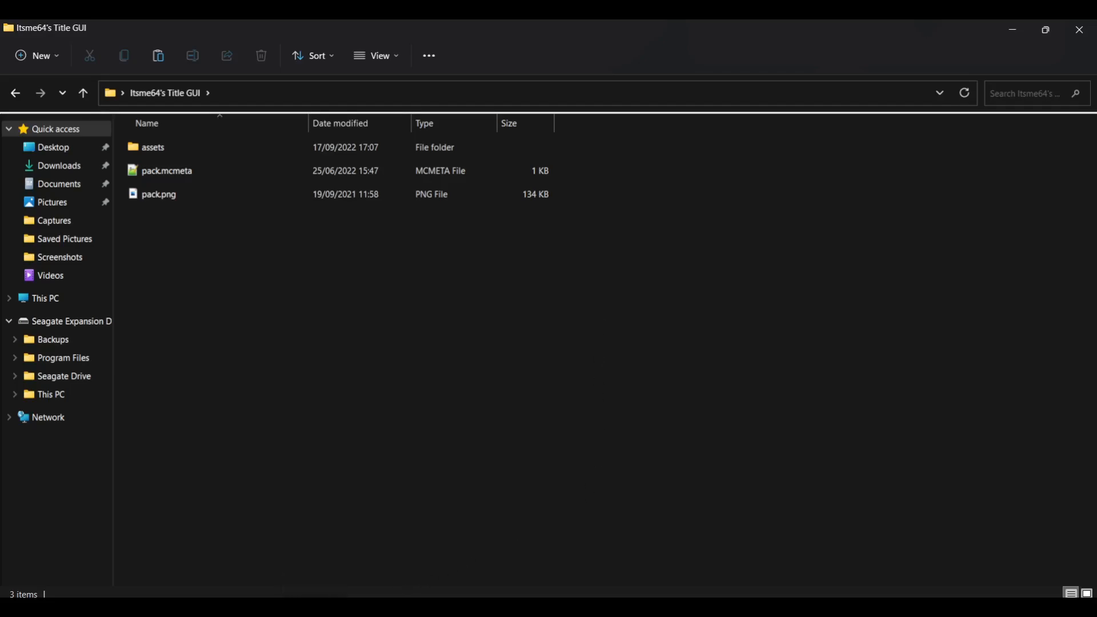
mouse_move(216, 224)
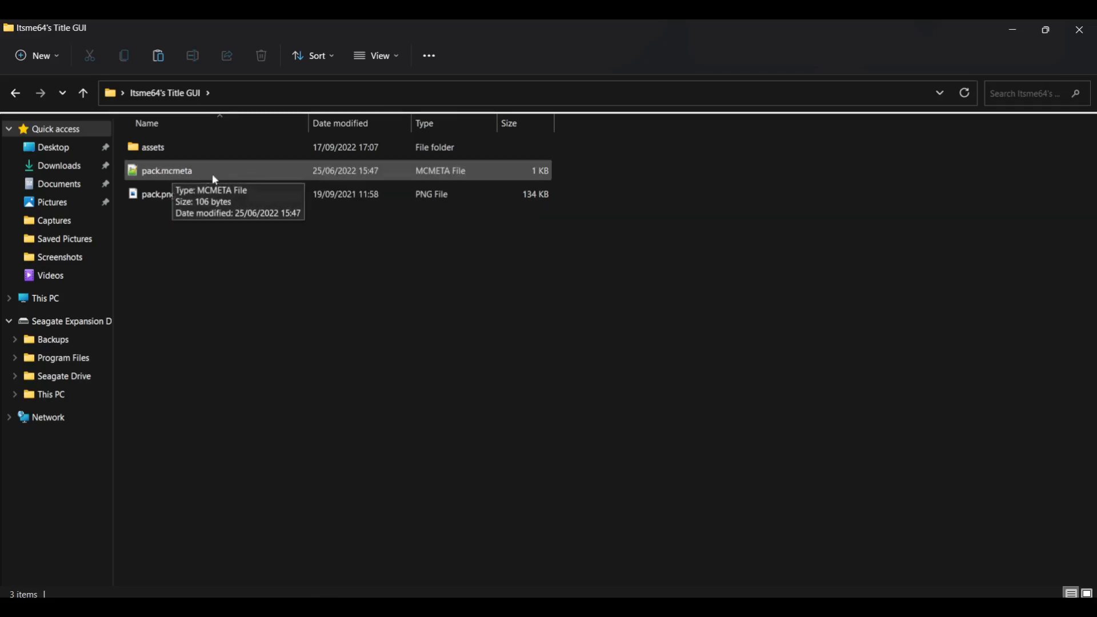
right_click(166, 170)
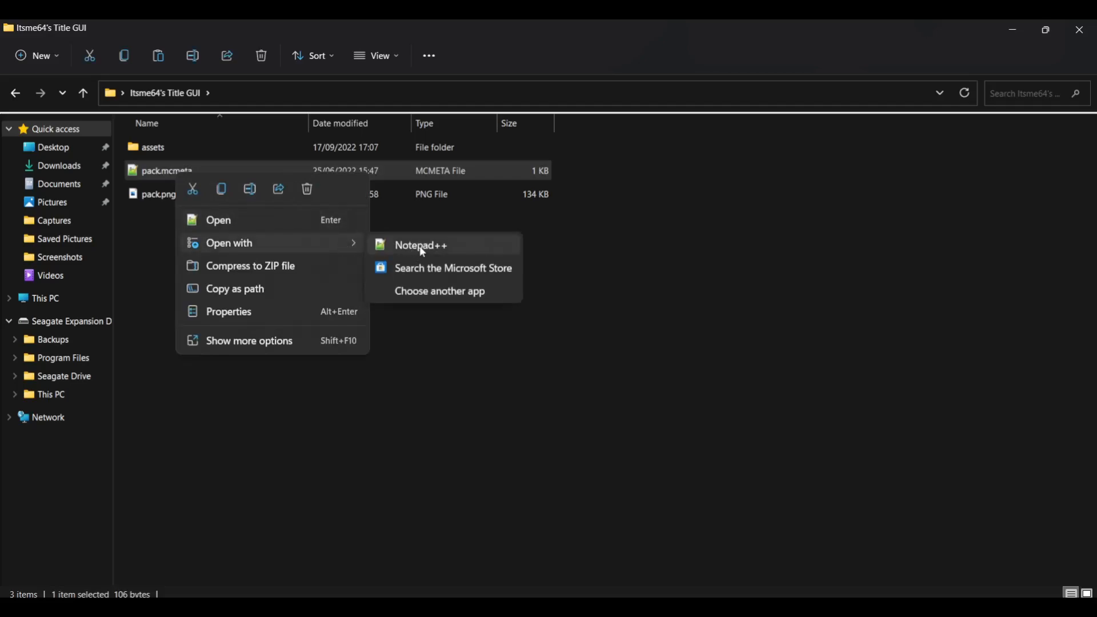
left_click(420, 245)
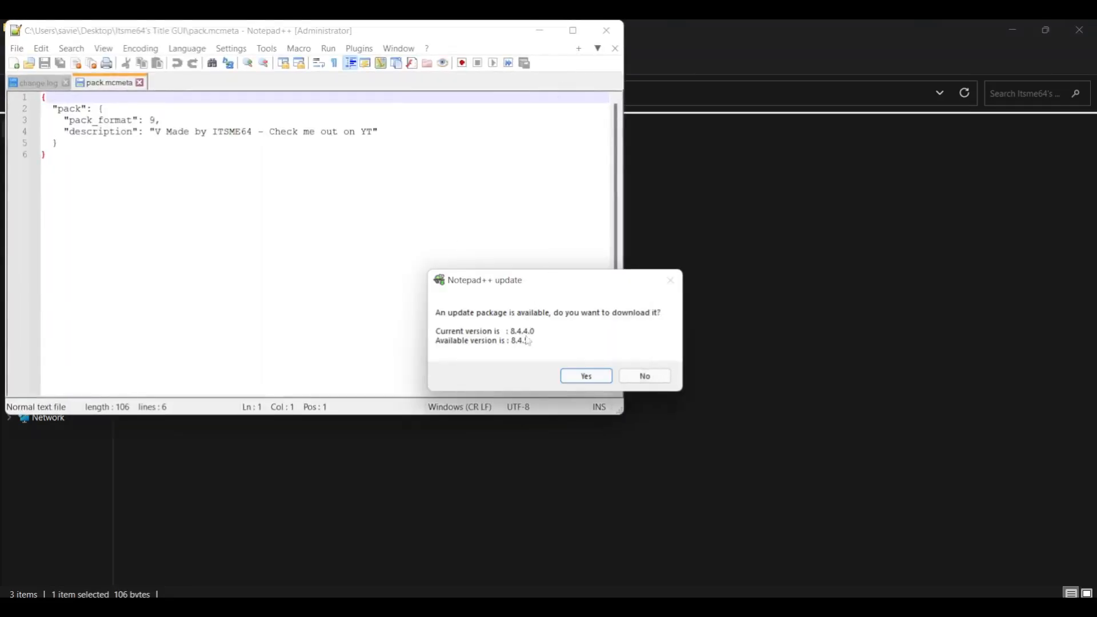
left_click(642, 376)
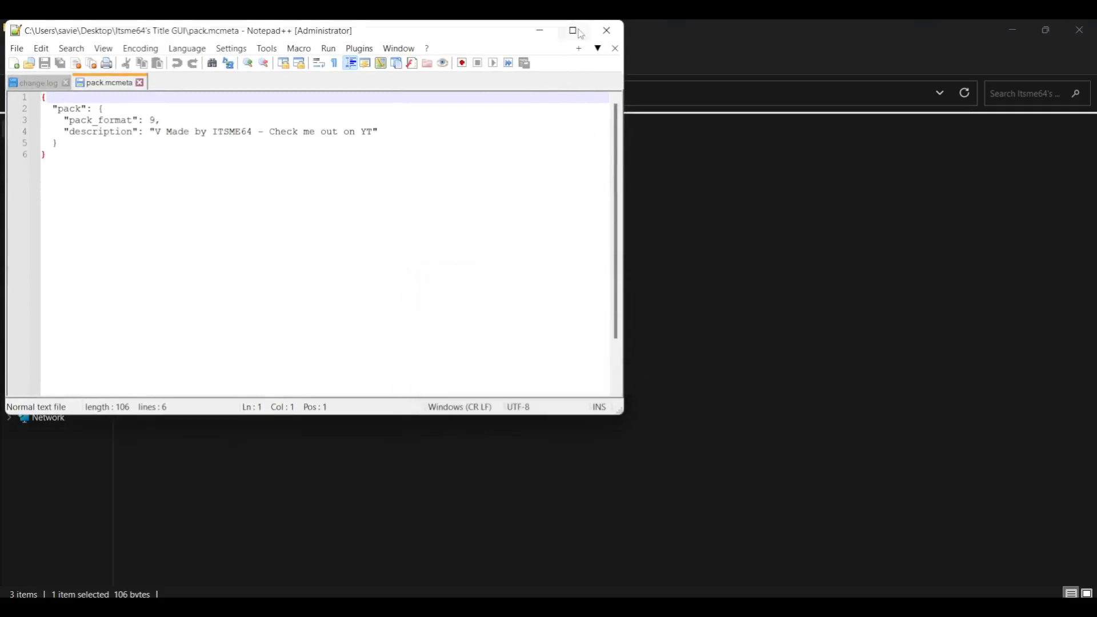
left_click(573, 30)
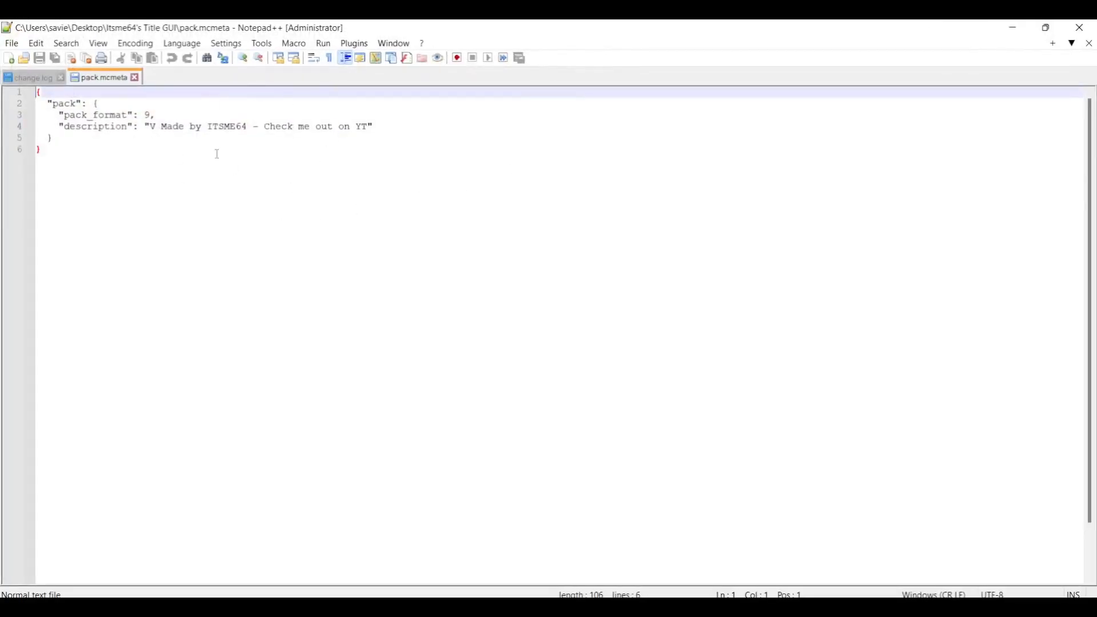
mouse_move(230, 144)
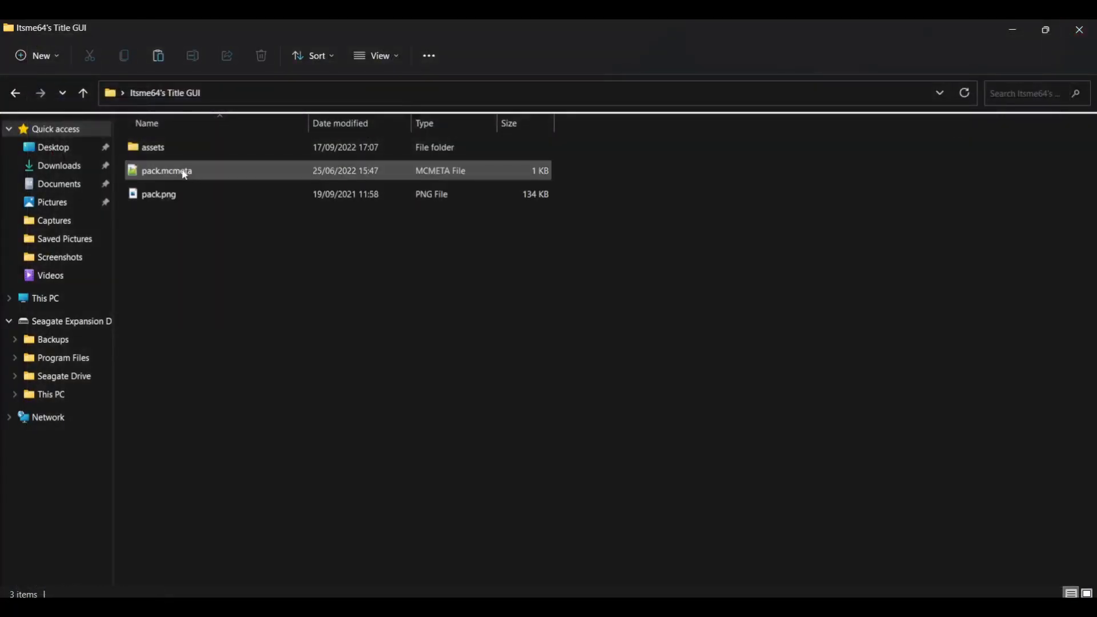
Step: Rename pack.mcmeta to pack.txt and open it in Notepad
right_click(166, 171)
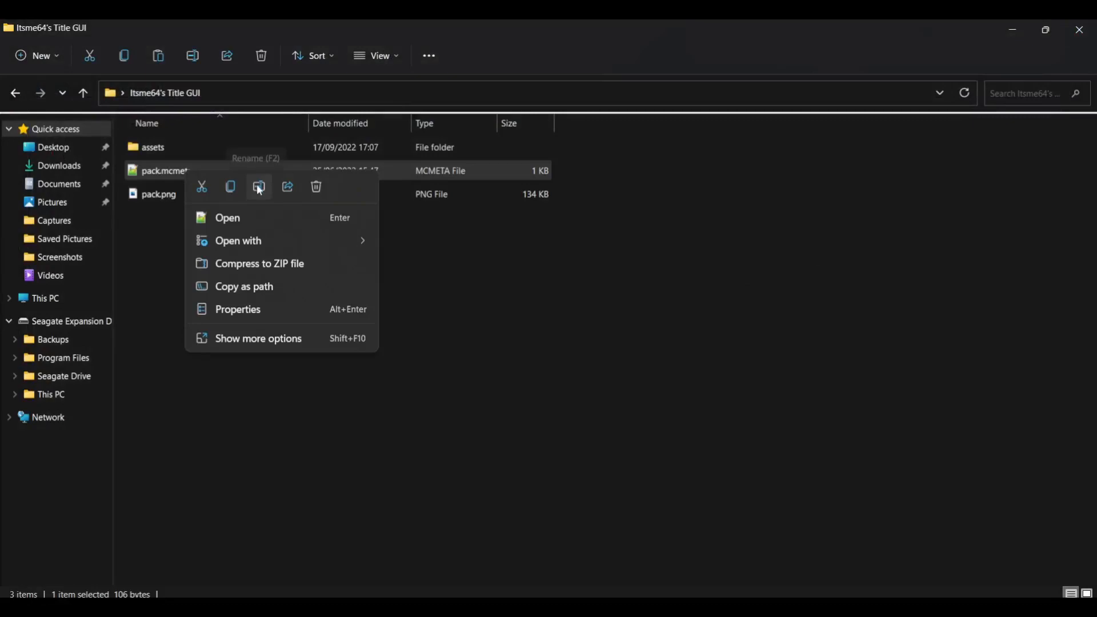
left_click(258, 186)
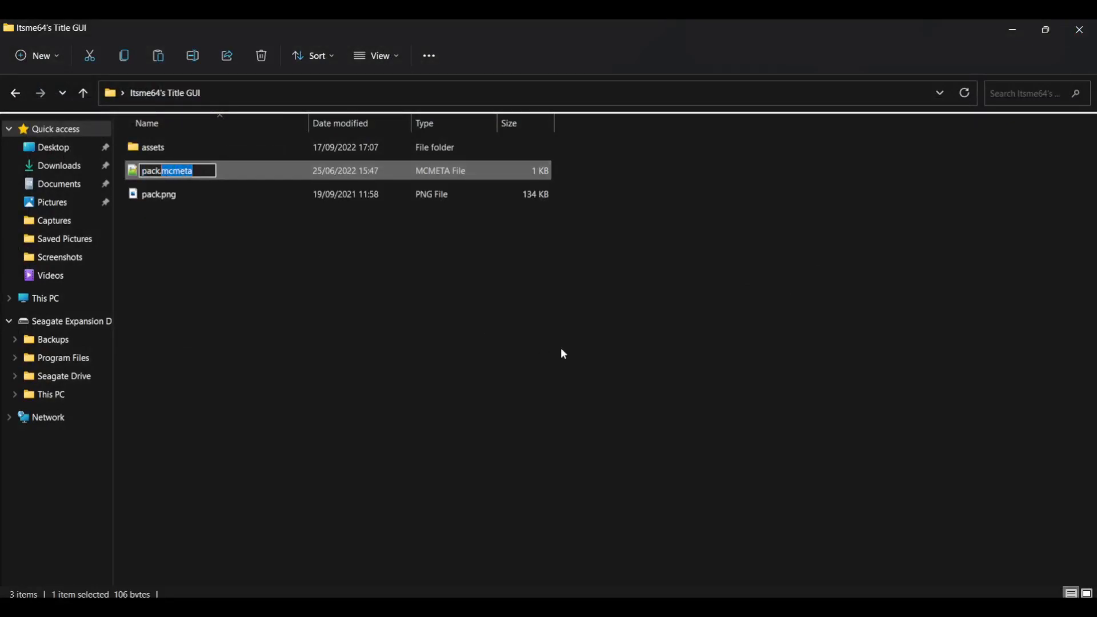
type("txt")
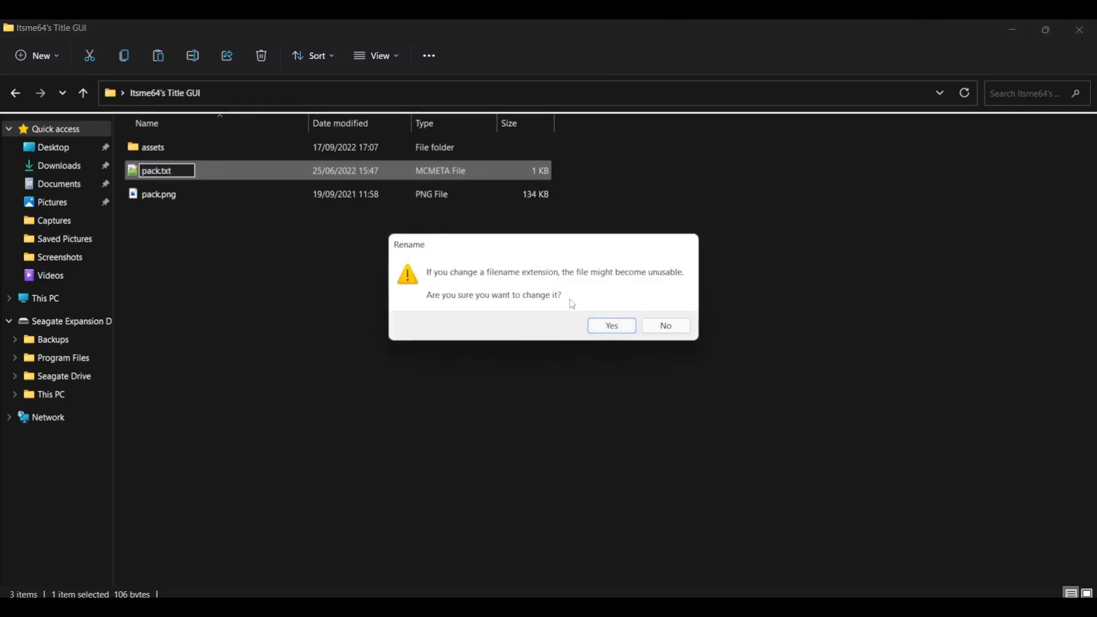
left_click(610, 325)
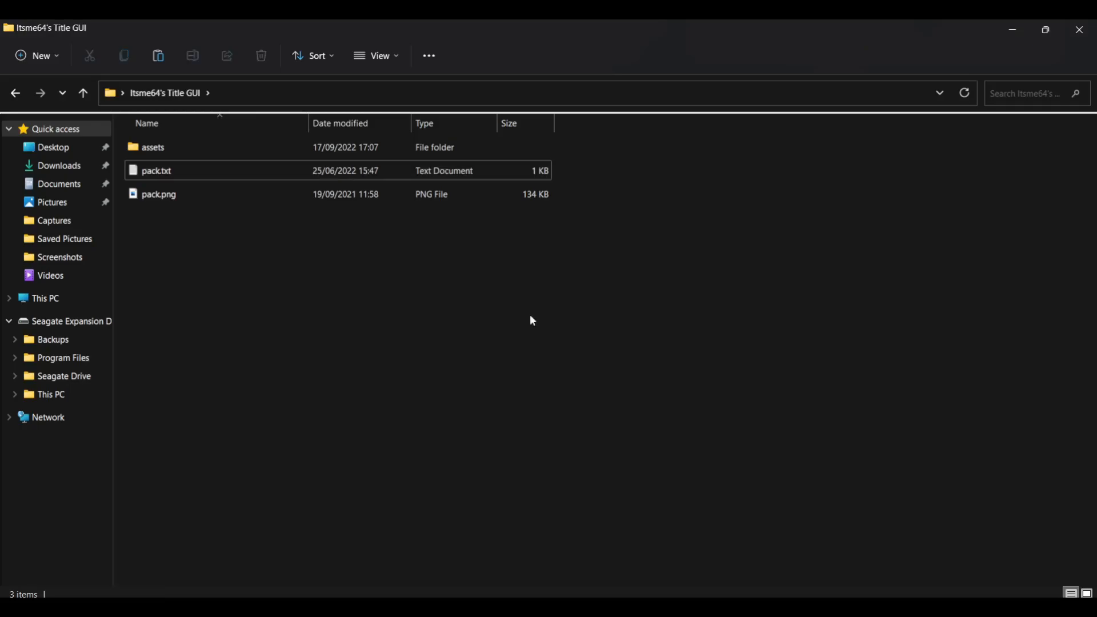
double_click(156, 171)
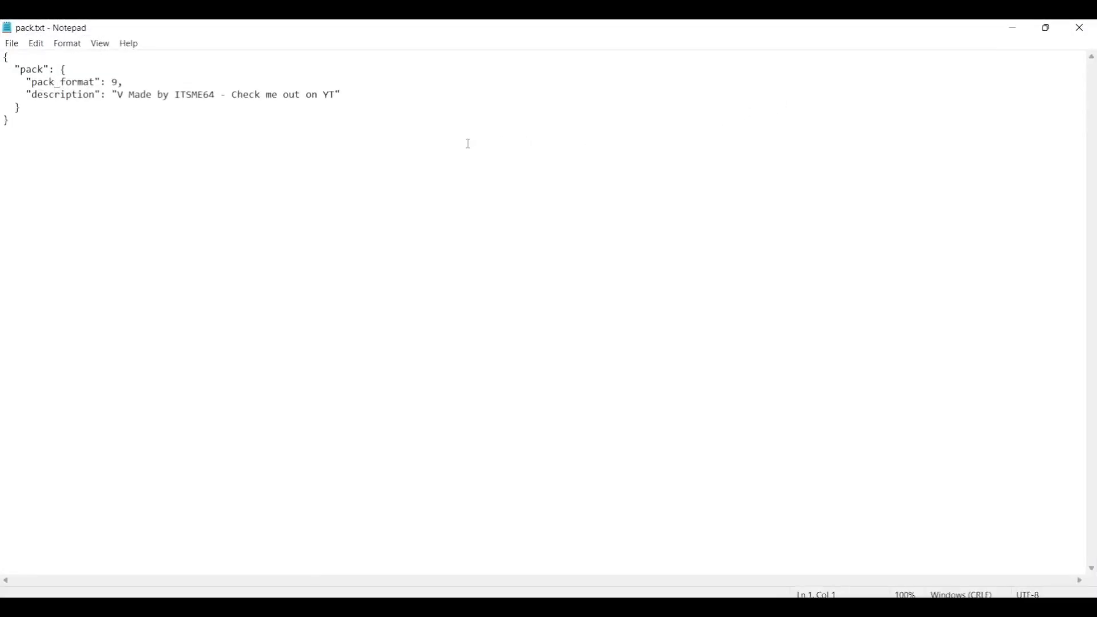
mouse_move(255, 147)
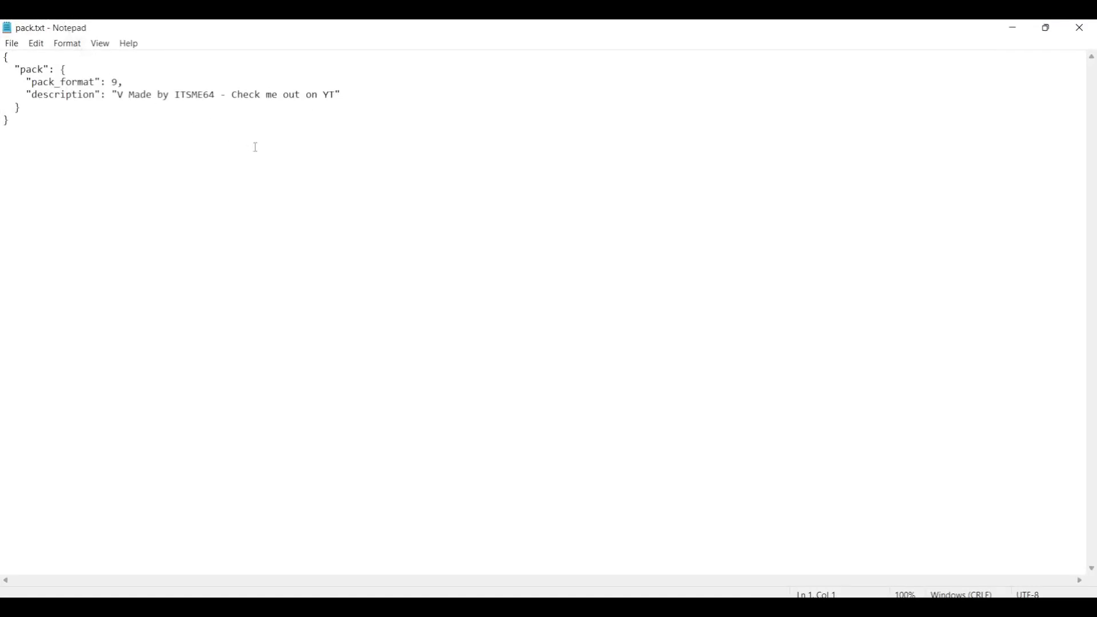
left_click(5, 56)
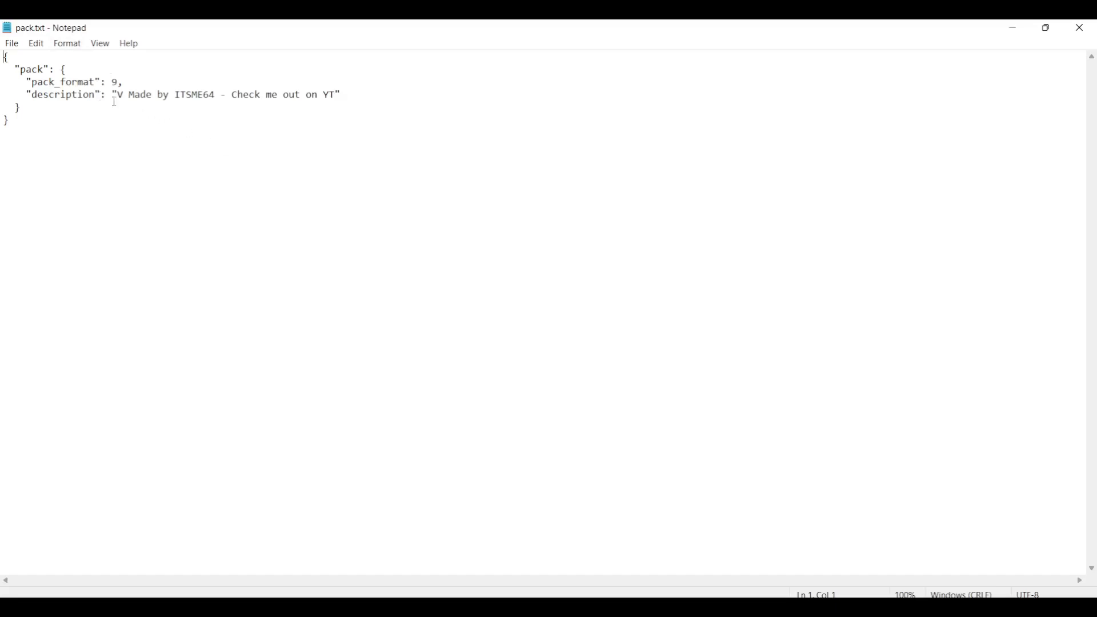
key("ctrl+a")
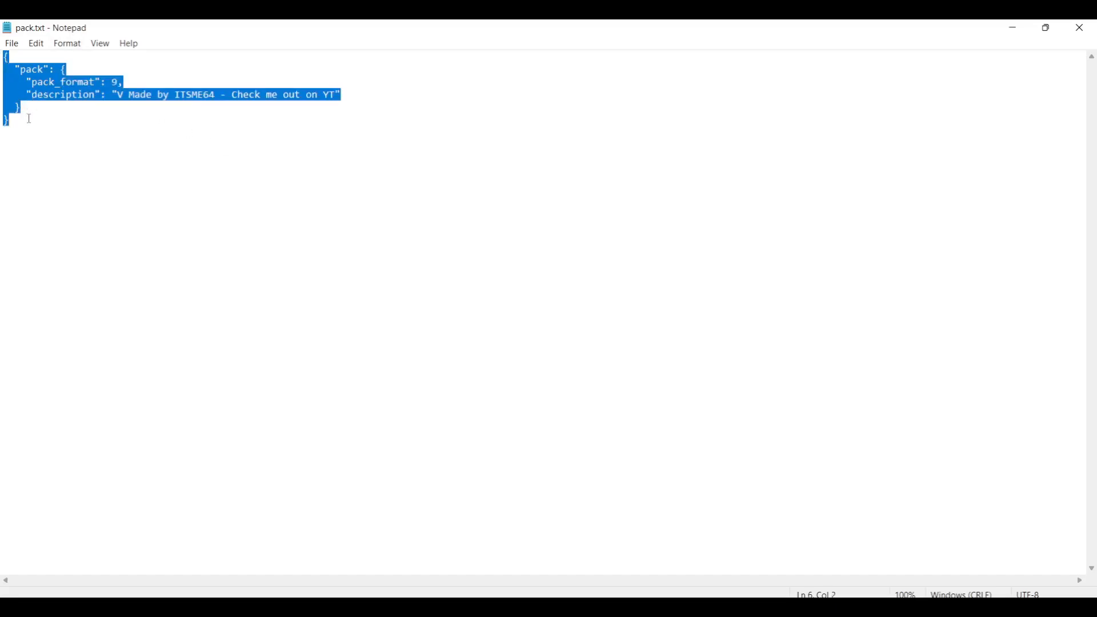
left_click(57, 94)
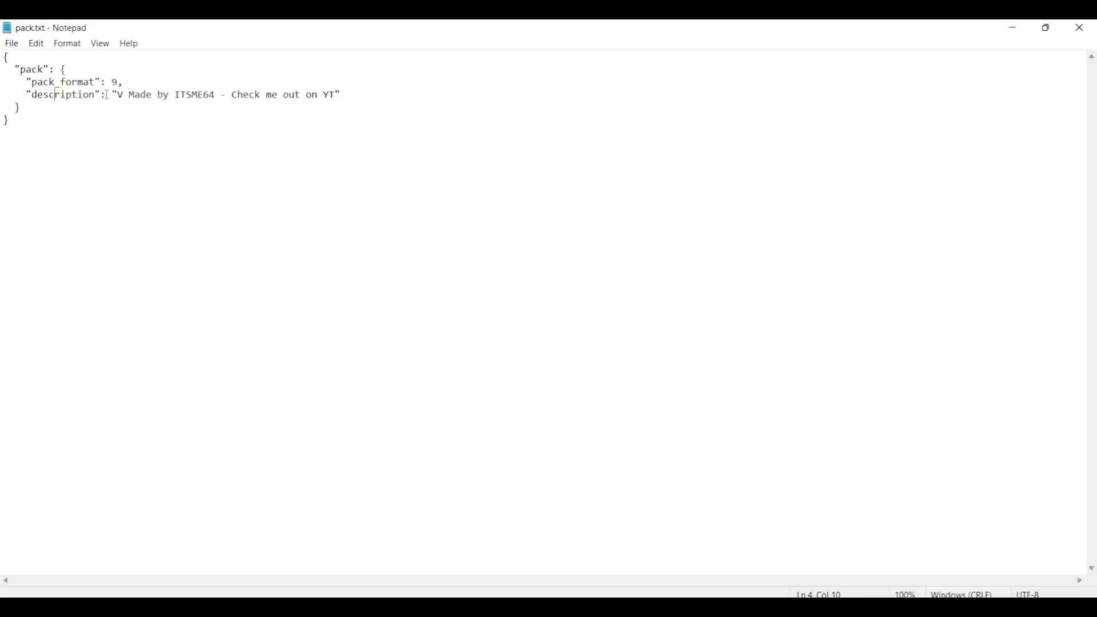
left_click_drag(115, 94, 249, 94)
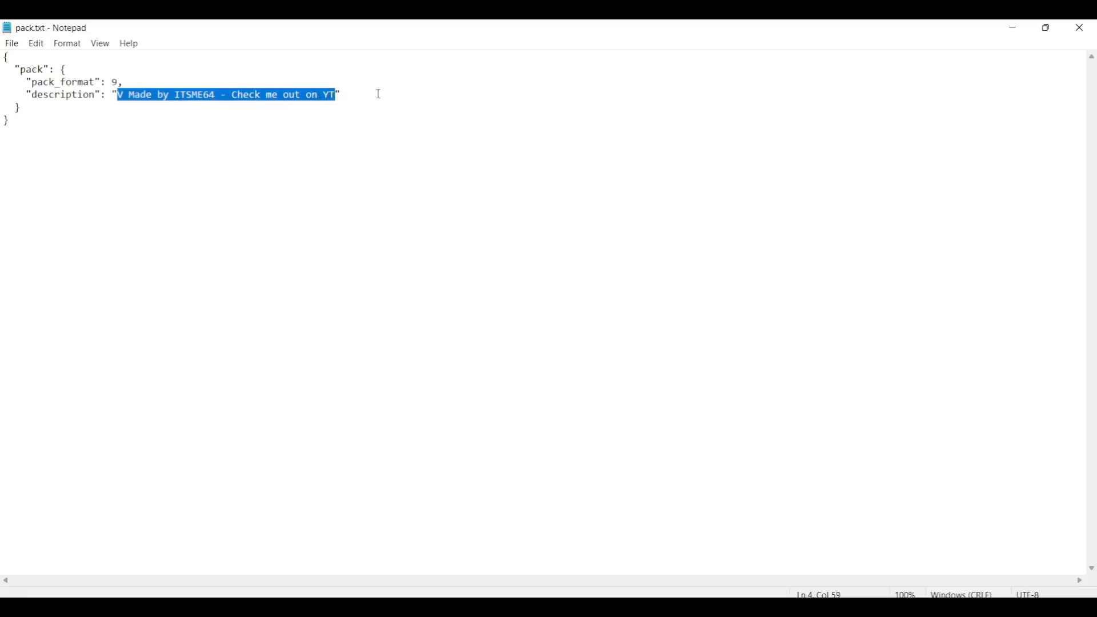
double_click(138, 94)
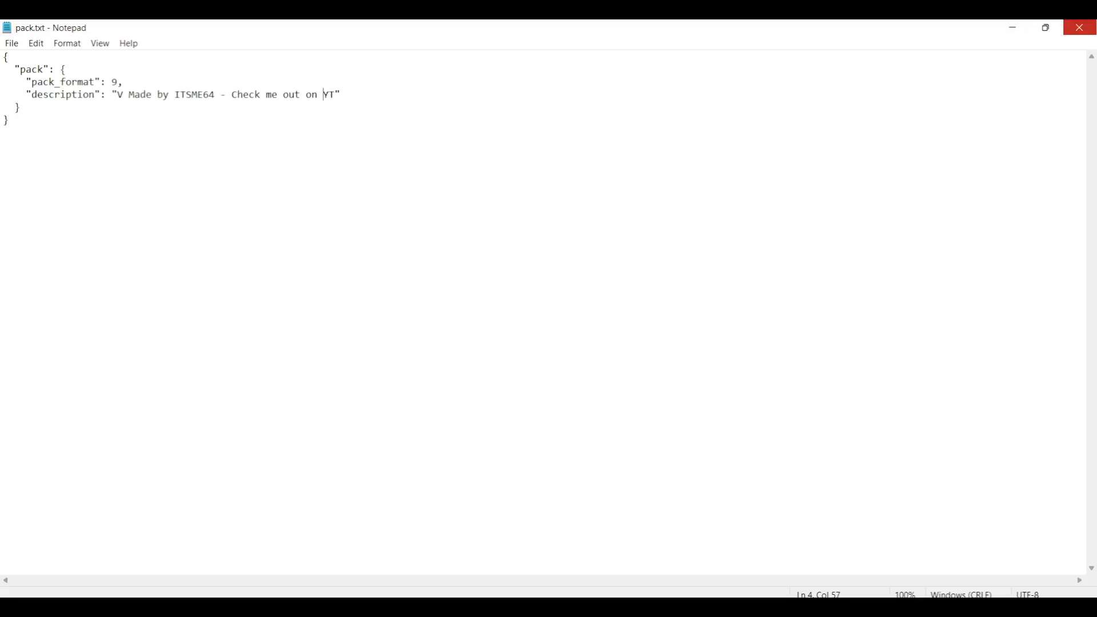
mouse_move(1083, 27)
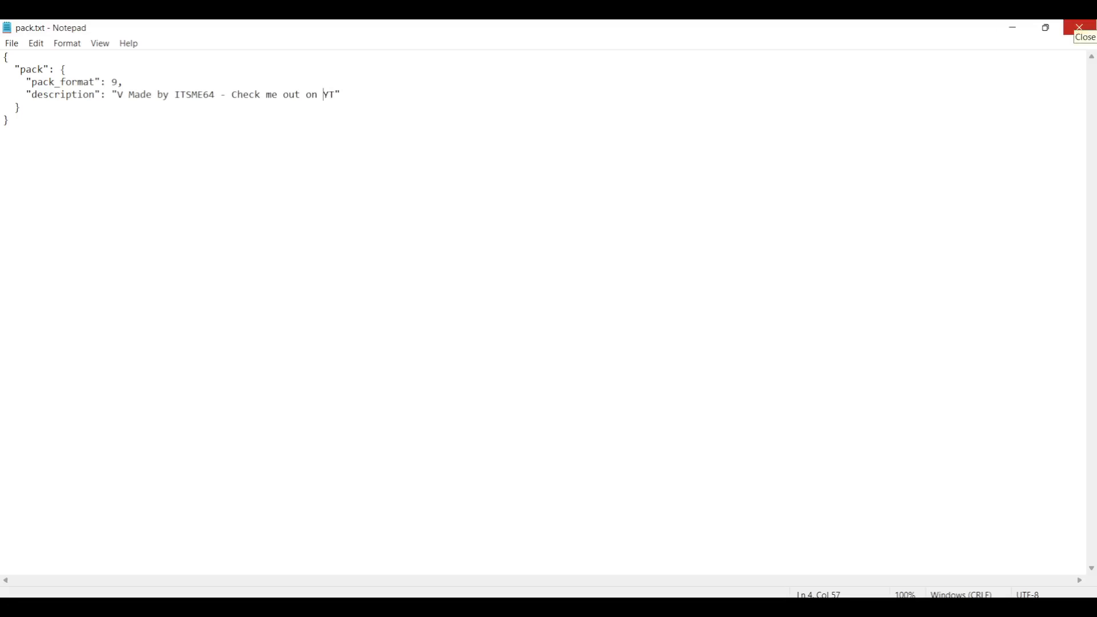
left_click(1084, 27)
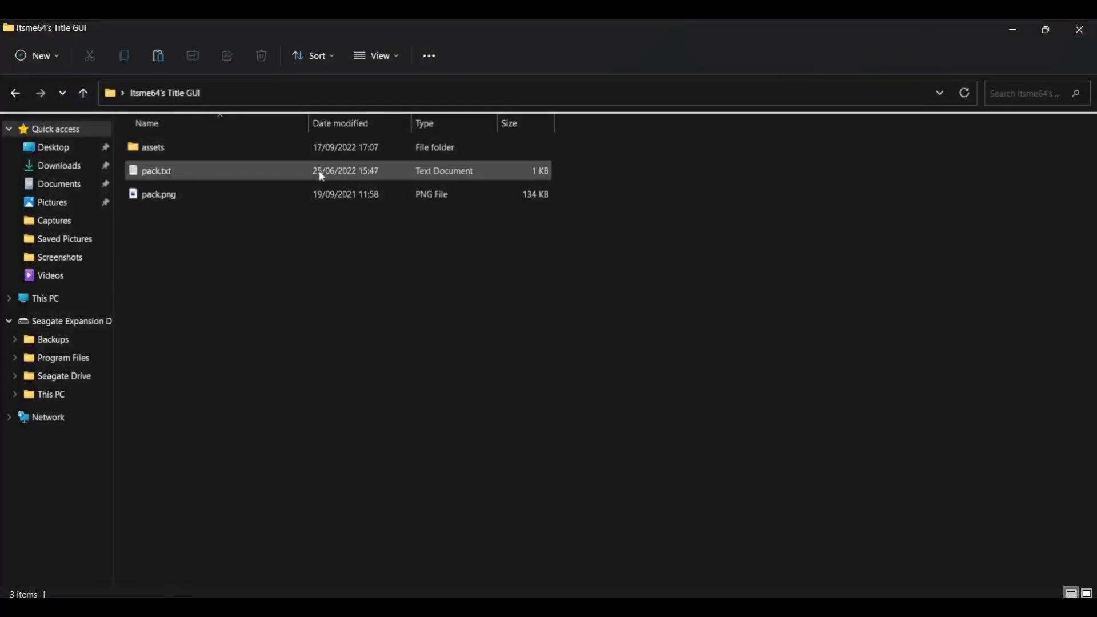
double_click(156, 171)
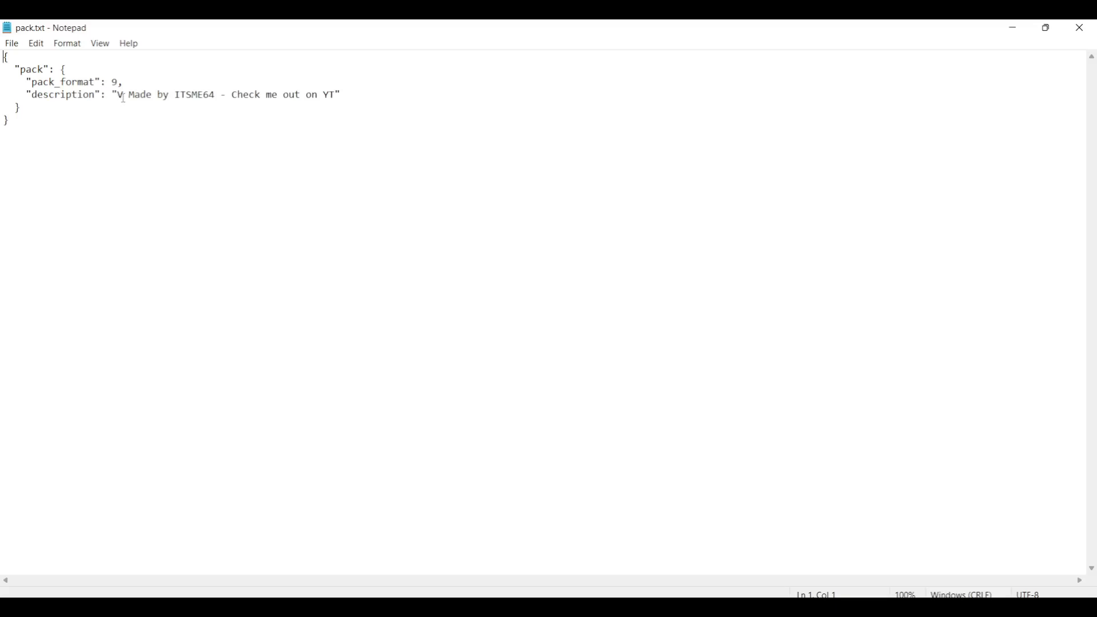
double_click(40, 94)
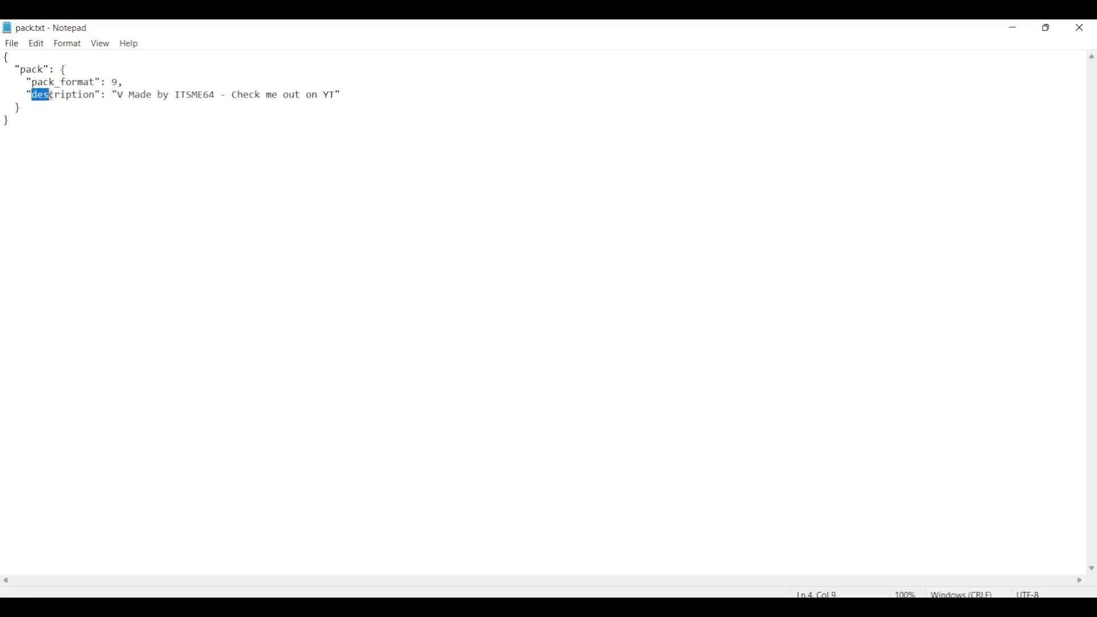
left_click(94, 94)
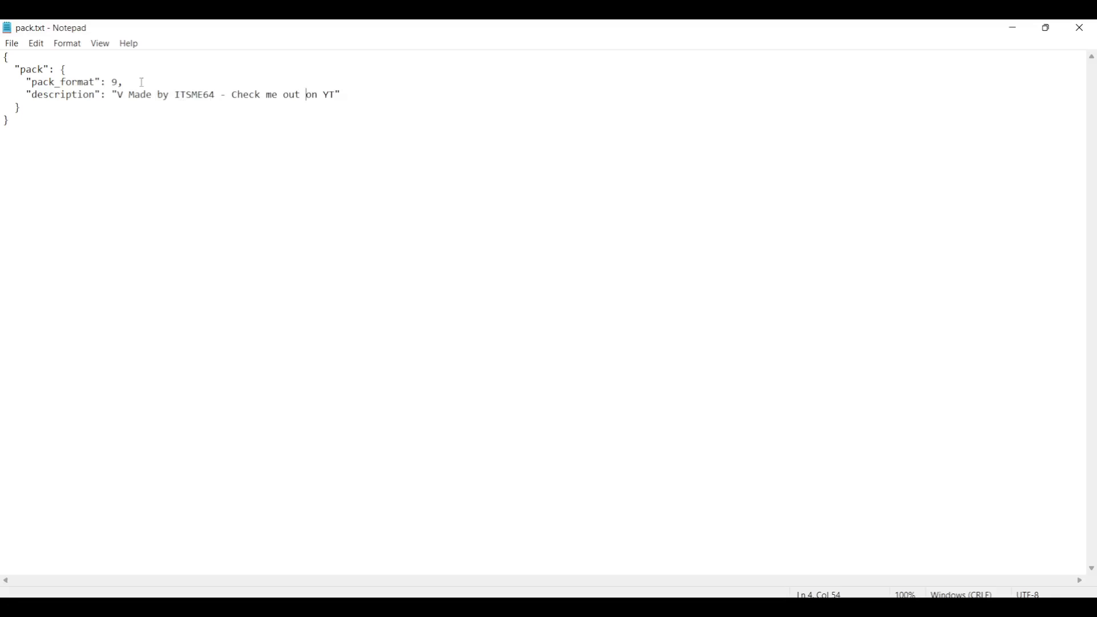
Step: Edit the pack.txt description, replacing a comma and typing '@' and 'SU'
key("Backspace")
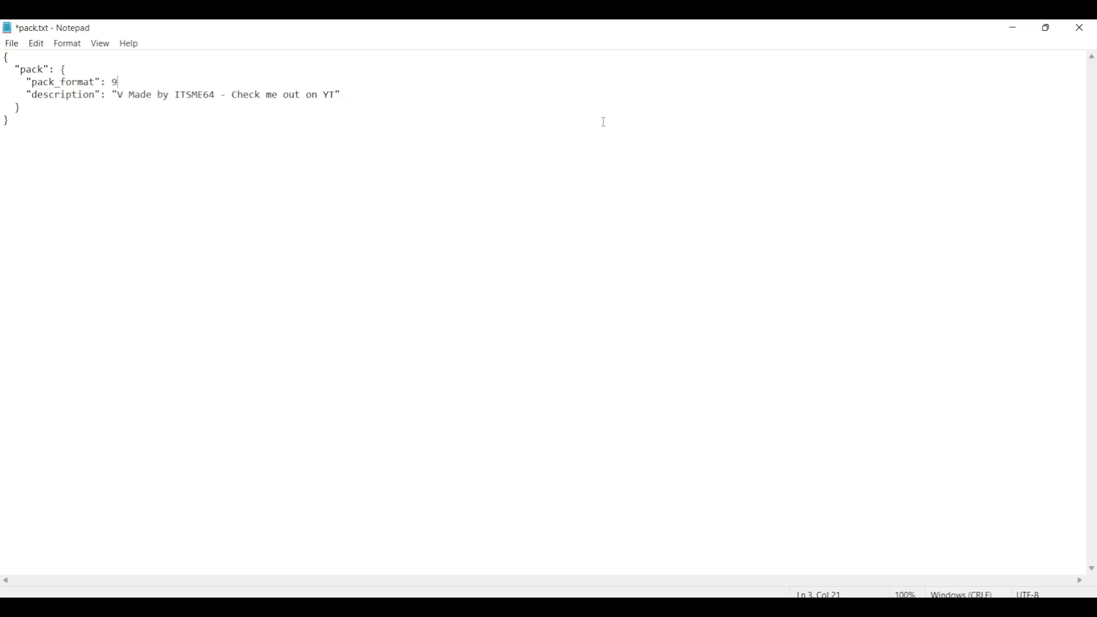
type(",")
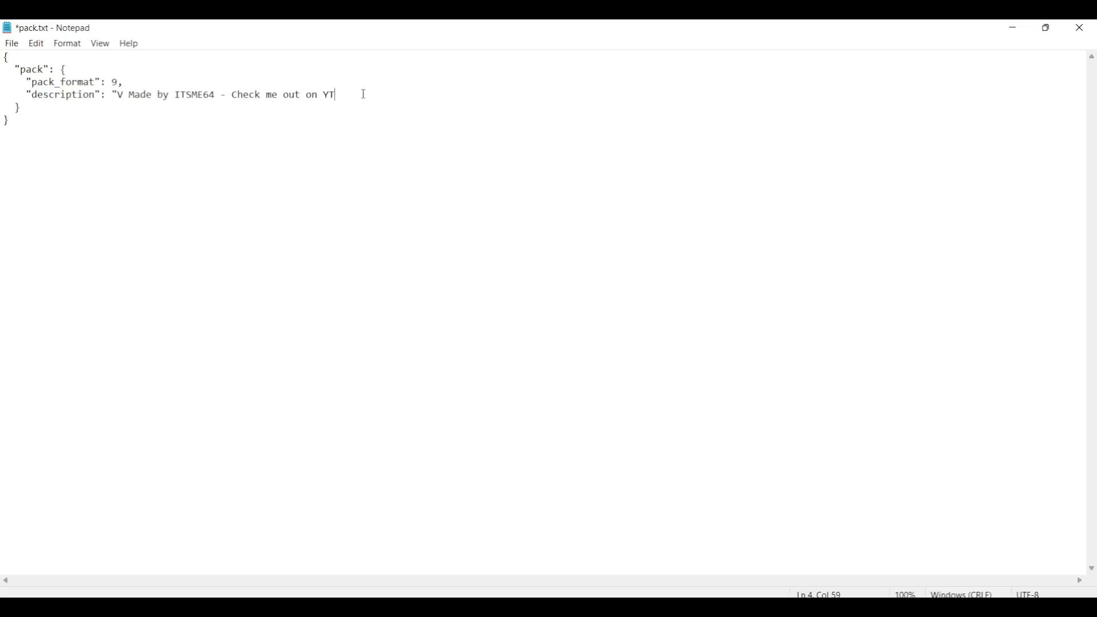
type("@")
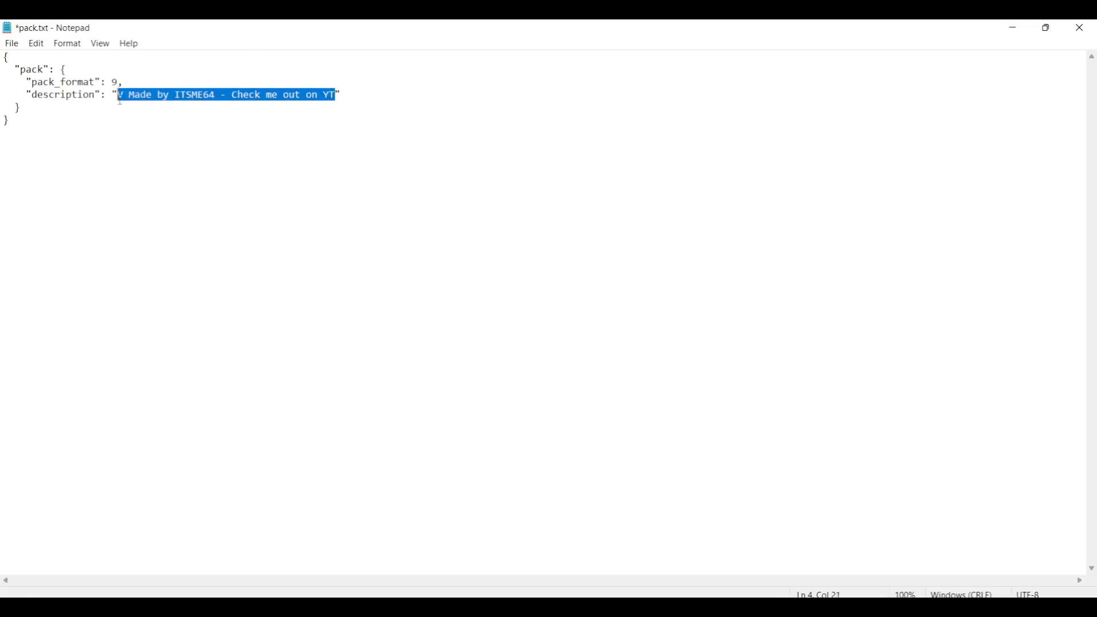
type("SU")
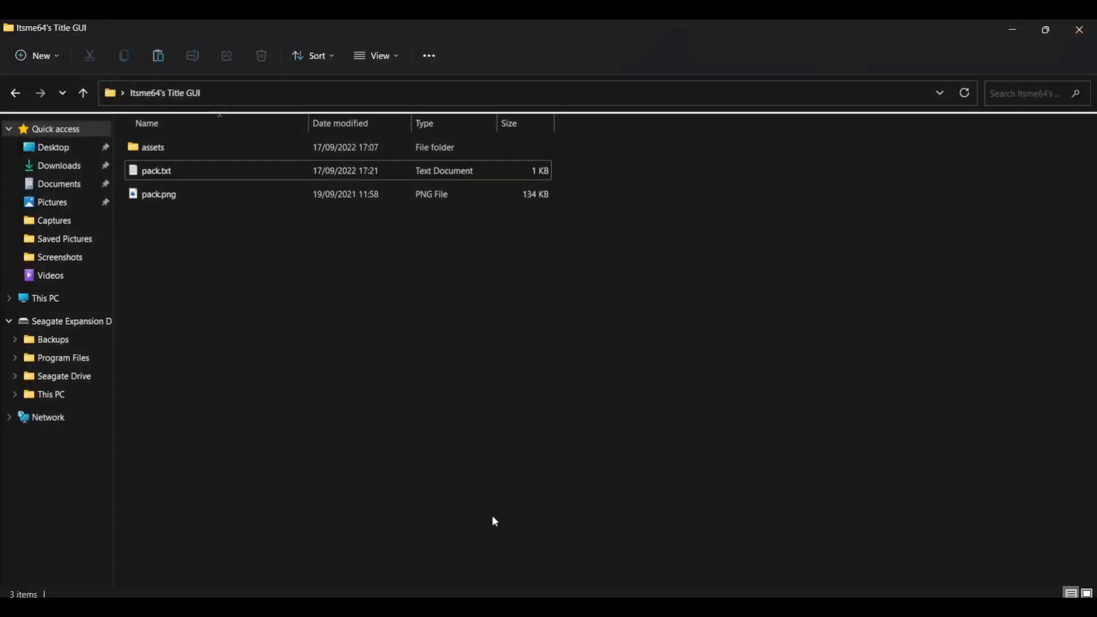
mouse_move(423, 321)
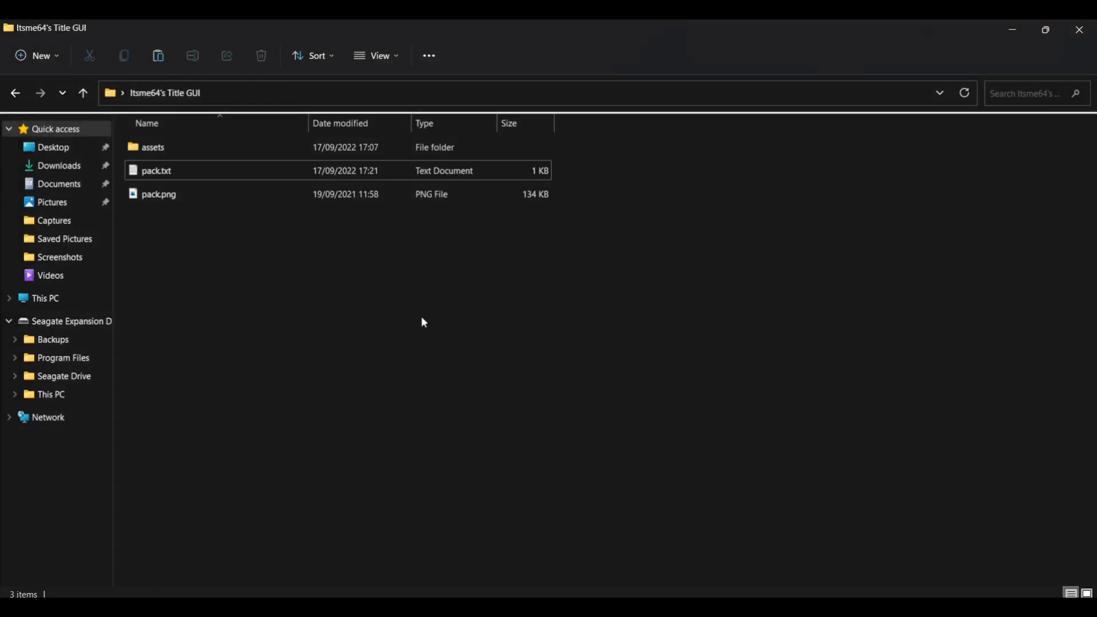
mouse_move(500, 304)
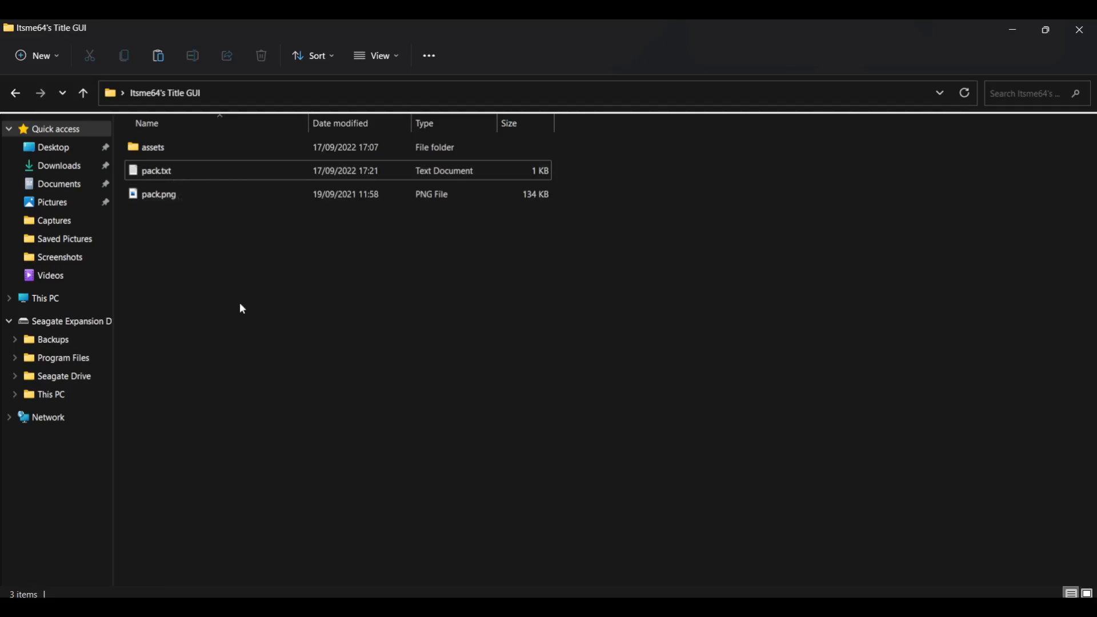
Step: Rename pack.txt back to pack.mcmeta, confirming the extension change
right_click(156, 171)
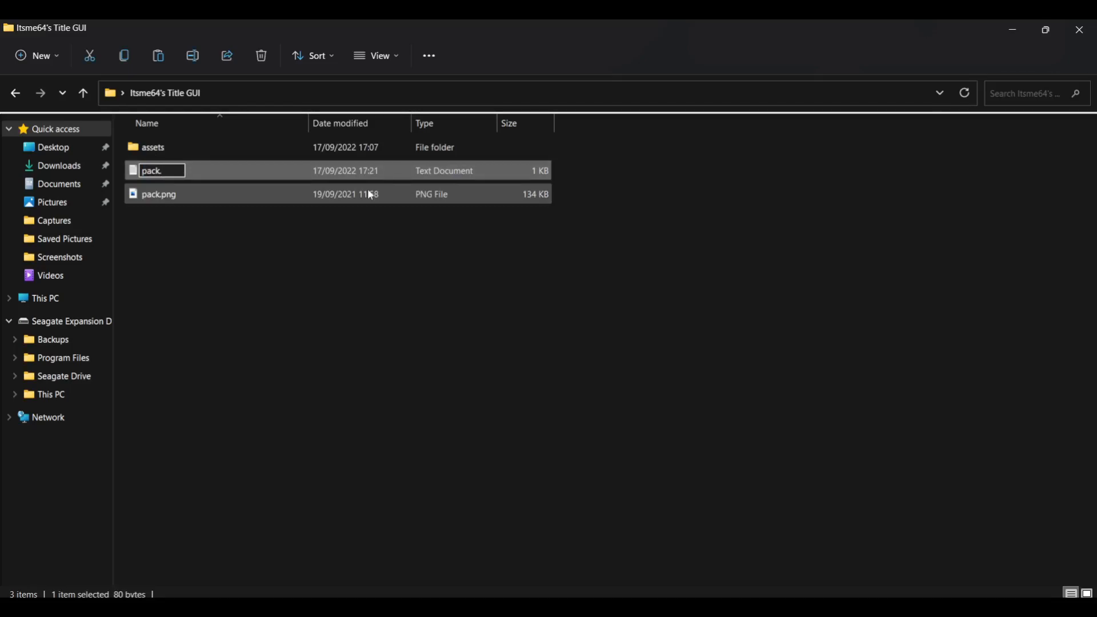
type("mcmeta")
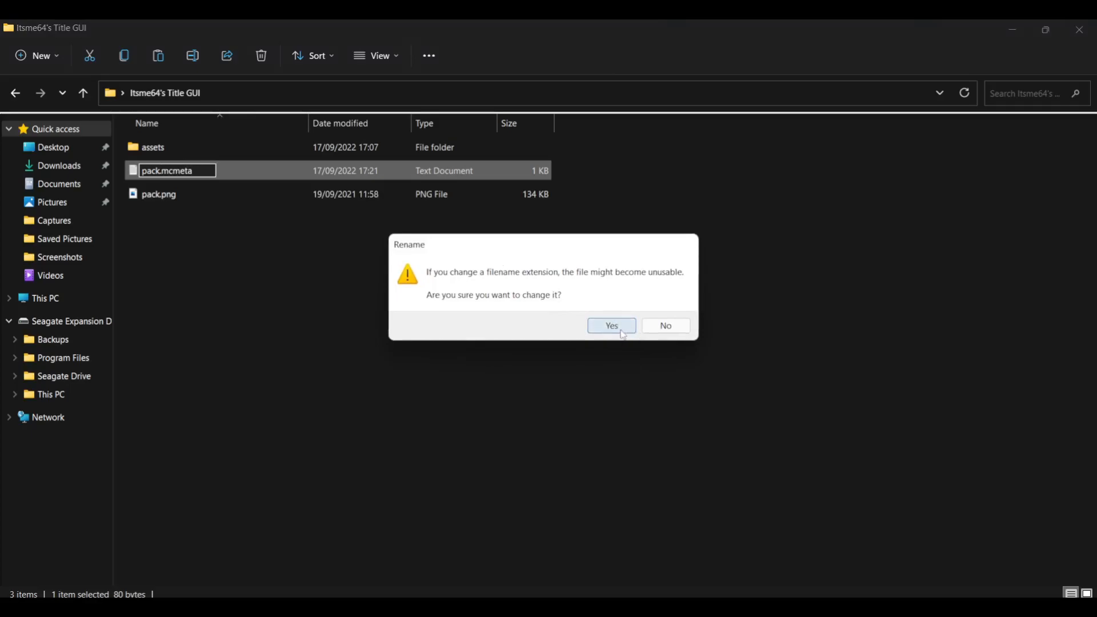
left_click(611, 325)
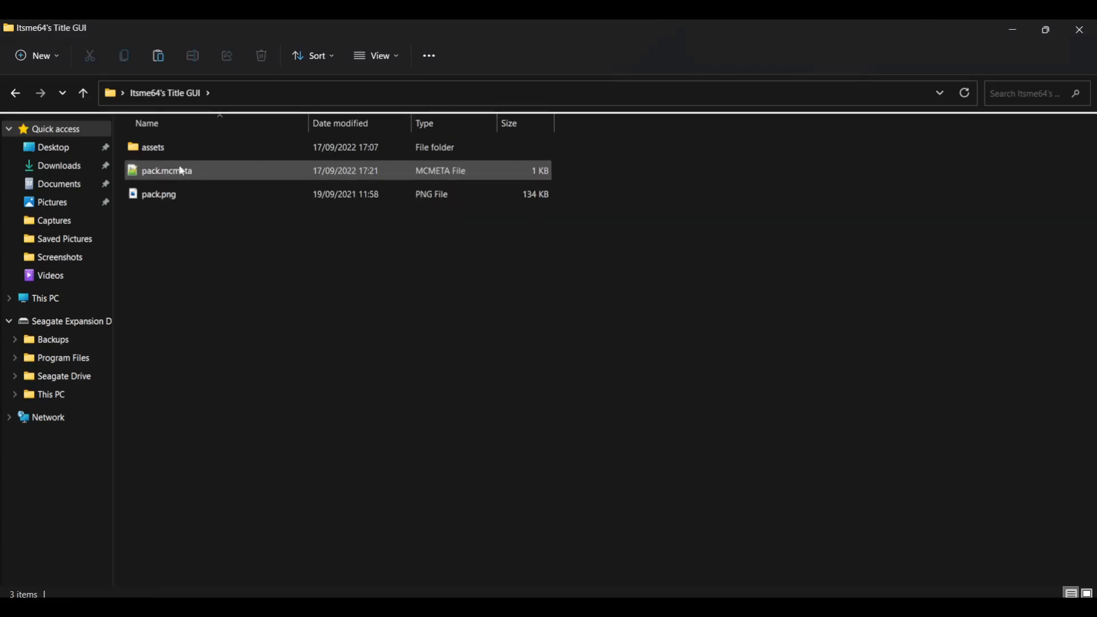
mouse_move(165, 170)
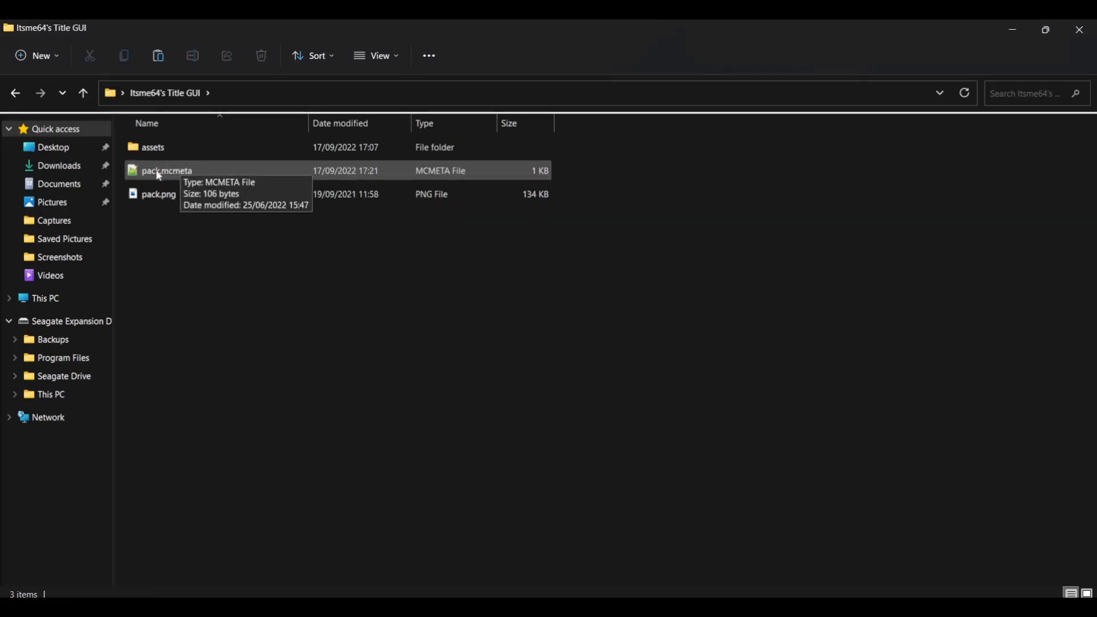
mouse_move(293, 320)
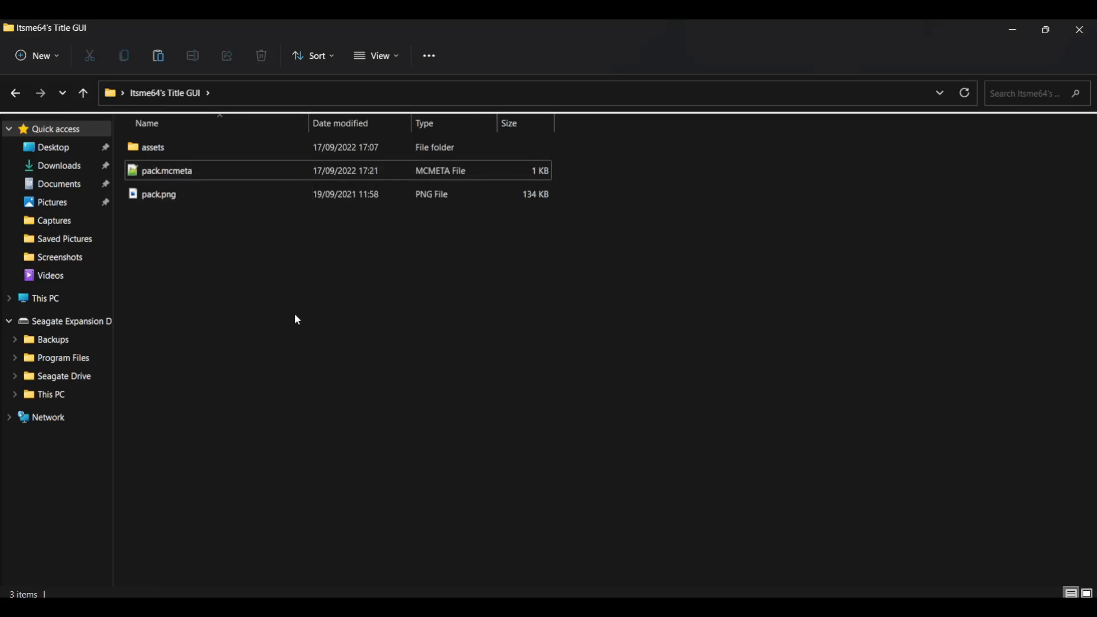
mouse_move(324, 316)
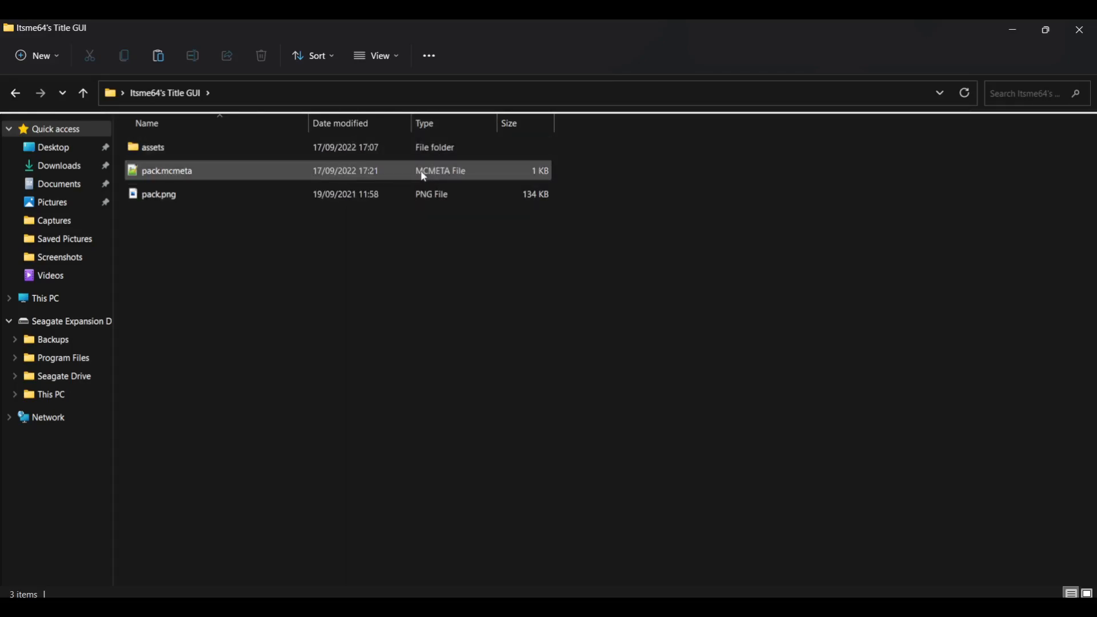
right_click(166, 170)
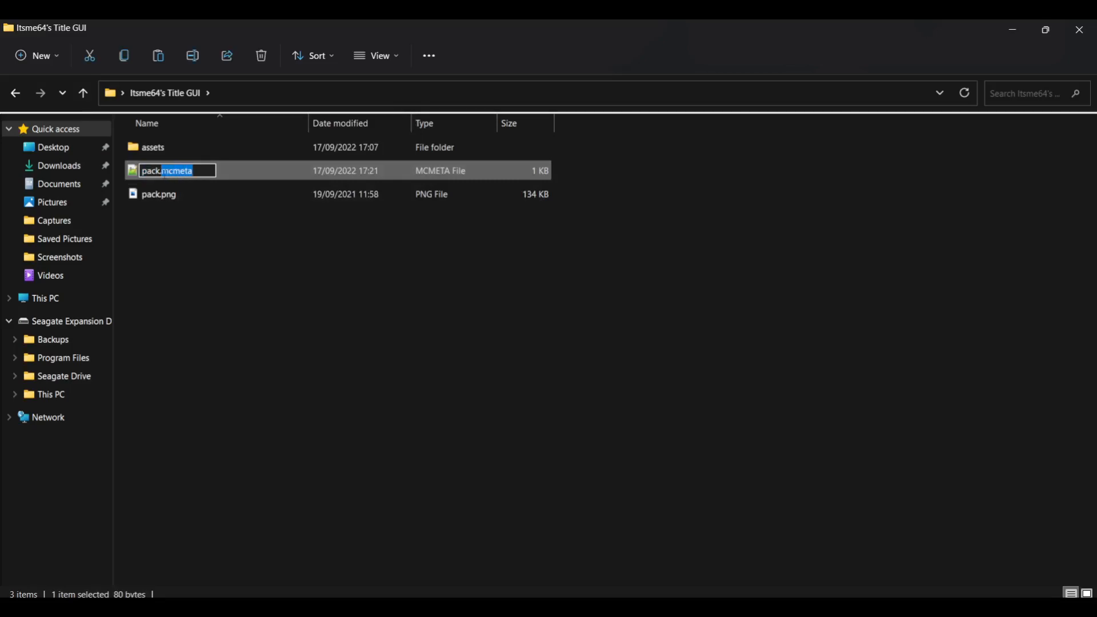
mouse_move(692, 320)
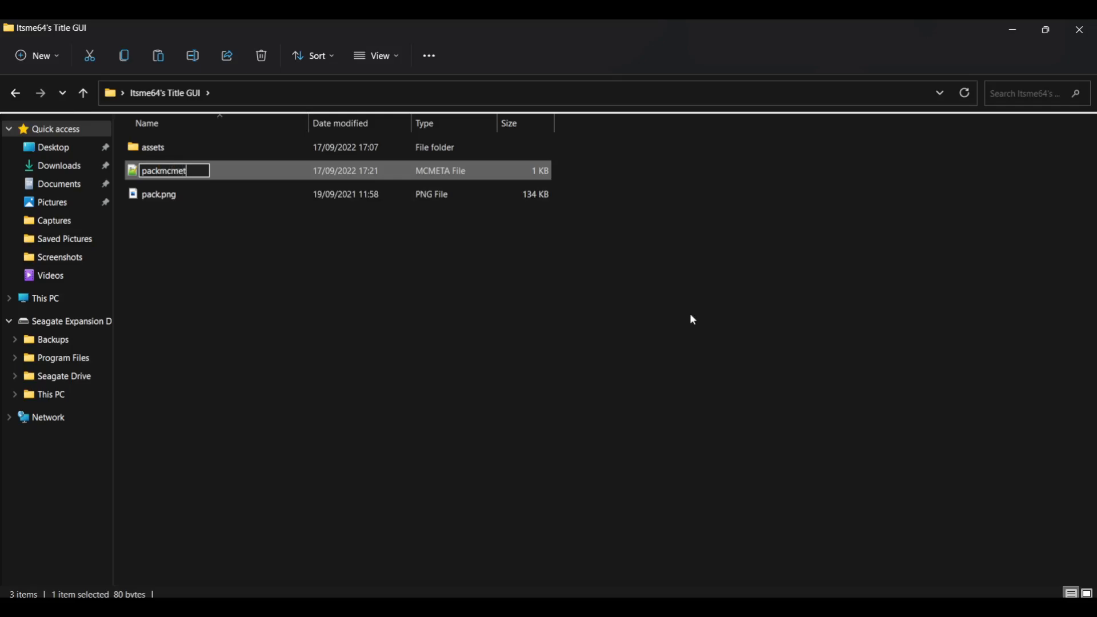
key("enter")
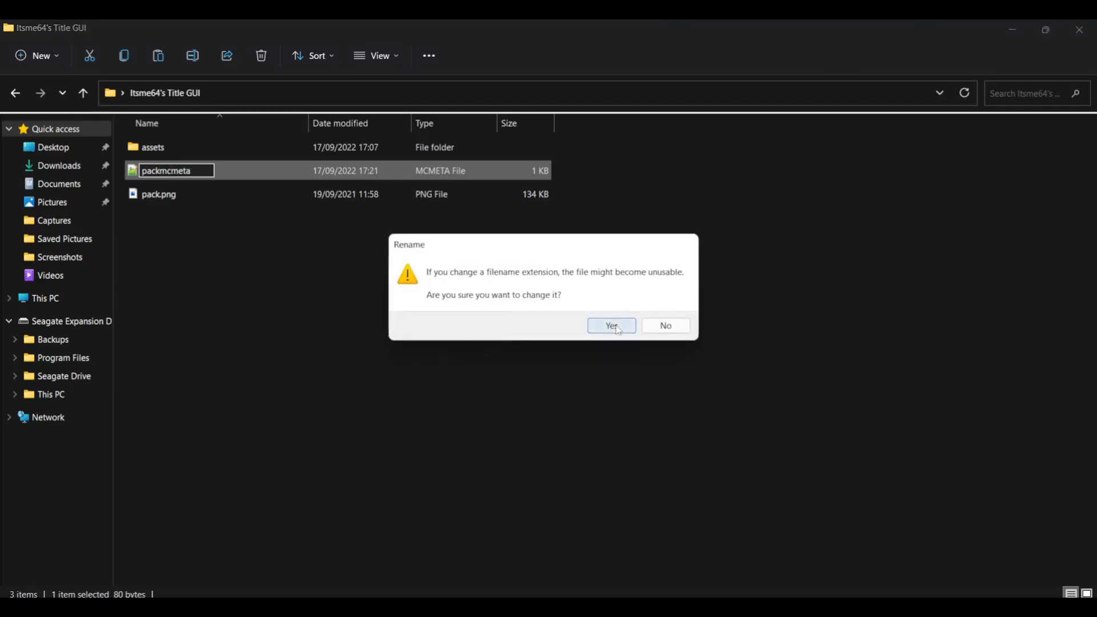
left_click(610, 325)
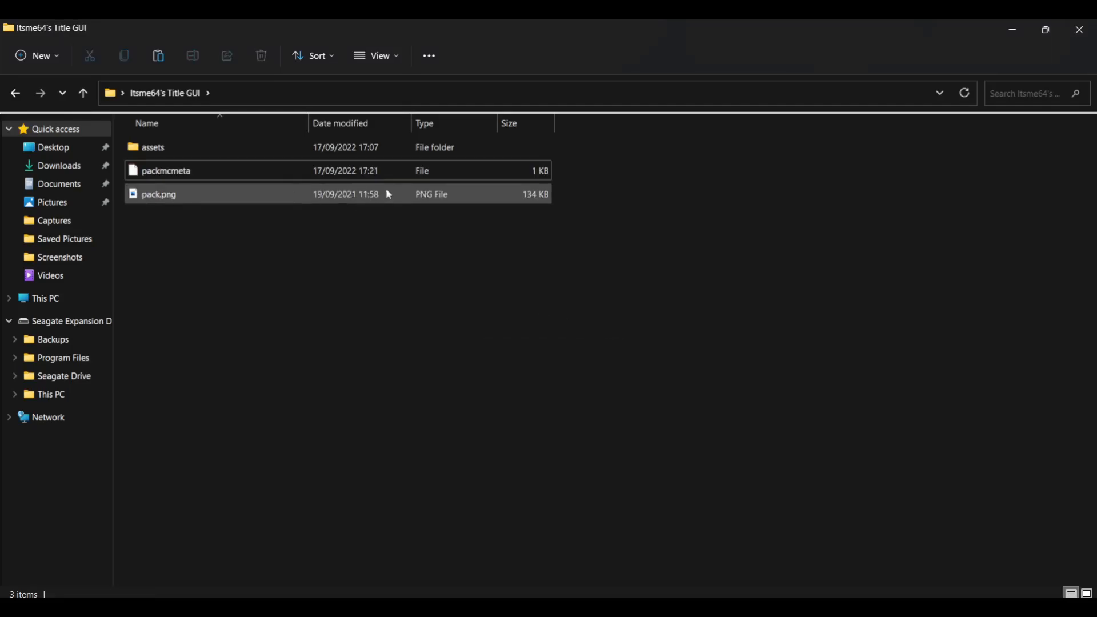
Step: Confirm file name extensions are shown in File Explorer's view options
right_click(165, 170)
type(".")
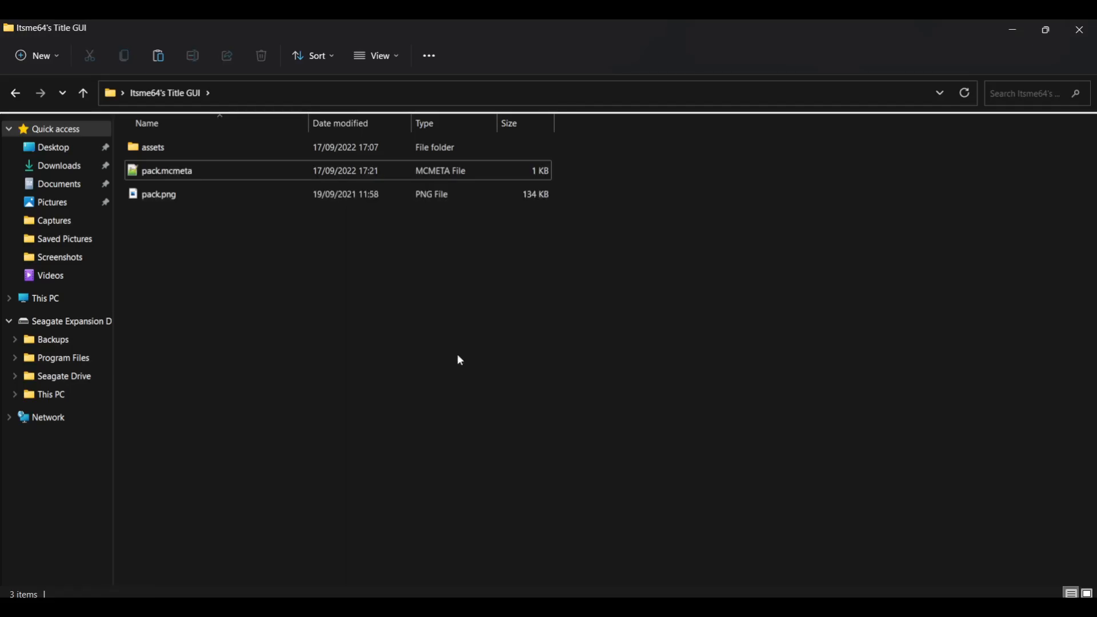
mouse_move(624, 205)
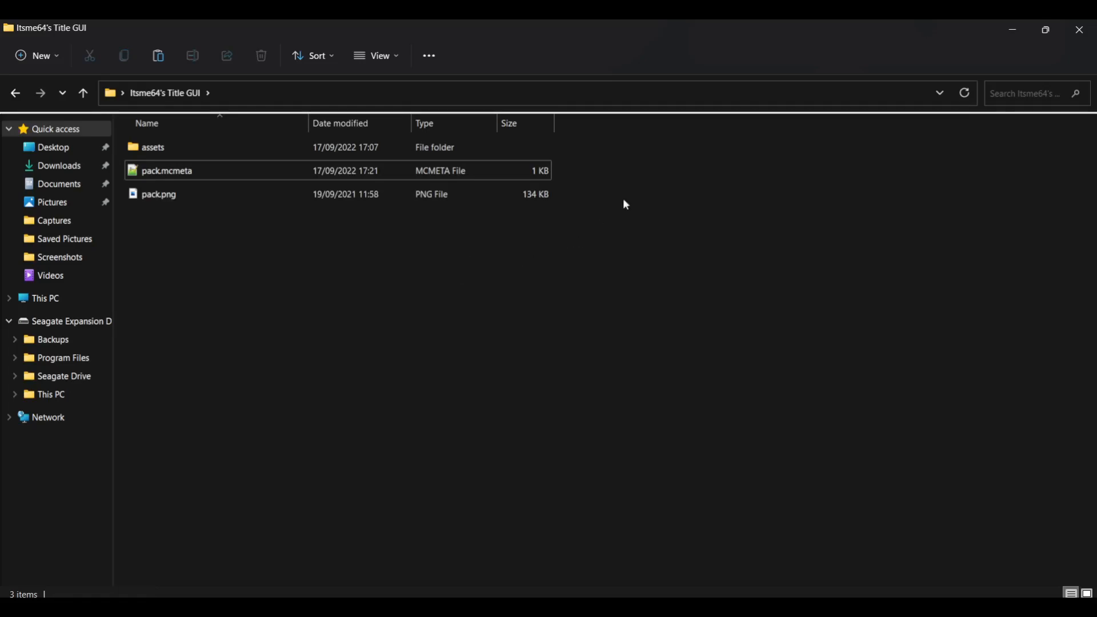
left_click(376, 55)
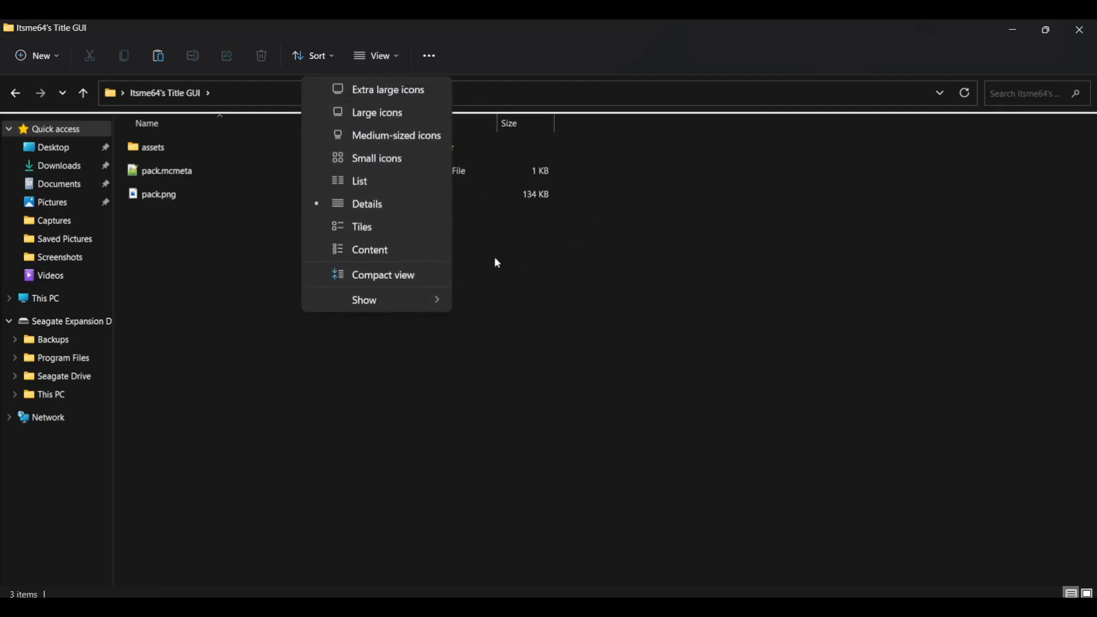
left_click(364, 299)
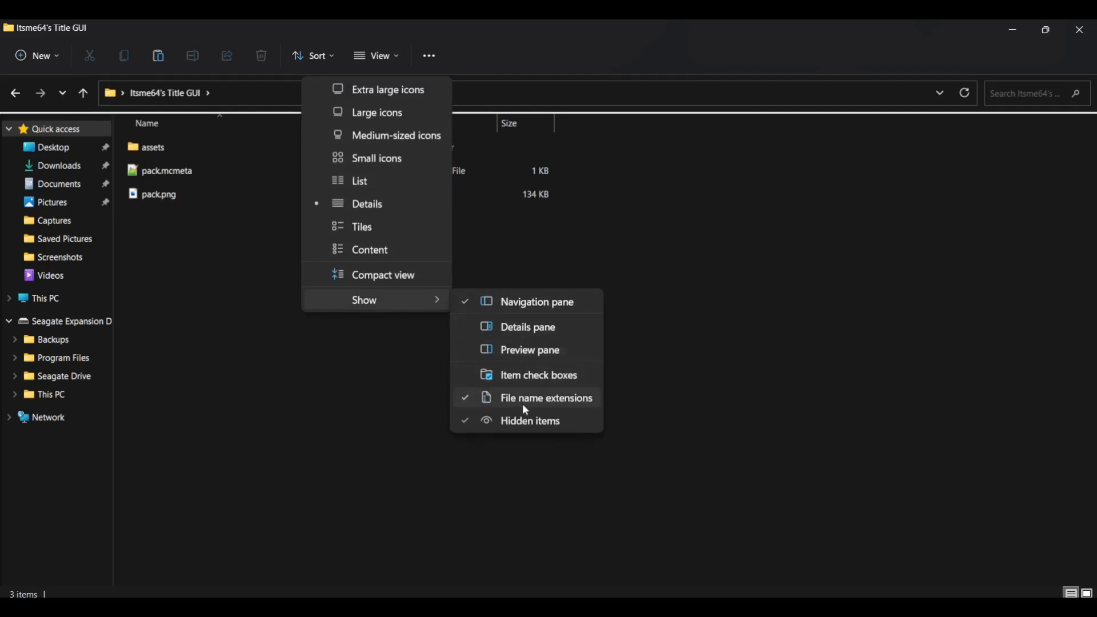
mouse_move(545, 397)
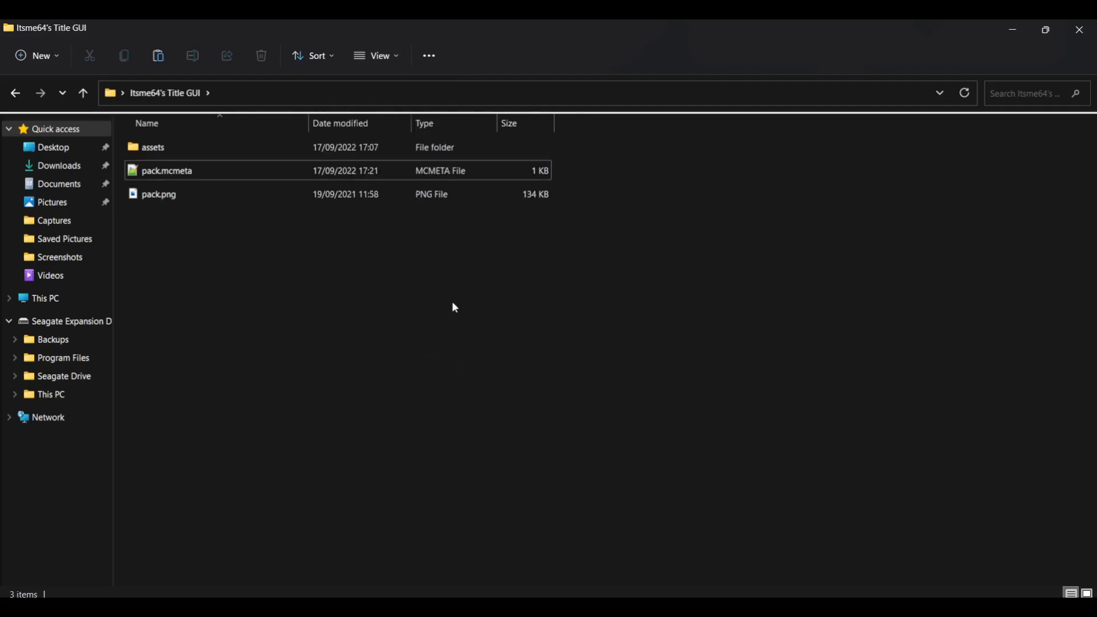
left_click(165, 170)
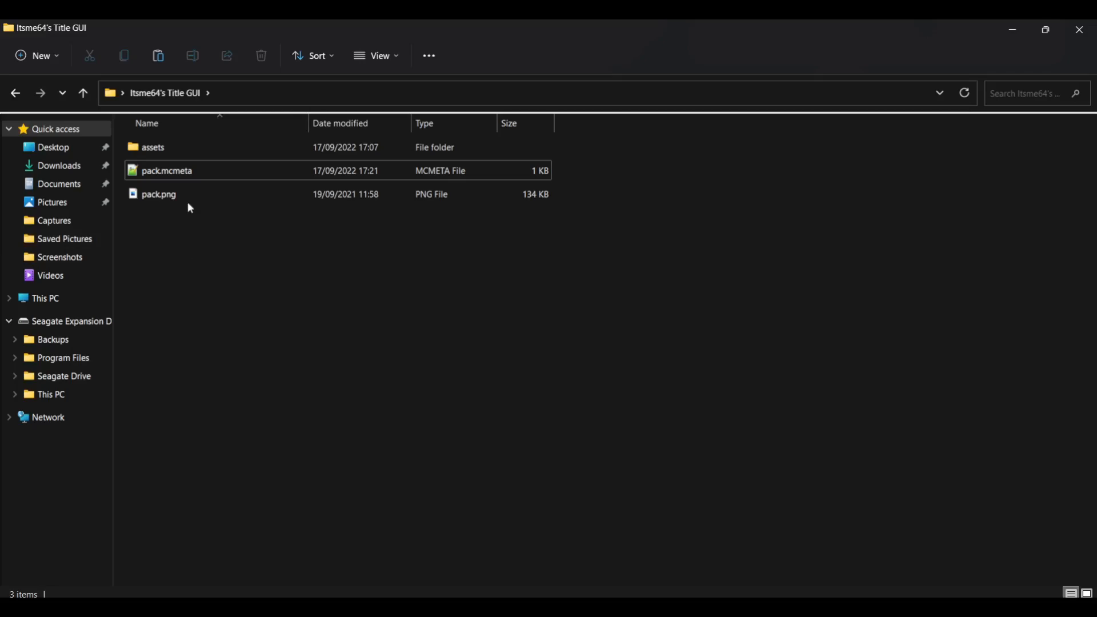
mouse_move(184, 201)
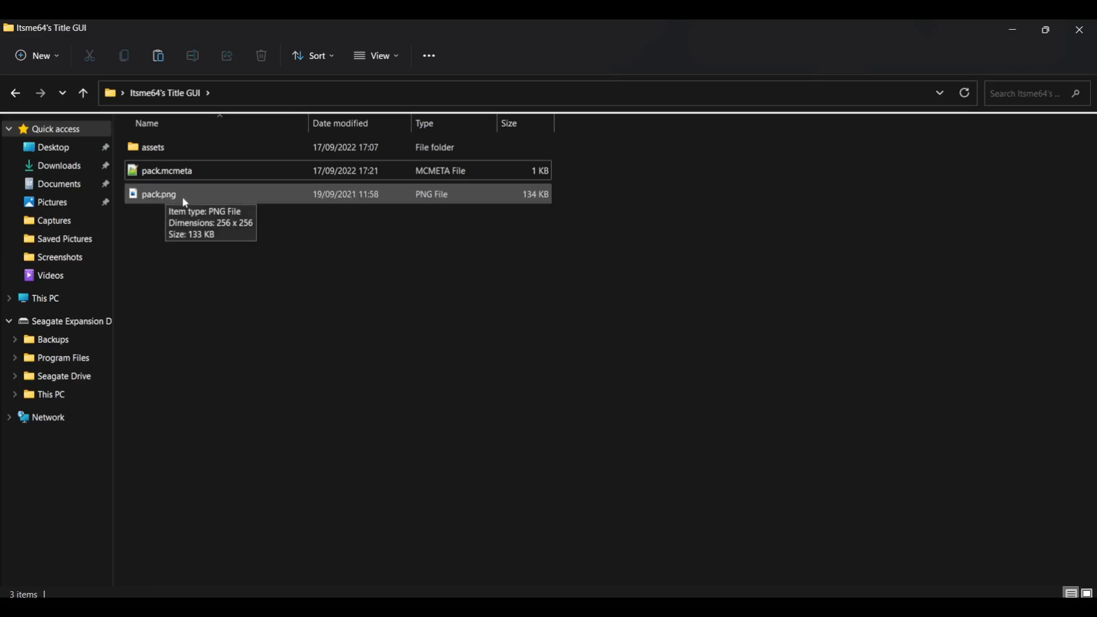
double_click(159, 194)
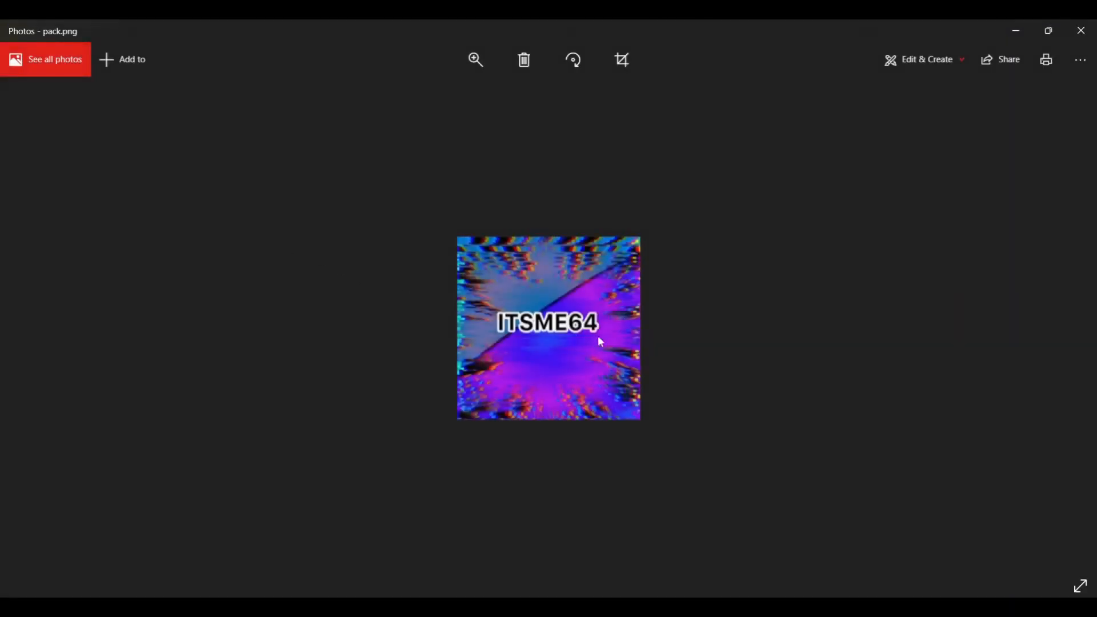
mouse_move(596, 335)
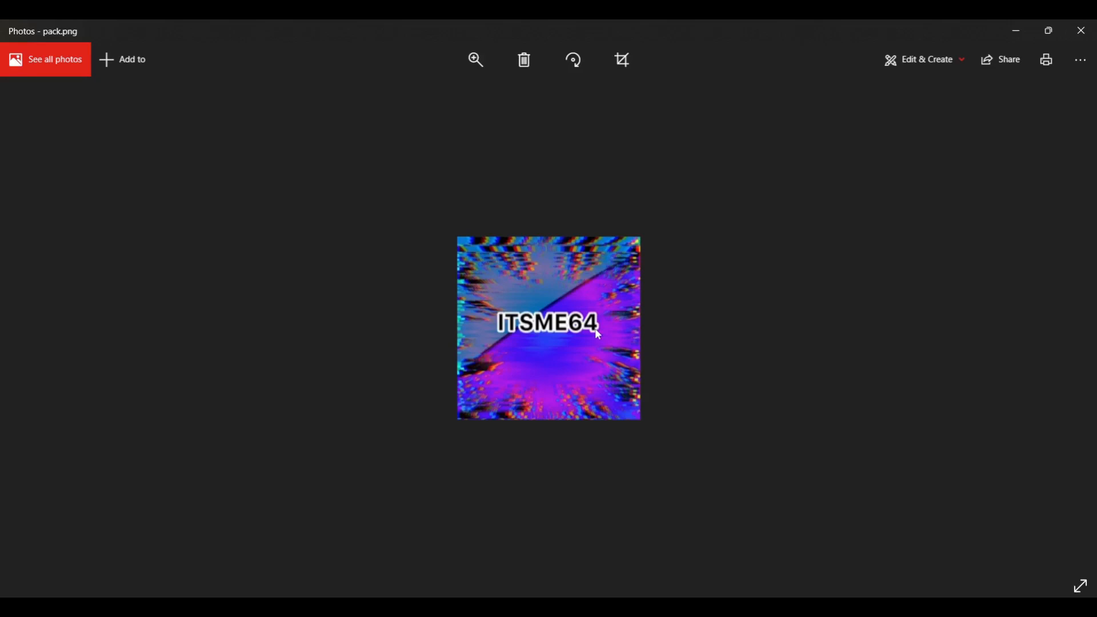
mouse_move(607, 327)
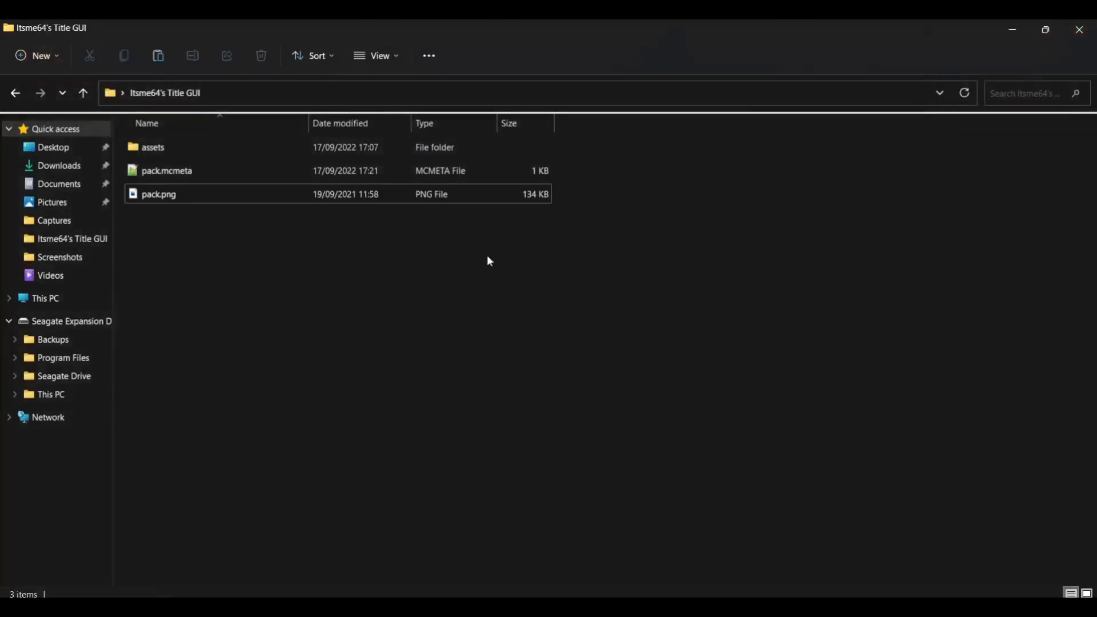
Step: Open pack.png with Paint 3D from its right-click menu
right_click(158, 194)
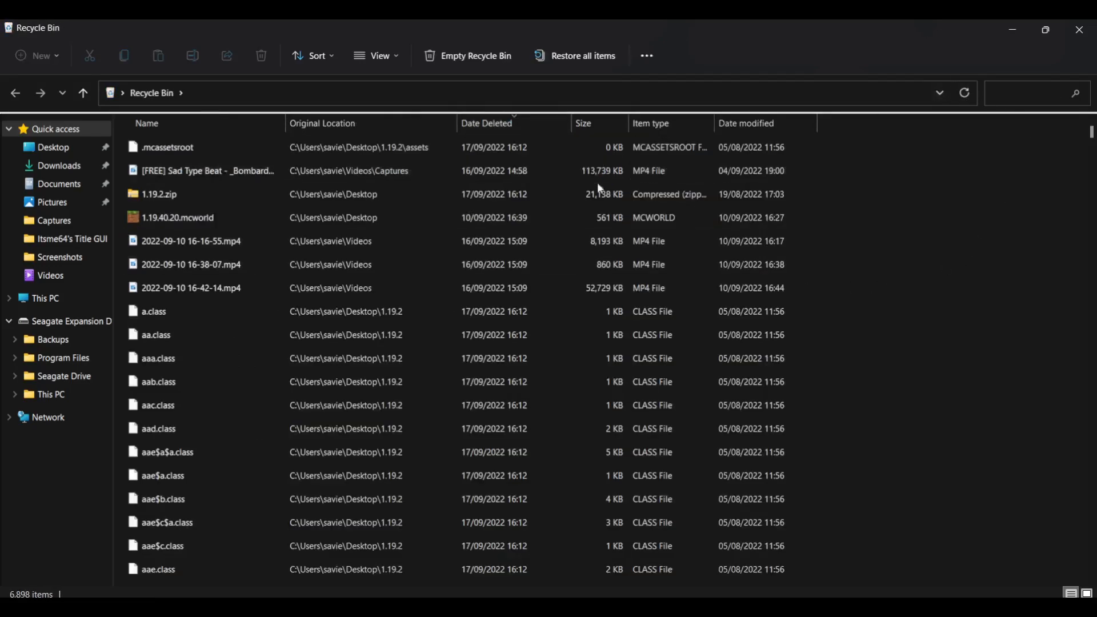
right_click(159, 147)
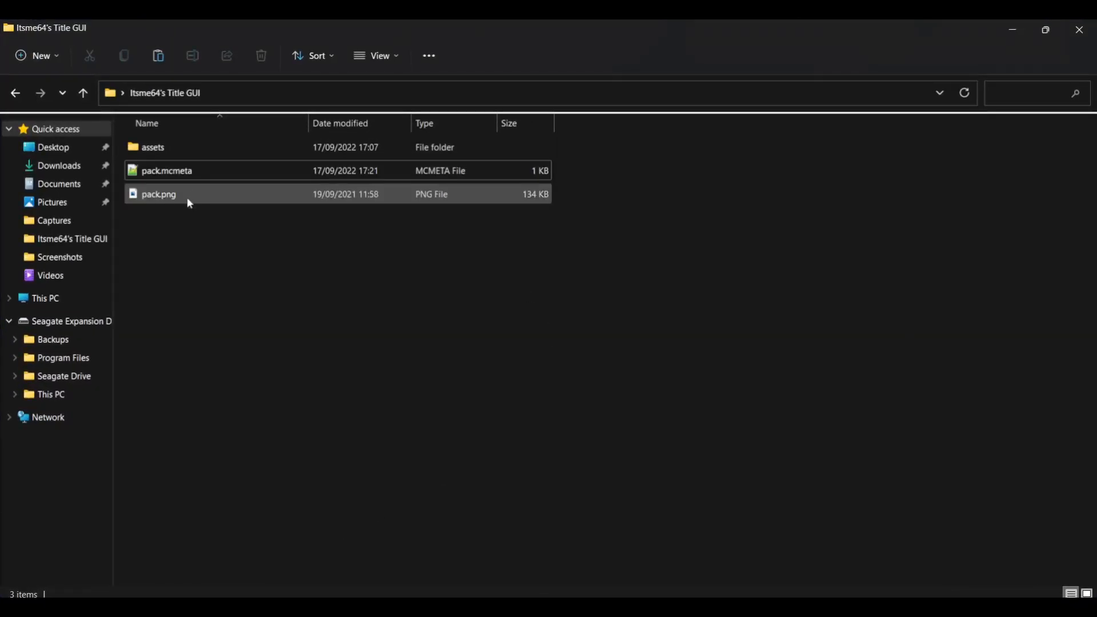
mouse_move(159, 194)
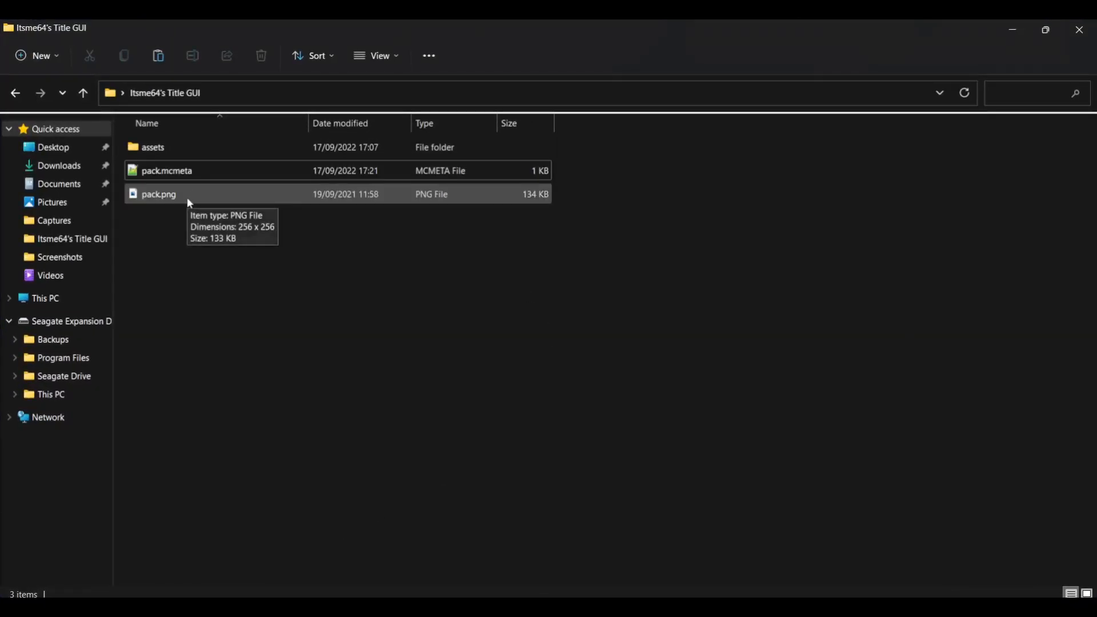
right_click(166, 197)
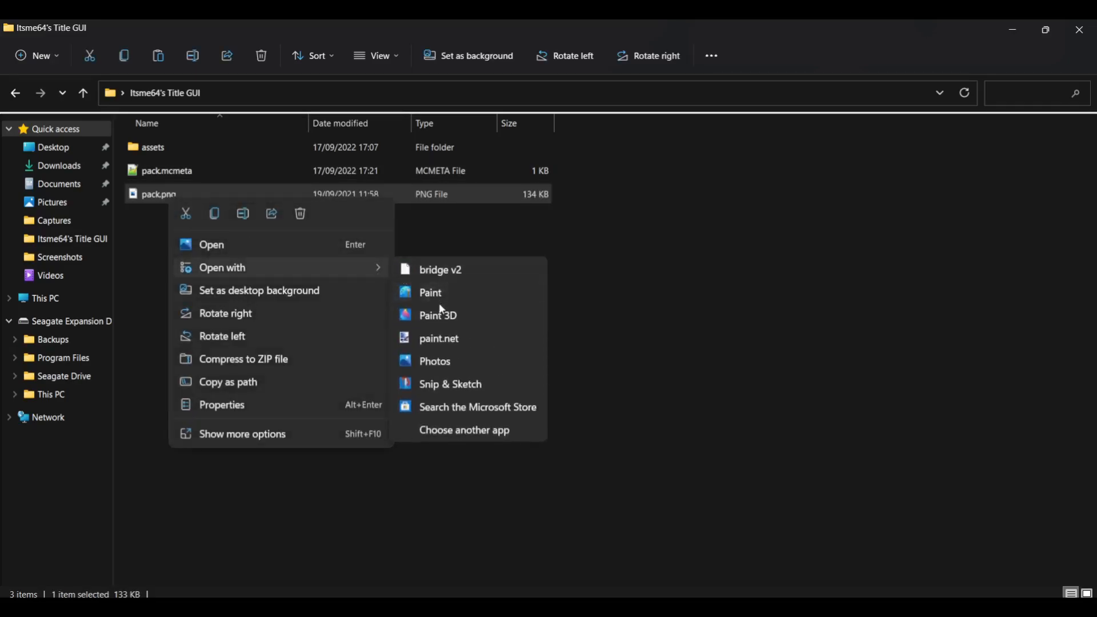
left_click(437, 314)
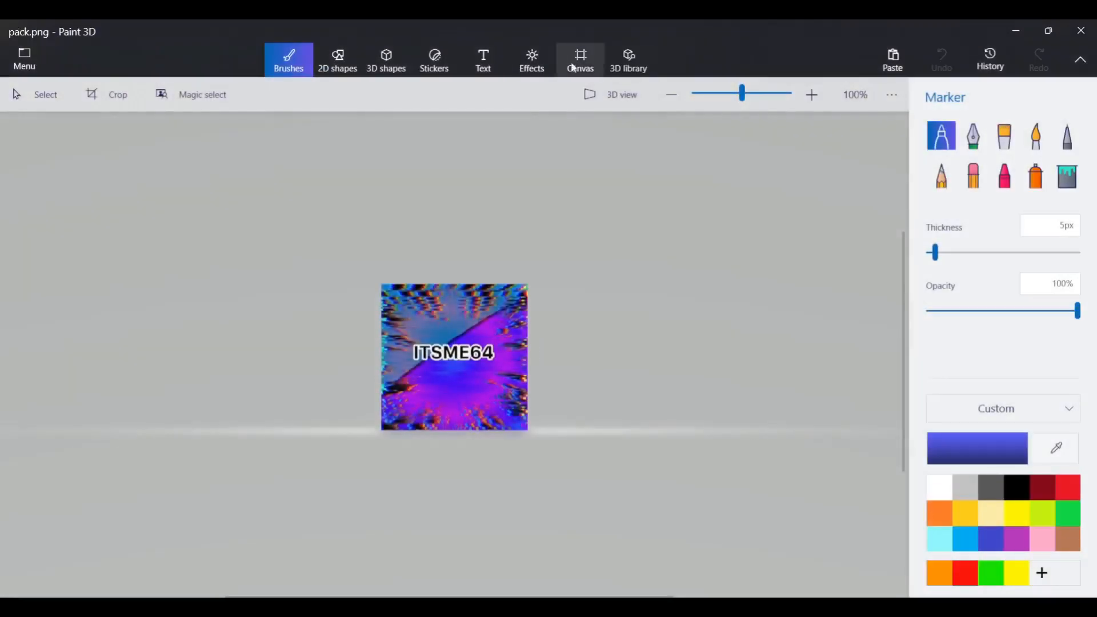
Step: Show the canvas settings to confirm pack.png is 256 by 256 pixels
left_click(580, 60)
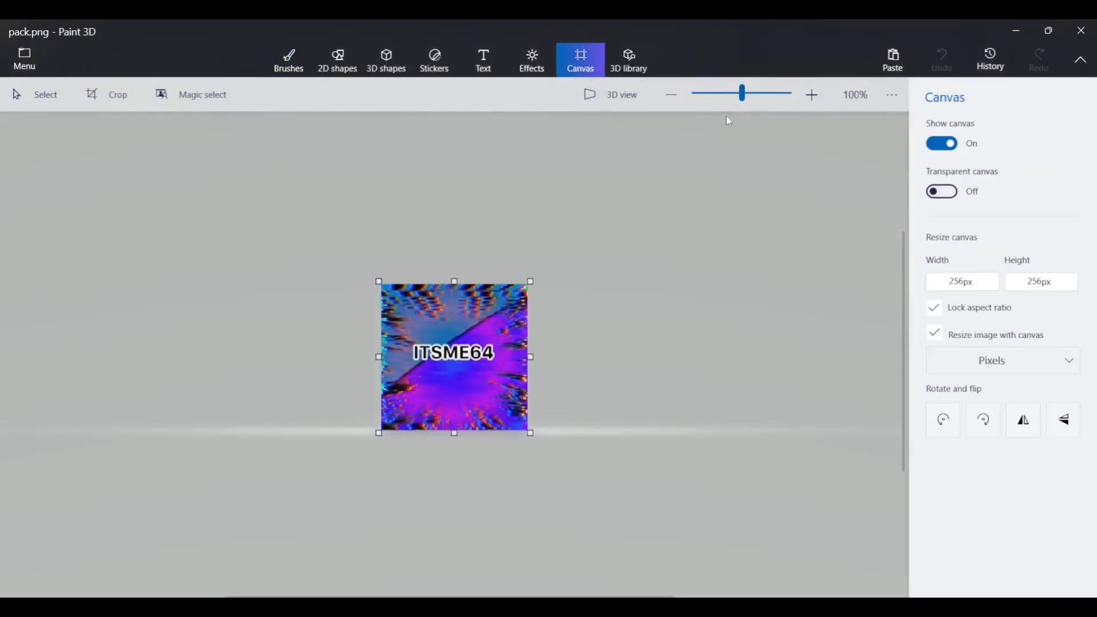
left_click(961, 281)
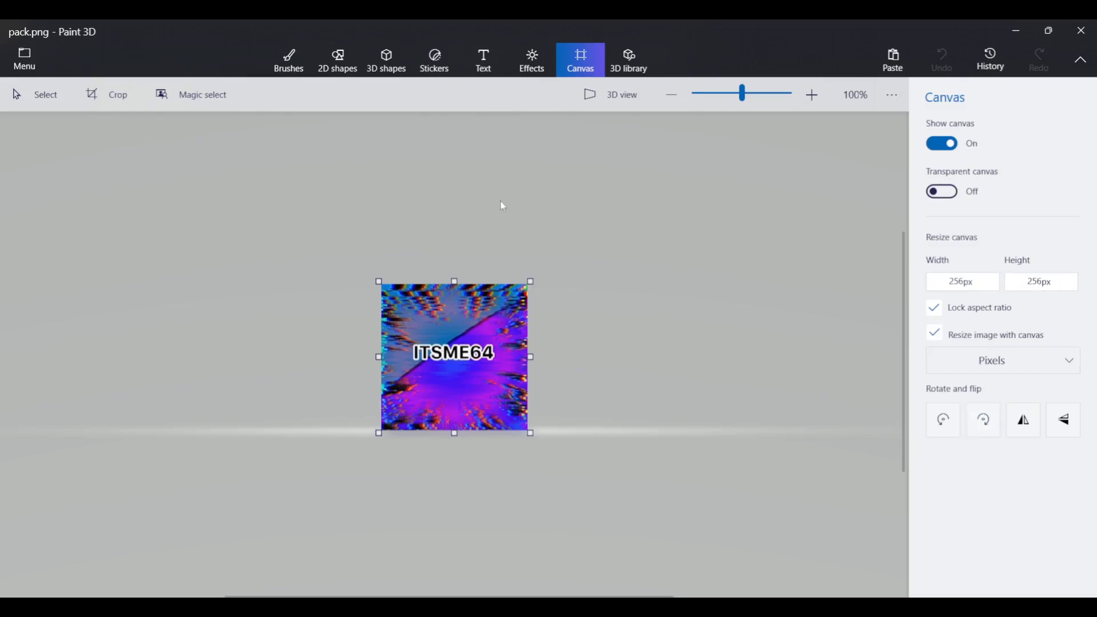
mouse_move(468, 253)
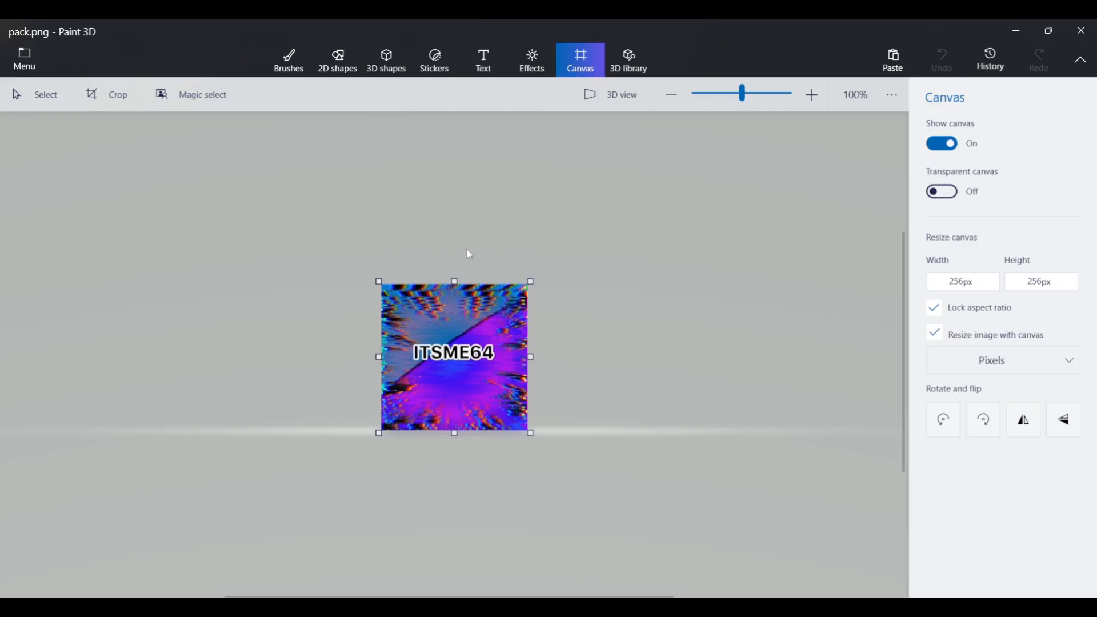
mouse_move(669, 387)
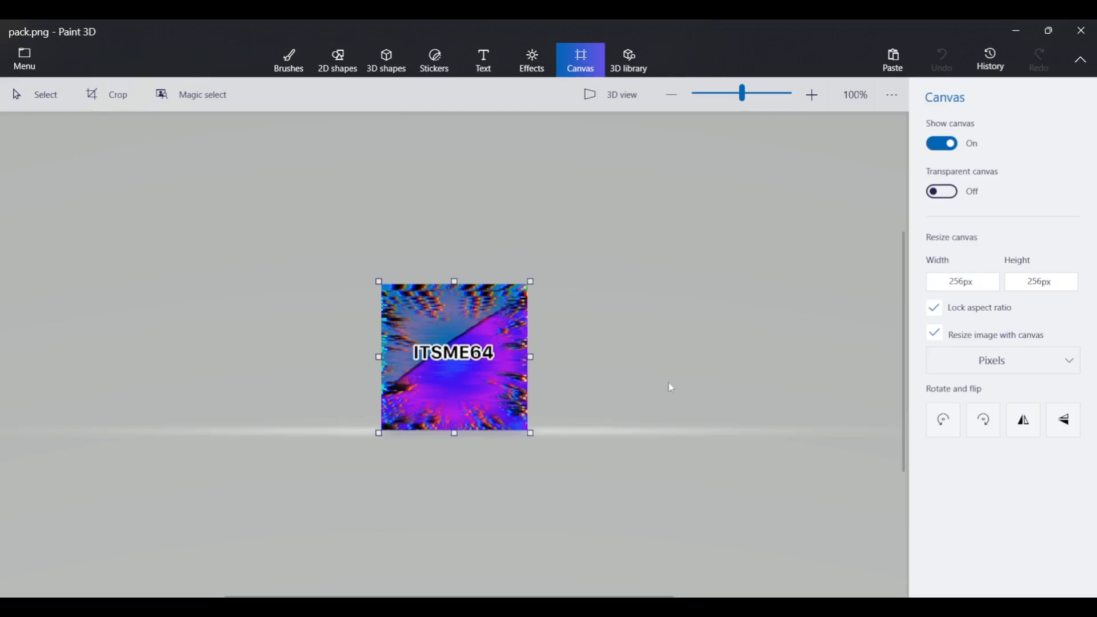
mouse_move(580, 320)
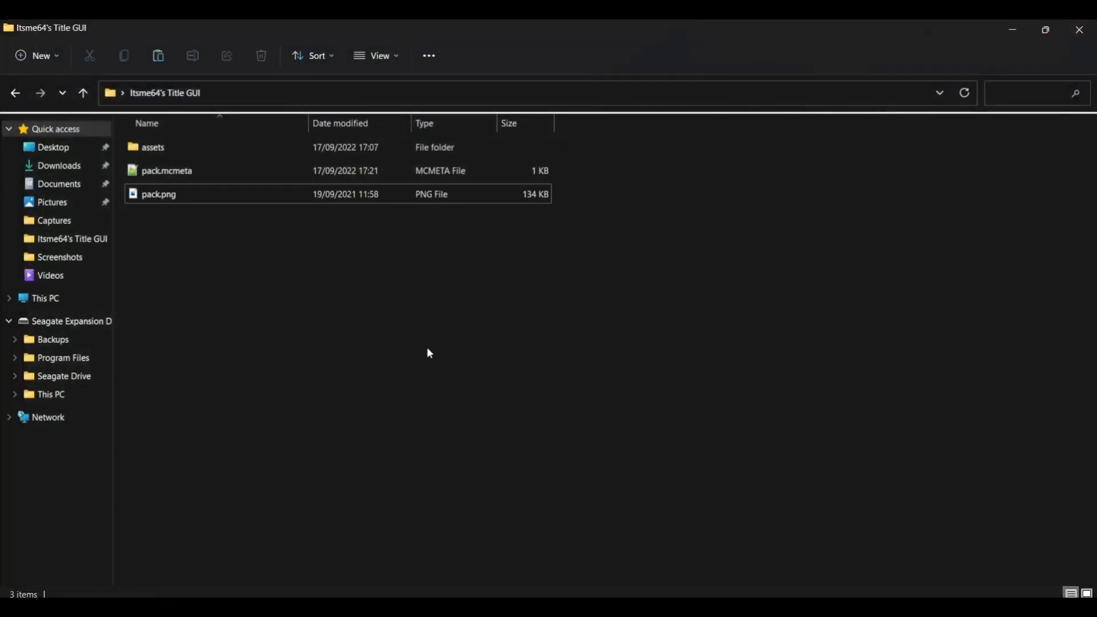
left_click(158, 194)
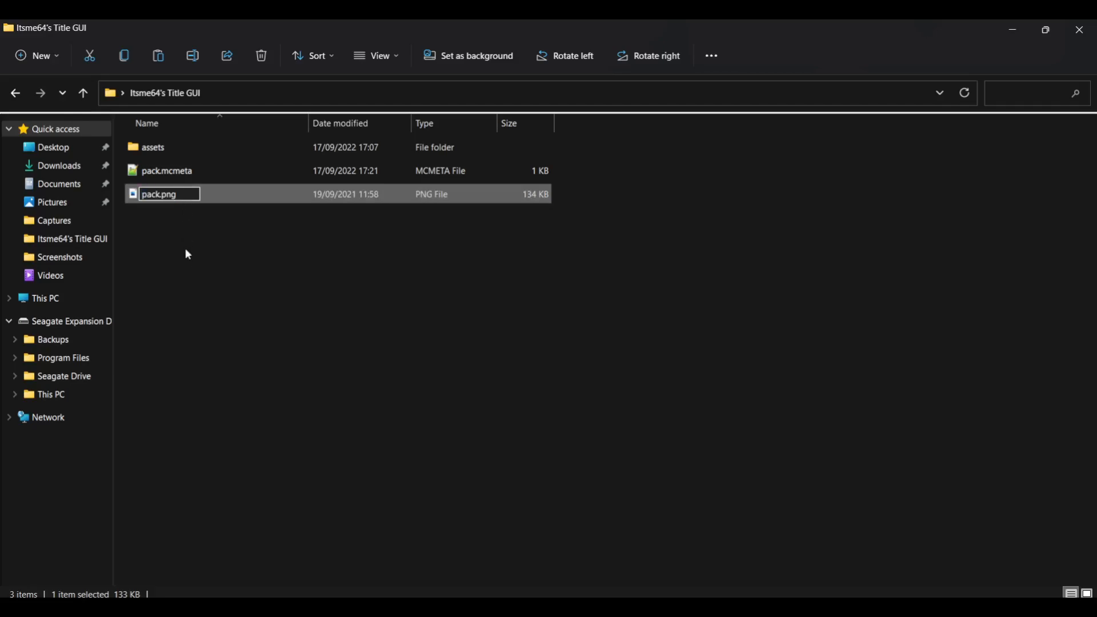
right_click(160, 203)
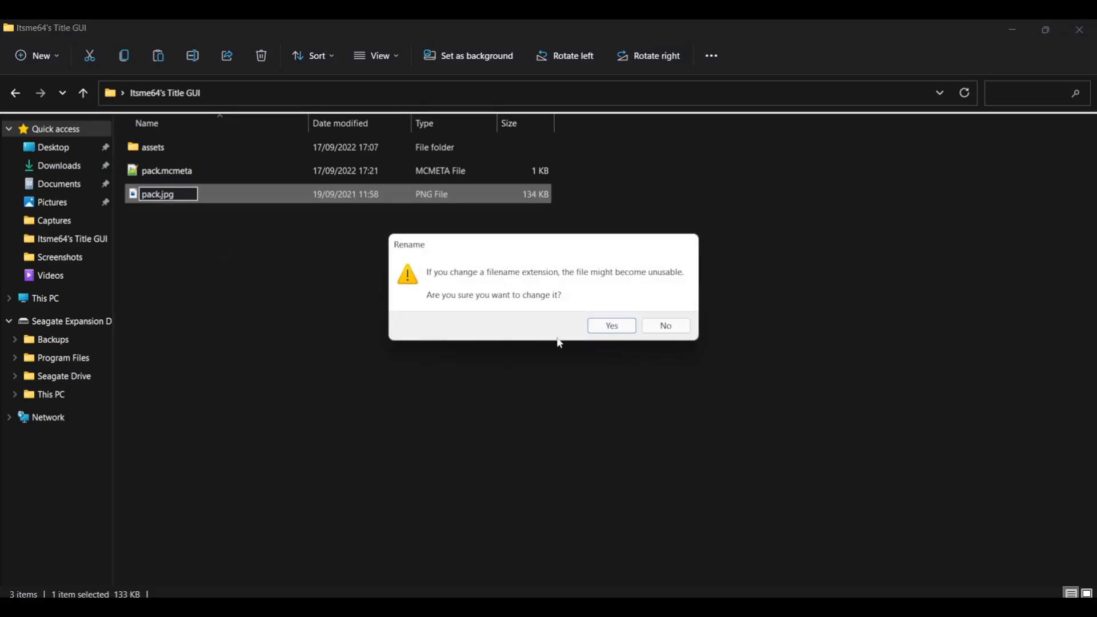
left_click(610, 325)
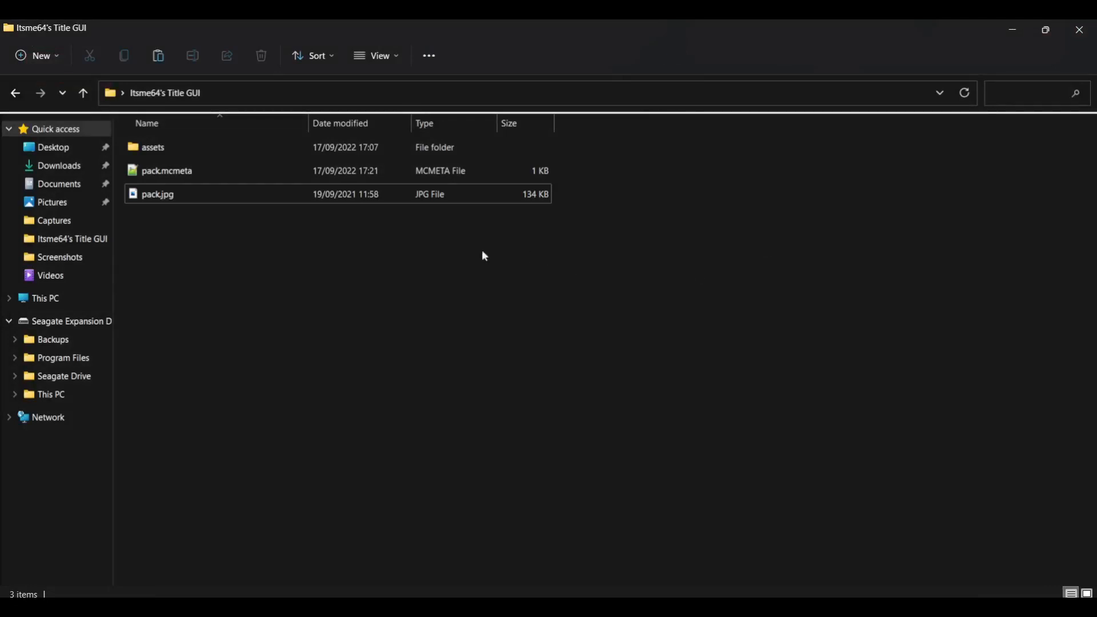
right_click(157, 193)
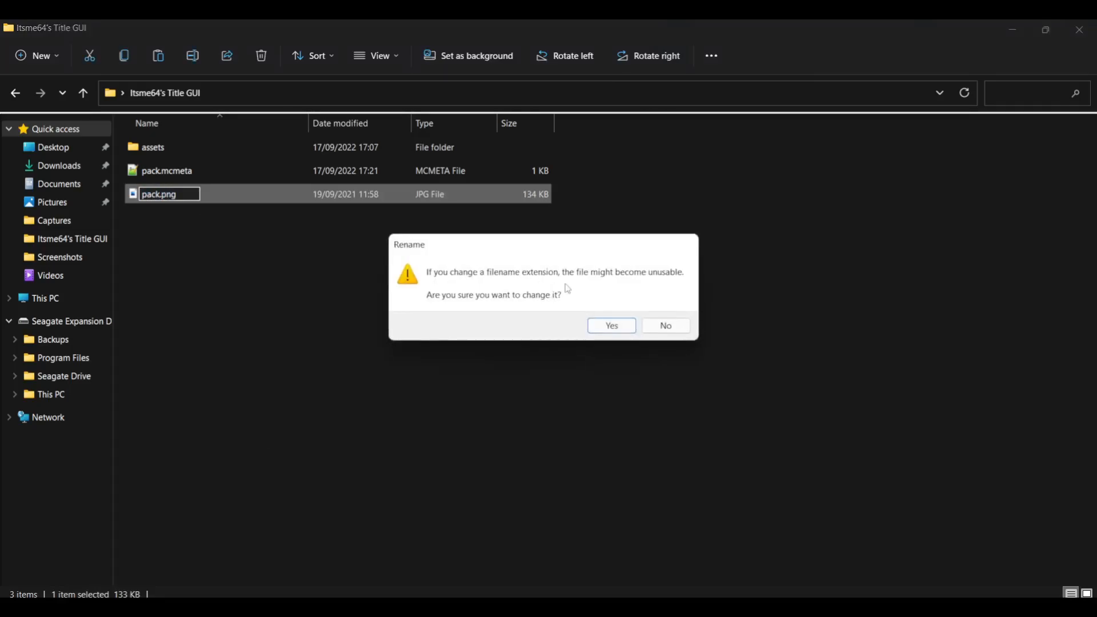
left_click(609, 325)
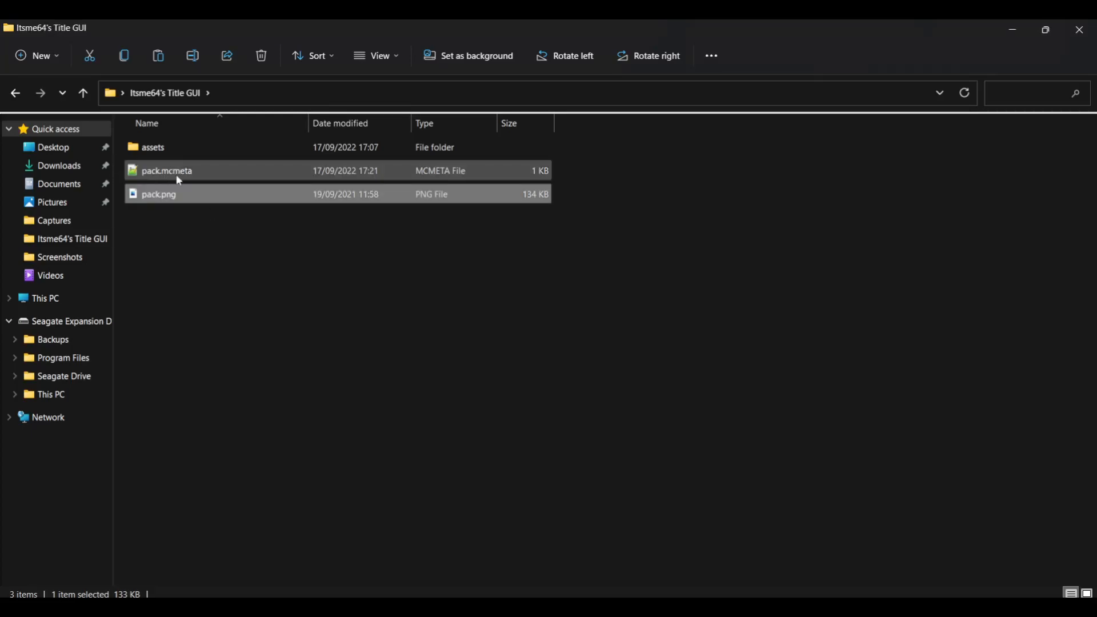
left_click(198, 252)
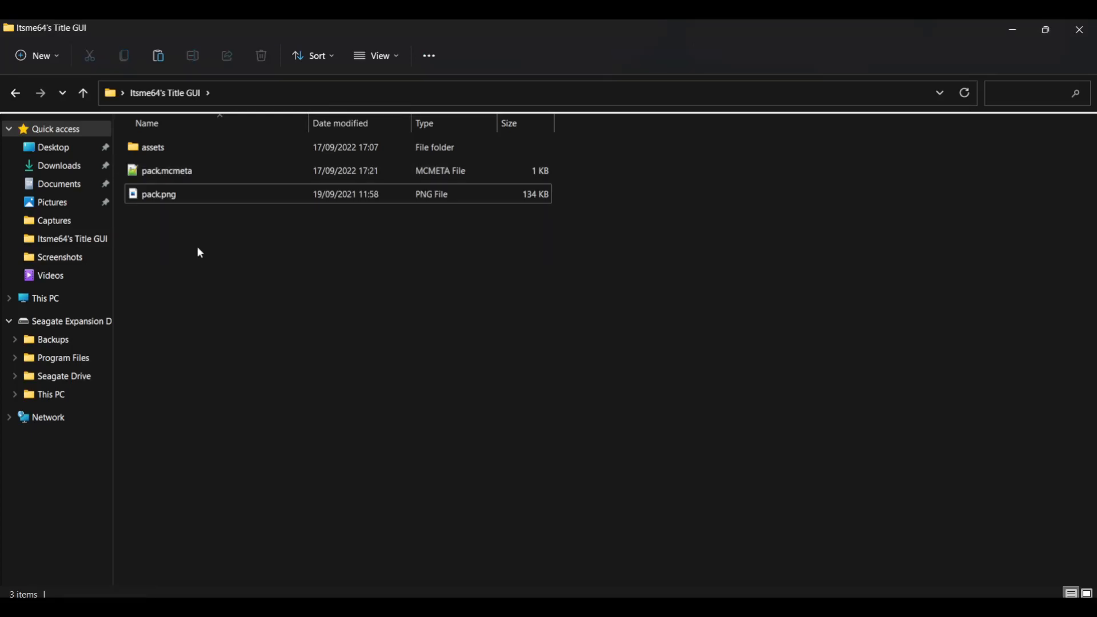
left_click(159, 194)
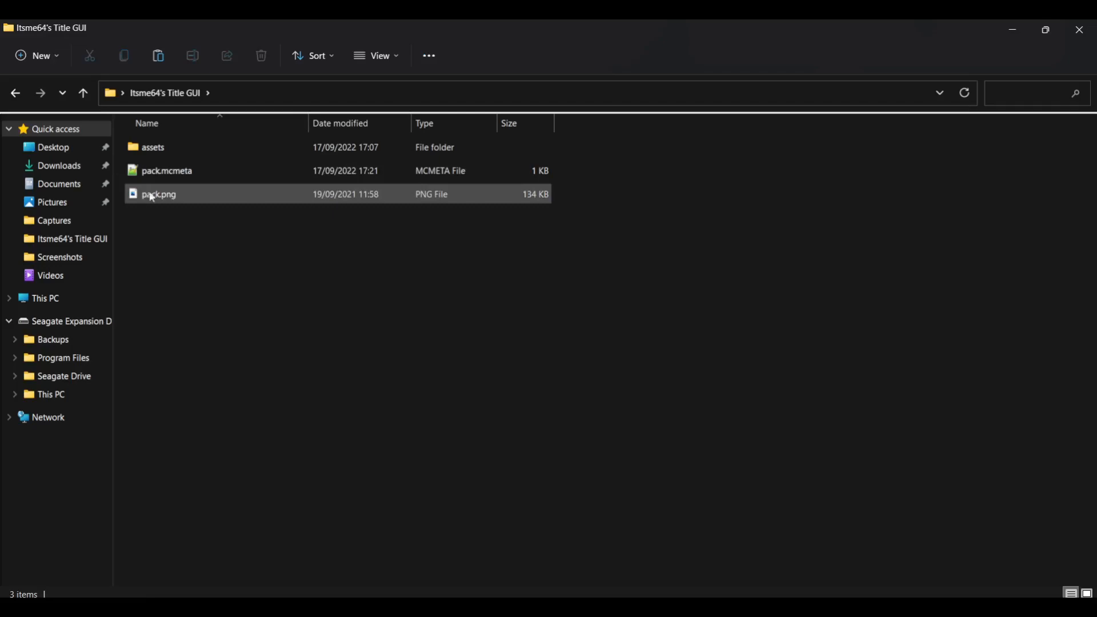
mouse_move(158, 199)
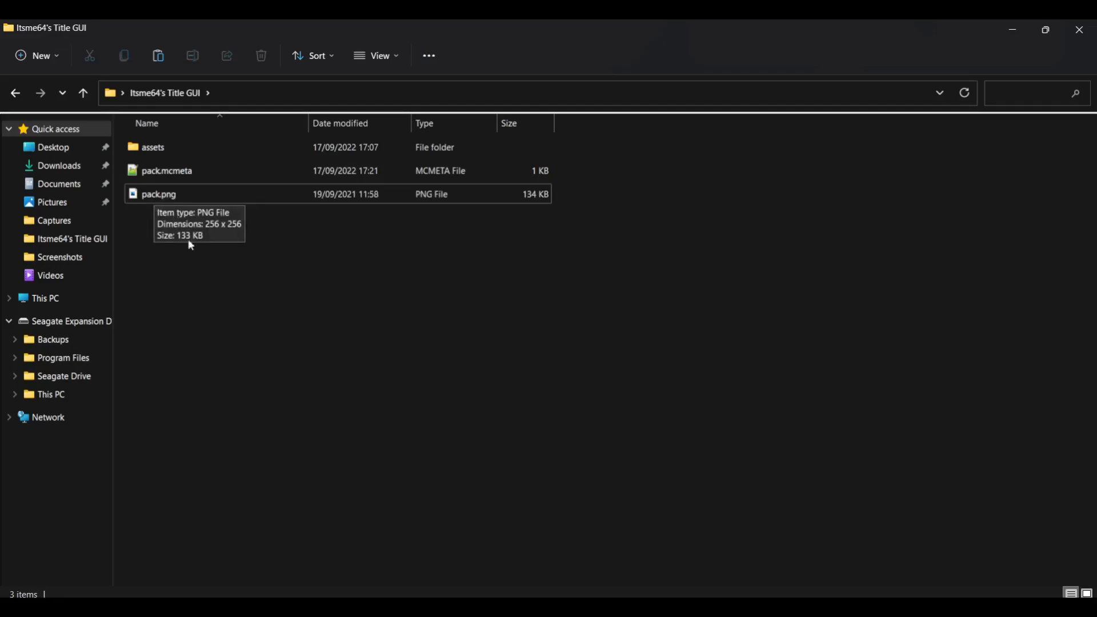
mouse_move(115, 210)
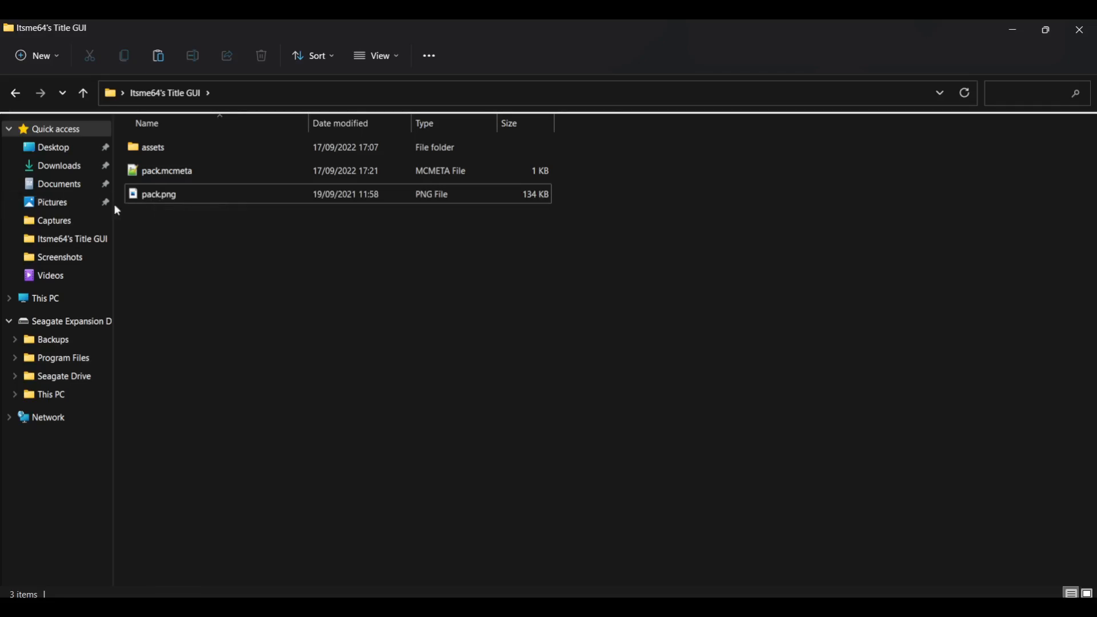
mouse_move(158, 194)
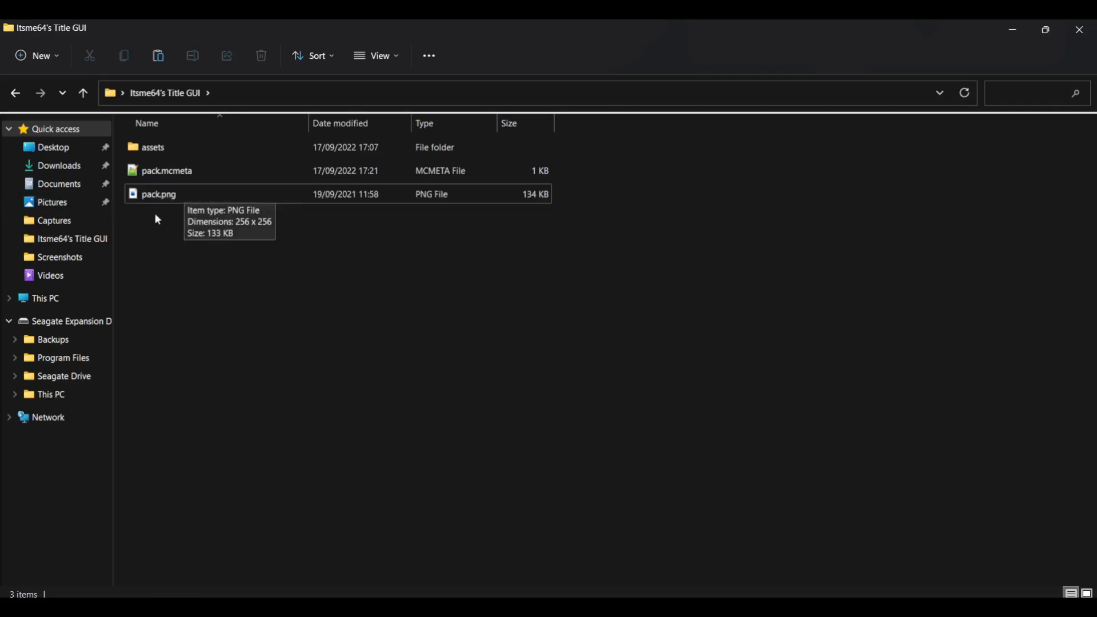
left_click(159, 194)
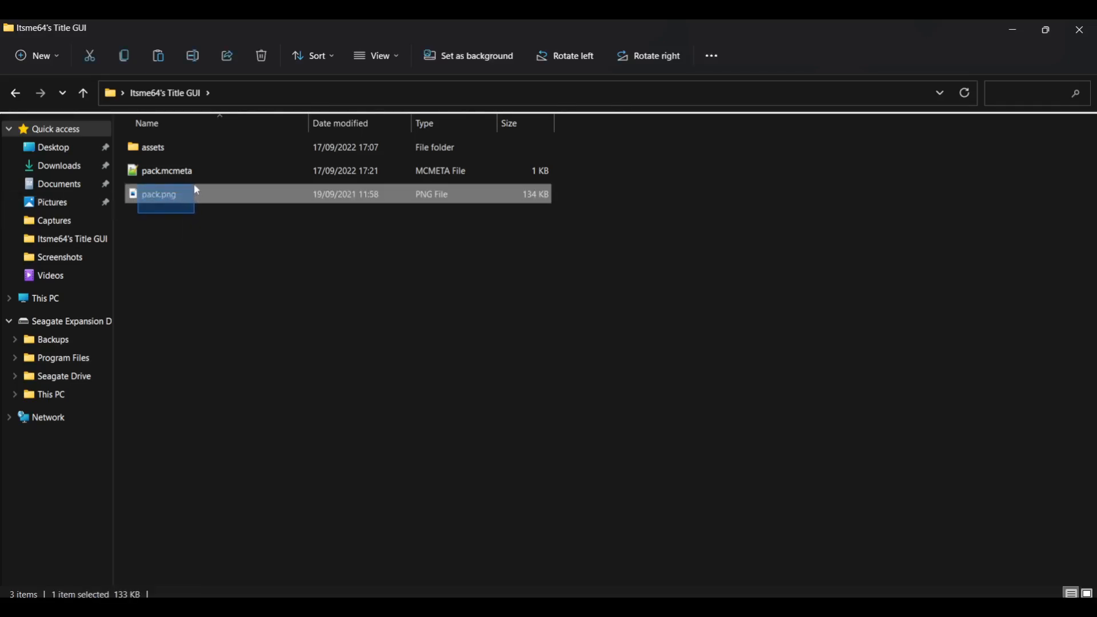
left_click(262, 261)
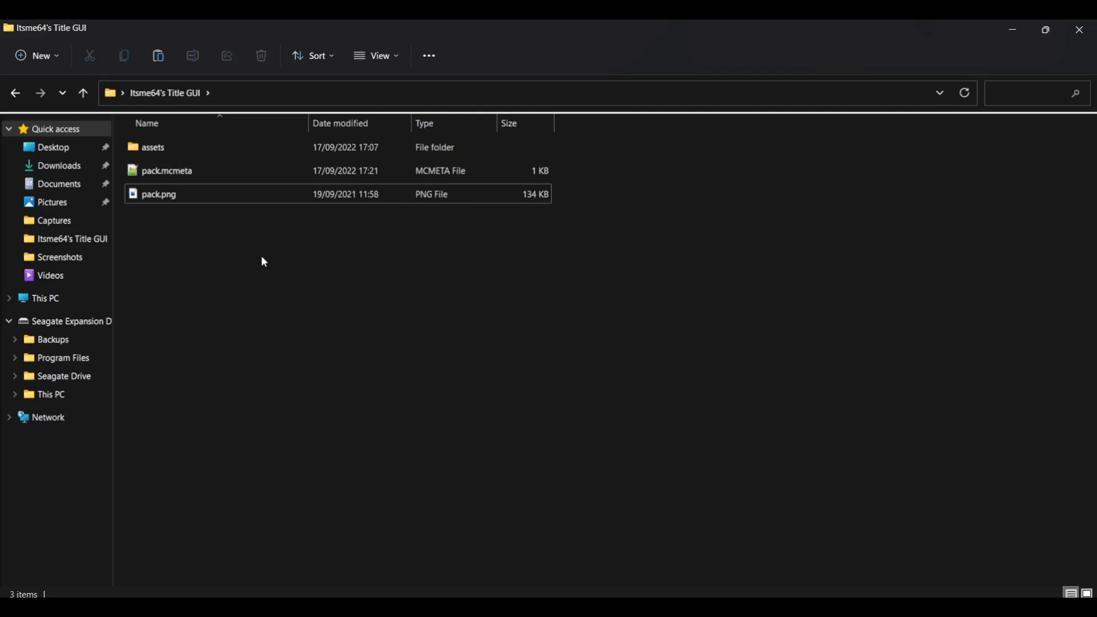
Step: Compress the assets folder, pack.mcmeta and pack.png into a ZIP archive
key("ctrl+a")
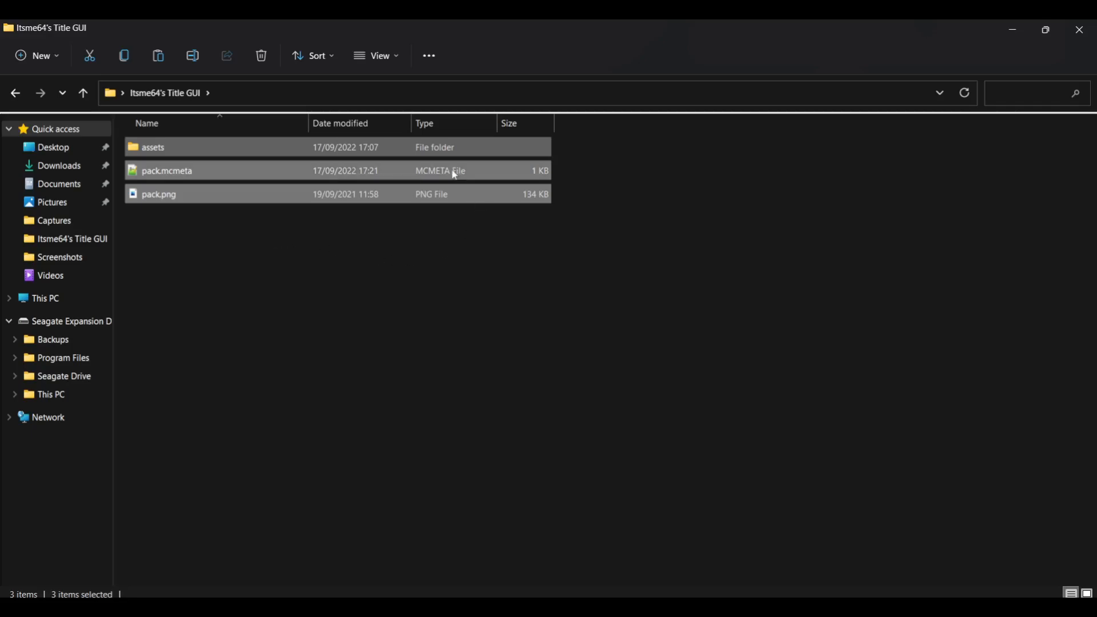
right_click(166, 170)
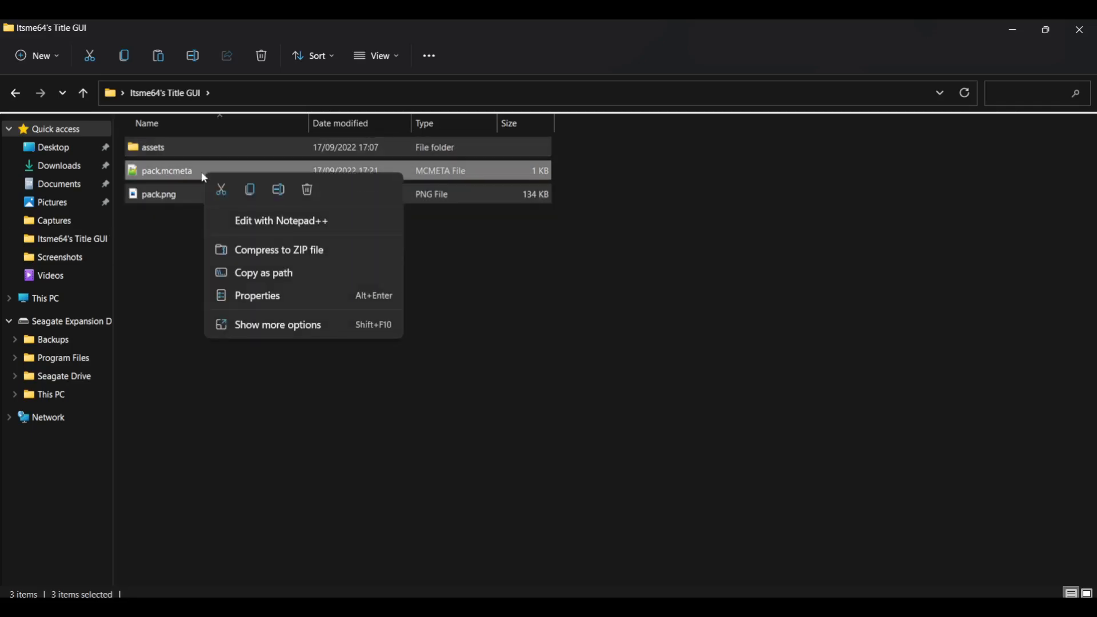
mouse_move(278, 250)
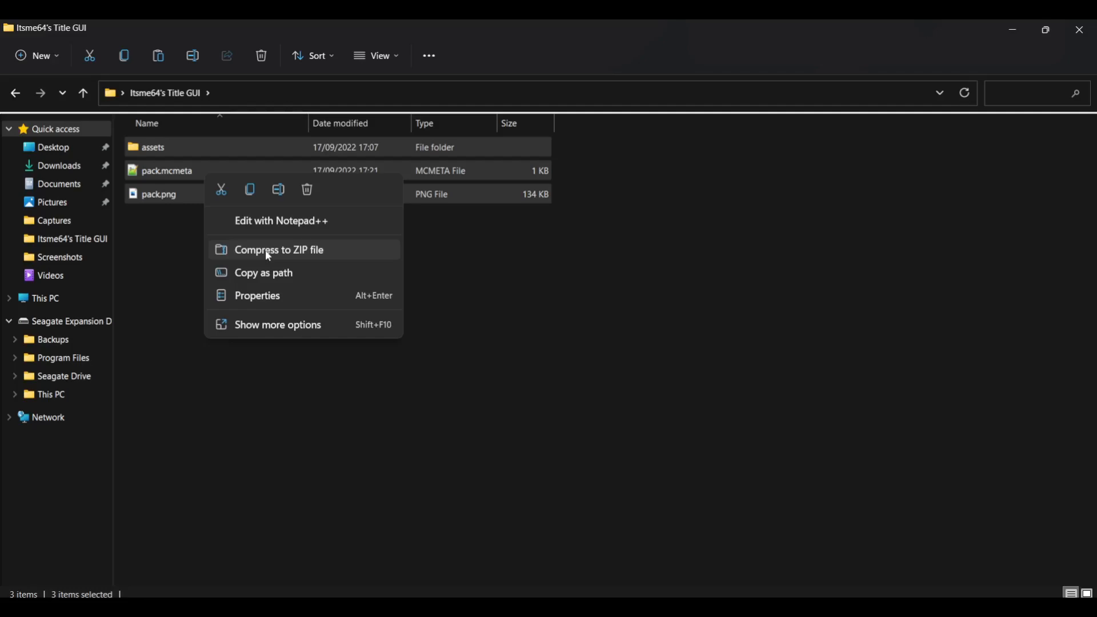
left_click(278, 249)
type("Itsme64's Cool Title GUI.zip")
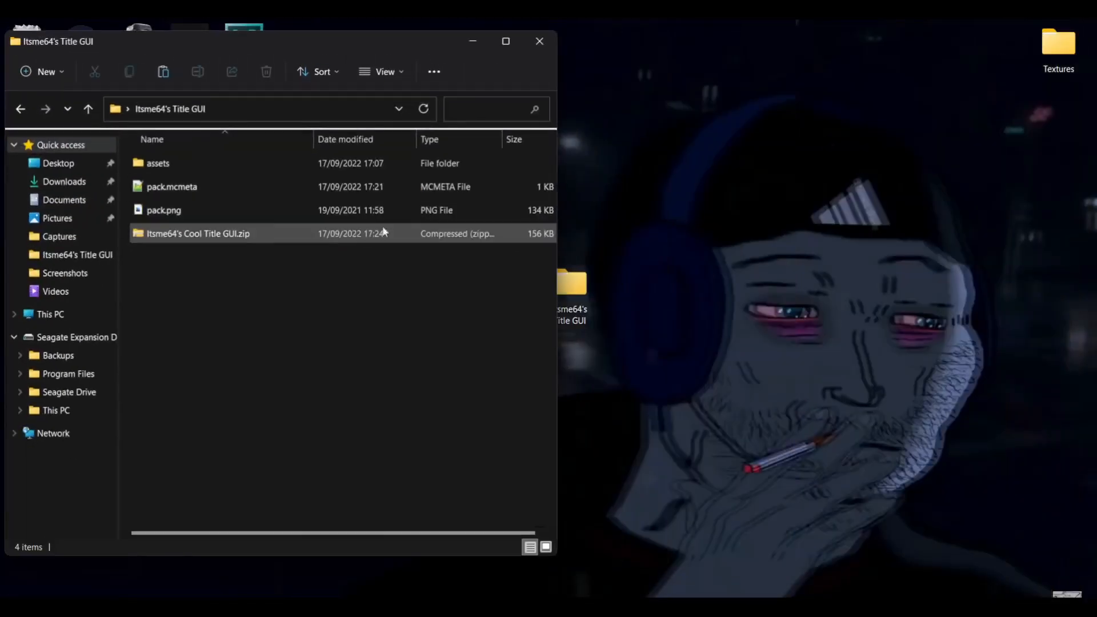
Step: Move Itsme64's Cool Title GUI.zip onto the desktop
left_click(198, 233)
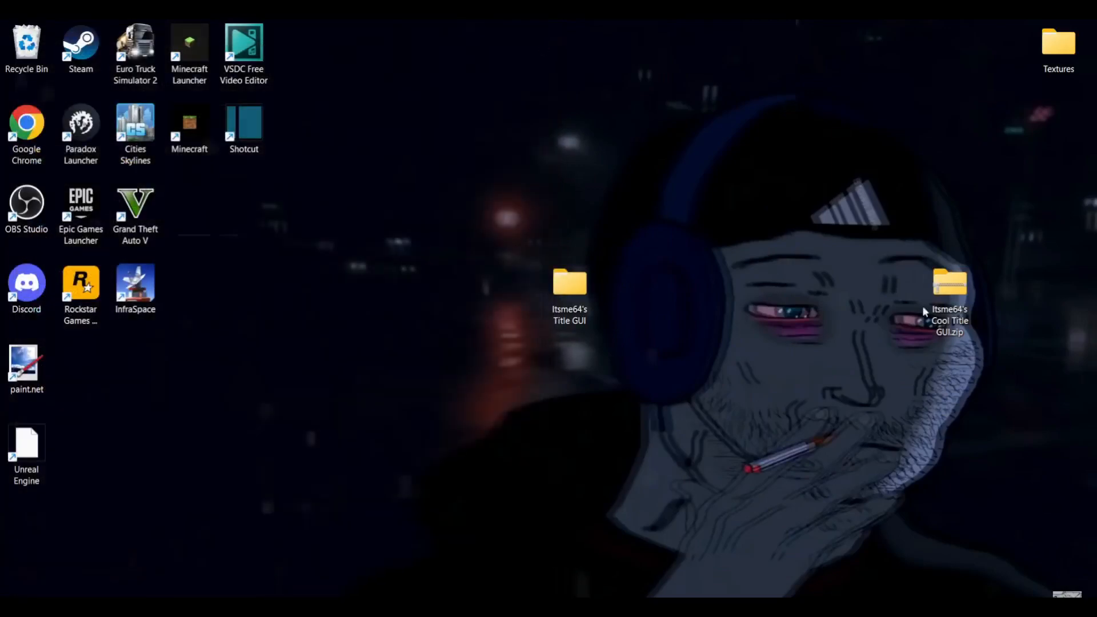
left_click_drag(950, 287, 405, 375)
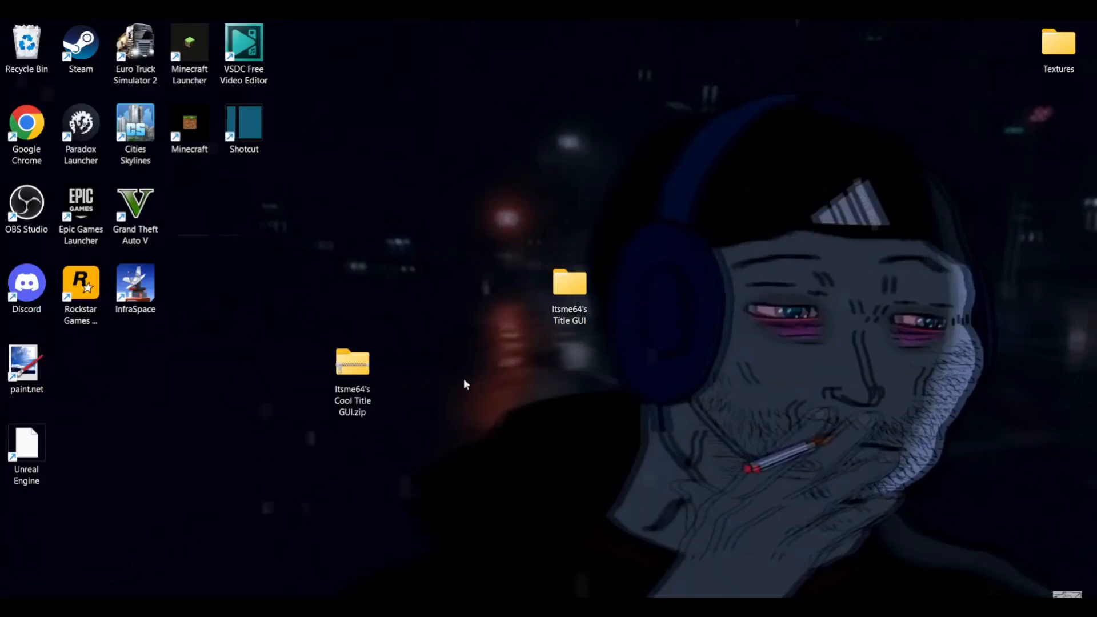
left_click_drag(352, 364, 303, 337)
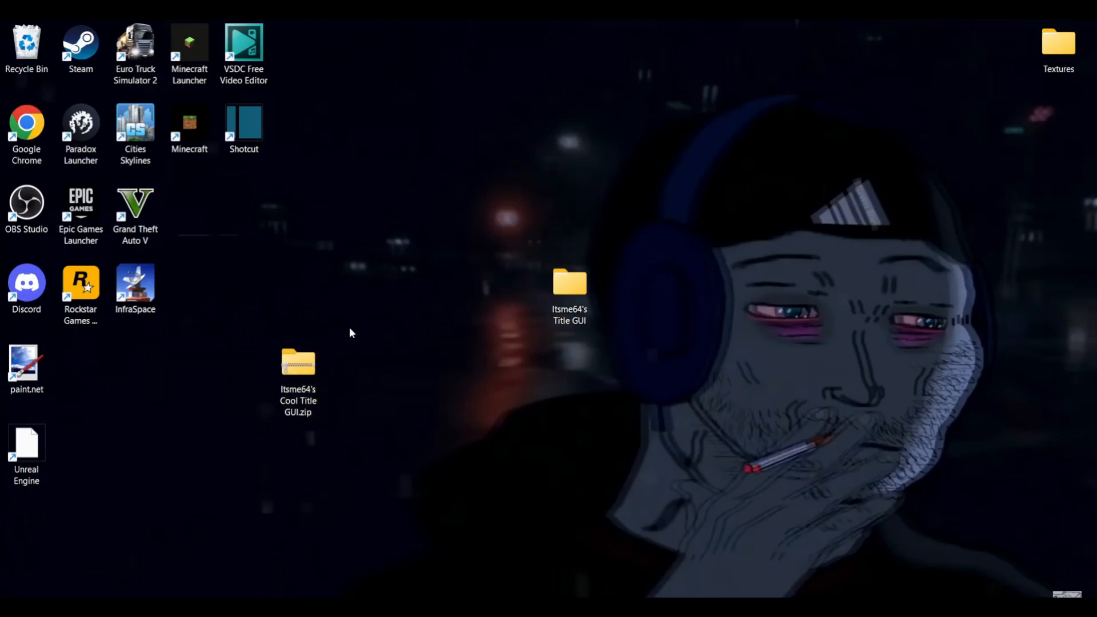
mouse_move(427, 372)
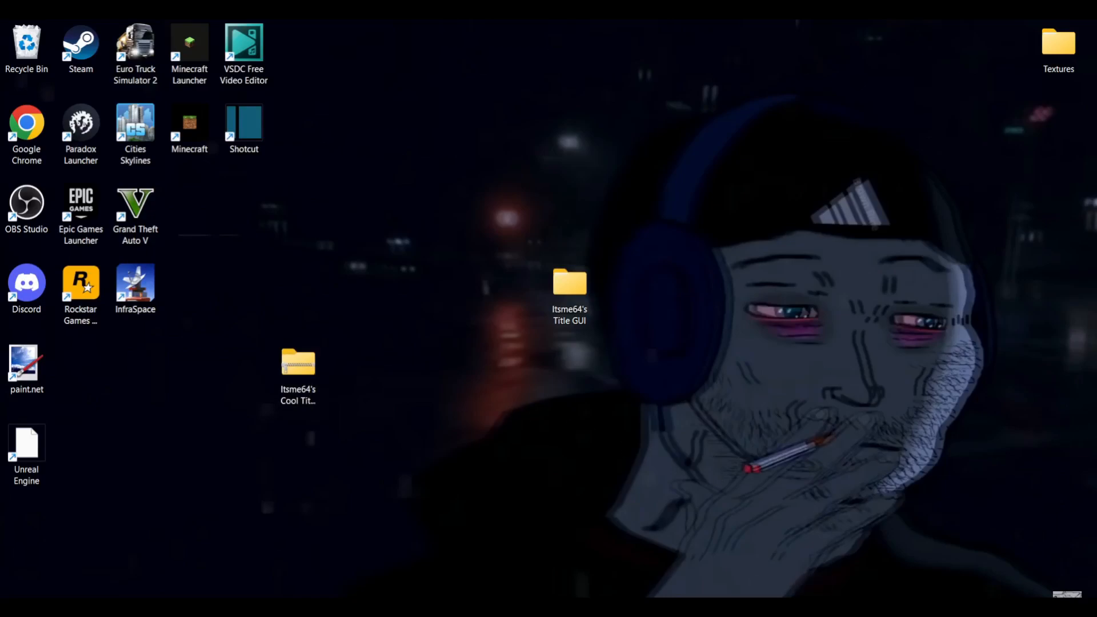
Step: Launch Minecraft 1.19.2 and browse the zip down to its title textures folder
double_click(189, 49)
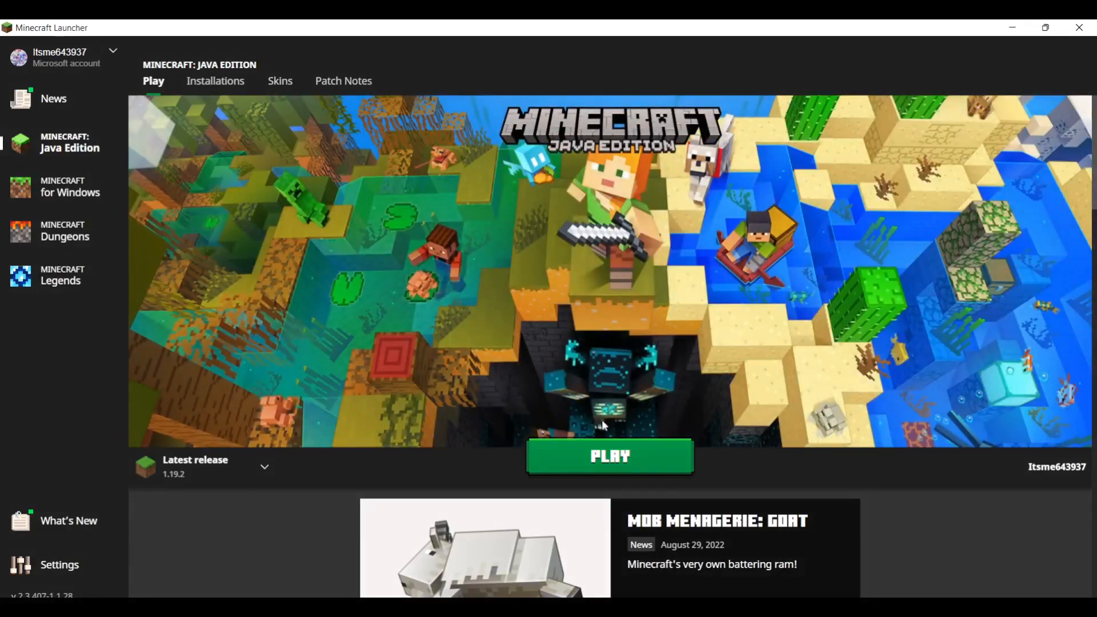
left_click(608, 458)
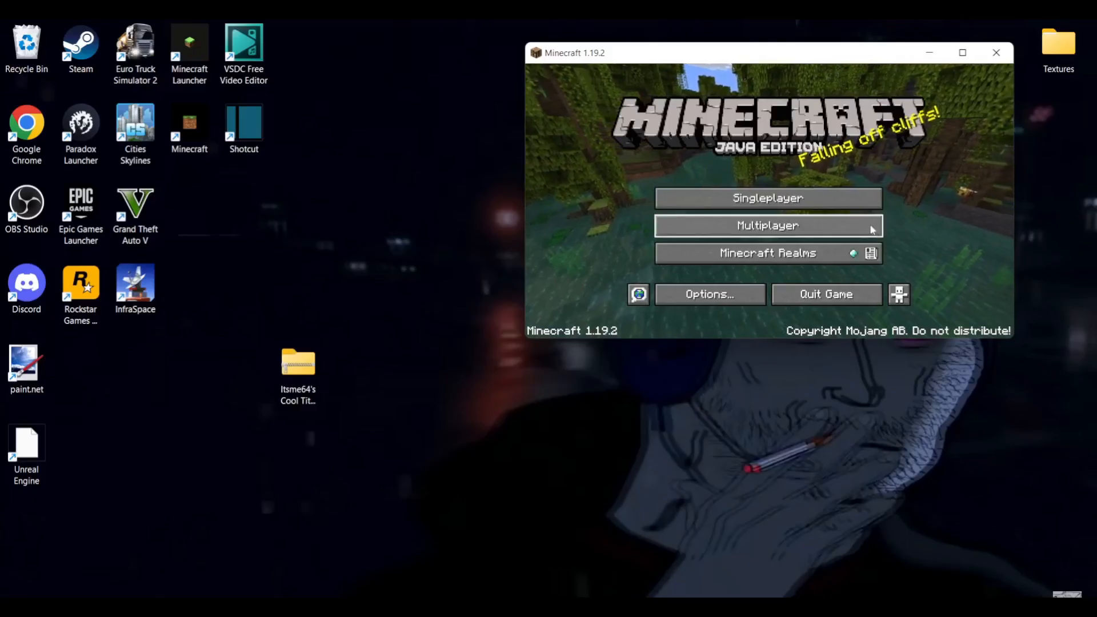
mouse_move(693, 553)
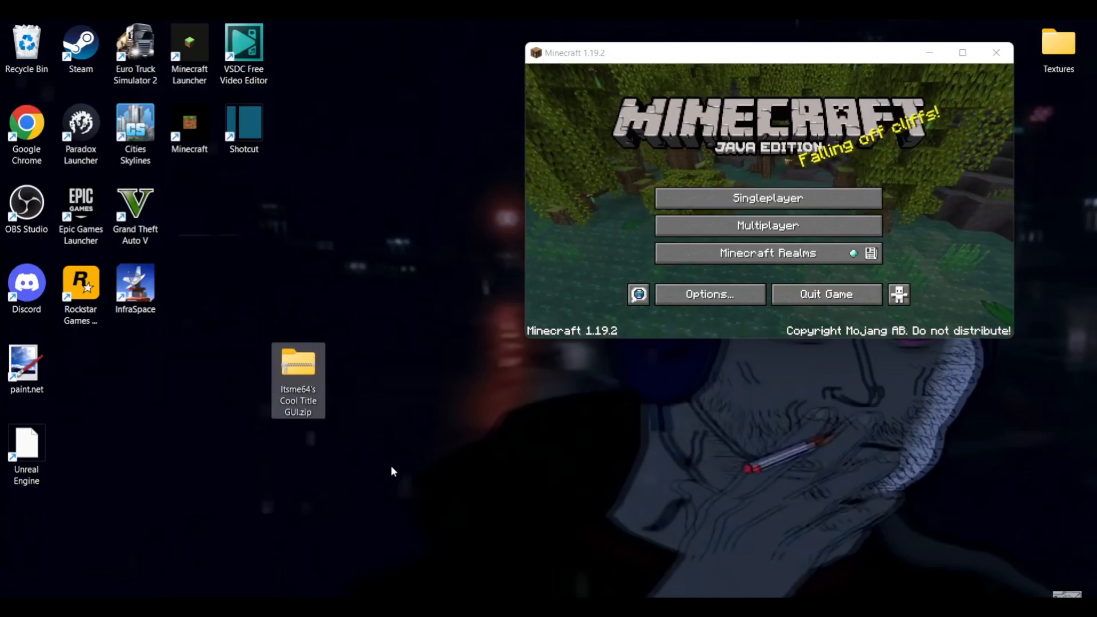
double_click(298, 381)
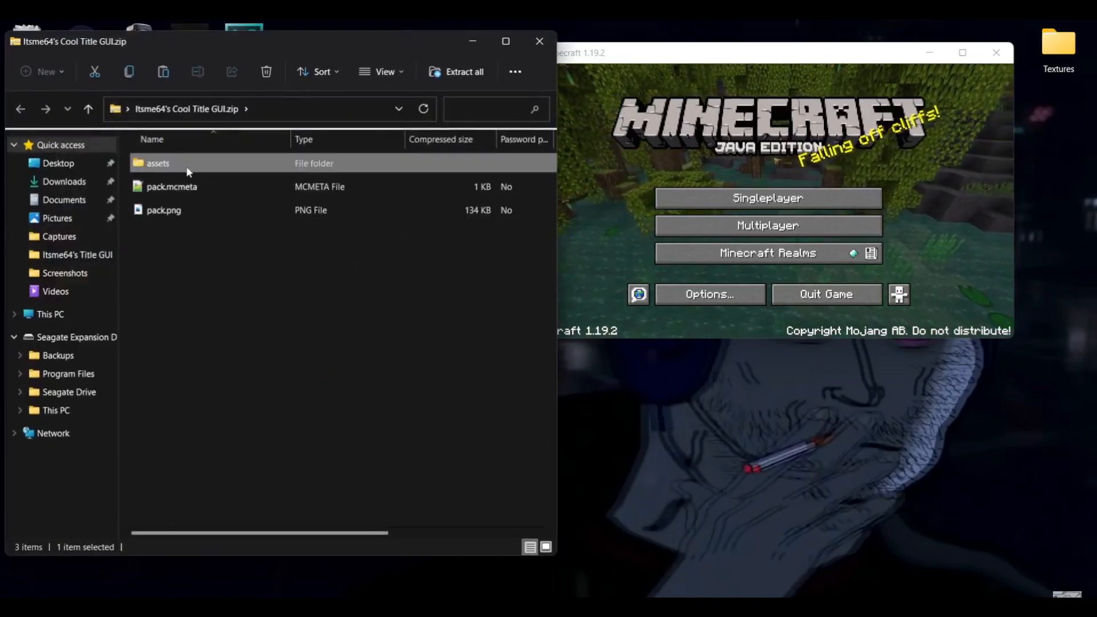
double_click(158, 163)
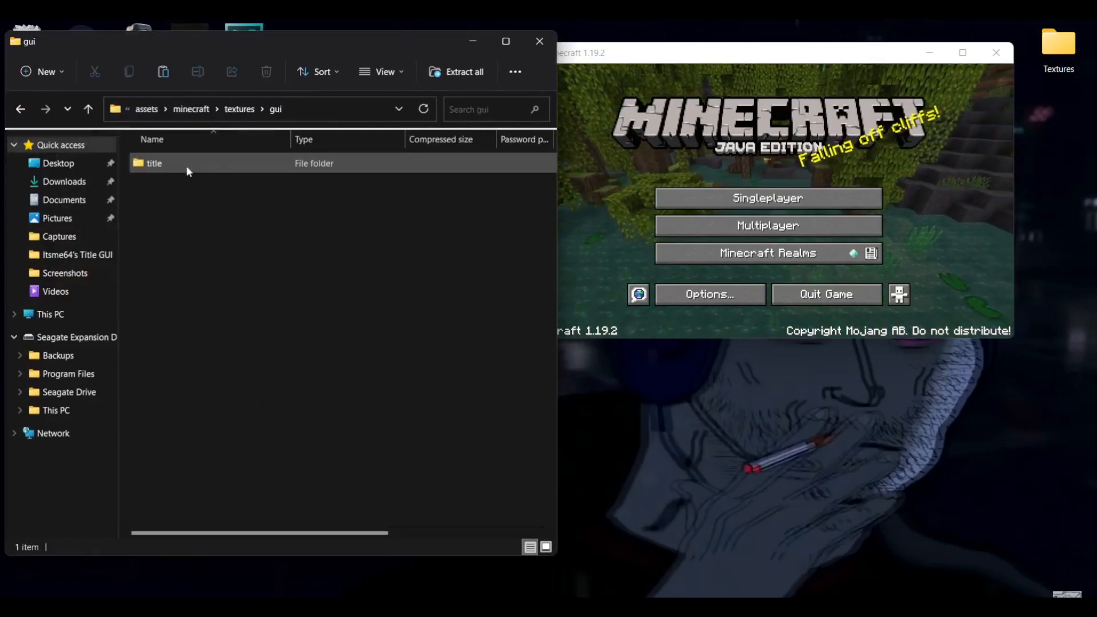
double_click(153, 163)
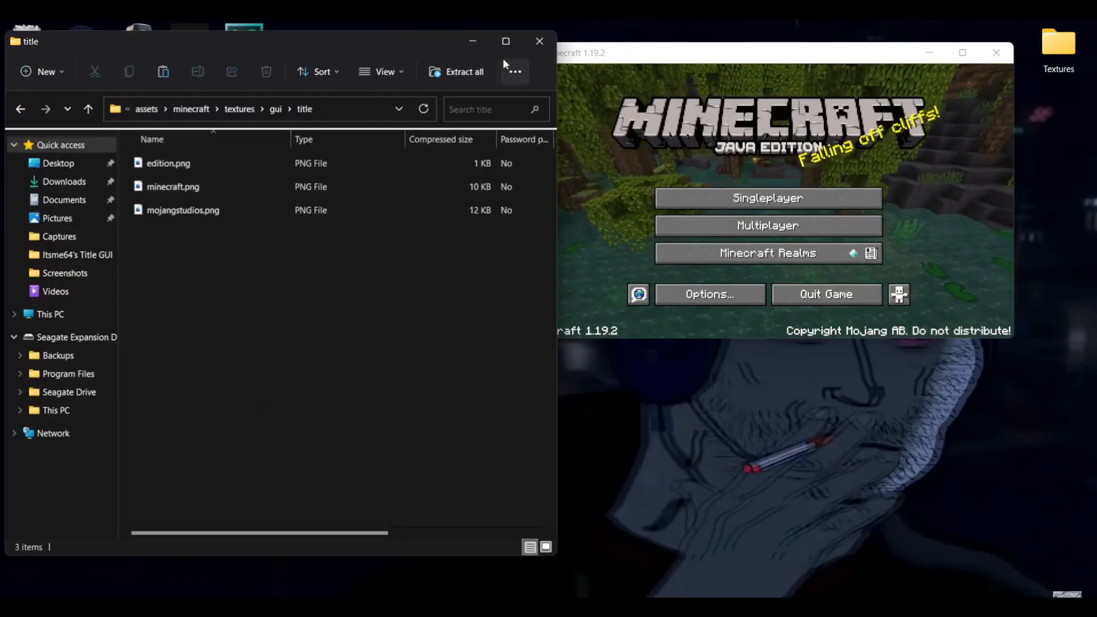
left_click(539, 41)
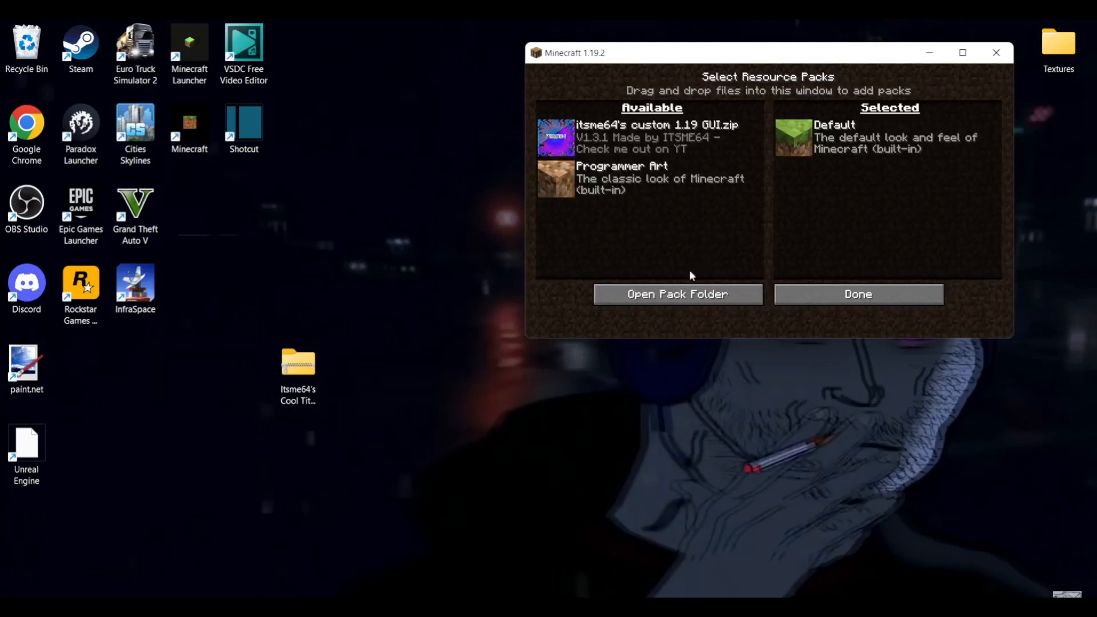
Step: Open the resourcepacks folder from Minecraft and drag Itsme64's Cool Title GUI.zip into it
left_click(676, 294)
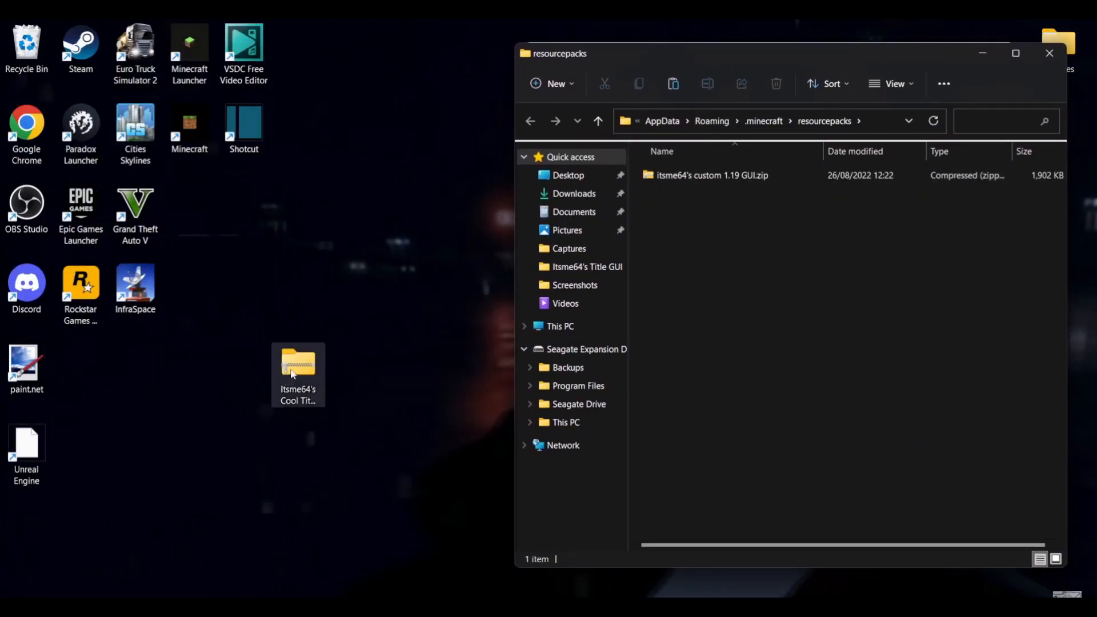
right_click(297, 368)
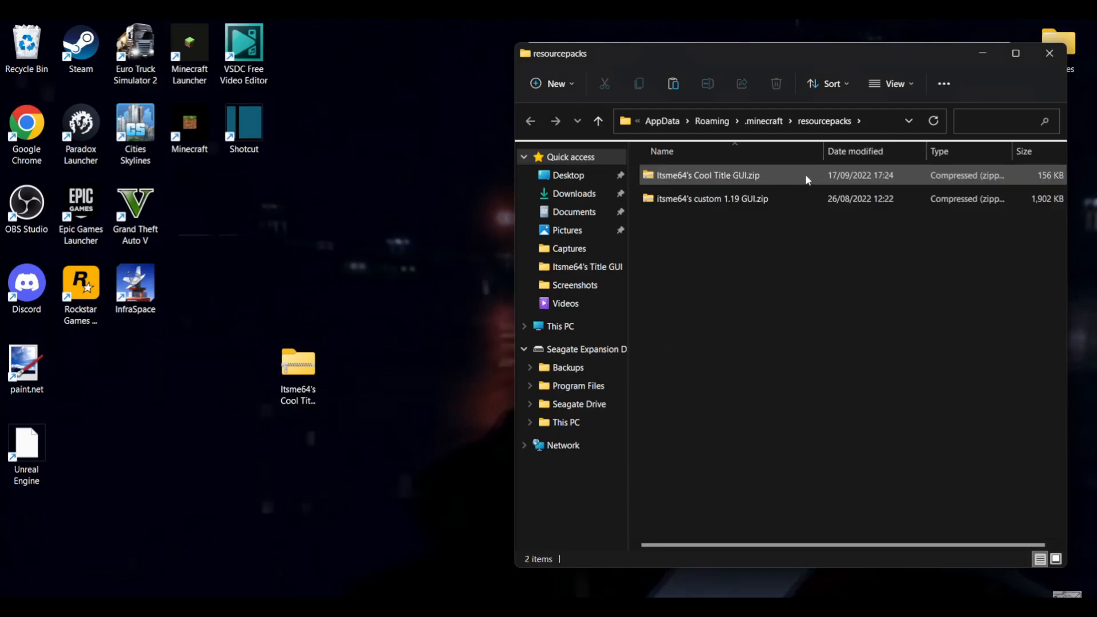
left_click(763, 520)
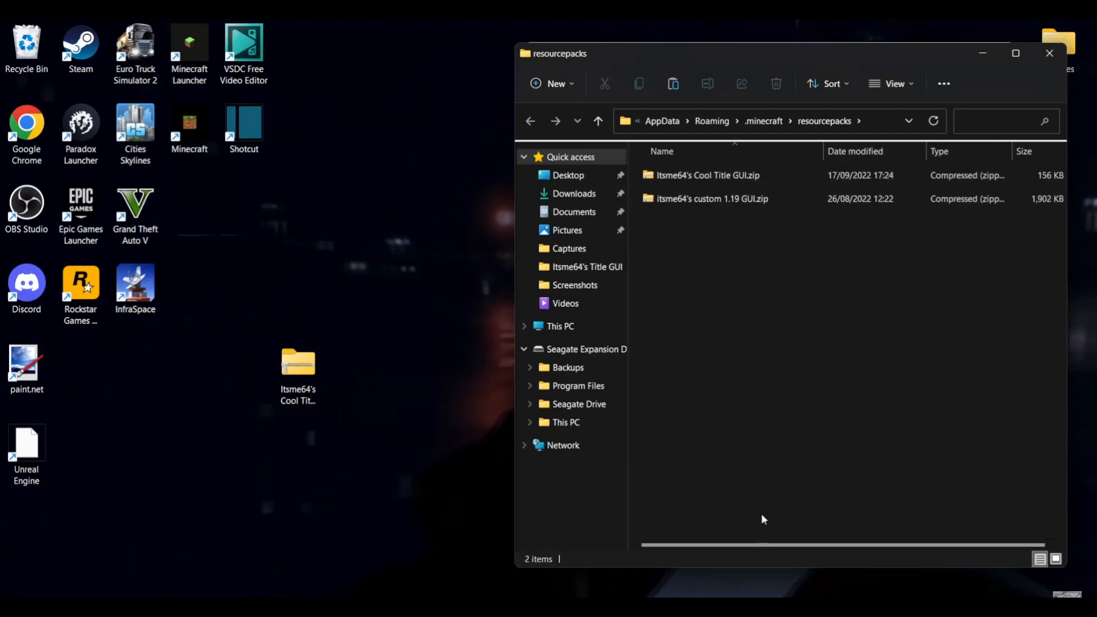
left_click_drag(297, 362, 852, 329)
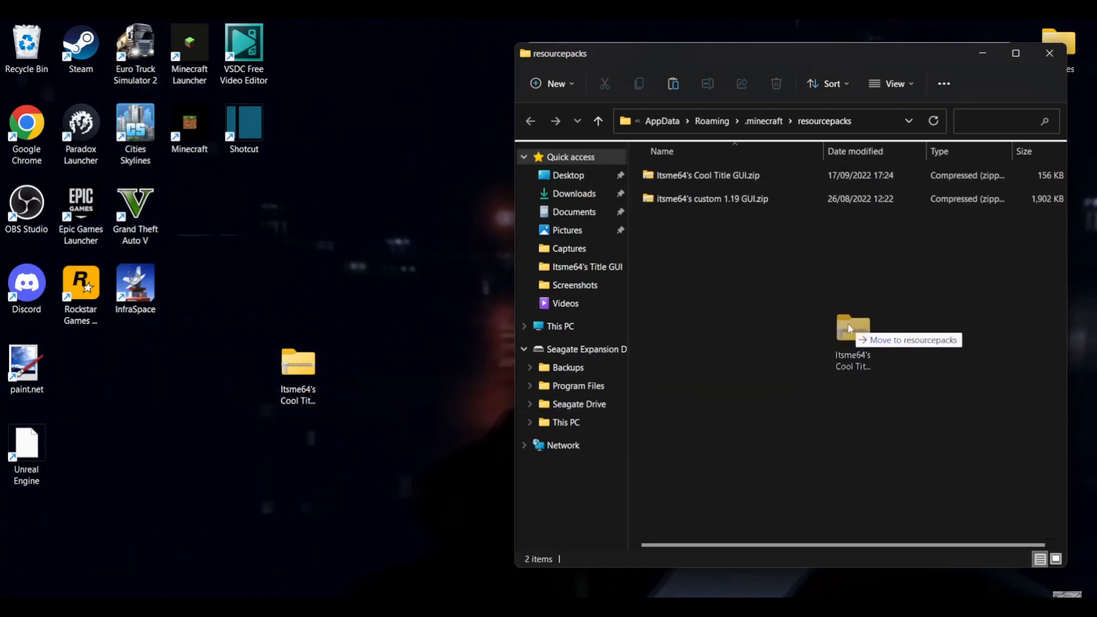
left_click_drag(852, 329, 823, 199)
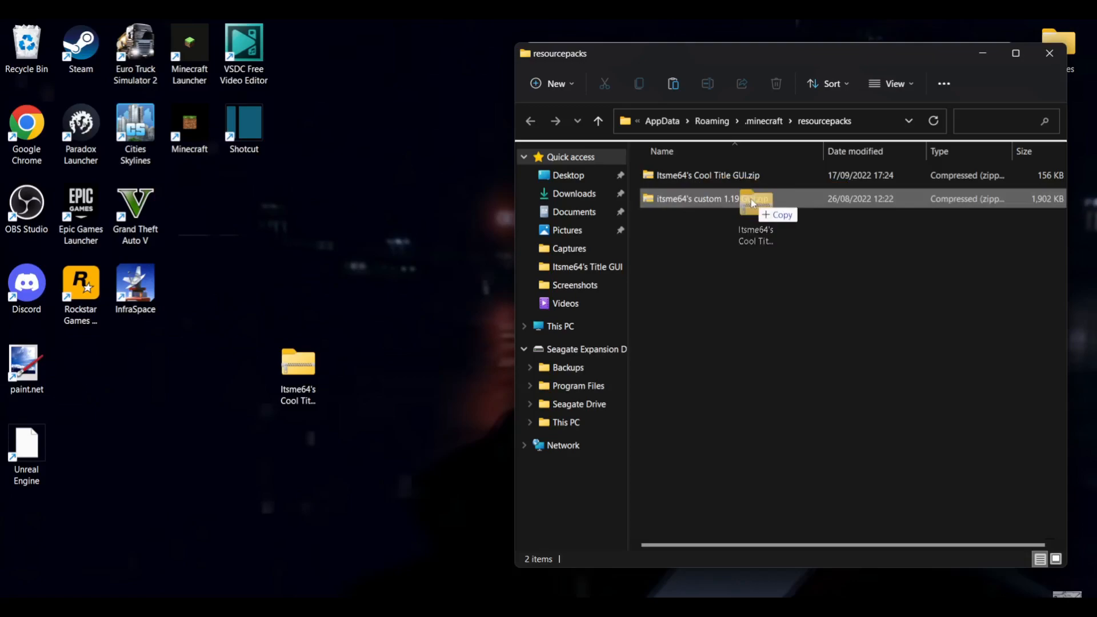
left_click_drag(714, 199, 297, 357)
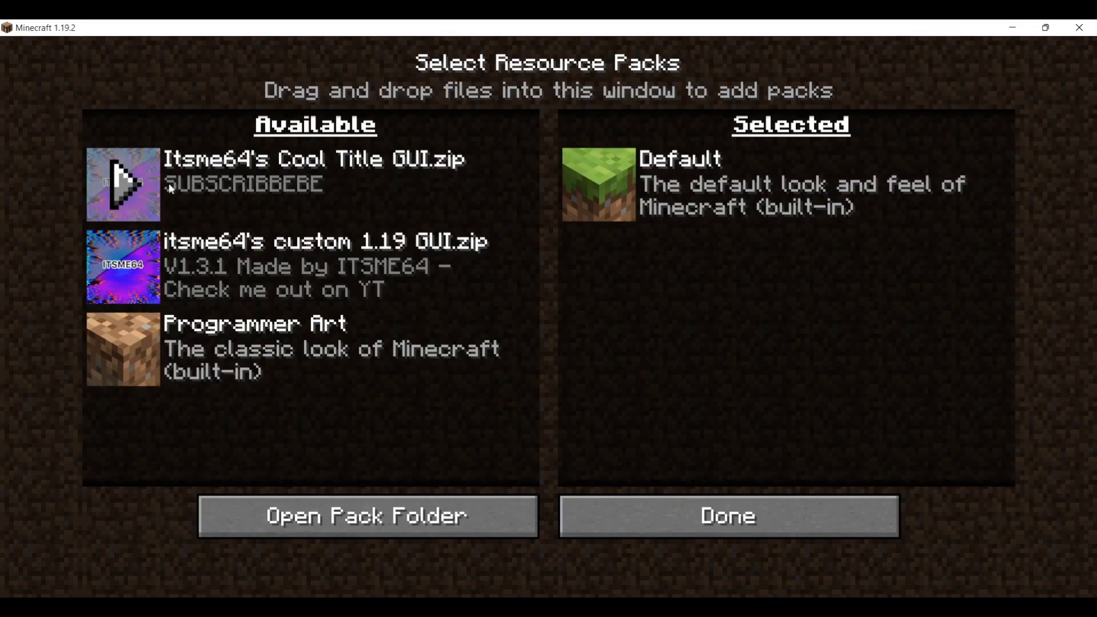
mouse_move(243, 190)
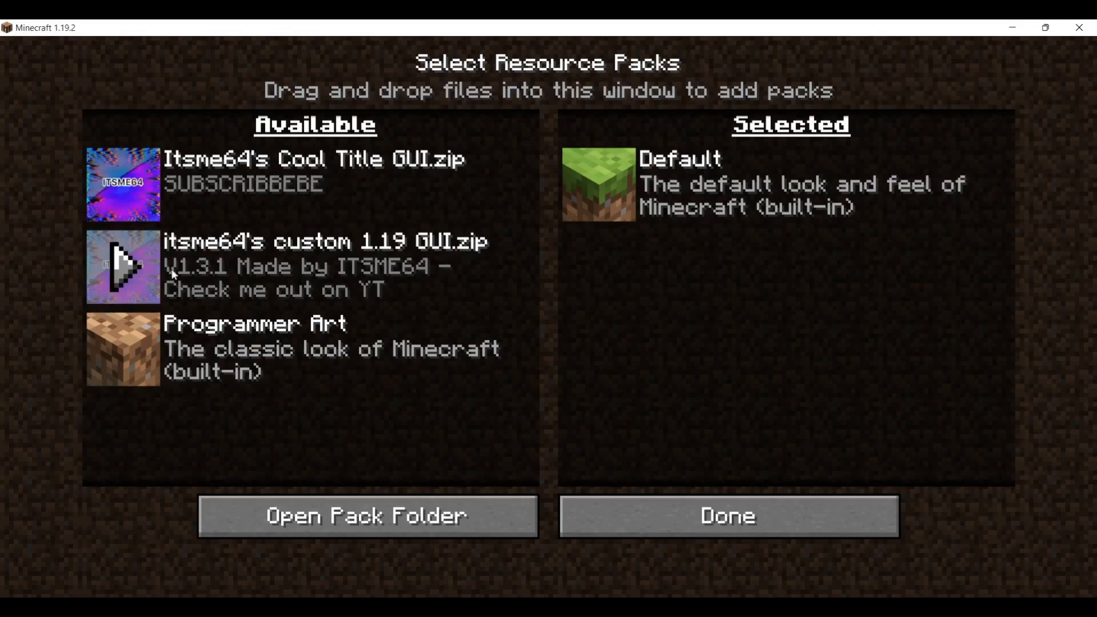
mouse_move(213, 297)
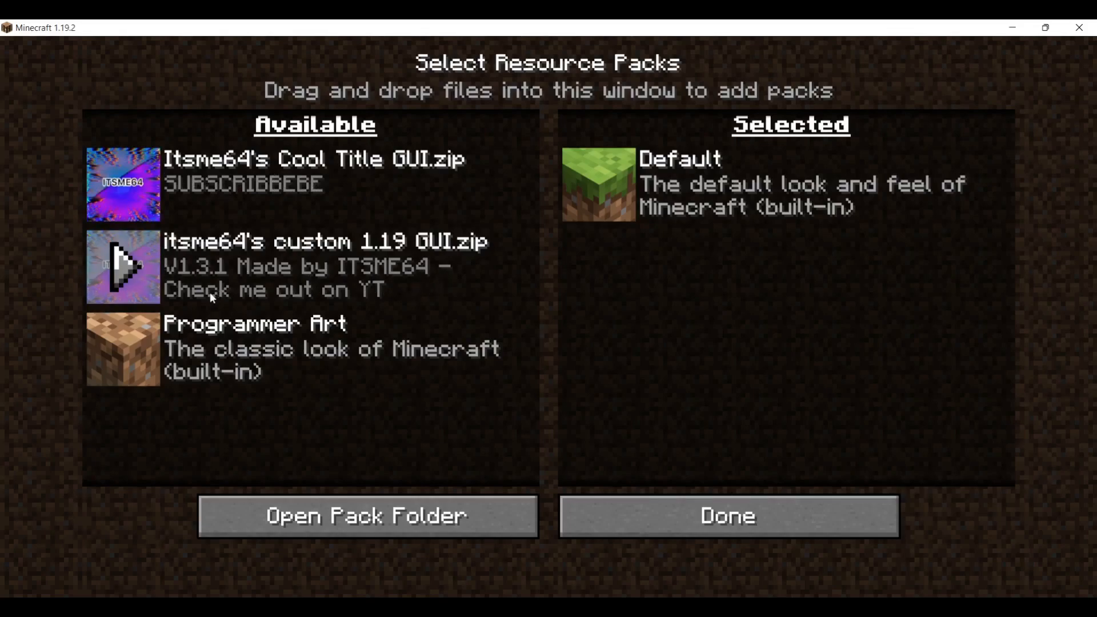
mouse_move(472, 290)
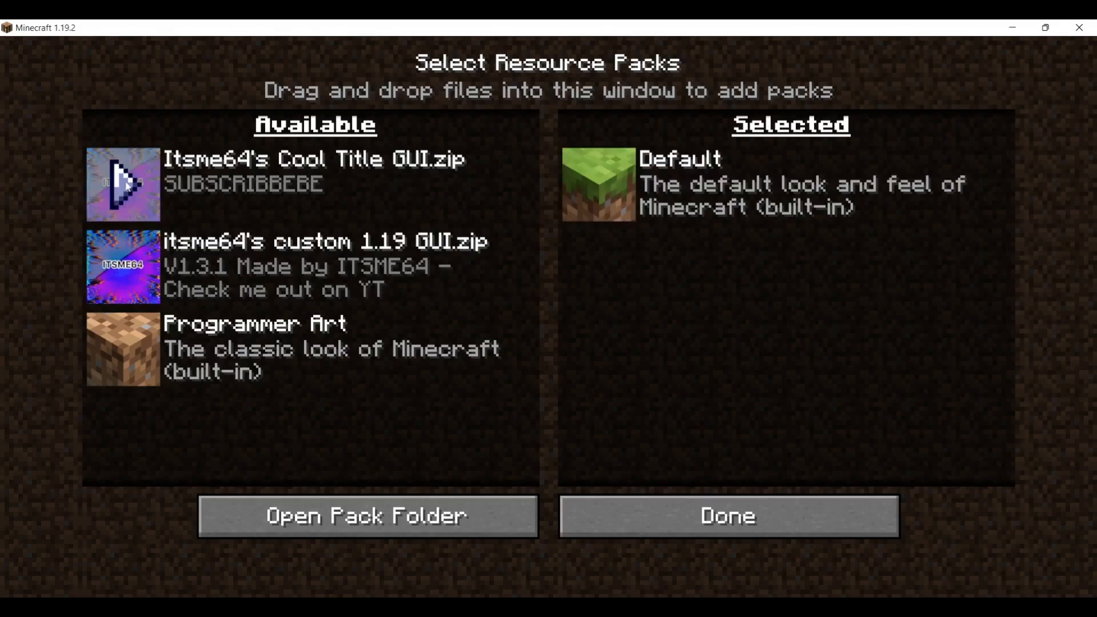
Step: Move Itsme64's Cool Title GUI.zip into the Selected resource packs list
left_click(727, 515)
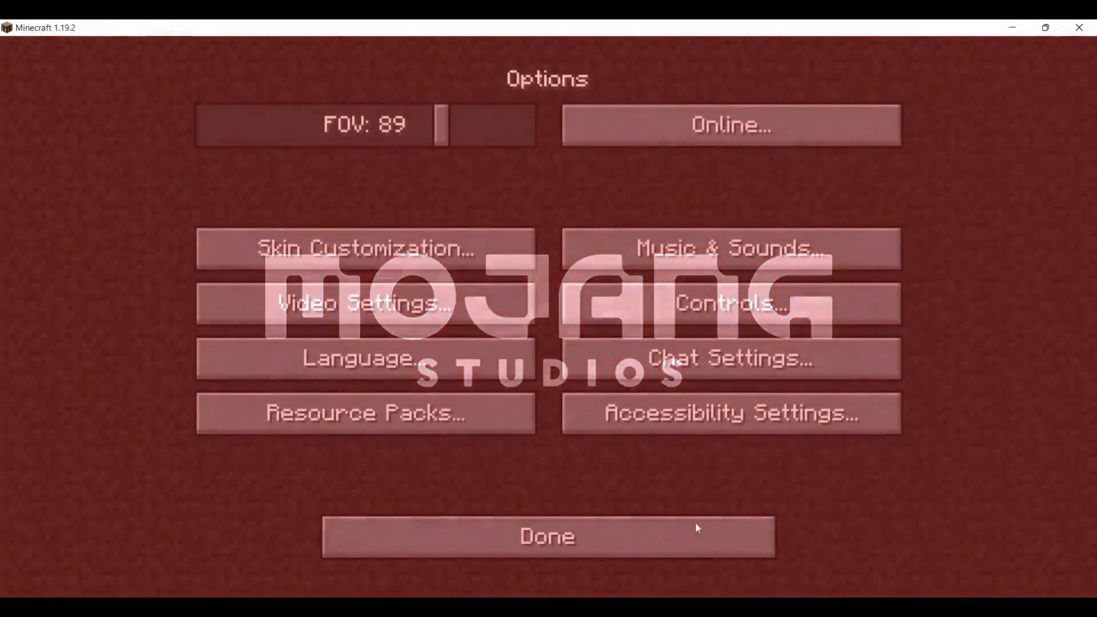
Step: Leave Options so resources reload and the purple MINECRAFT title logo appears
left_click(548, 536)
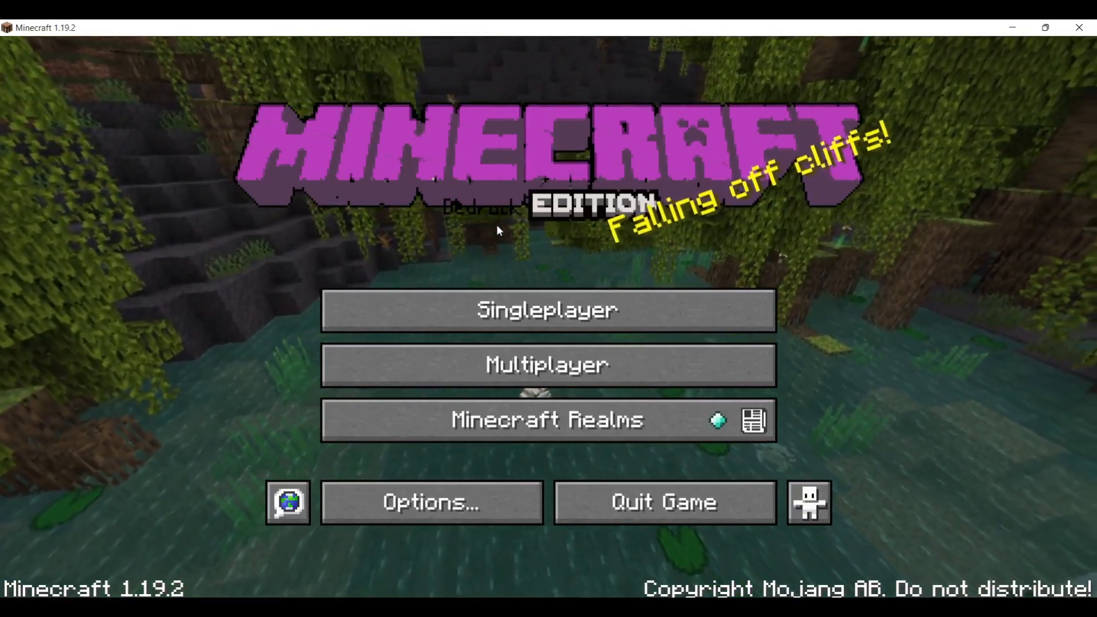
mouse_move(661, 159)
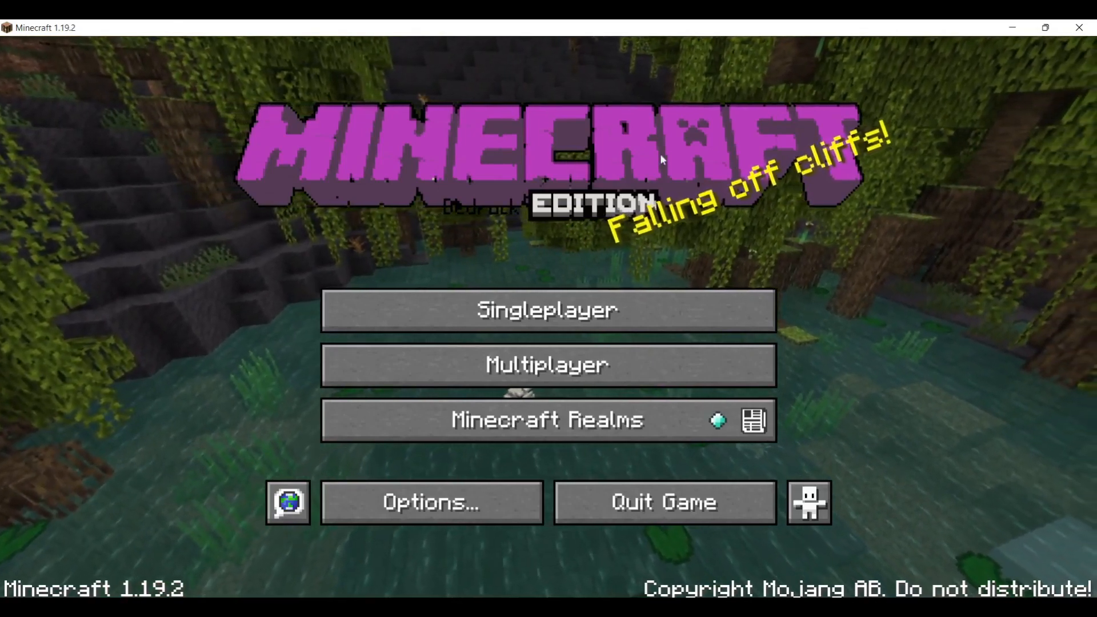